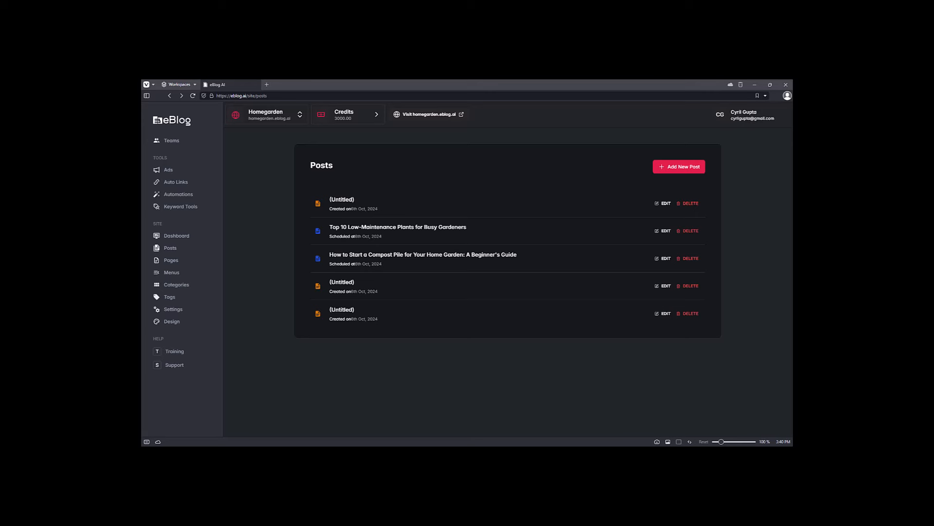
mouse_move(258, 204)
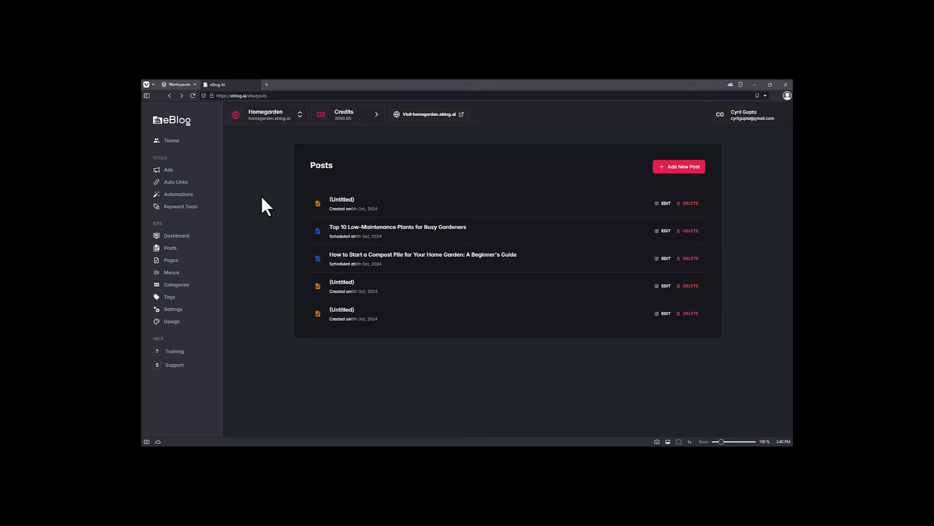
mouse_move(257, 220)
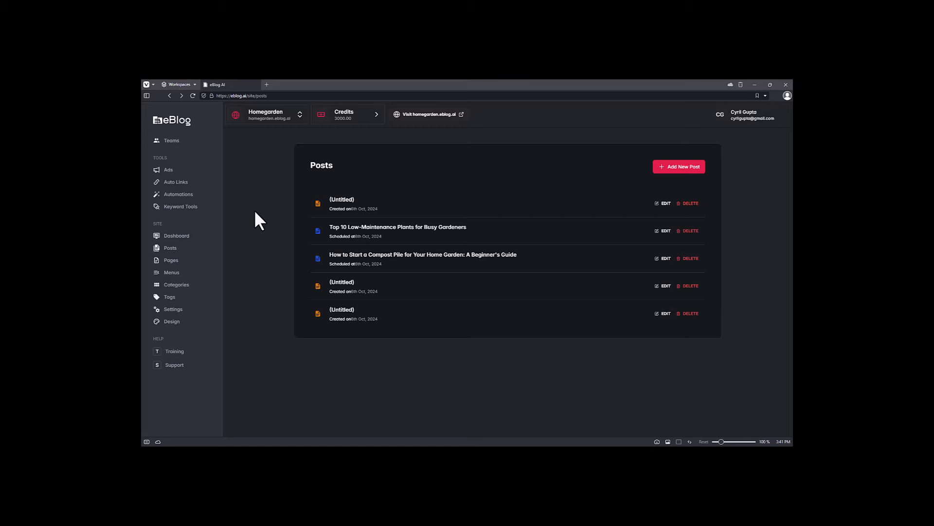
mouse_move(279, 139)
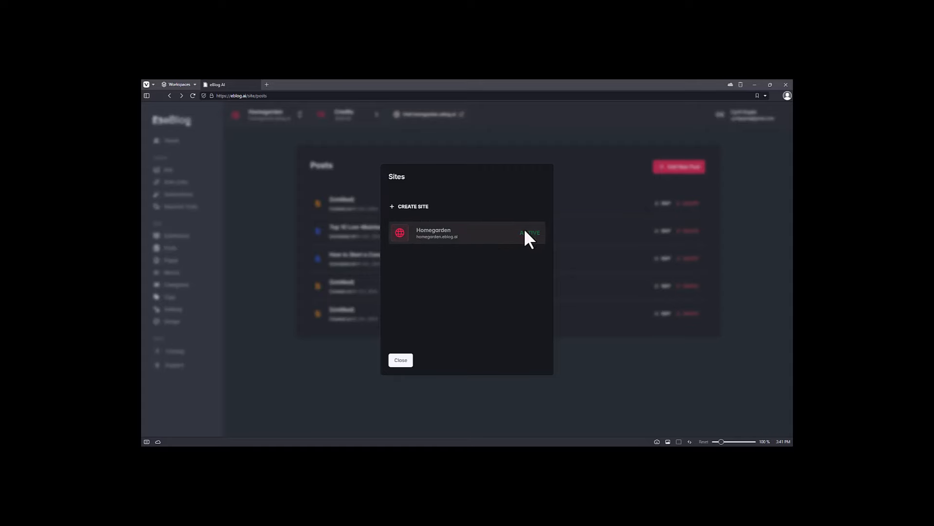
mouse_move(426, 238)
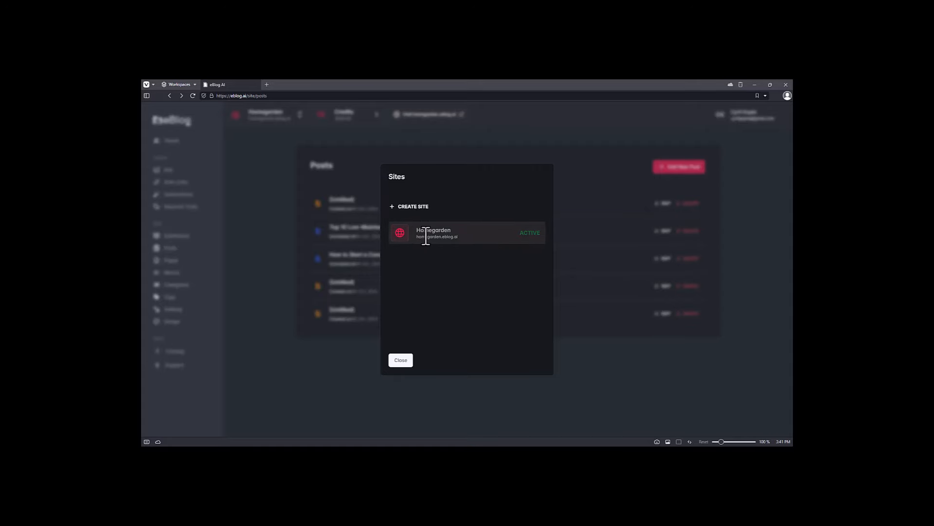
- Start setting up a new site from the Sites dialog
left_click(400, 360)
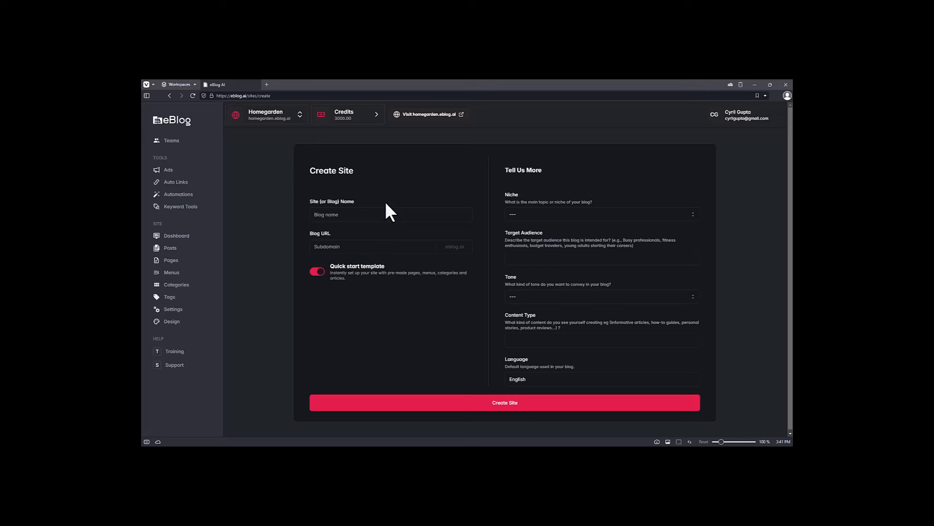
- Enter the site name 'Bonsai Blog' so the URL fills in as bonsai-blog, fixing the typo
type("B")
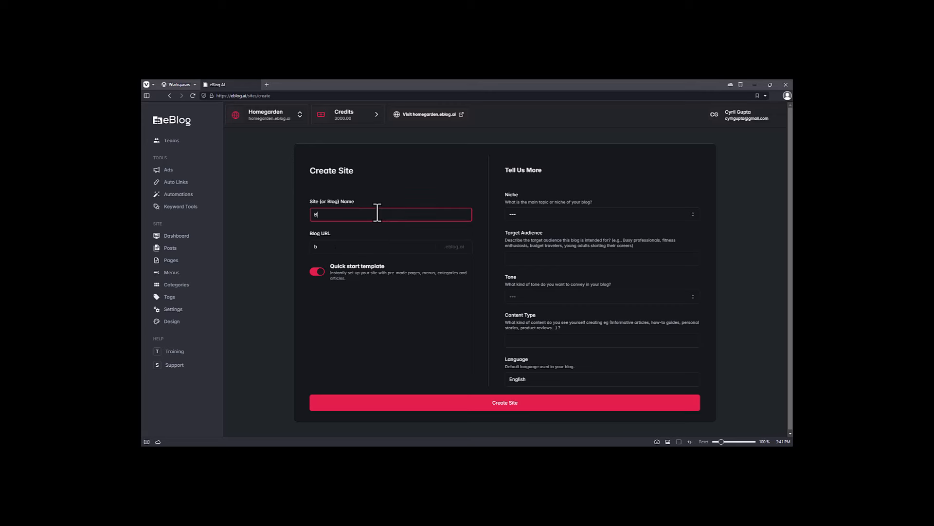
type("onsai Blogi")
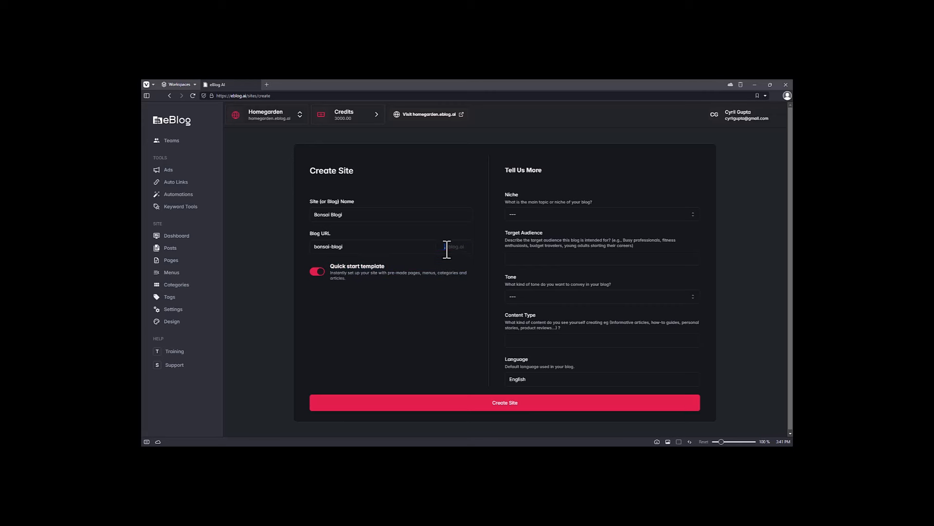
mouse_move(440, 253)
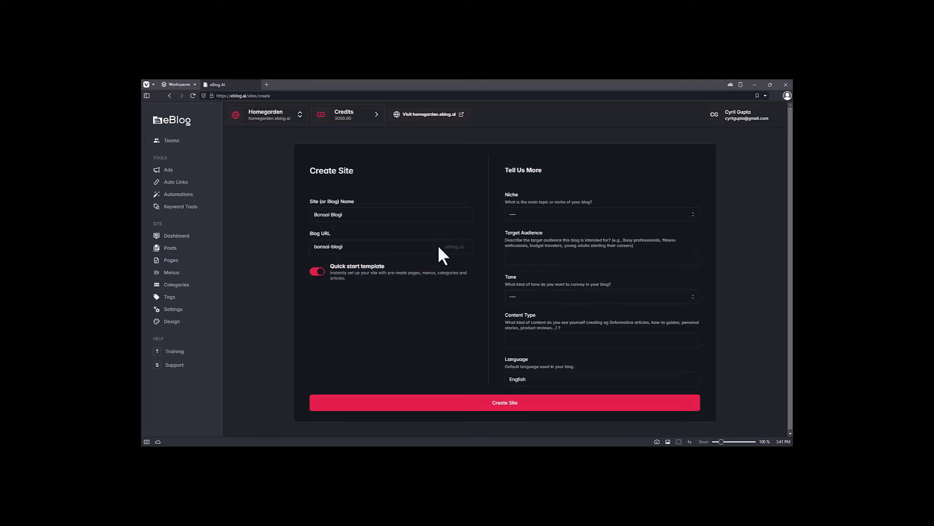
left_click(323, 246)
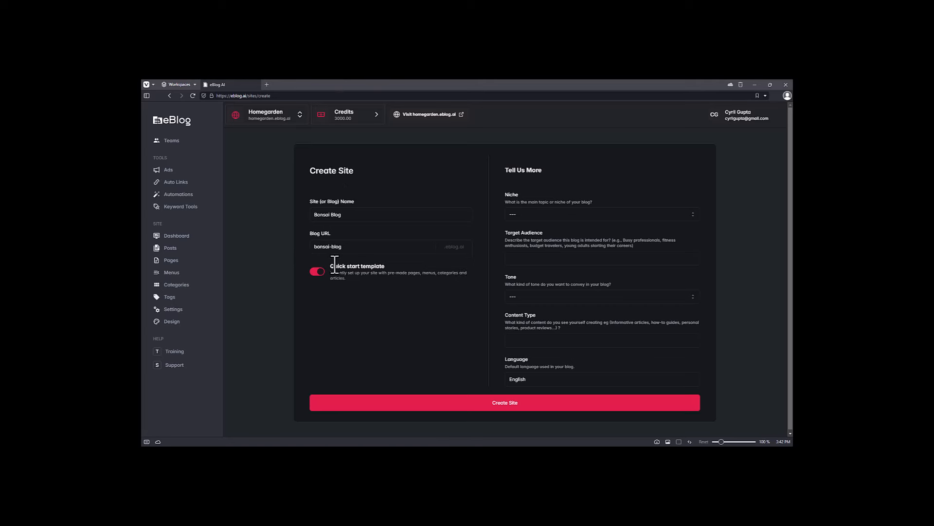
- Set the niche to Hobbies & Interests and the target audience to home gardeners
left_click(601, 214)
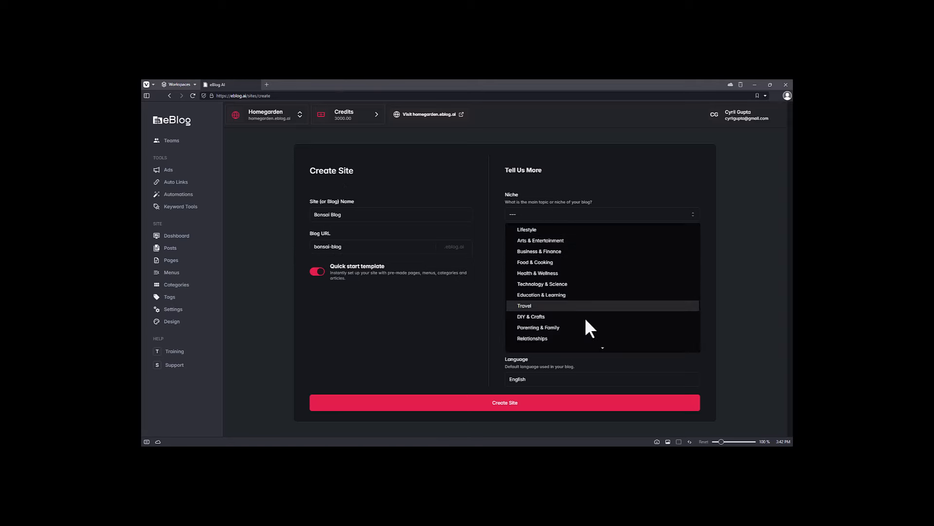
mouse_move(539, 268)
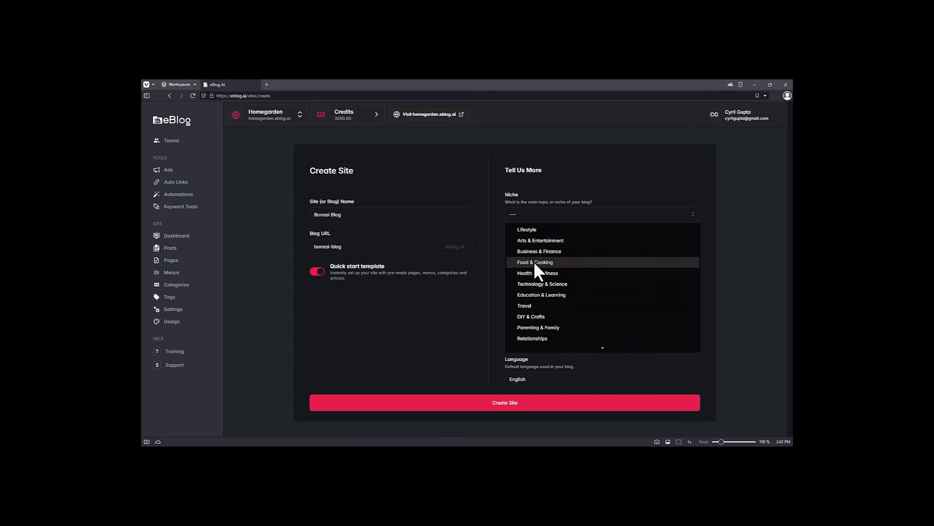
scroll("down", 3)
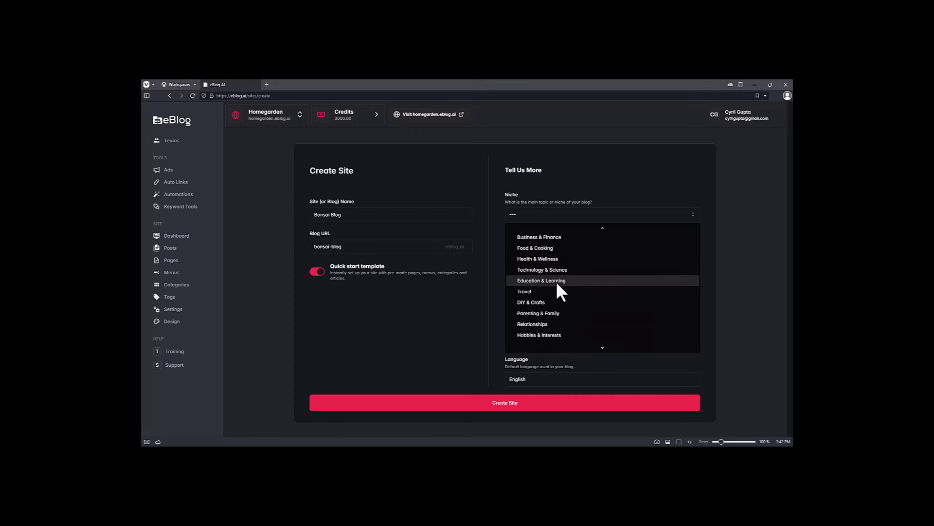
left_click(539, 335)
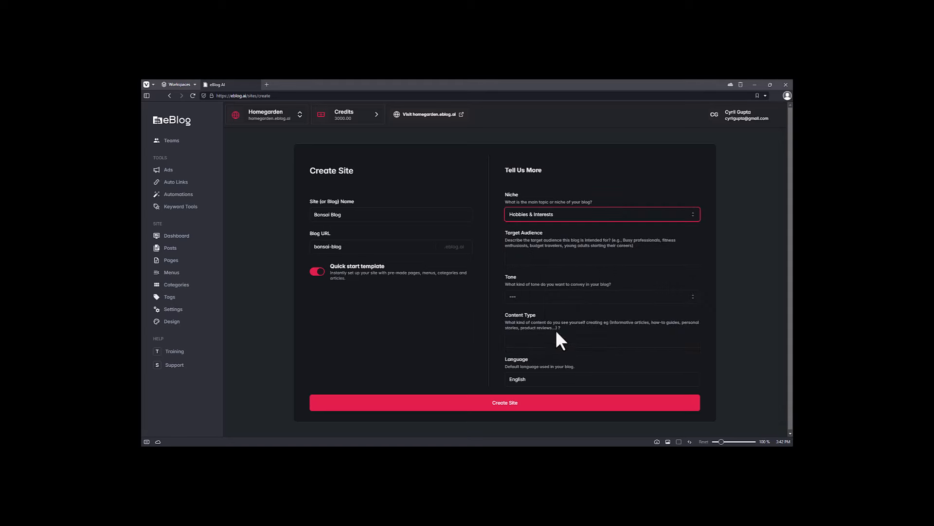
left_click(602, 258)
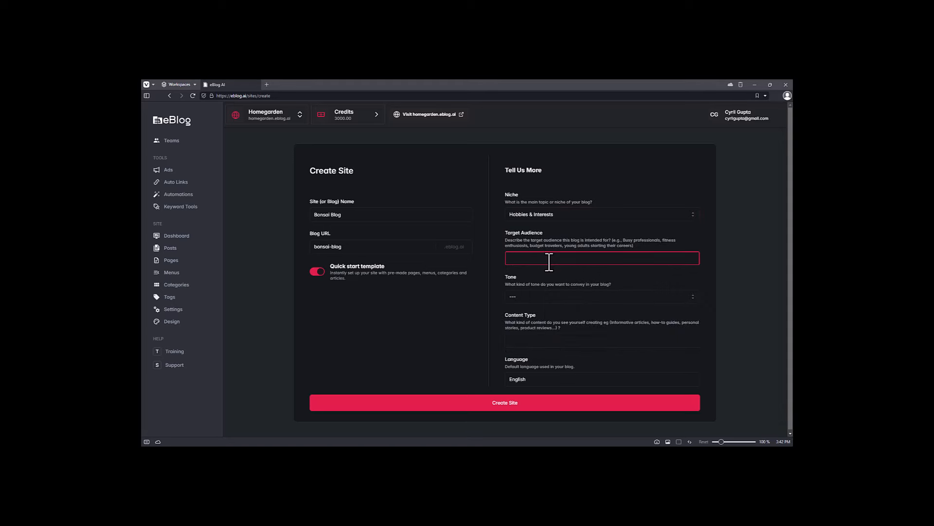
type("Home gardeners")
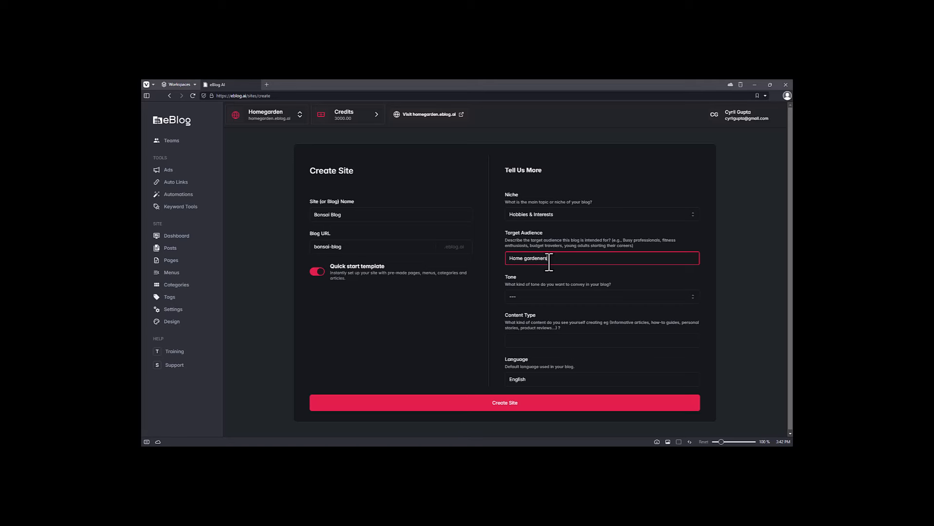
- Choose a Friendly tone, fill the content type, and create the Bonsai Blog site
left_click(602, 297)
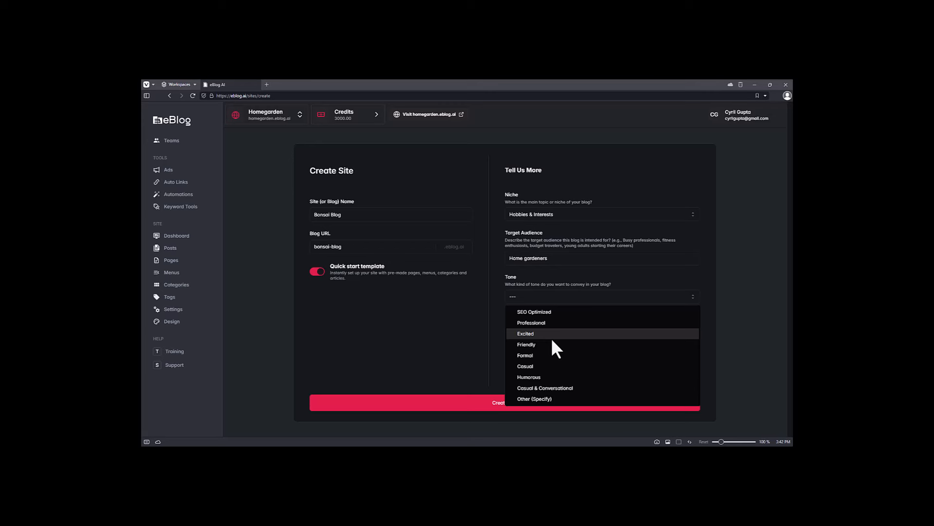
mouse_move(529, 357)
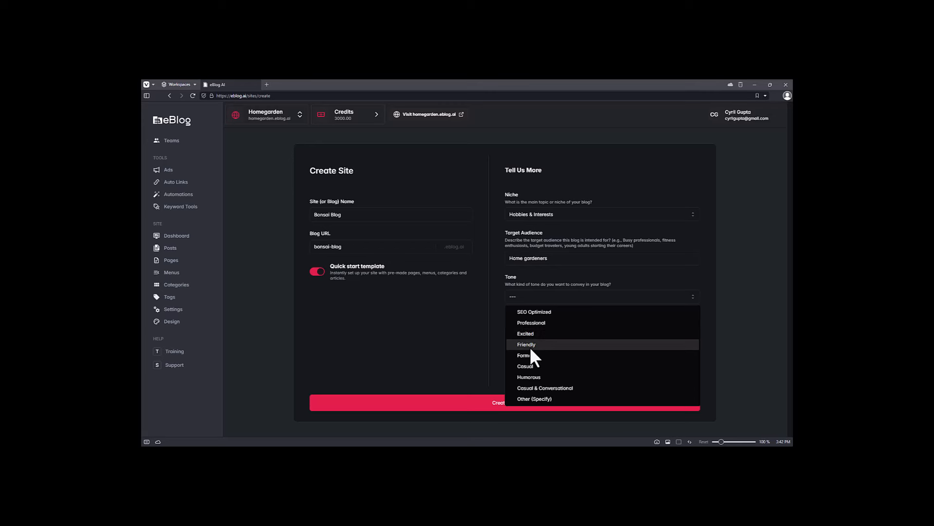
left_click(527, 344)
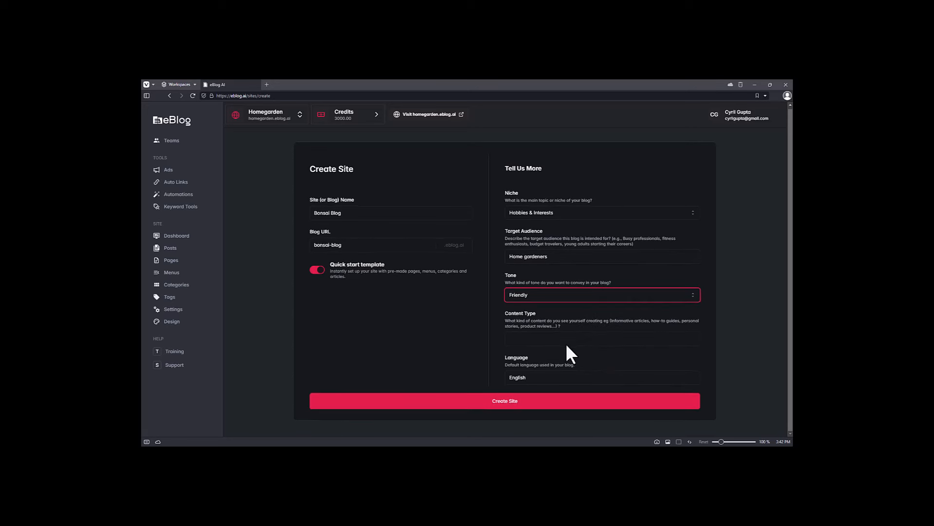
left_click(602, 338)
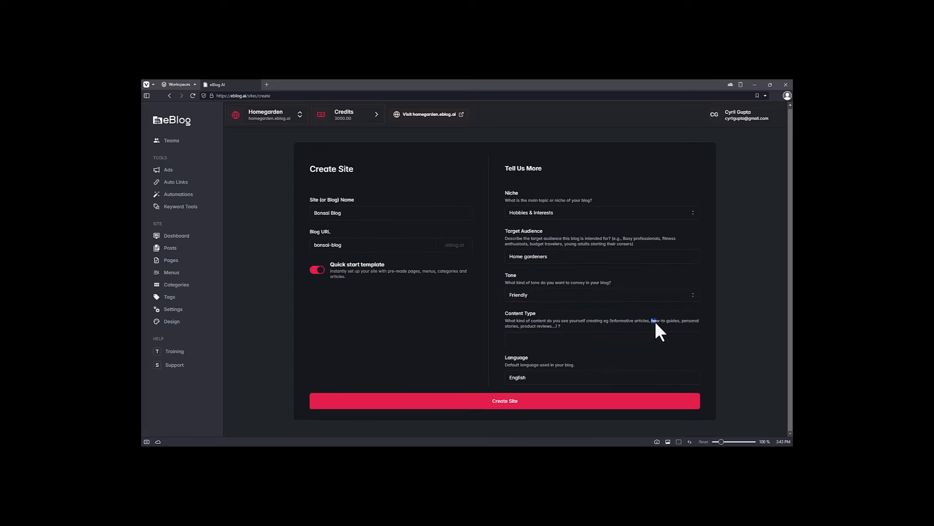
double_click(658, 320)
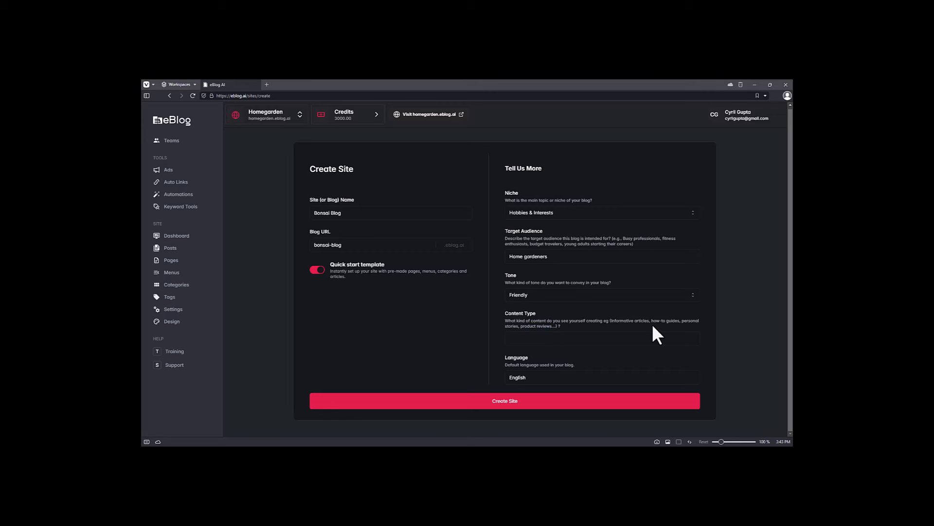
mouse_move(530, 367)
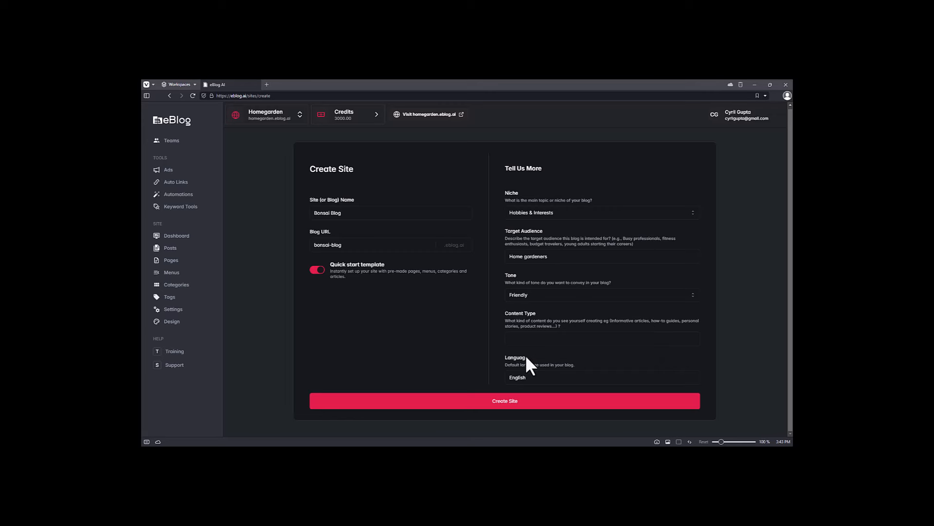
type("informative artc")
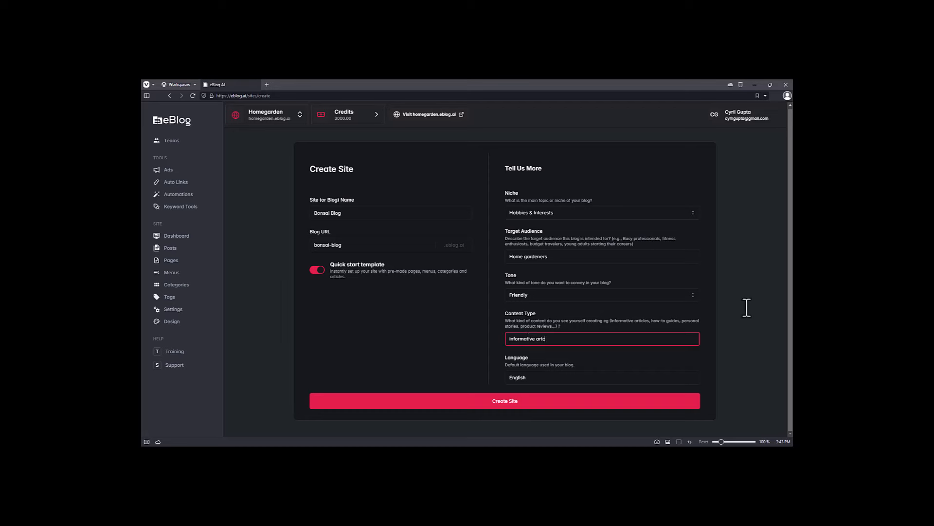
left_click(505, 401)
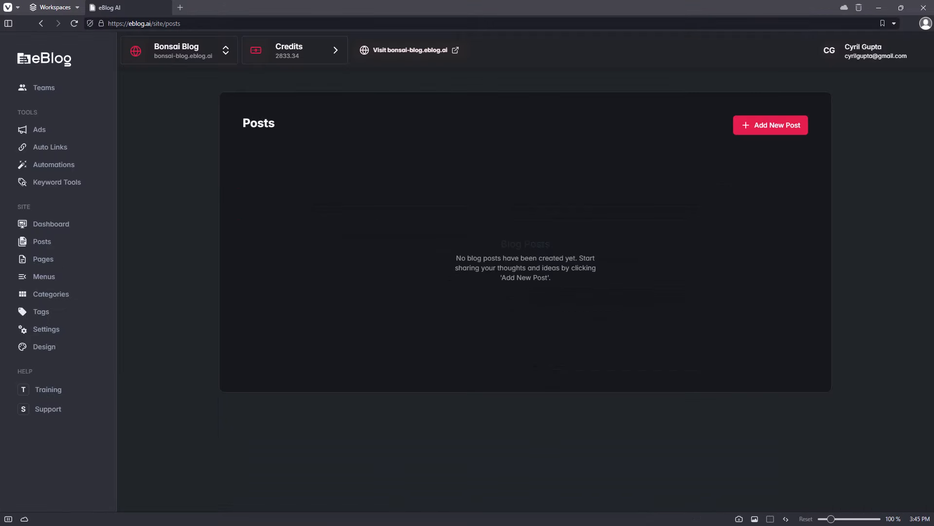
mouse_move(581, 293)
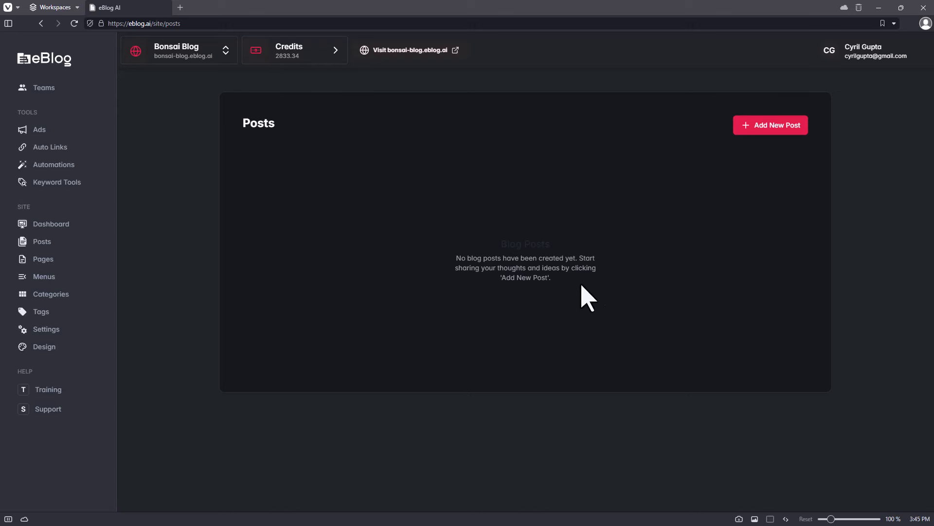
- Go to the Ads section for the Bonsai Blog site
left_click(38, 129)
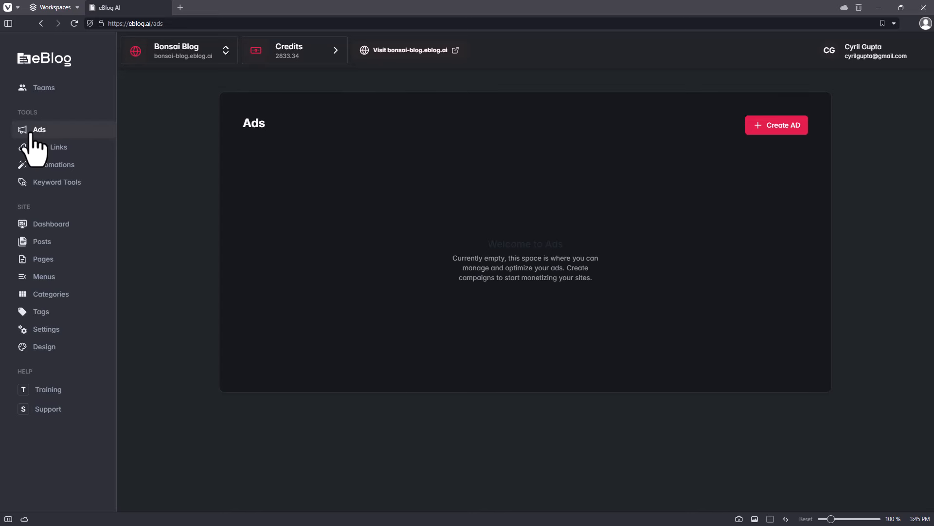
- Start a new ad, settle on the IMAGE type over Google AdSense, and continue to its details
left_click(777, 125)
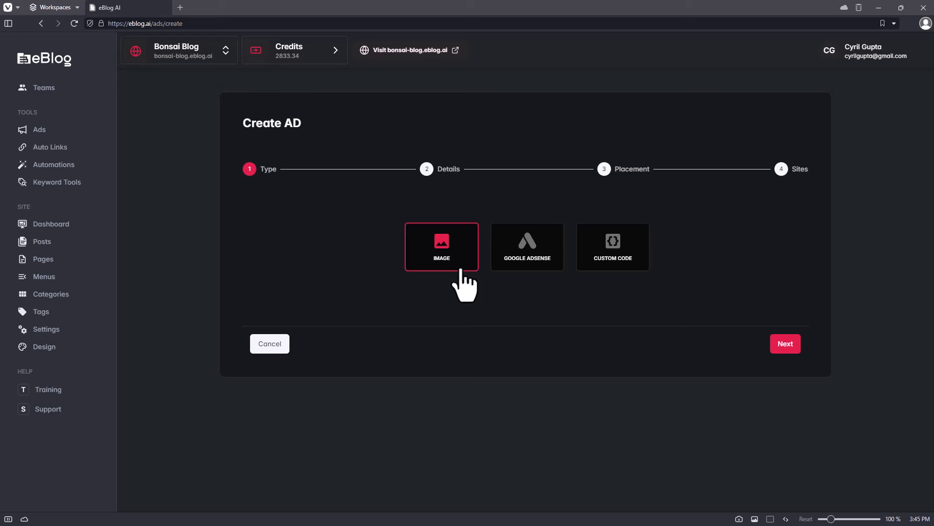
mouse_move(472, 277)
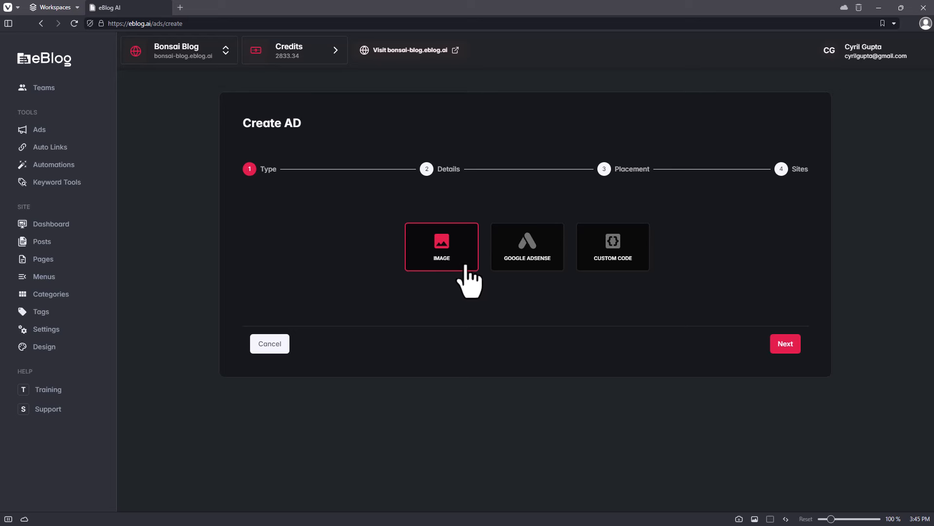
left_click(527, 246)
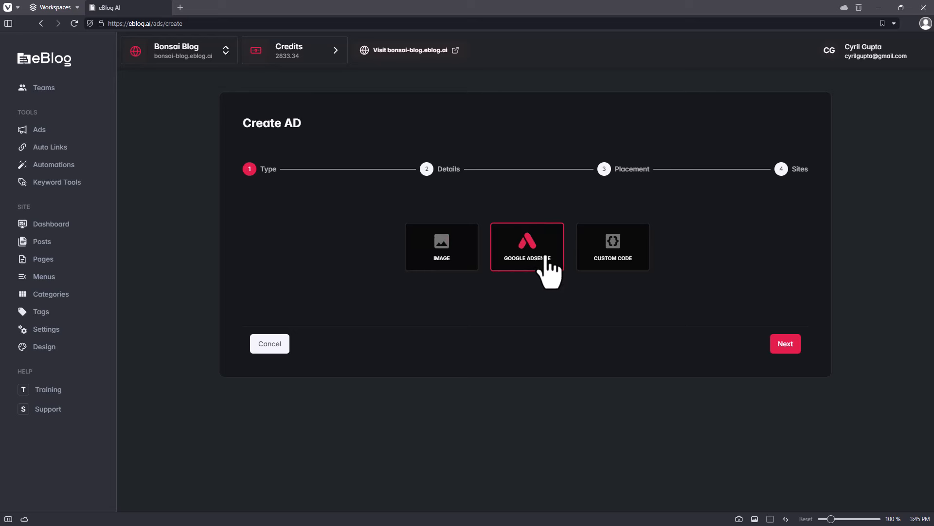
left_click(613, 246)
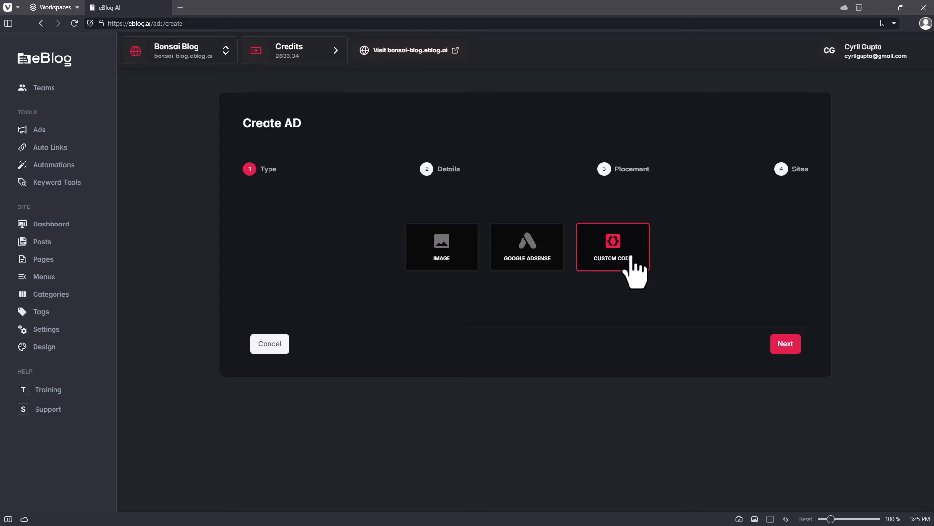
left_click(441, 247)
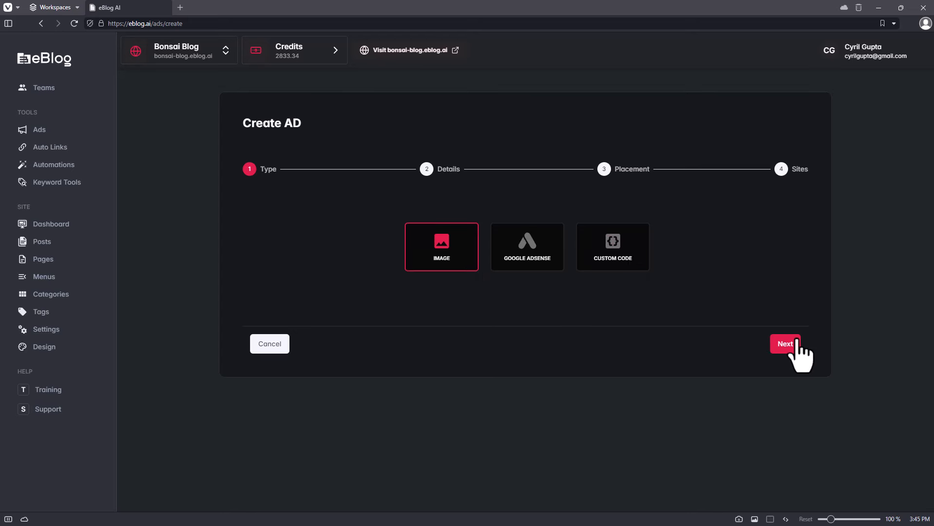
left_click(785, 343)
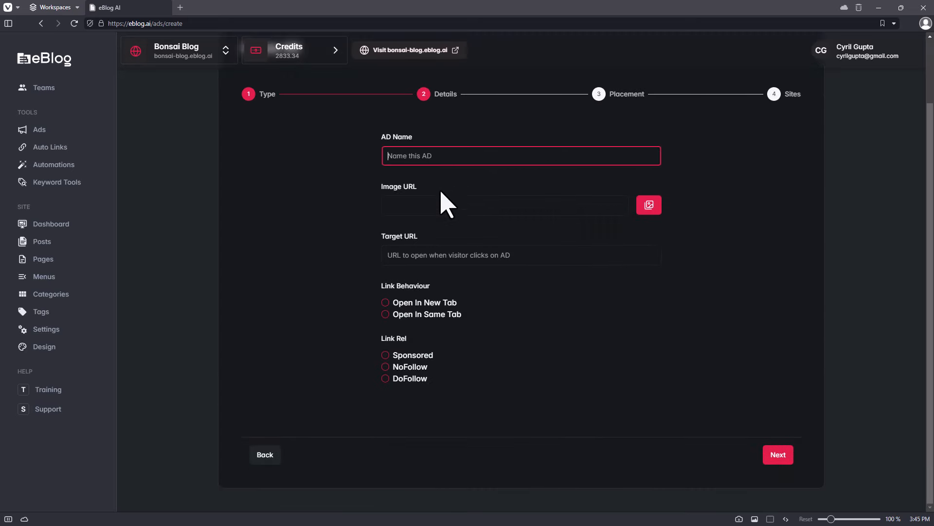
- Insert the bonsai tree photo from the media library as the ad's image
left_click(649, 205)
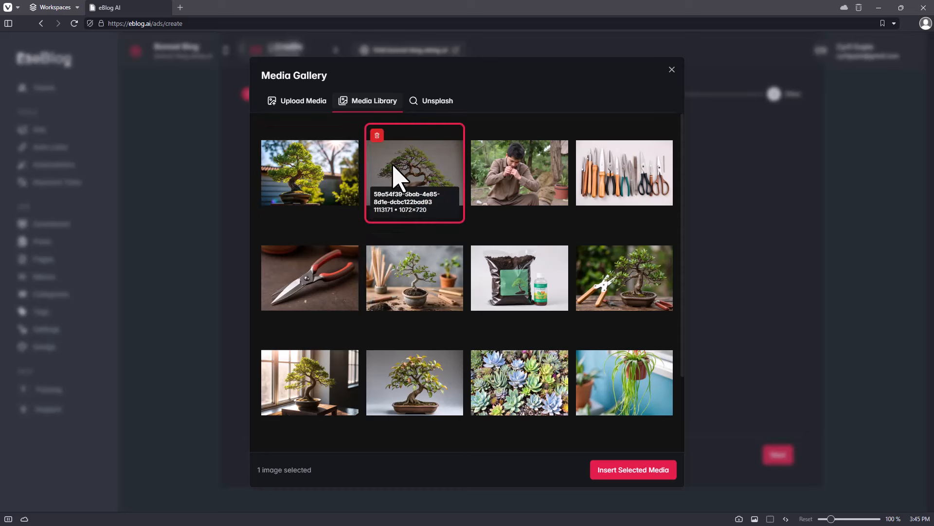
mouse_move(429, 262)
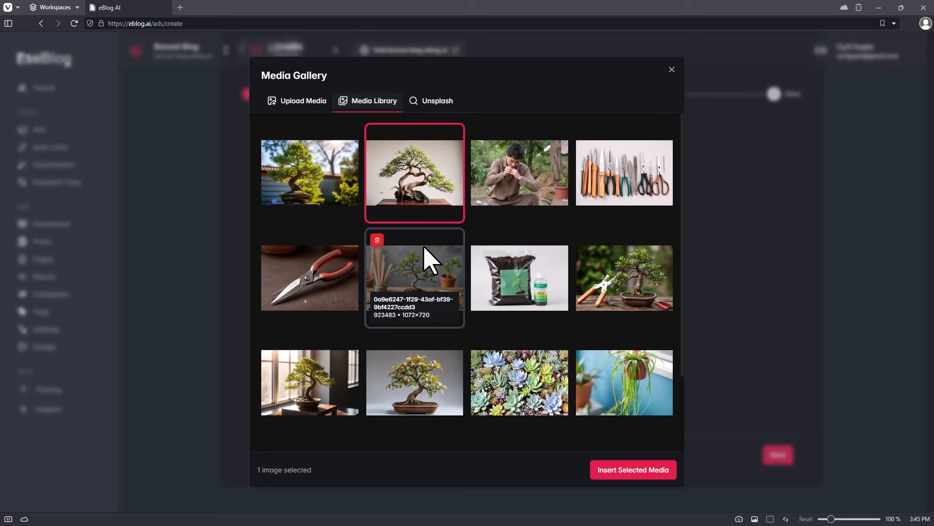
scroll("down", 3)
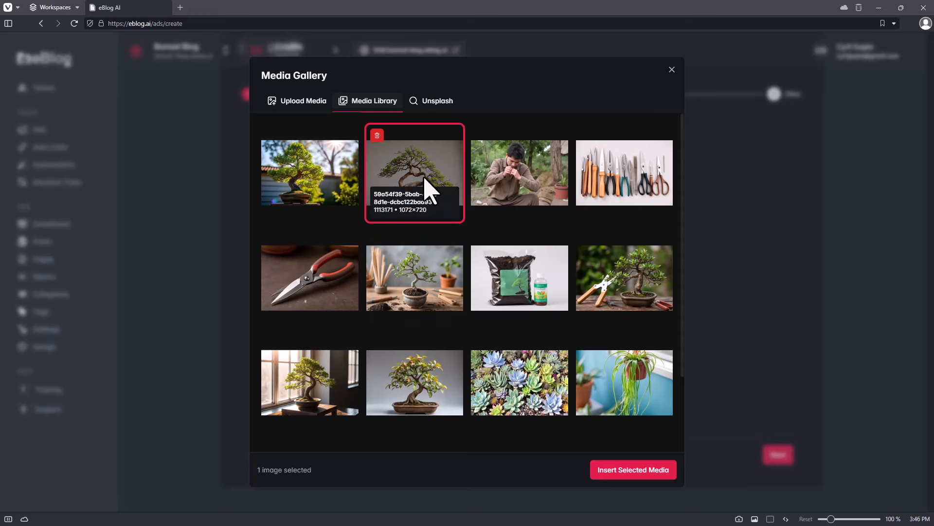
left_click(633, 469)
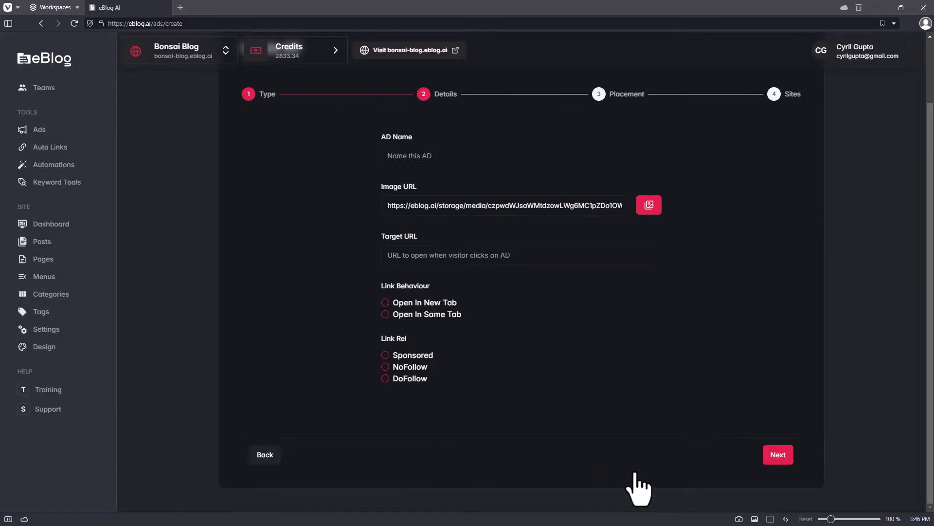
left_click(448, 255)
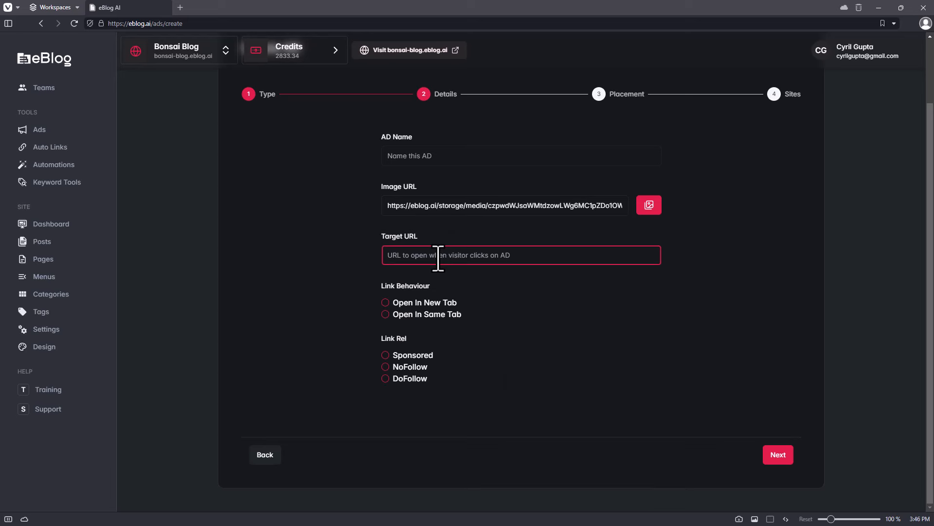
type("https:/")
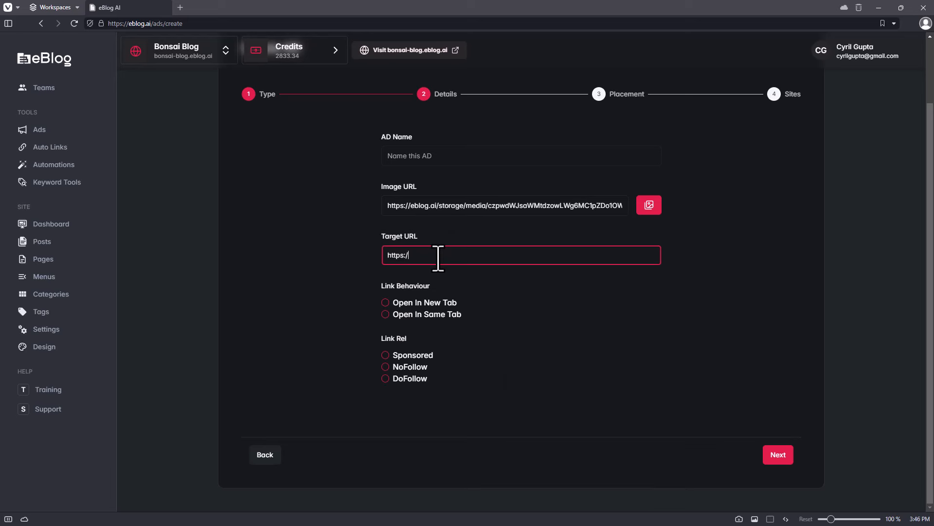
type("bonsaimark")
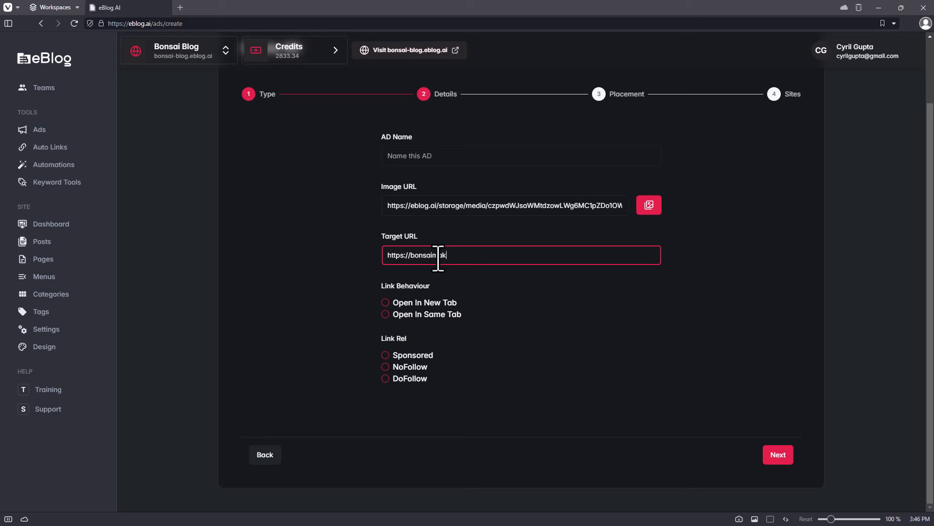
type("aker.com")
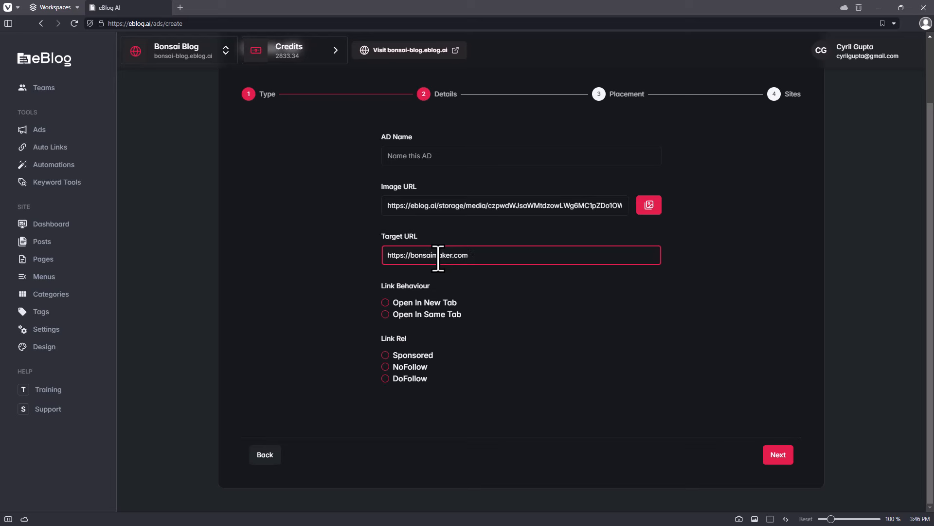
mouse_move(448, 324)
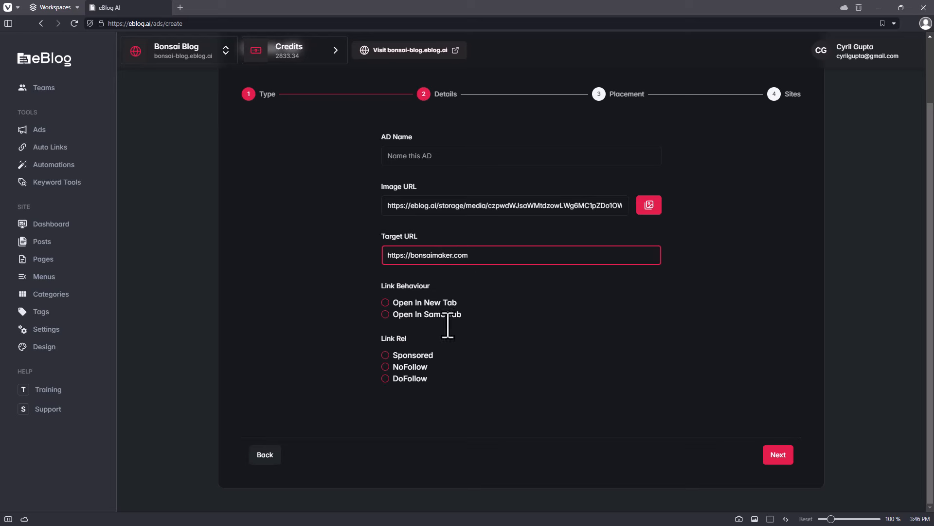
- Have the ad link open in a new tab and mark it as Sponsored
left_click(385, 315)
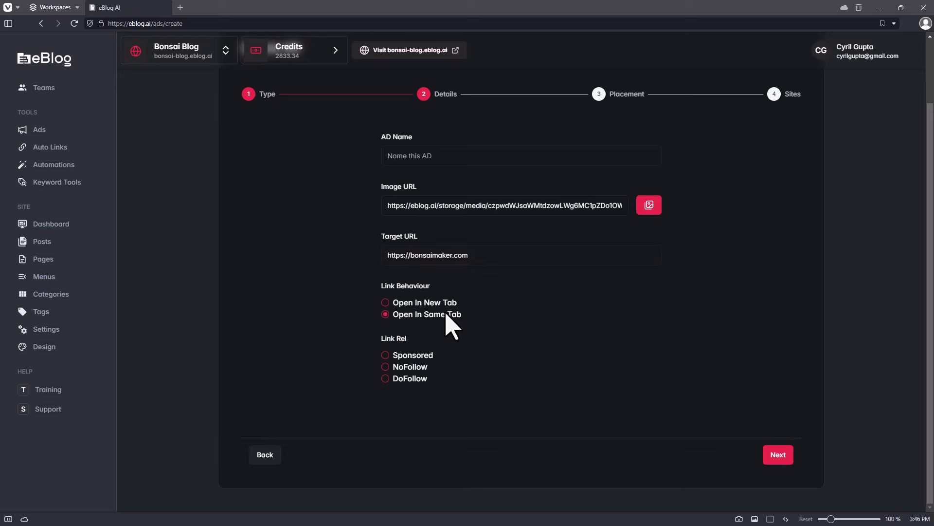
left_click(385, 302)
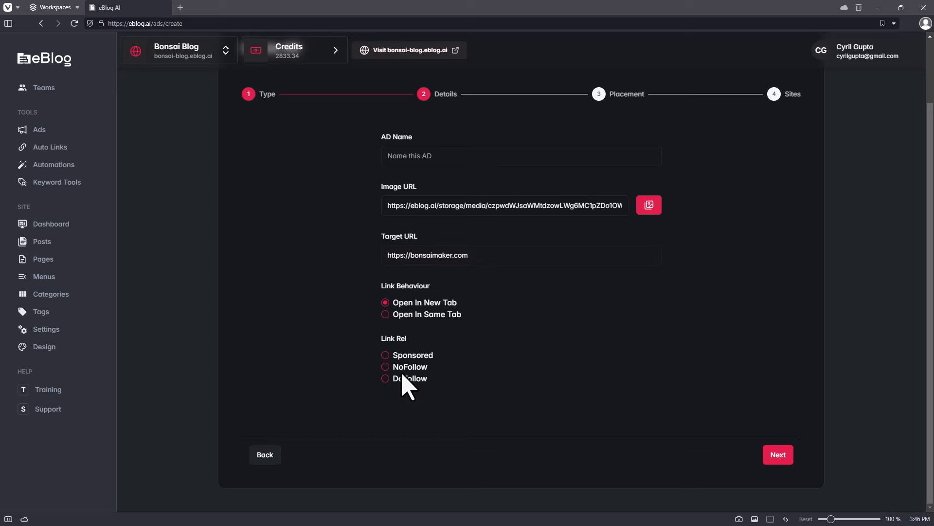
left_click(385, 355)
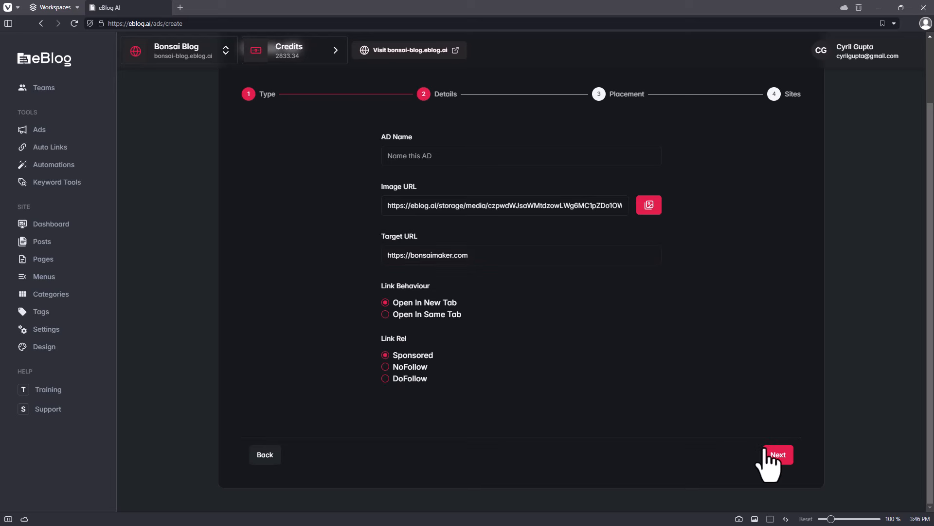
- Place the ad at the layout.top position and continue to the Sites step
left_click(778, 454)
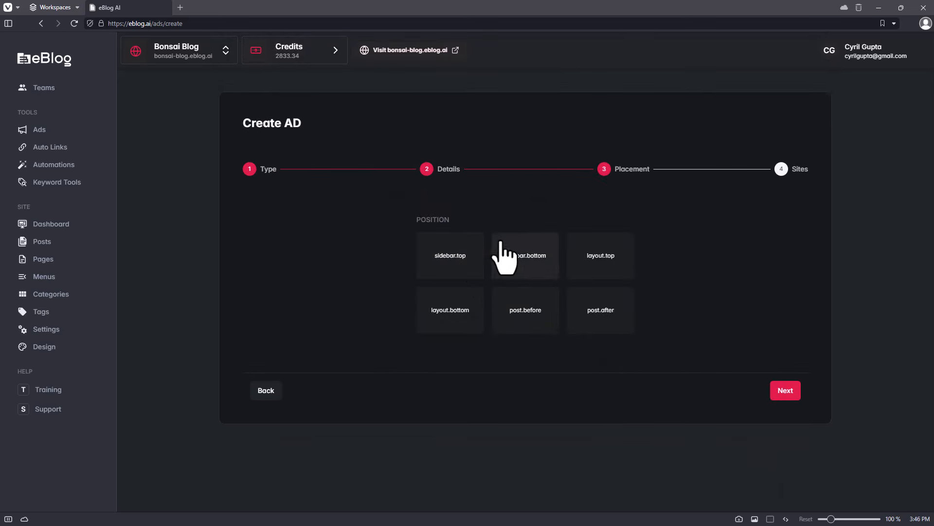
left_click(600, 255)
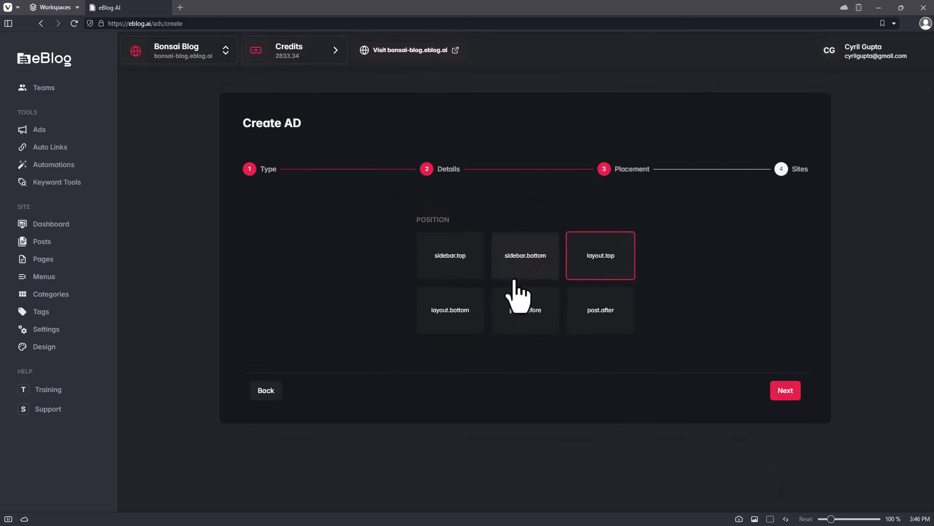
left_click(785, 390)
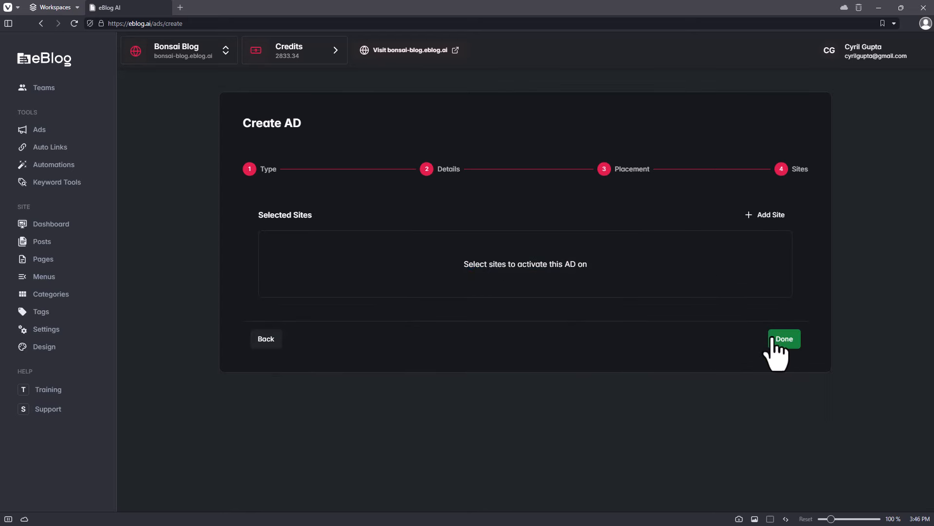
- Activate the ad on Bonsai Blog and Homegarden and finish creating the Bonsai ad
left_click(765, 215)
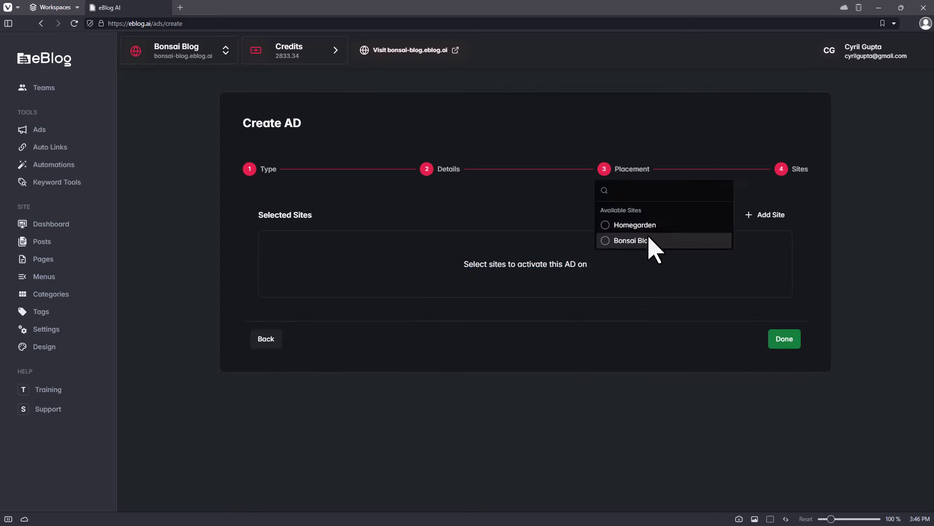
left_click(629, 241)
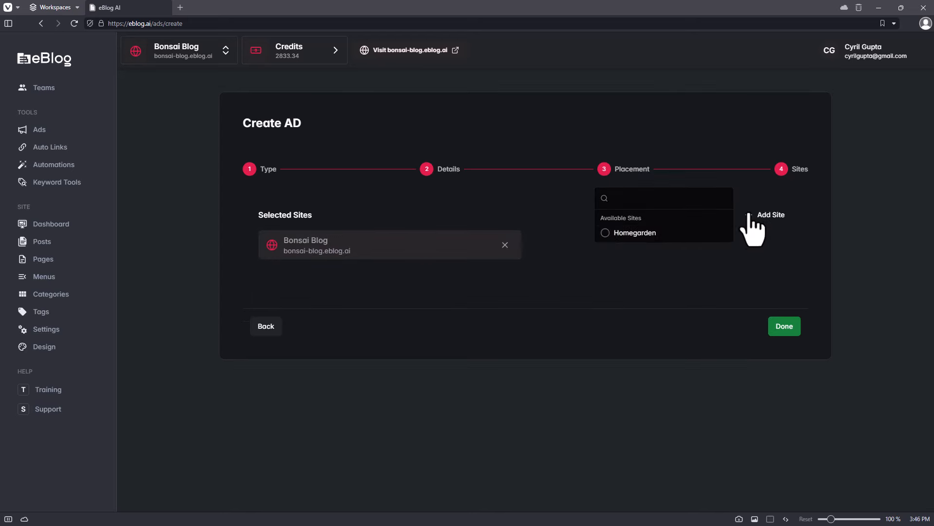
mouse_move(615, 240)
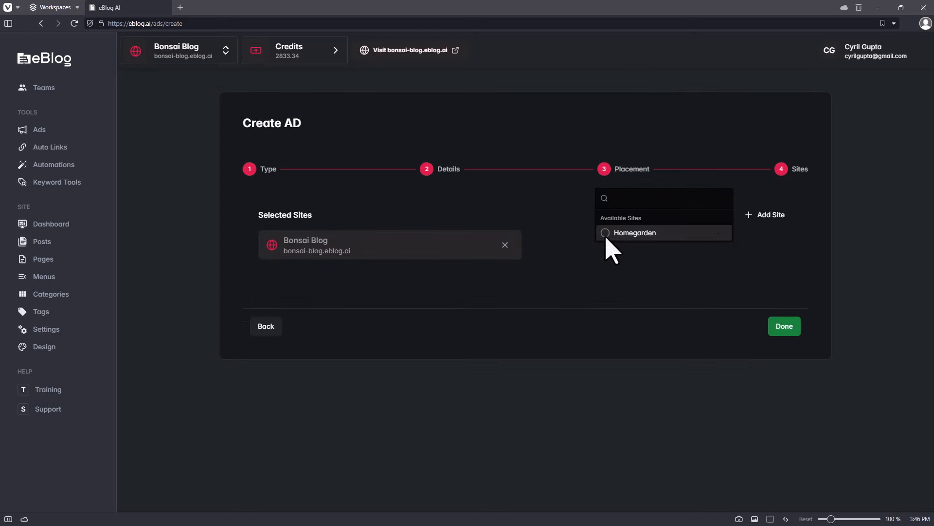
left_click(635, 232)
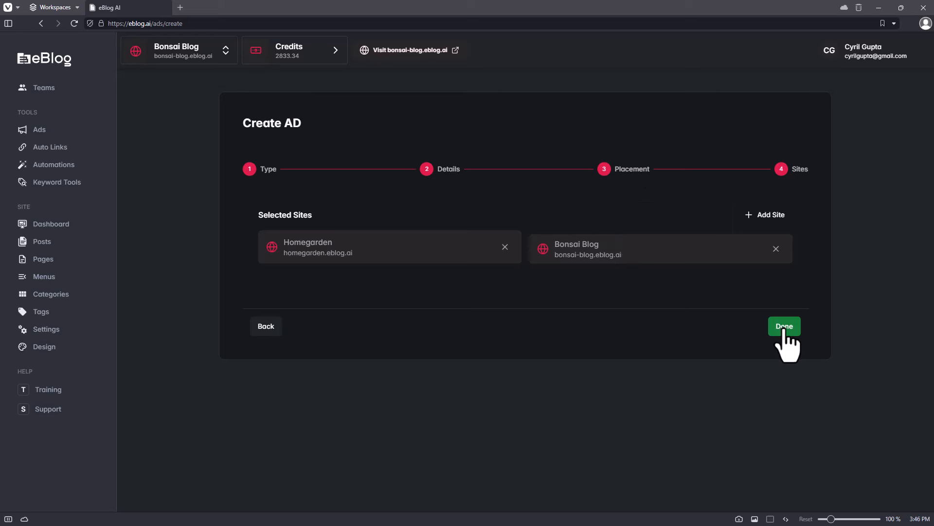
mouse_move(633, 391)
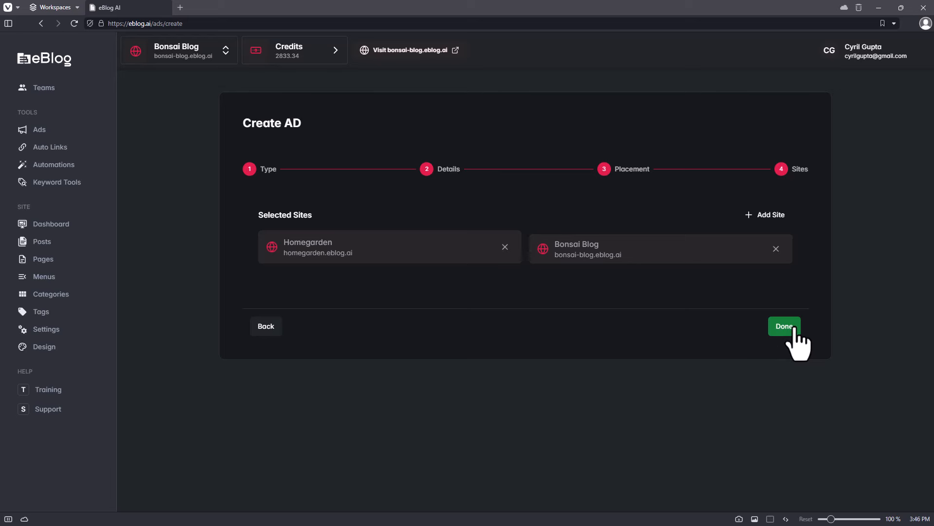
left_click(784, 326)
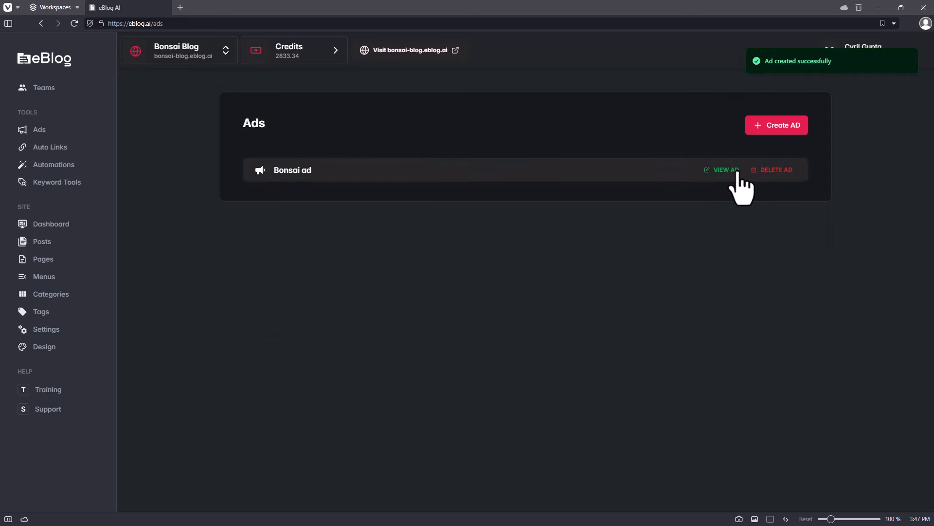
left_click(722, 170)
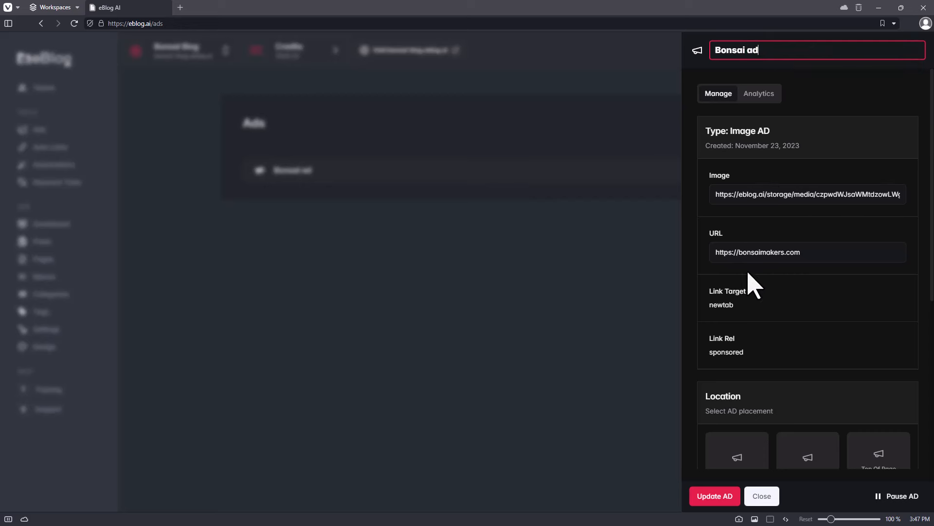
mouse_move(747, 330)
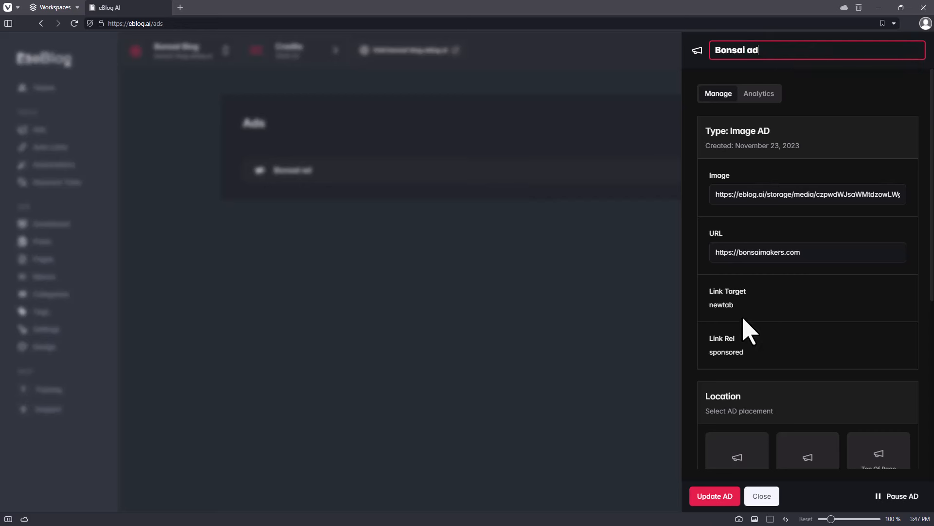
mouse_move(761, 496)
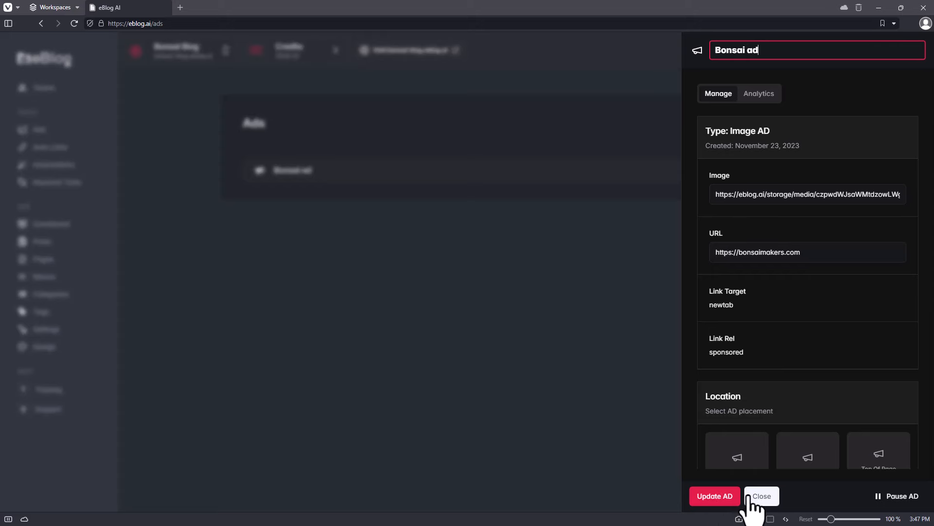
left_click(762, 495)
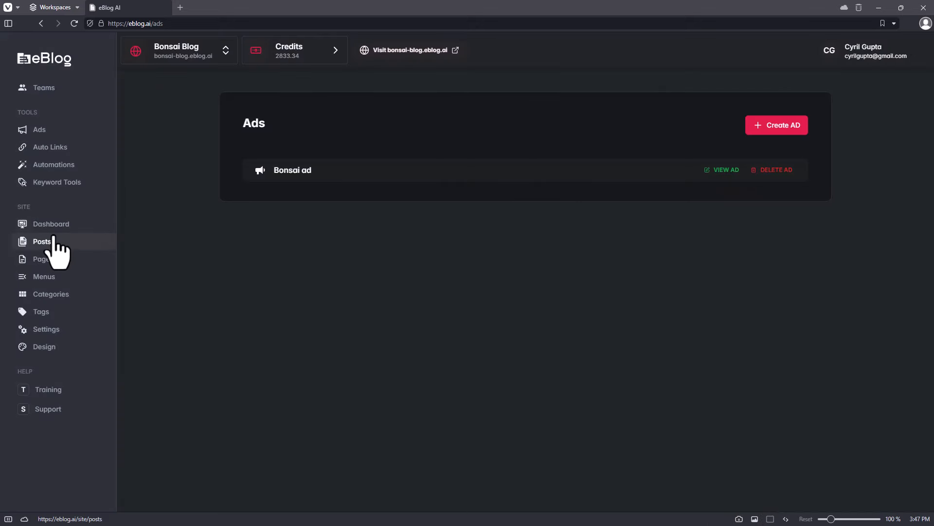
- Show Bonsai Blog's posts list with its two scheduled bonsai articles
left_click(42, 242)
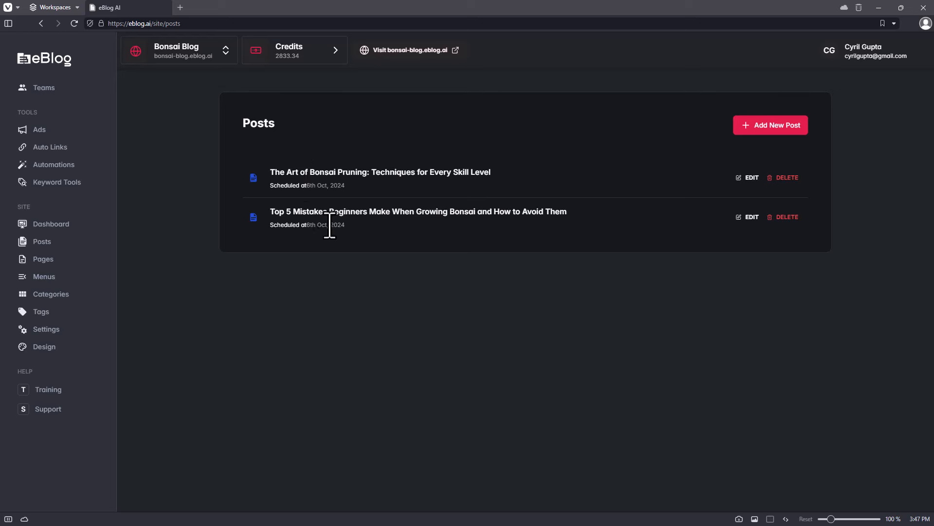
mouse_move(432, 177)
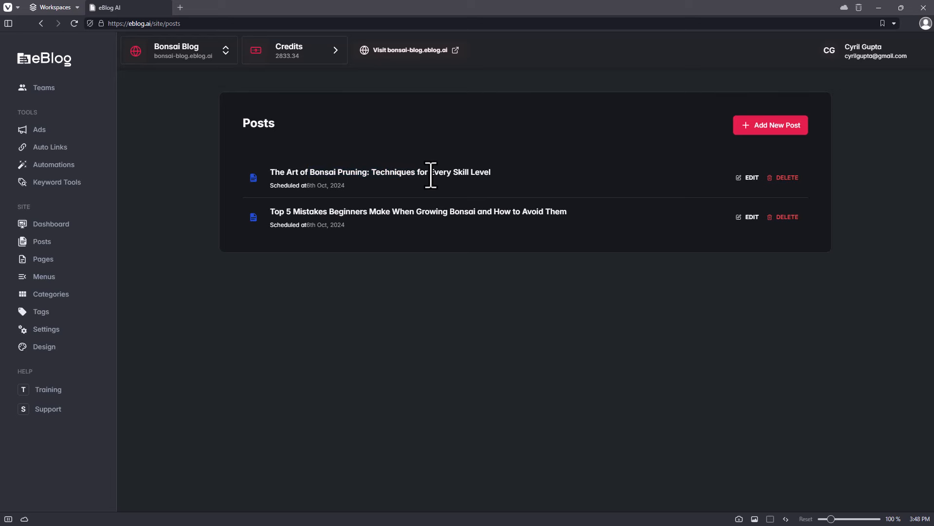
mouse_move(476, 179)
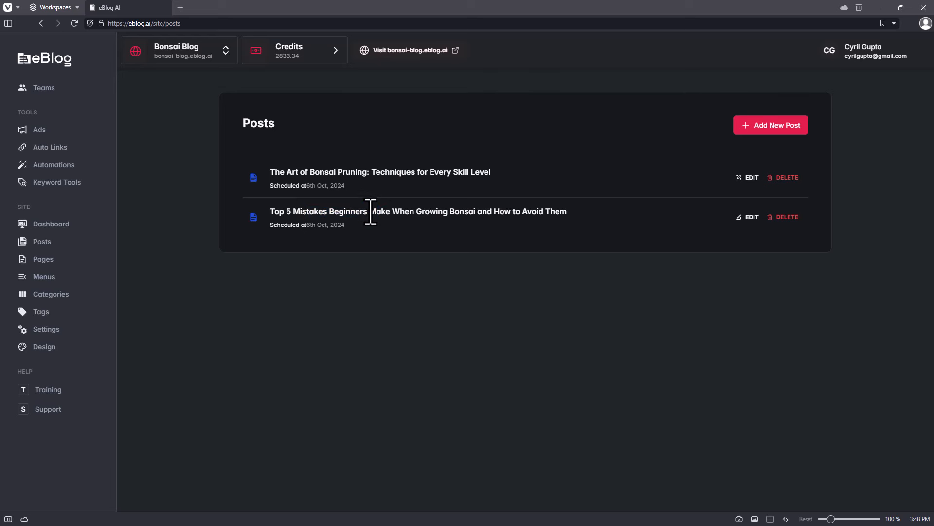
mouse_move(594, 211)
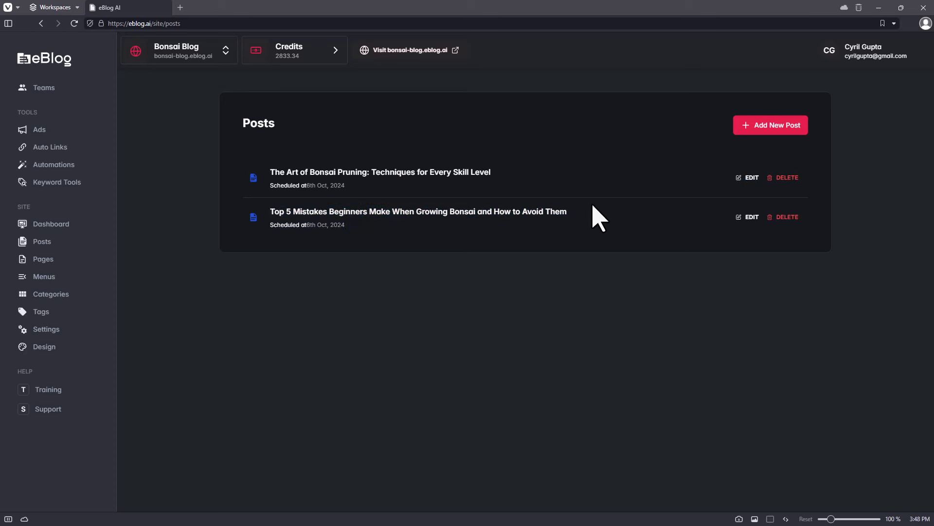
- Review the pruning post's 490-word content, tags, author and categories in the editor
left_click(752, 217)
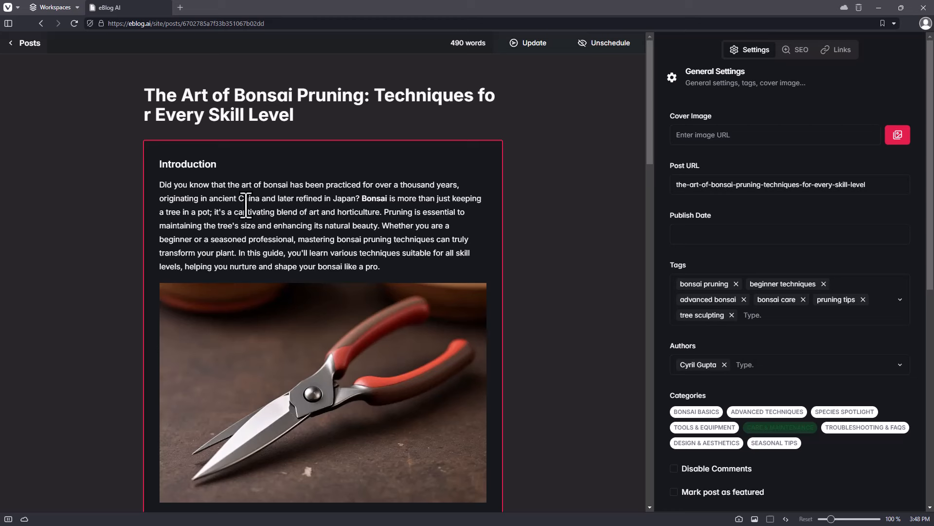
scroll("down", 3)
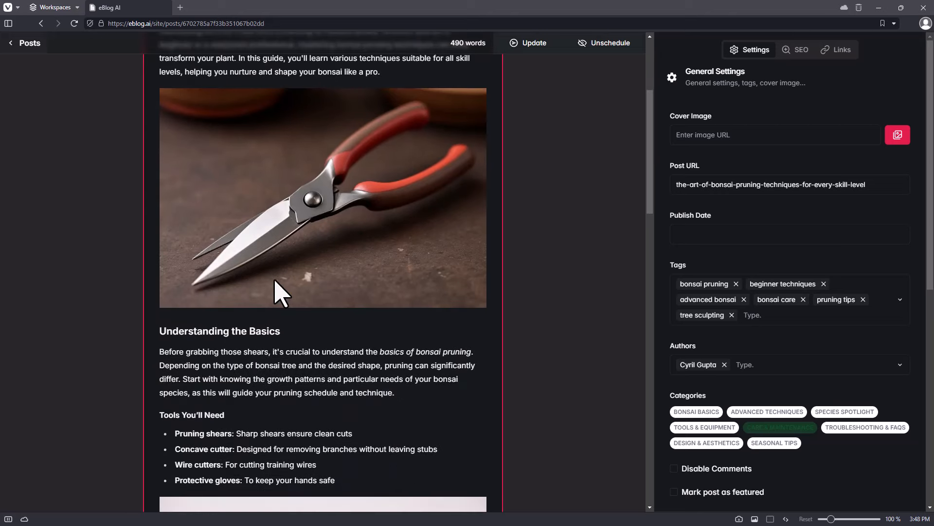
scroll("down", 3)
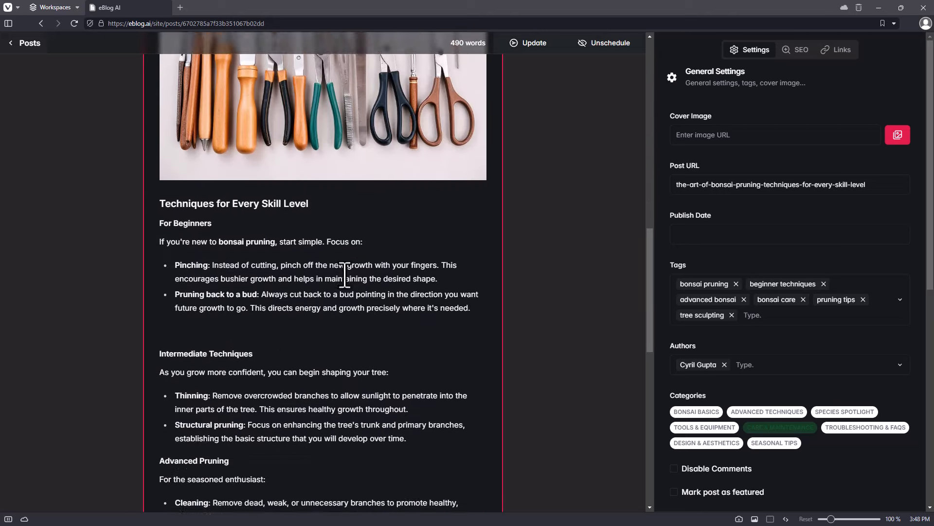
scroll("down", 3)
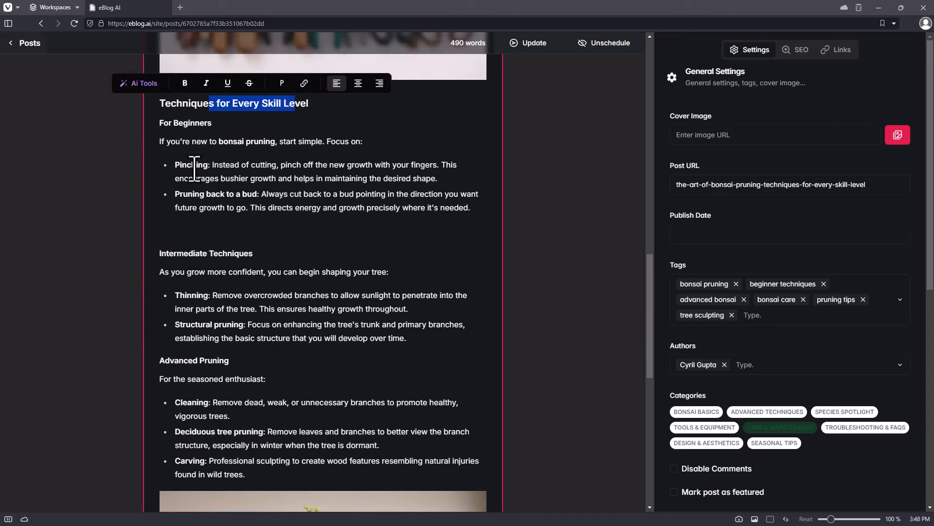
scroll("down", 3)
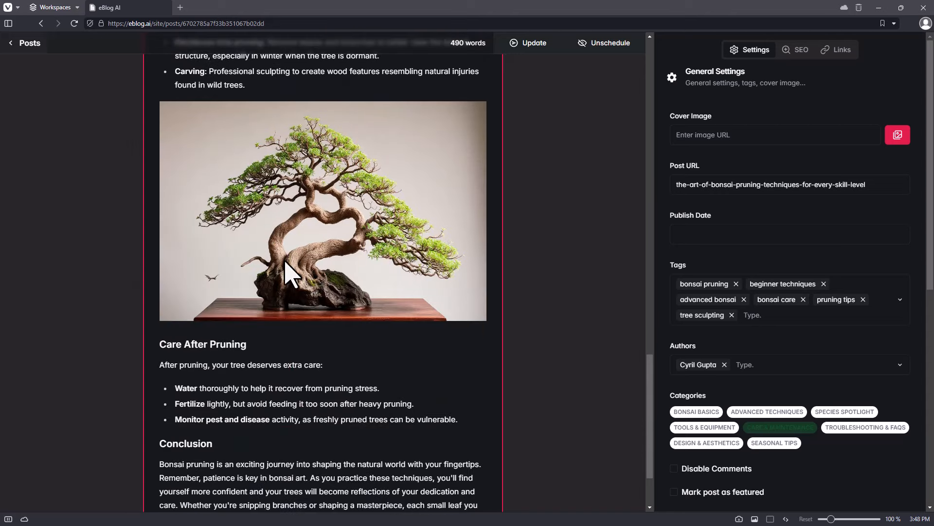
scroll("down", 3)
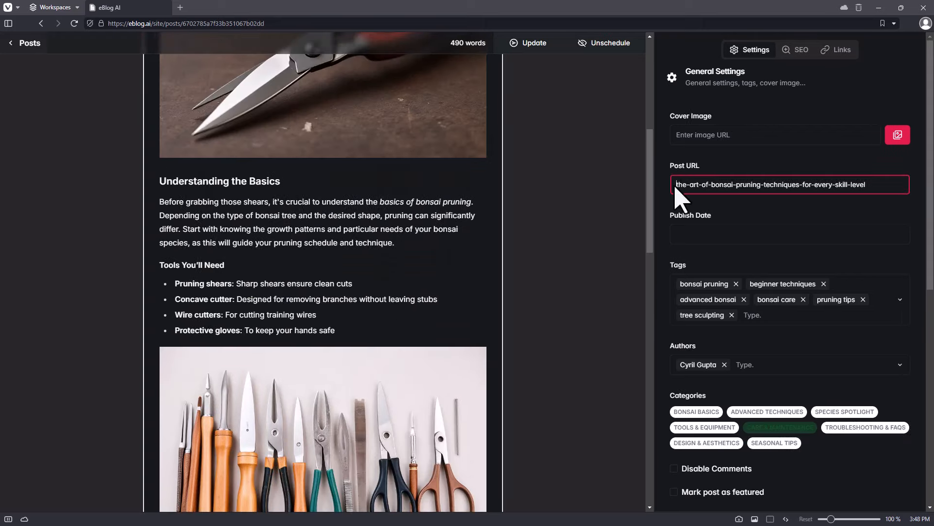
triple_click(767, 184)
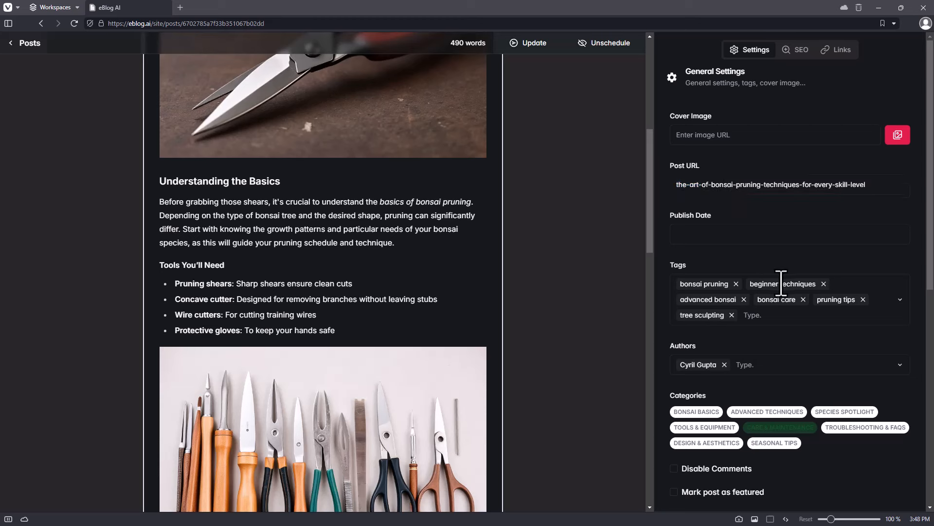
scroll("down", 3)
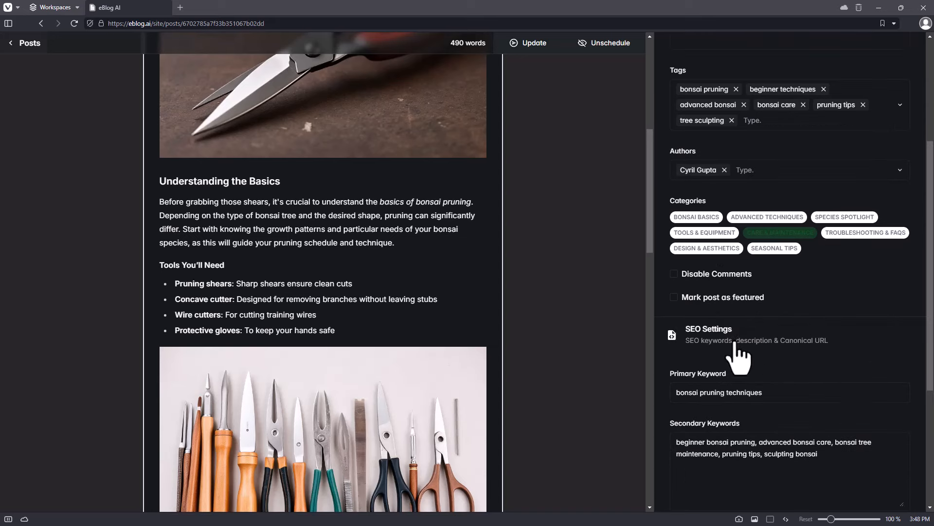
mouse_move(888, 260)
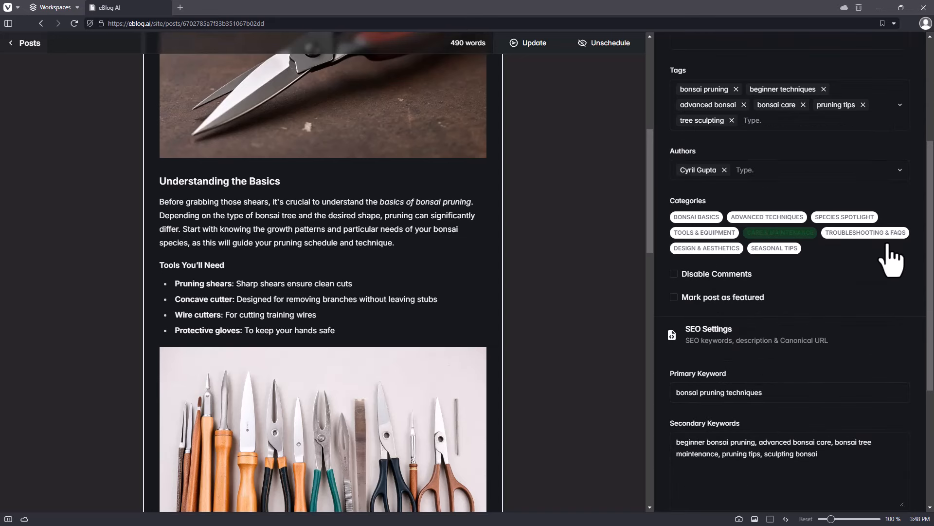
mouse_move(855, 269)
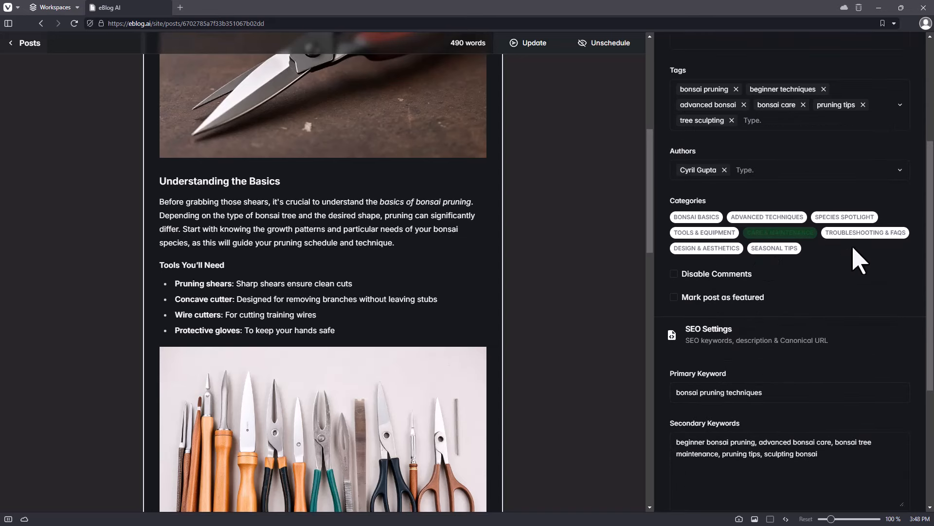
scroll("down", 3)
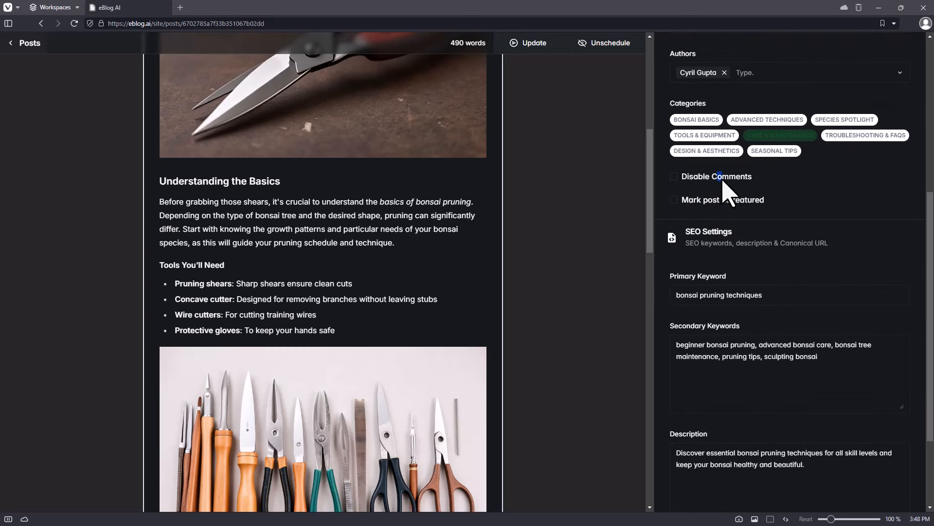
mouse_move(704, 278)
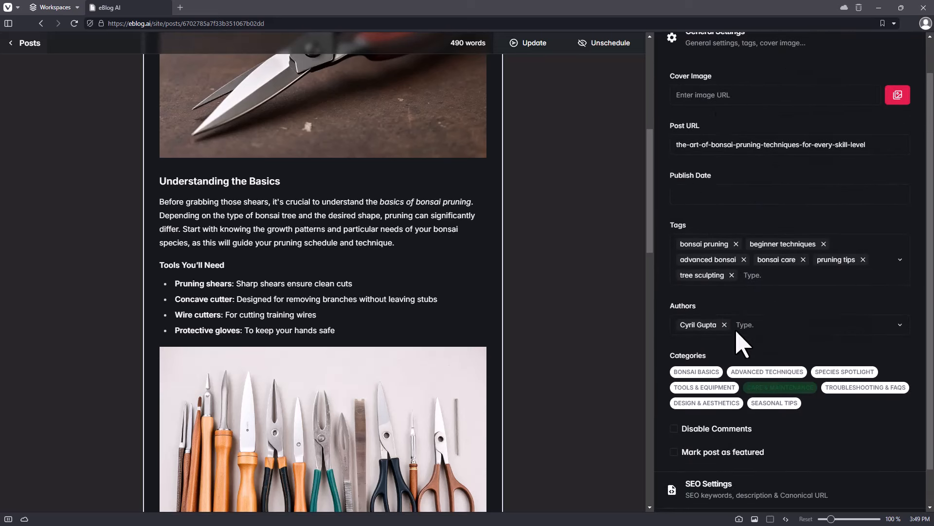
scroll("down", 3)
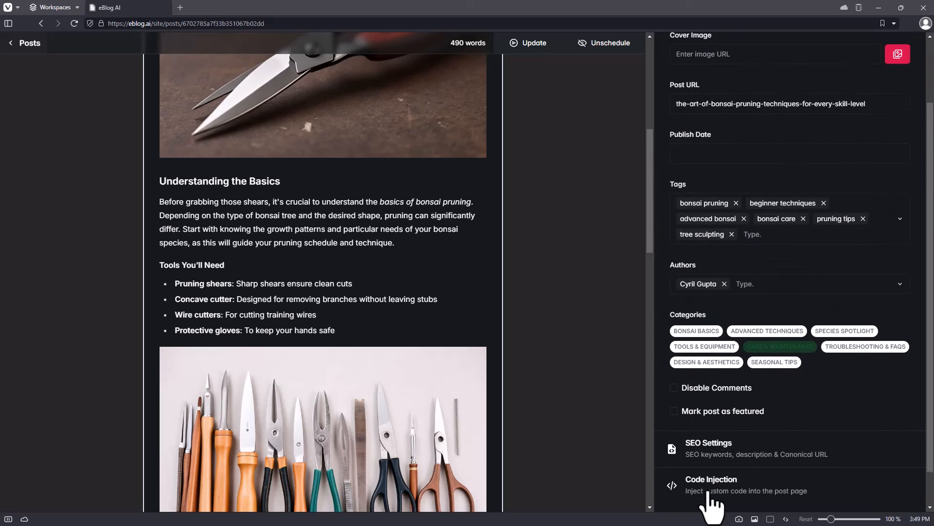
left_click(711, 479)
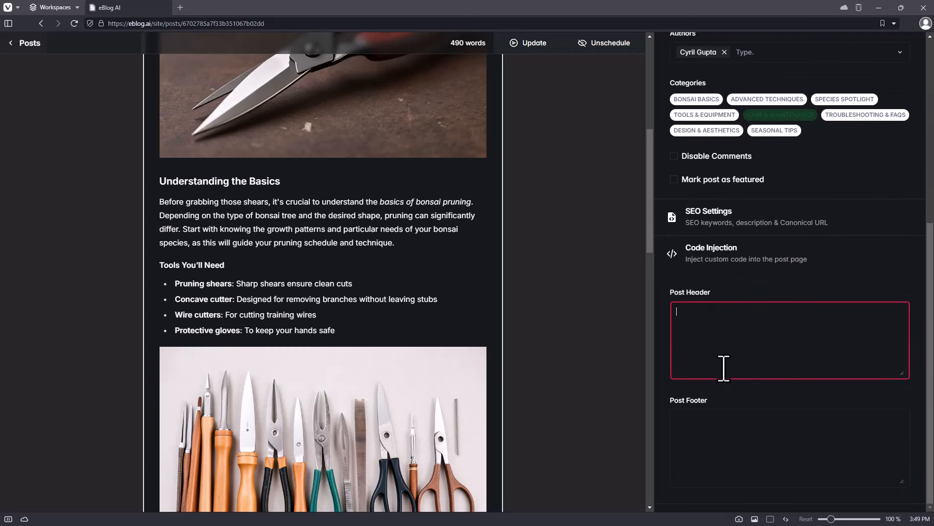
left_click(755, 50)
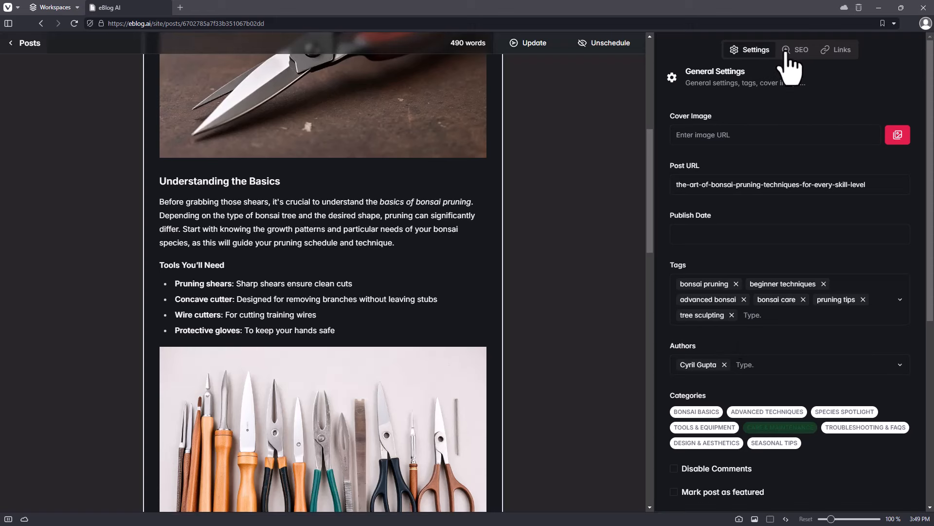
- Show the SEO checklist with passing description and alt-text checks and several failures
left_click(802, 49)
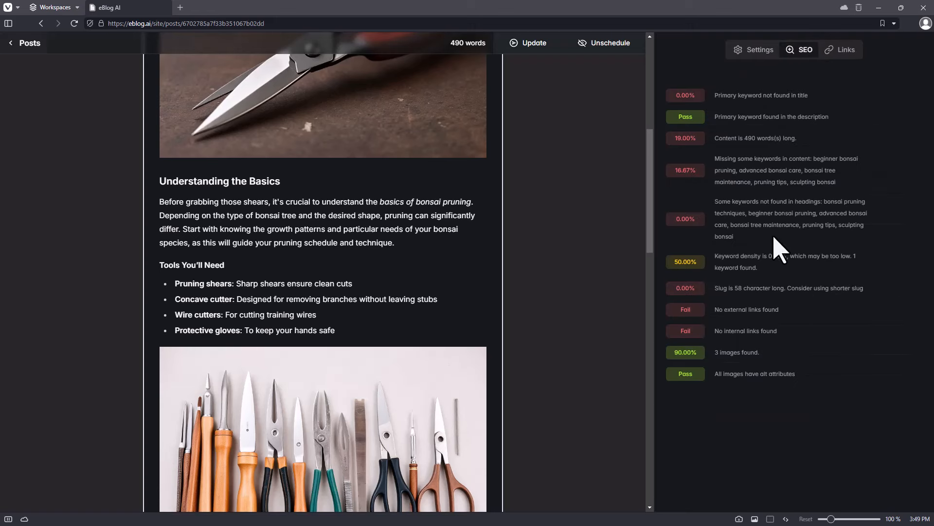
mouse_move(769, 209)
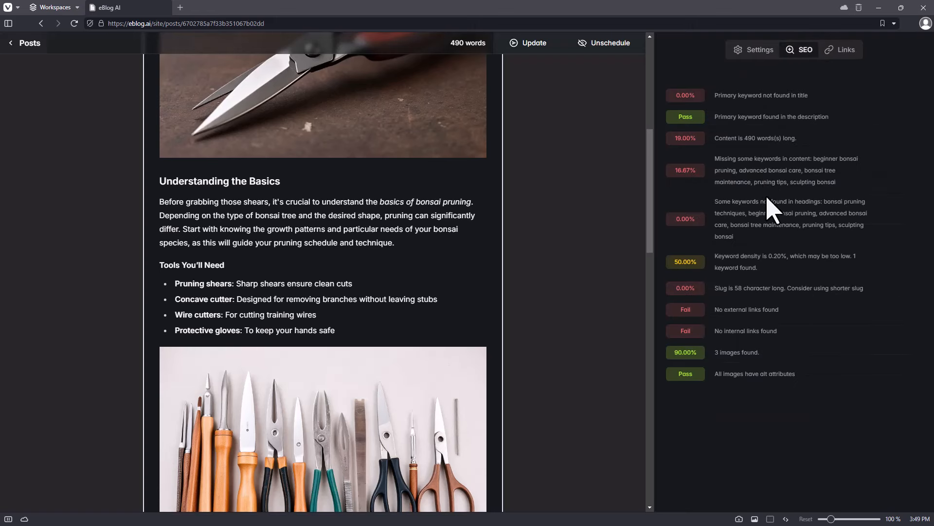
left_click_drag(720, 95, 743, 373)
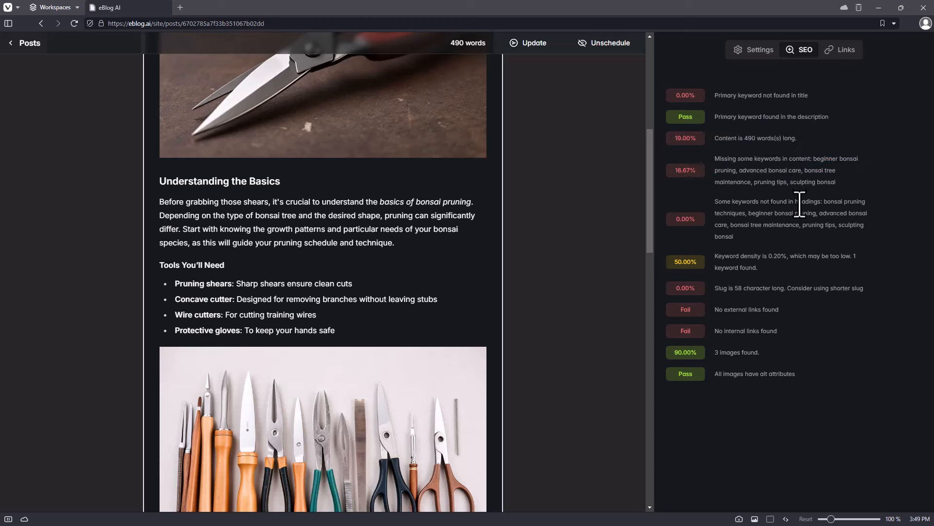
mouse_move(749, 315)
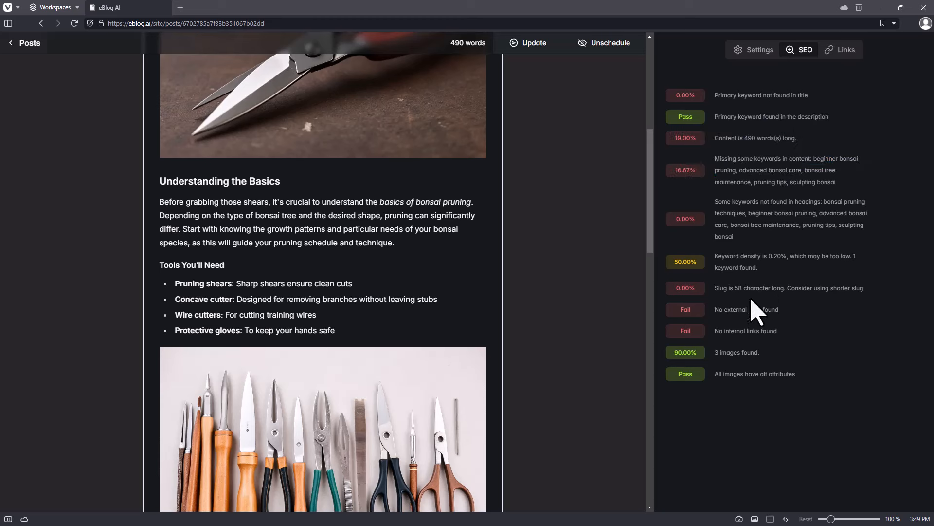
mouse_move(853, 53)
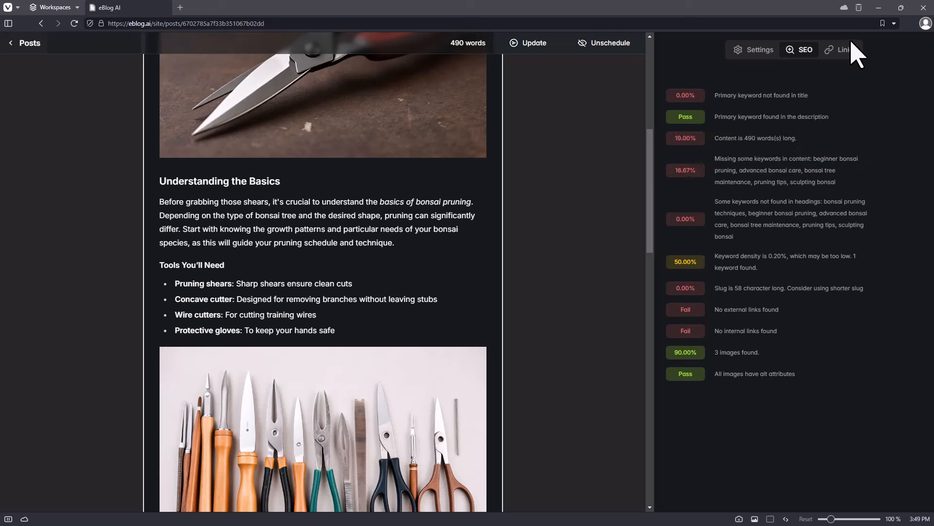
- Confirm the post contains no links, then go to the Auto Links list with "home garden"
left_click(840, 50)
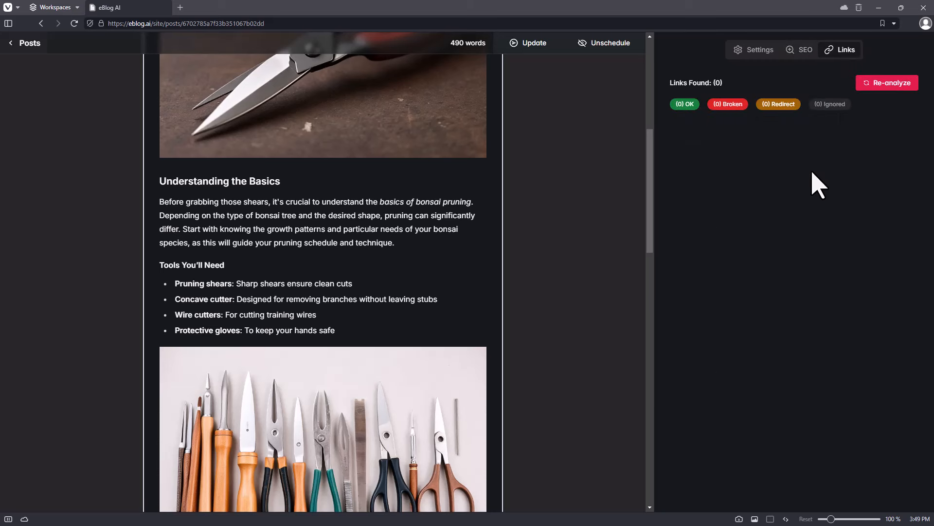
scroll("up", 3)
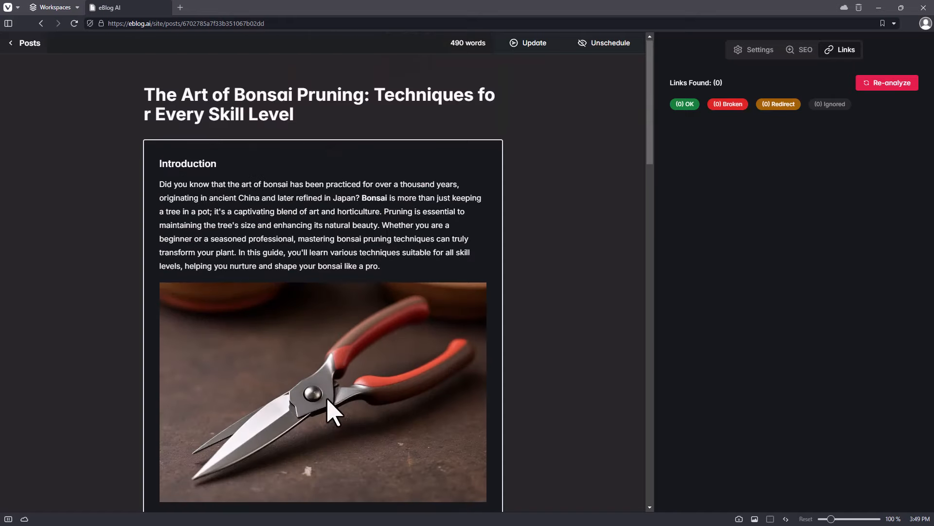
mouse_move(75, 78)
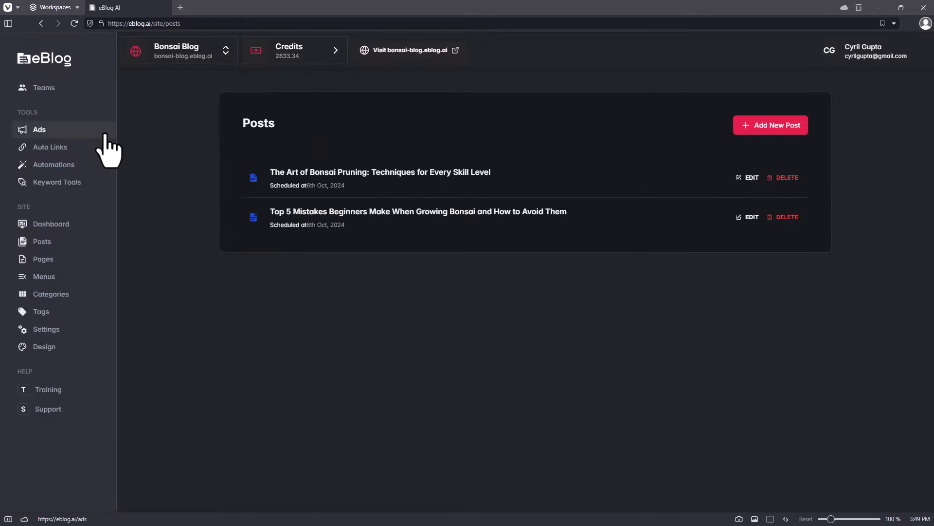
left_click(49, 147)
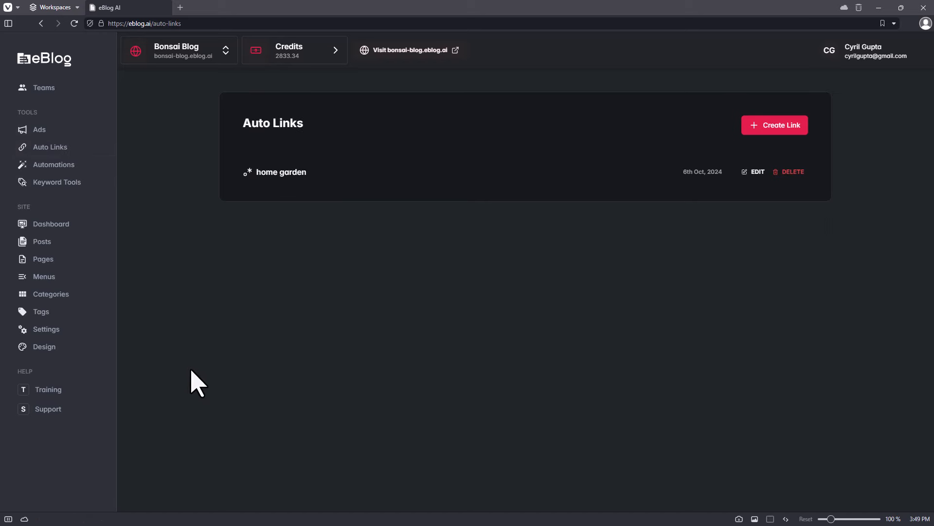
mouse_move(774, 125)
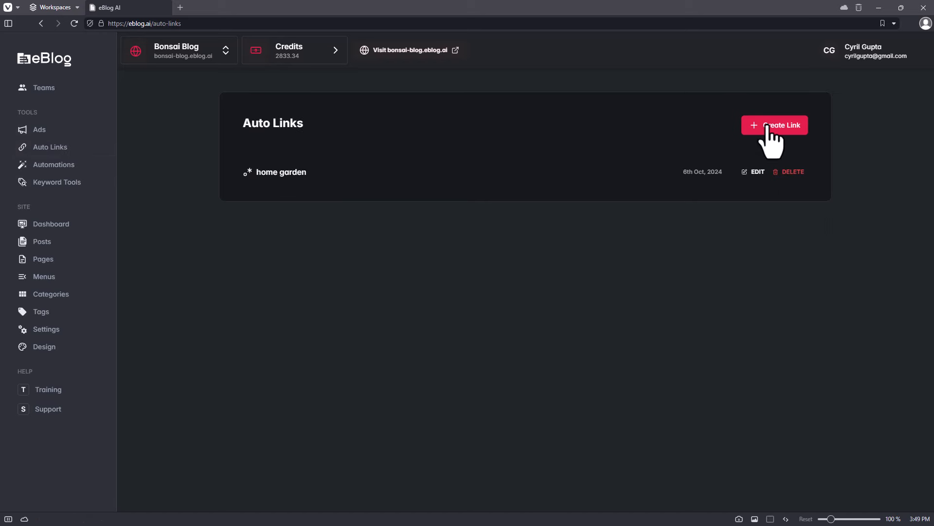
left_click(775, 125)
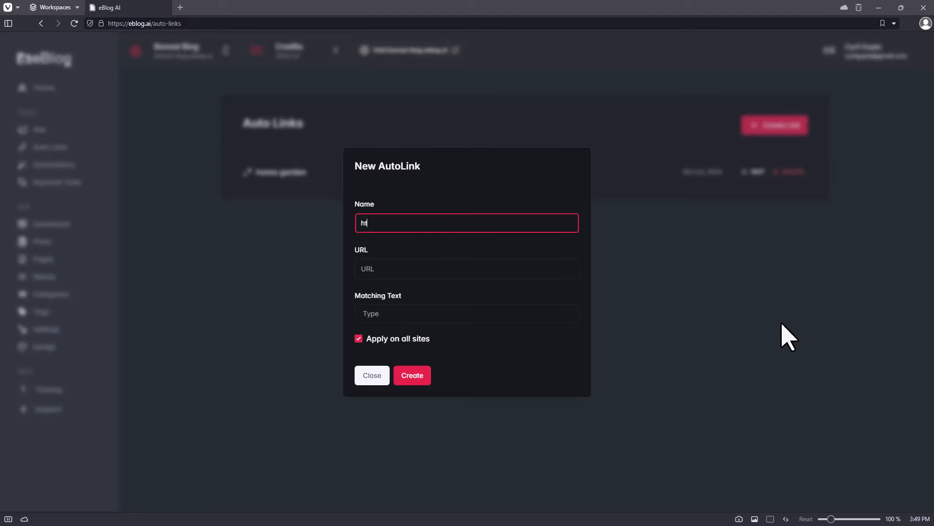
type("https://bo")
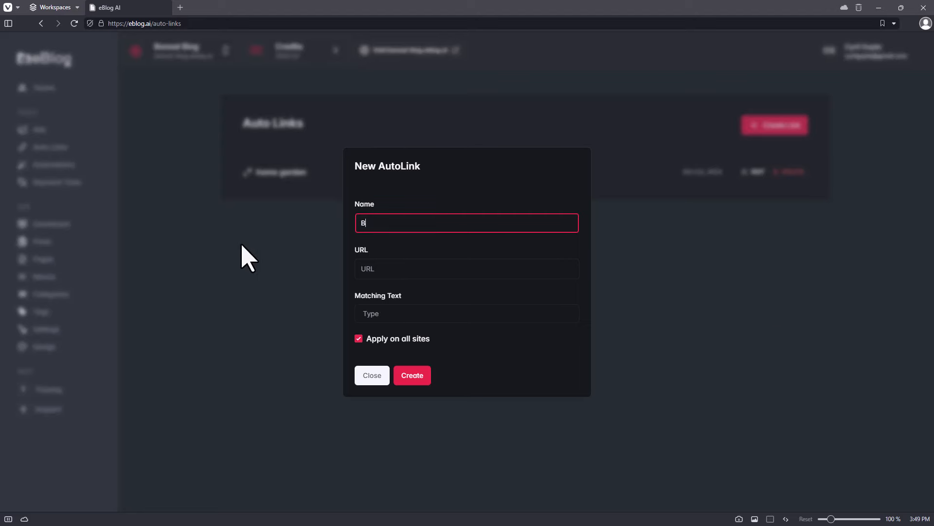
type("onsai")
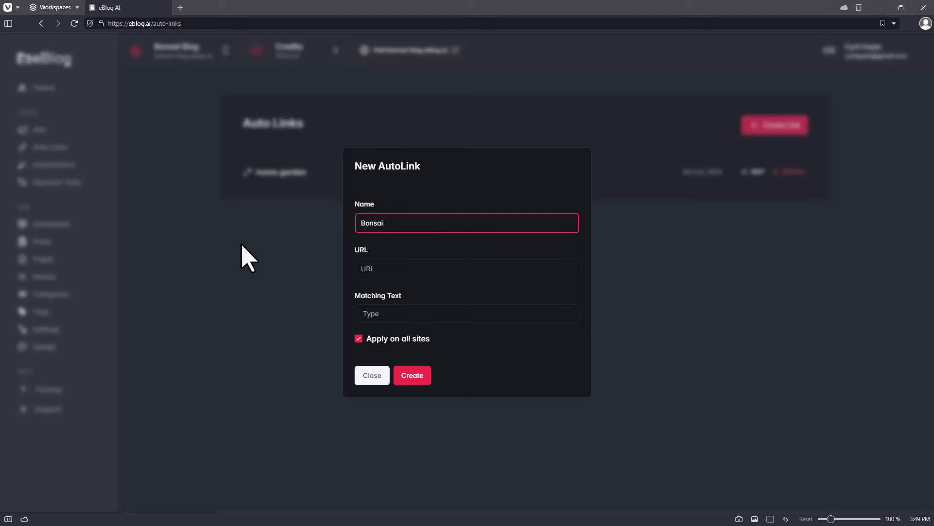
type("https://bonsaimakers.com")
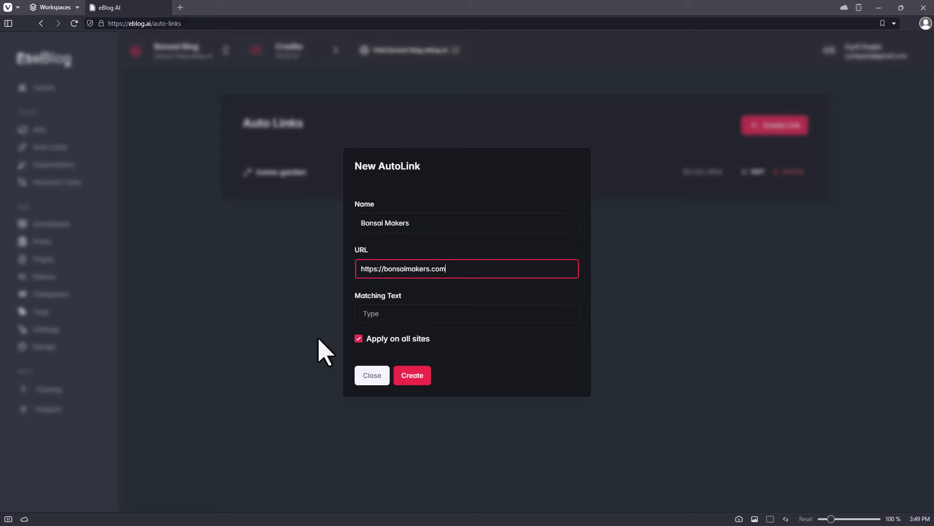
left_click(467, 314)
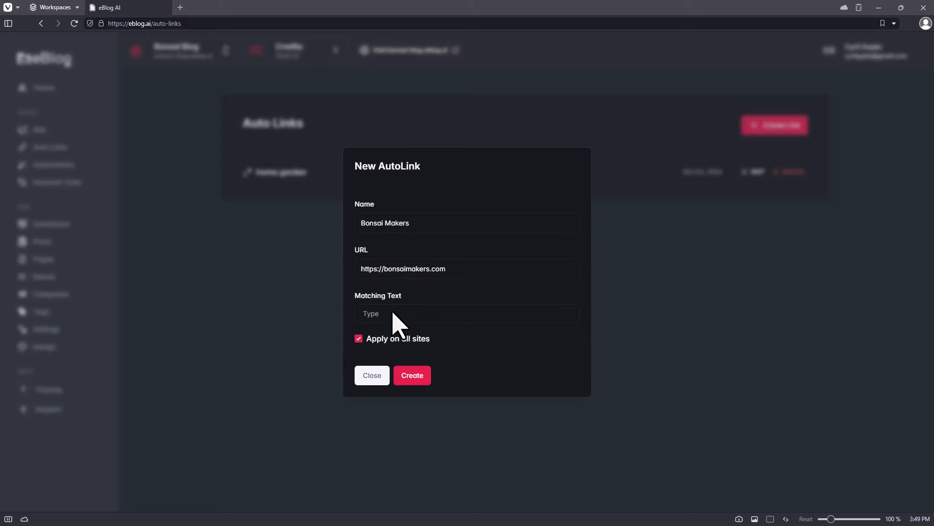
mouse_move(389, 307)
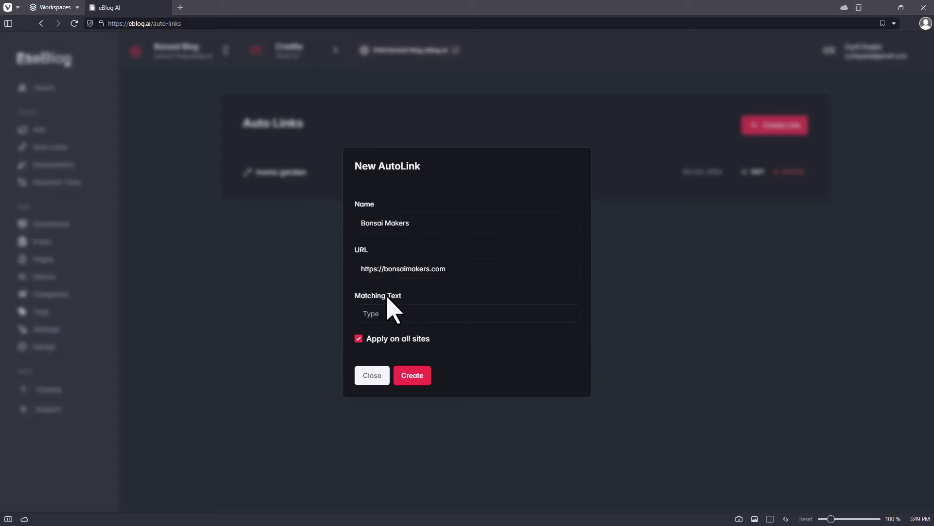
mouse_move(471, 69)
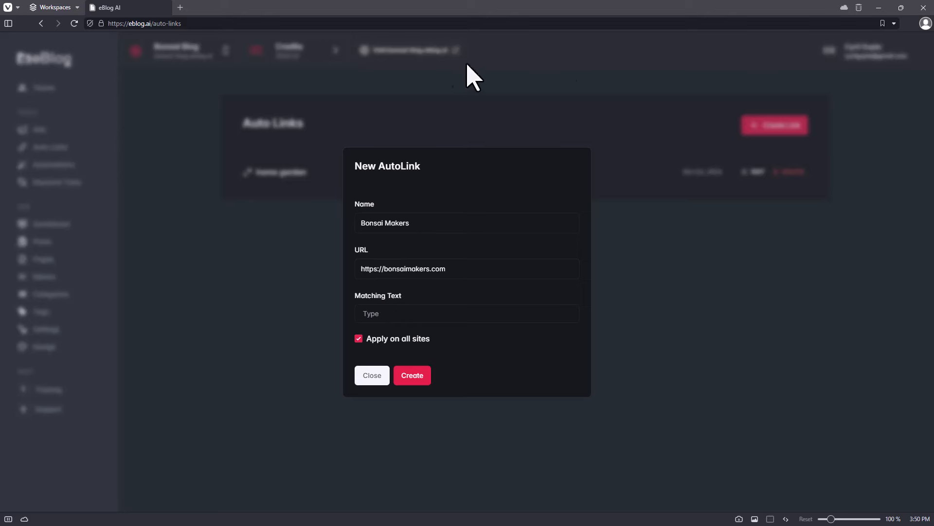
- Match "growing bonsai", keep Apply on all sites, and create the Bonsai Makers link
left_click(466, 314)
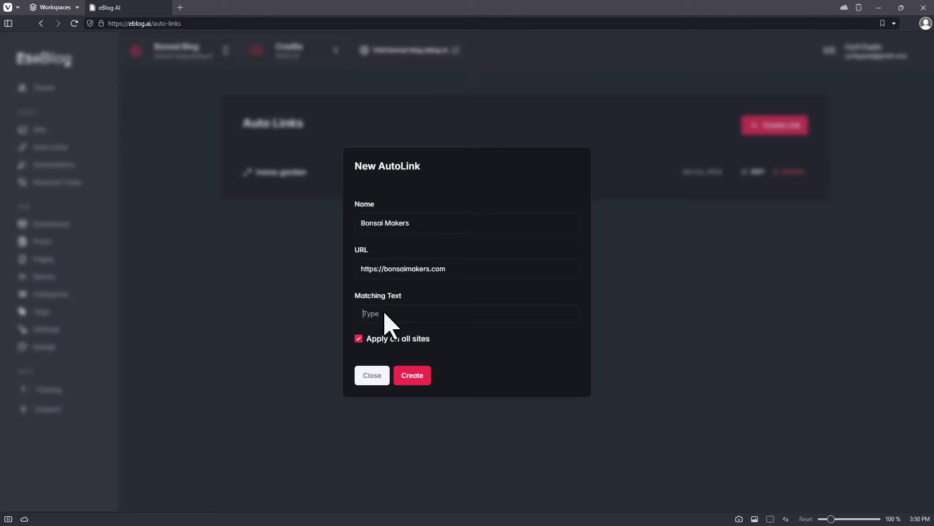
type("growing bonsai")
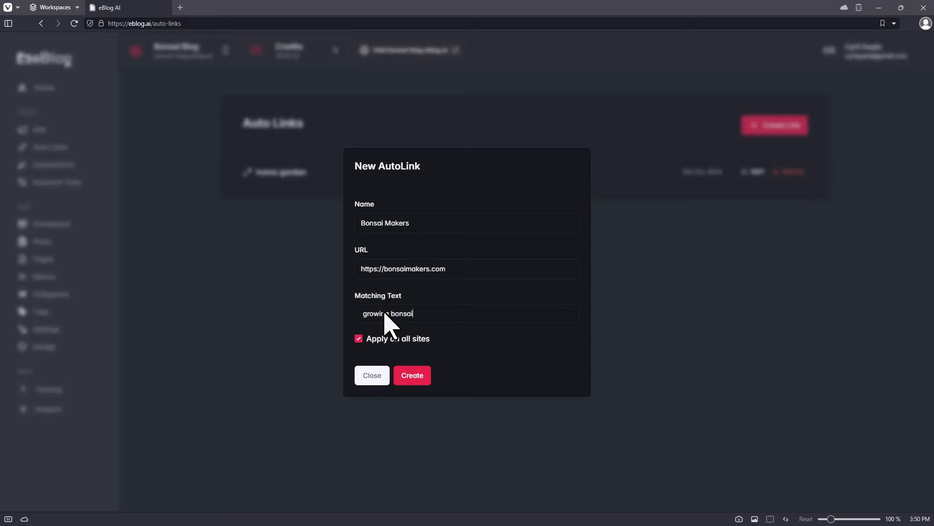
left_click(359, 338)
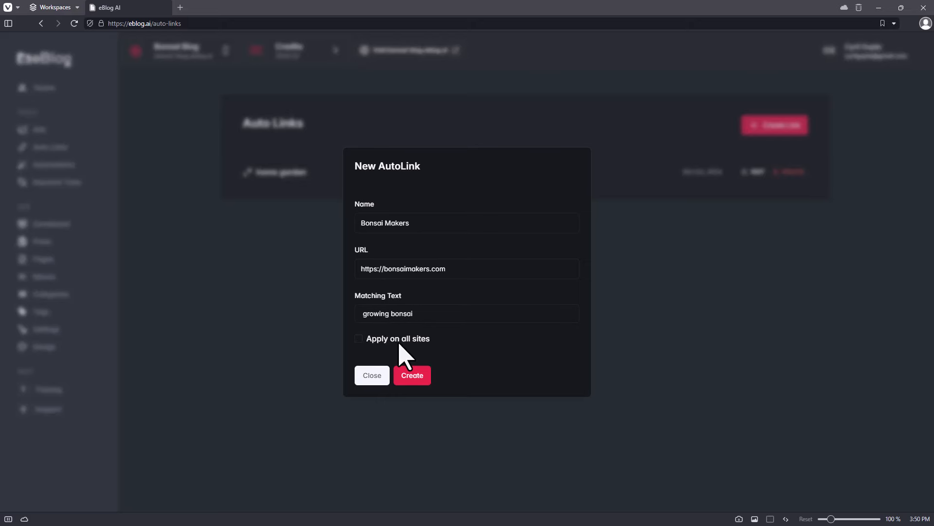
left_click(359, 338)
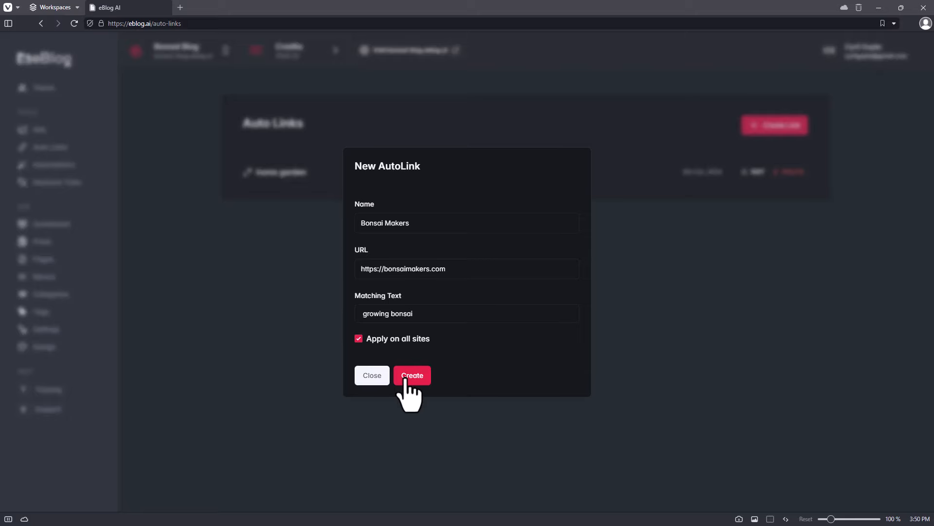
left_click(412, 376)
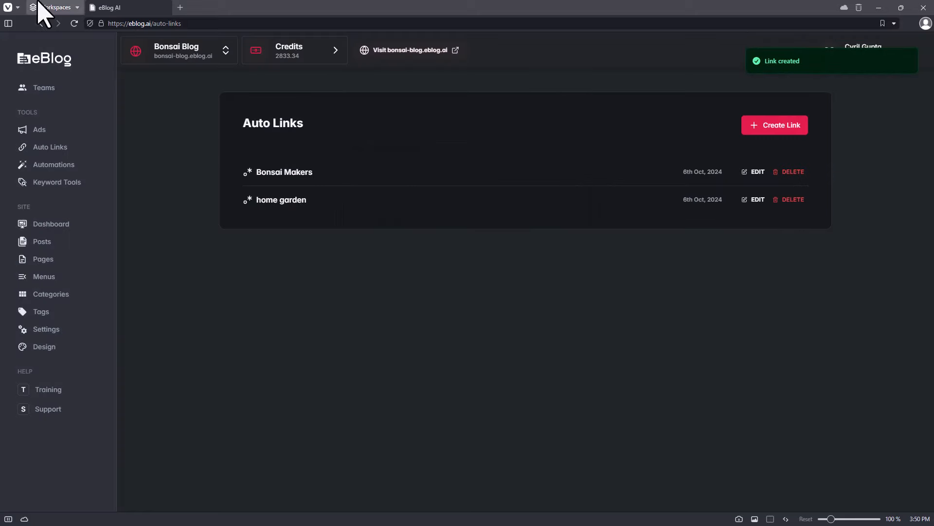
mouse_move(231, 122)
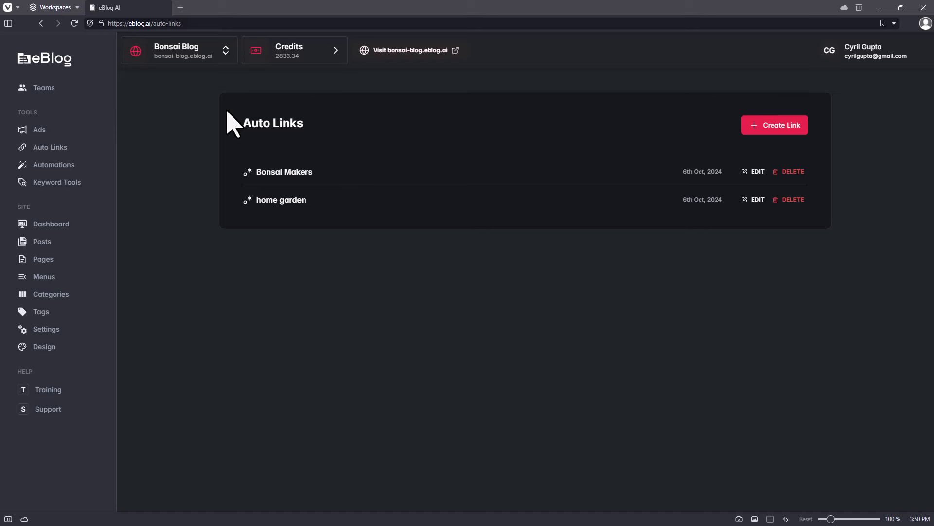
left_click(54, 165)
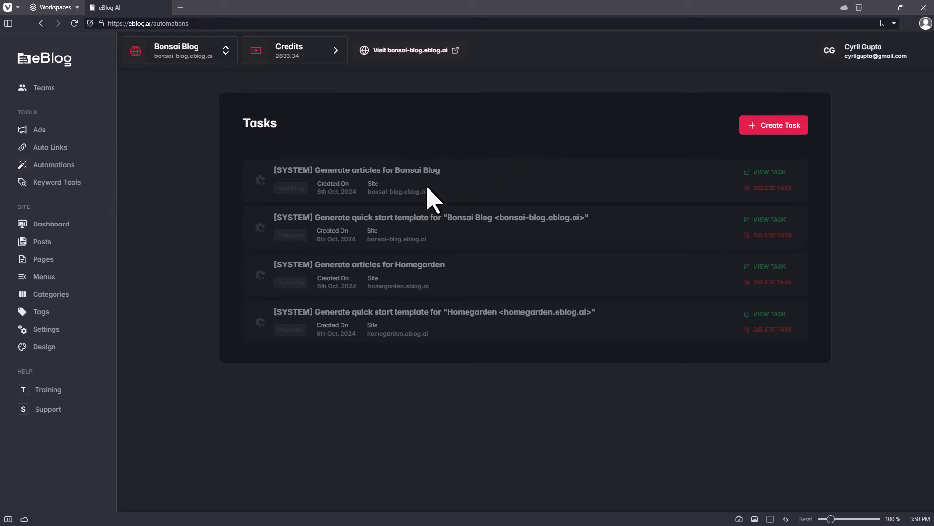
mouse_move(424, 190)
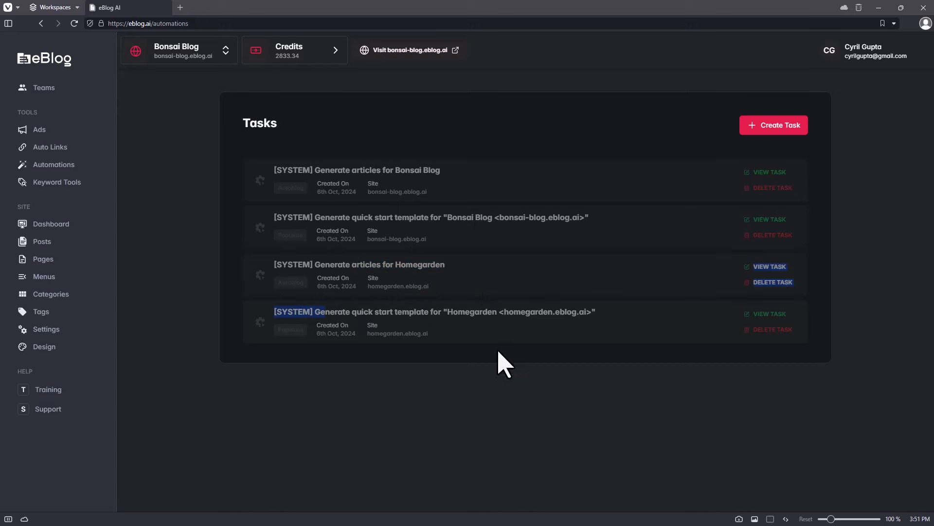
mouse_move(353, 105)
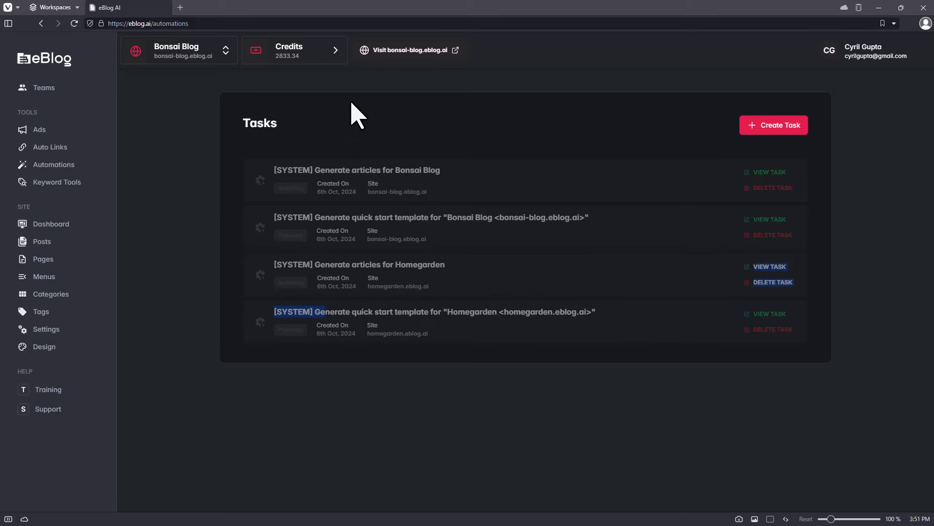
mouse_move(489, 271)
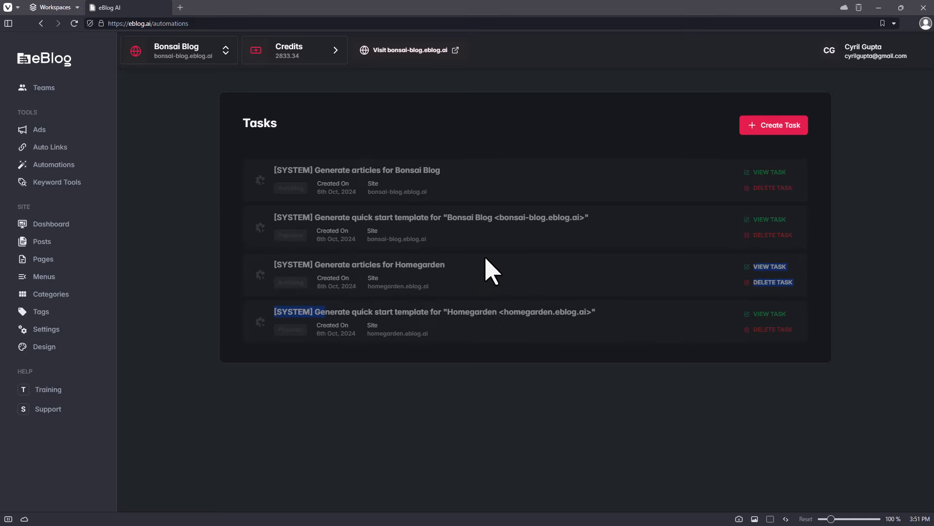
- Bring up the Create new Automation Task dialog offering Auto Blog
left_click(773, 125)
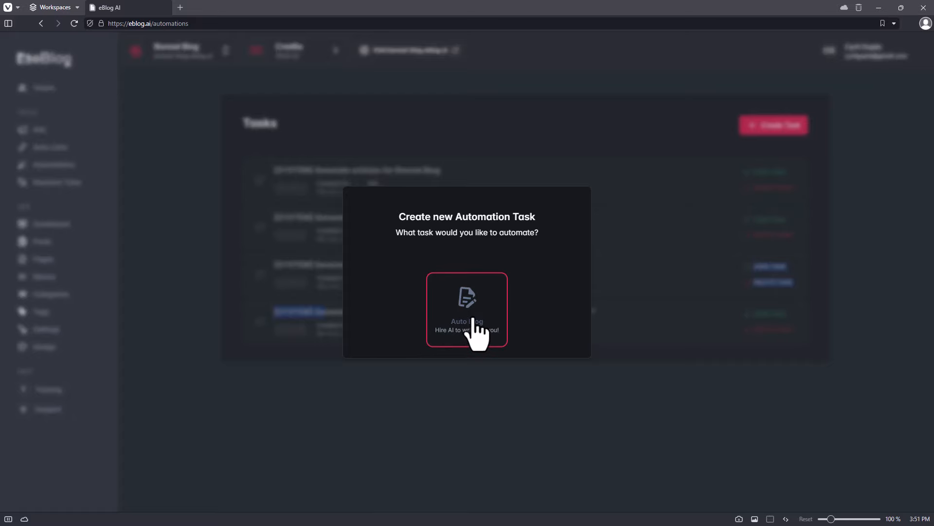
- Choose Auto Blog, name it "Write a funny article for bonsai blog", and reach Content
left_click(466, 310)
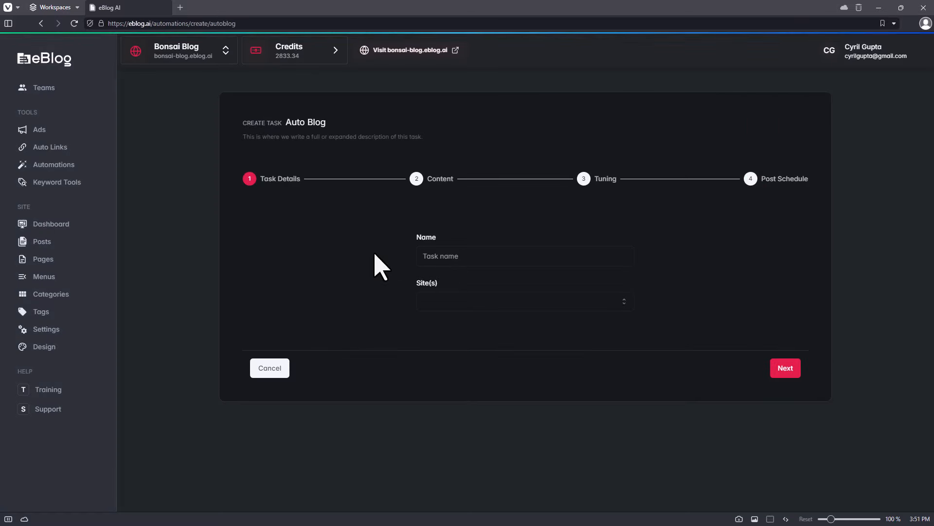
left_click(525, 256)
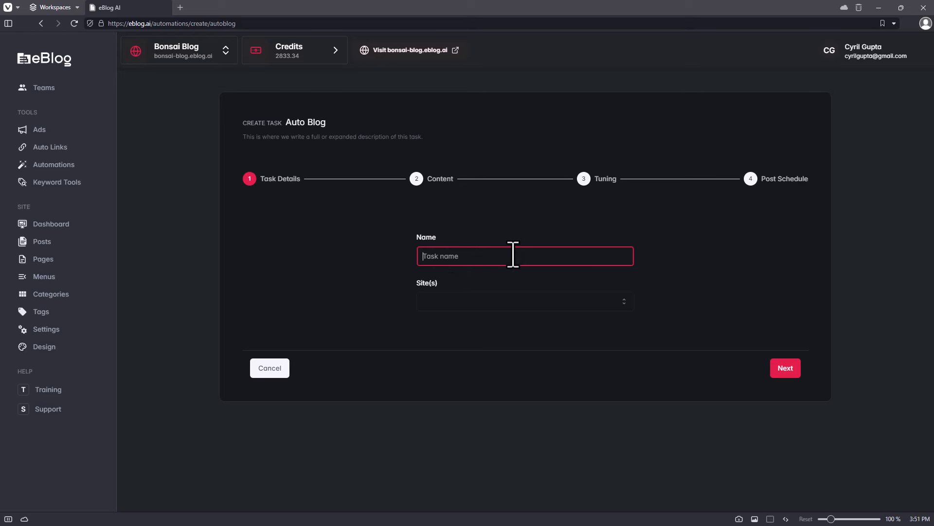
type("Write a funny article for")
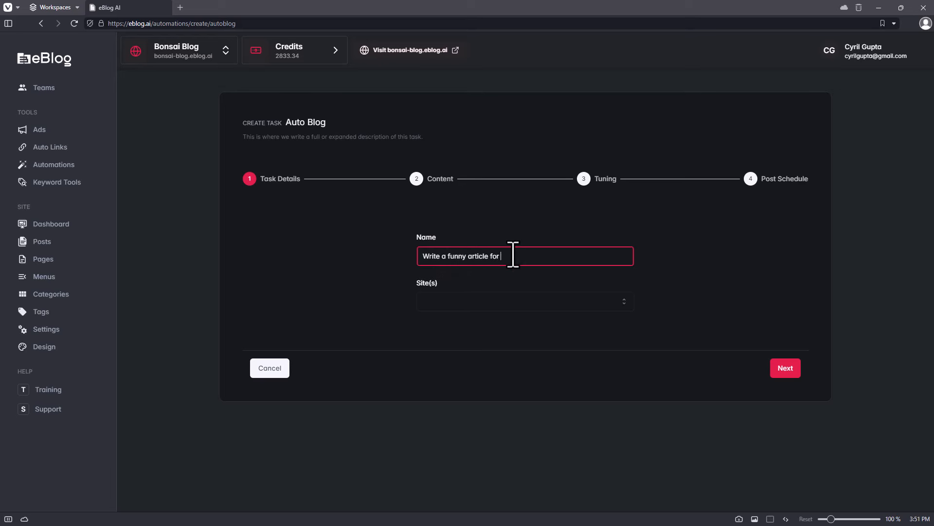
type("bonsai")
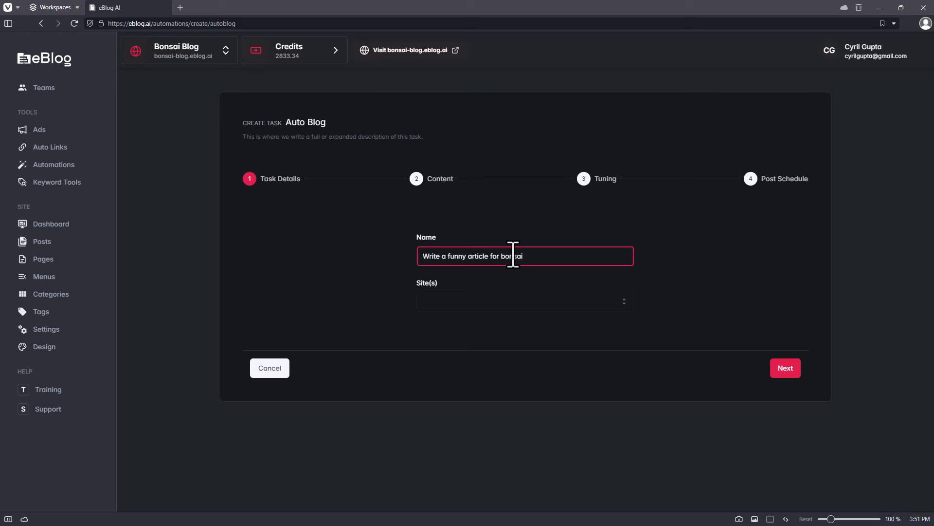
type("blog")
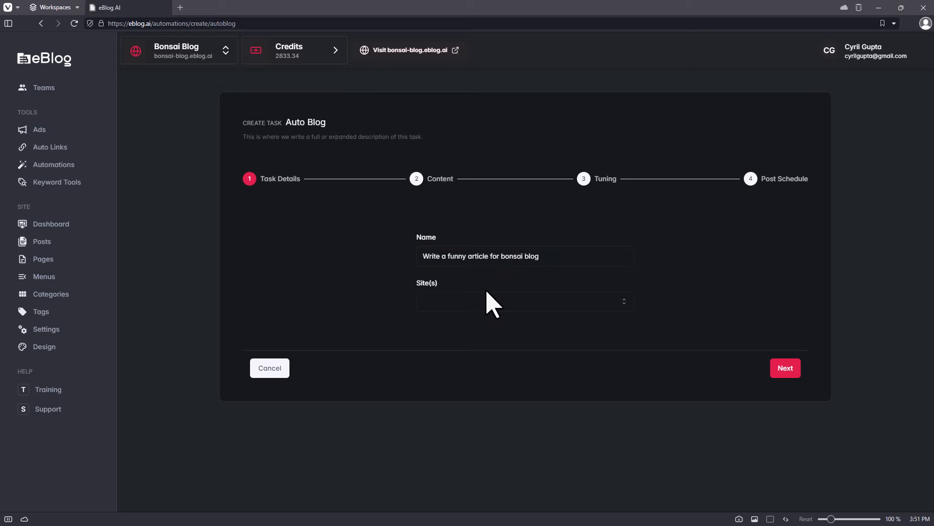
left_click(525, 302)
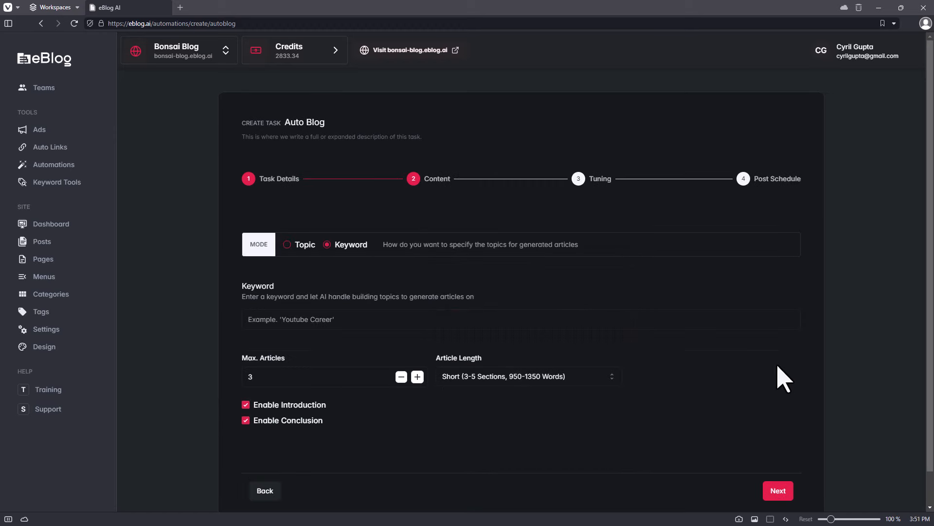
mouse_move(289, 260)
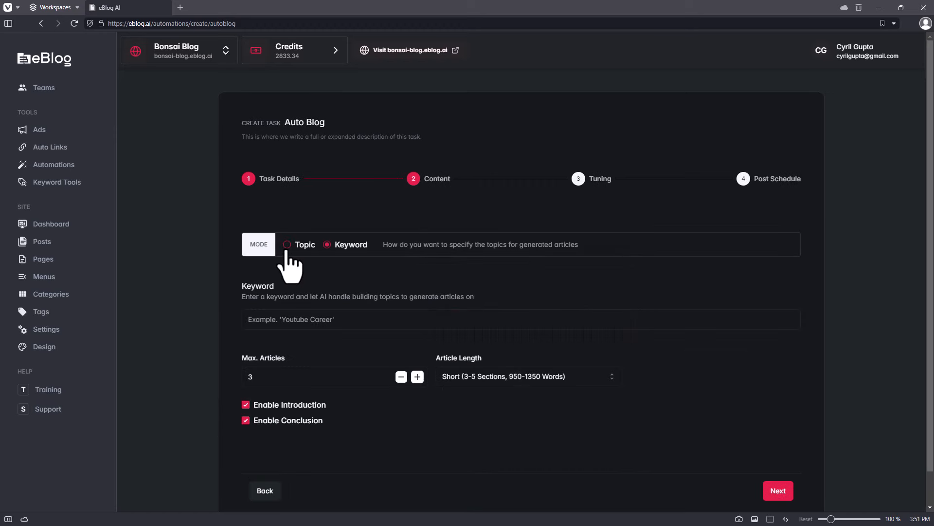
- Set topic "Why is it so much fun to talk to Bonsai plants" with conclusion kept, and reach Tuning
left_click(401, 377)
type("Why is it so")
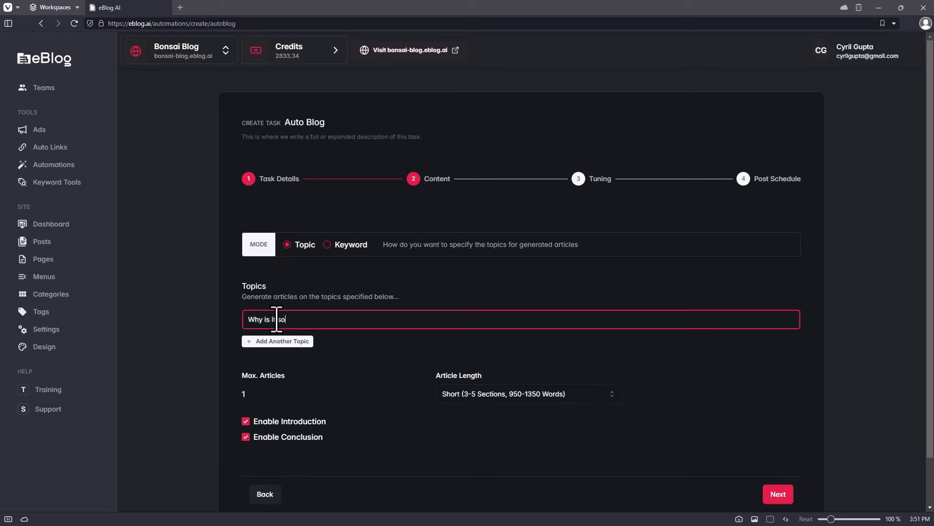
type("much fun to t")
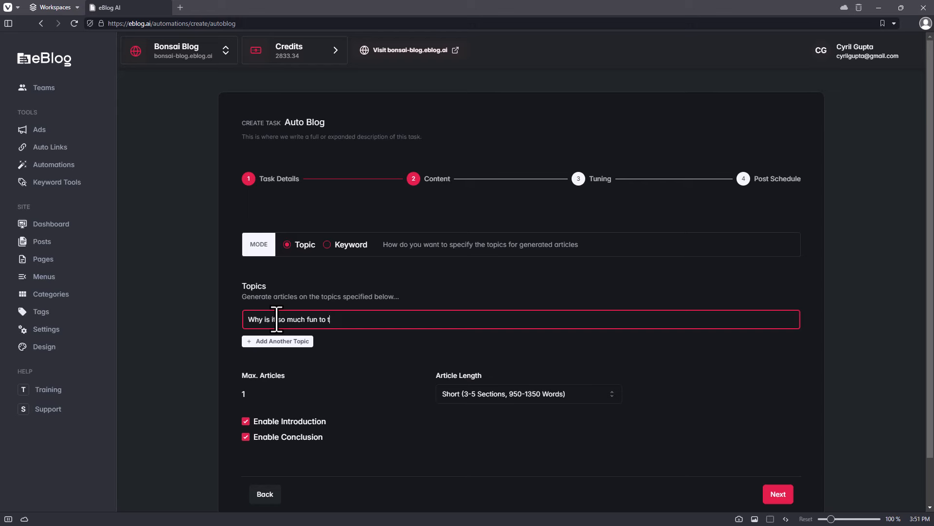
type("alk to Bonsai plo")
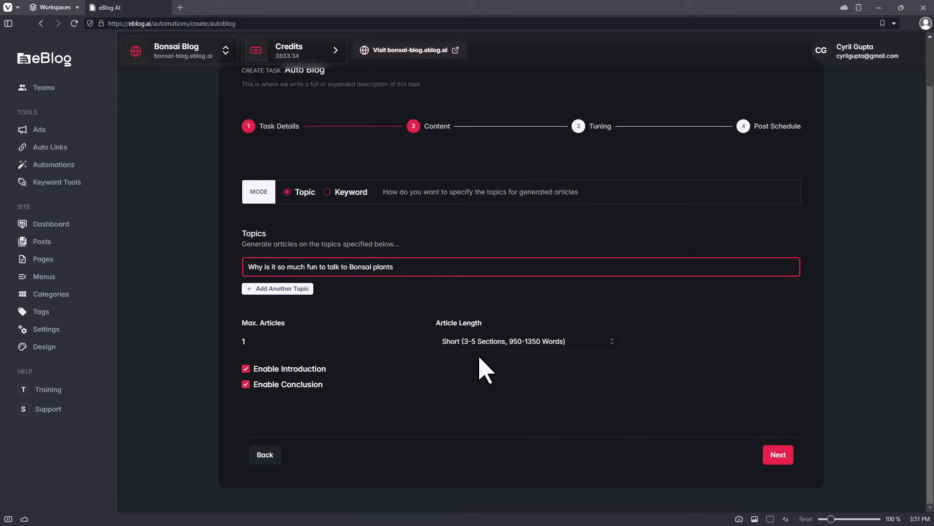
left_click(528, 342)
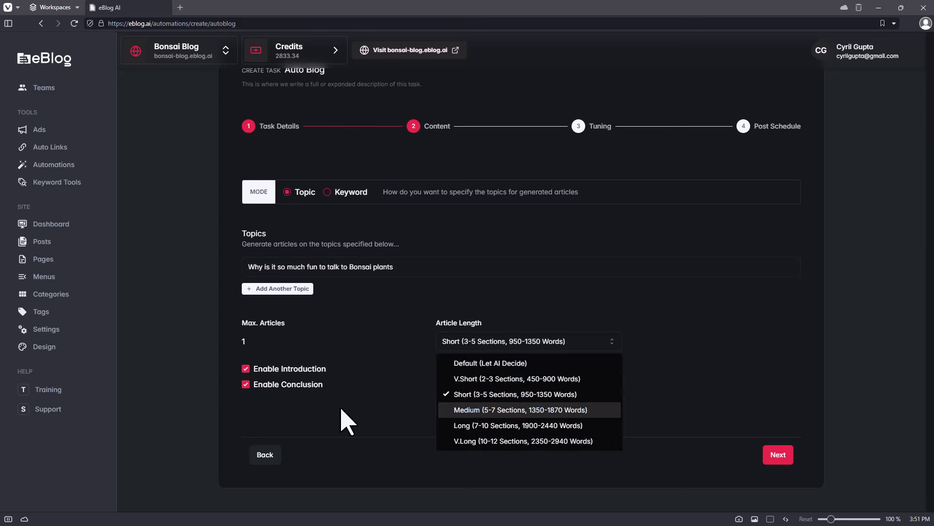
left_click(245, 384)
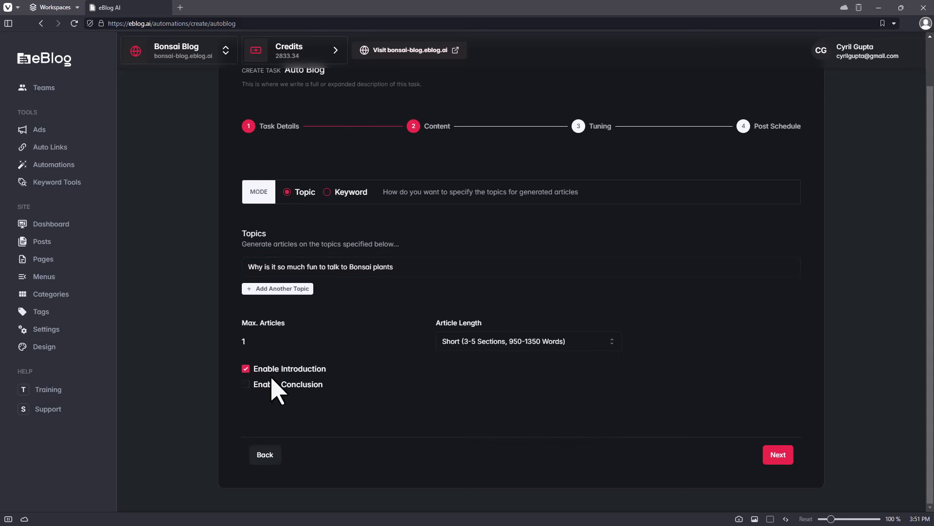
left_click(245, 384)
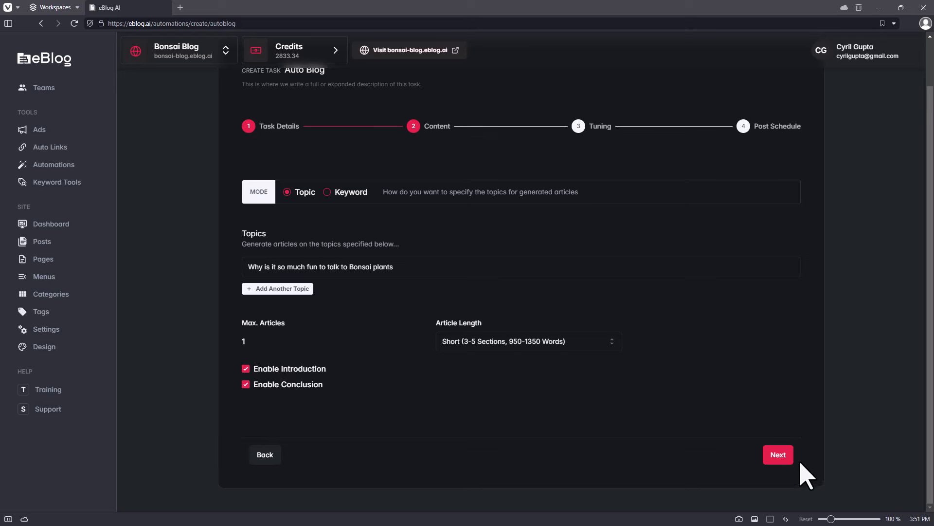
mouse_move(260, 356)
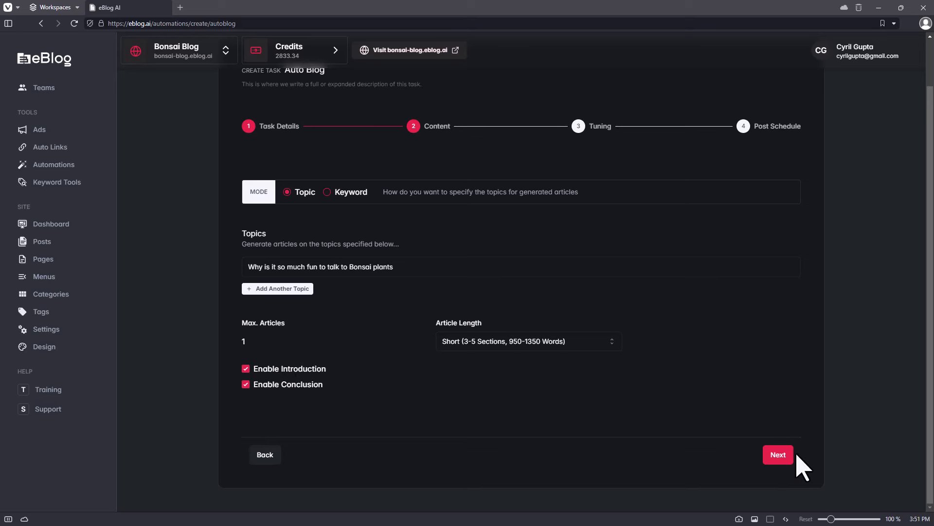
left_click(778, 455)
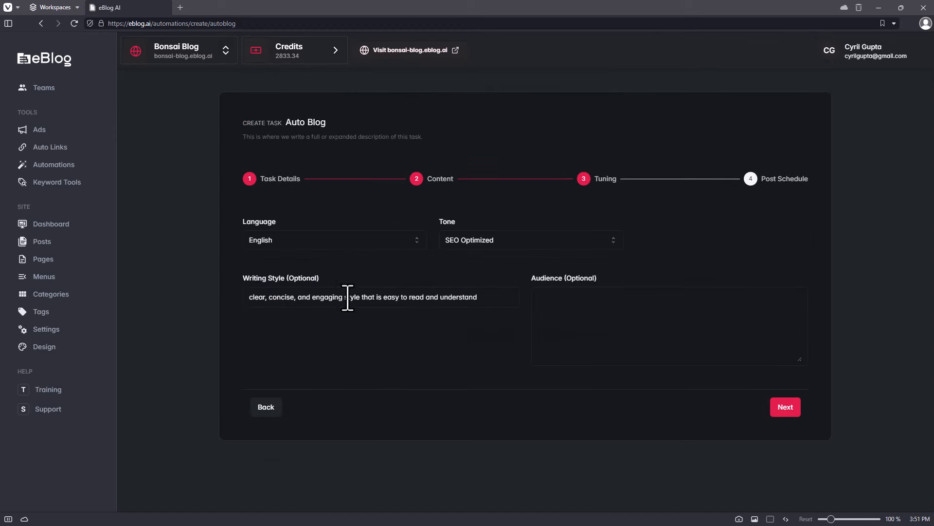
mouse_move(282, 285)
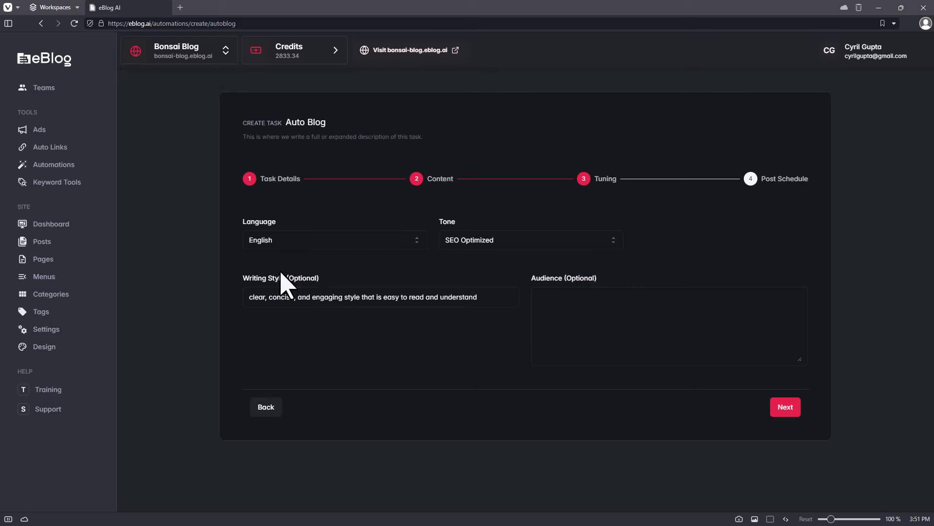
mouse_move(281, 443)
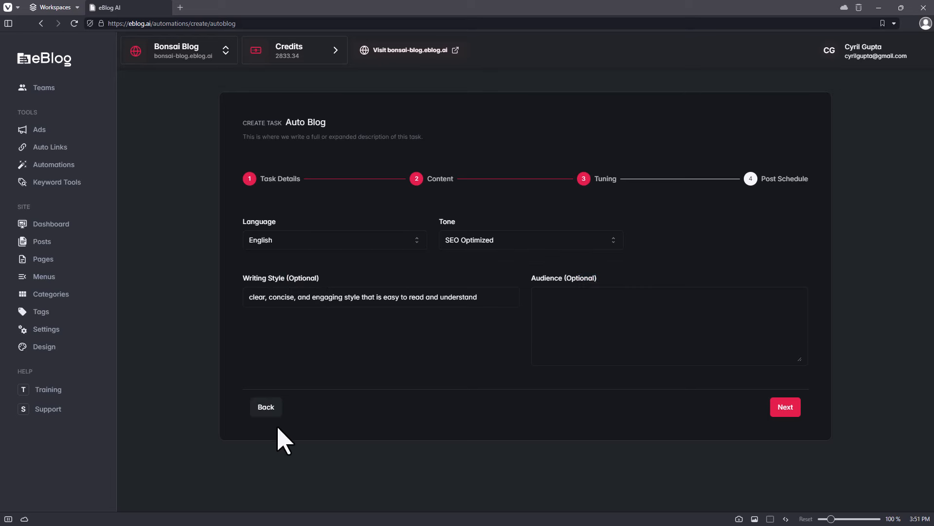
- Keep English as language and enter a home-gardener audience
left_click(335, 239)
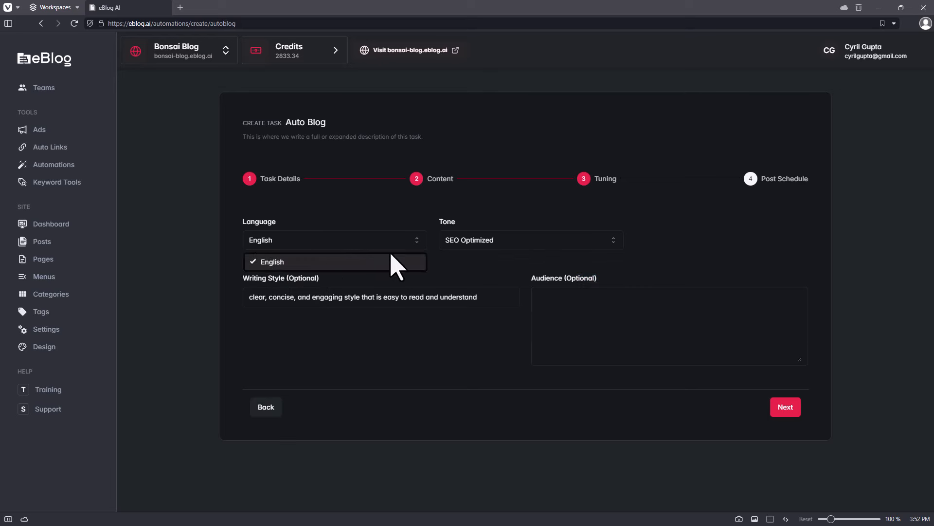
left_click(531, 240)
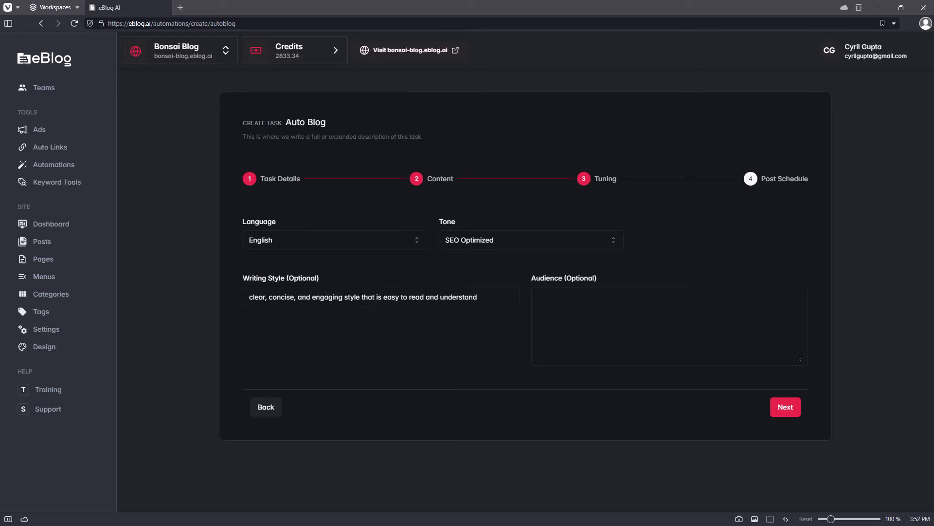
mouse_move(692, 15)
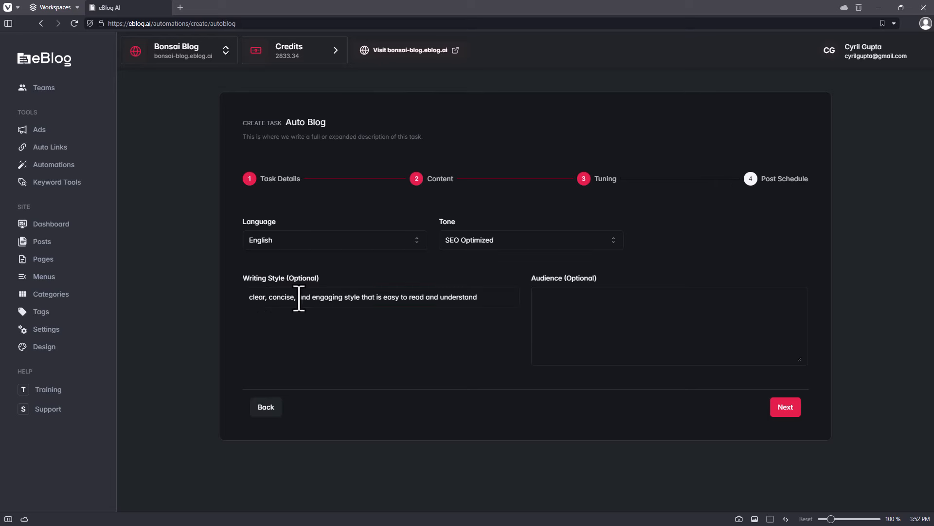
left_click(670, 325)
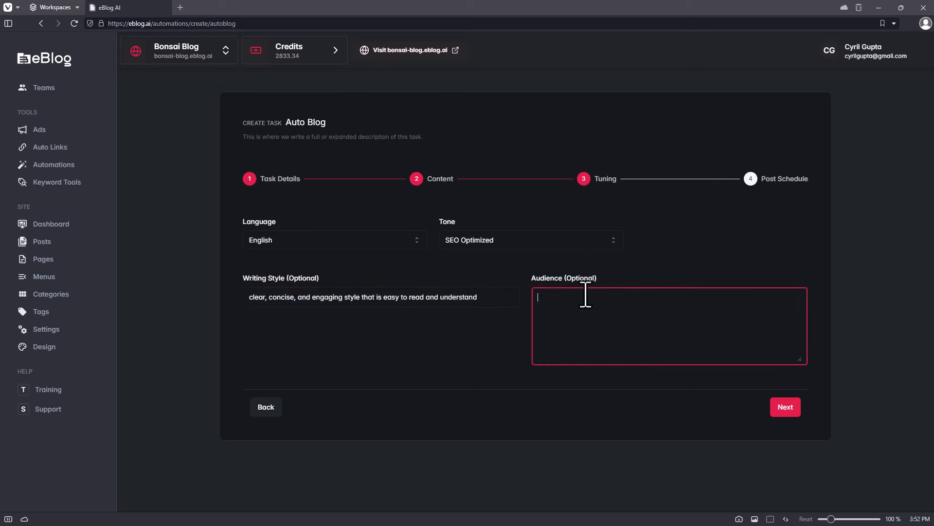
mouse_move(650, 328)
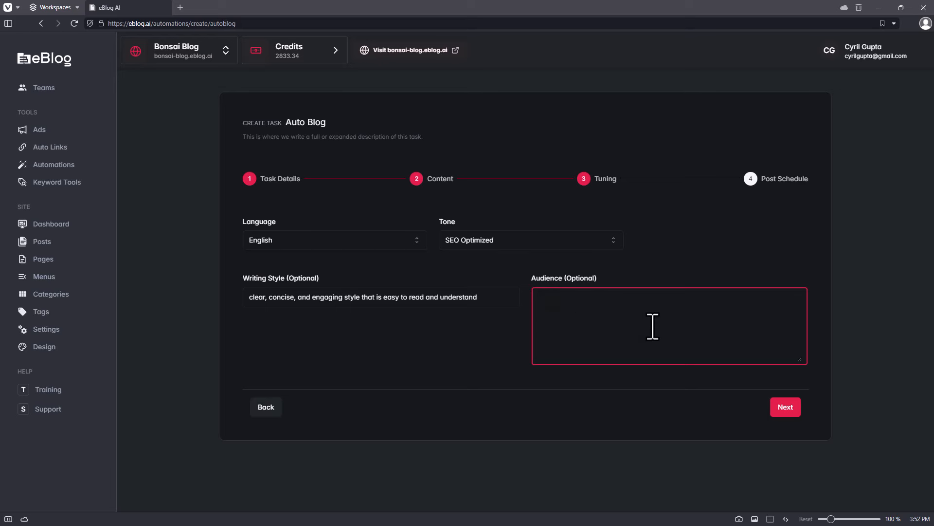
type("home gardene")
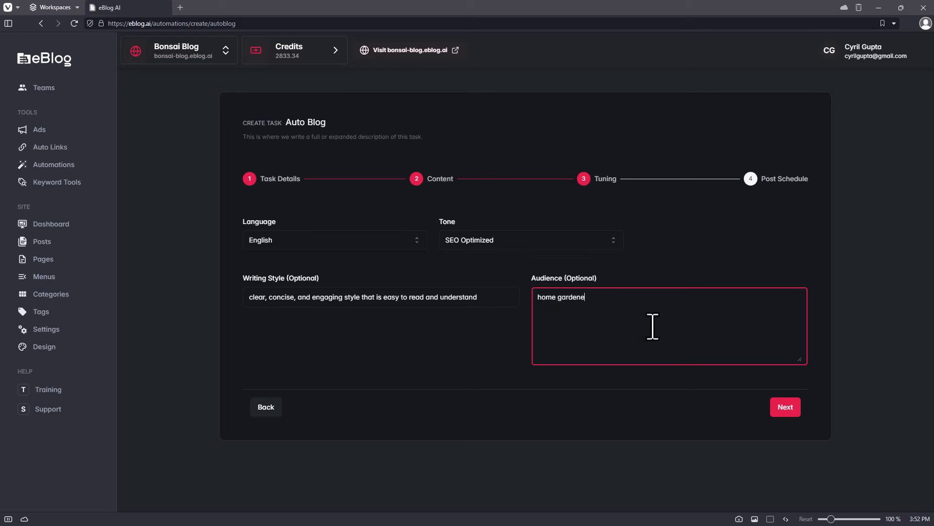
- Accept the daily one-post schedule and create the task
left_click(785, 406)
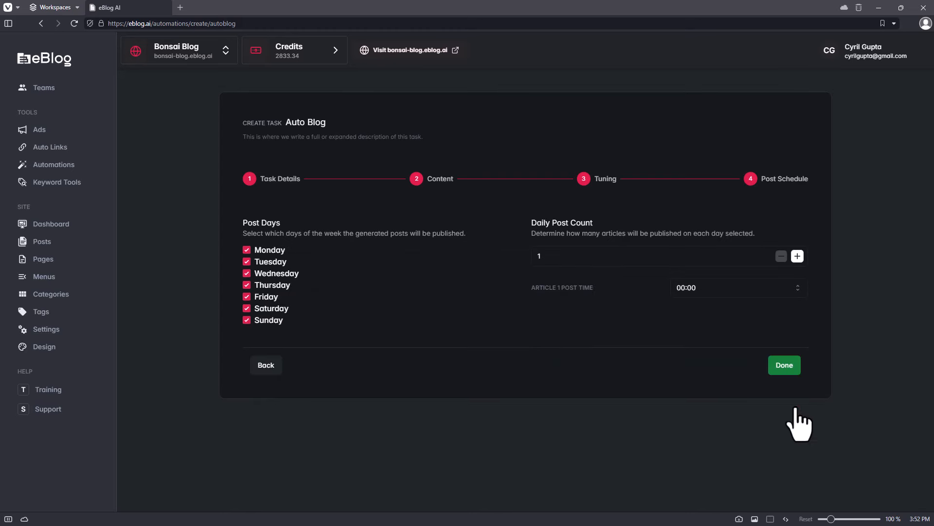
mouse_move(304, 369)
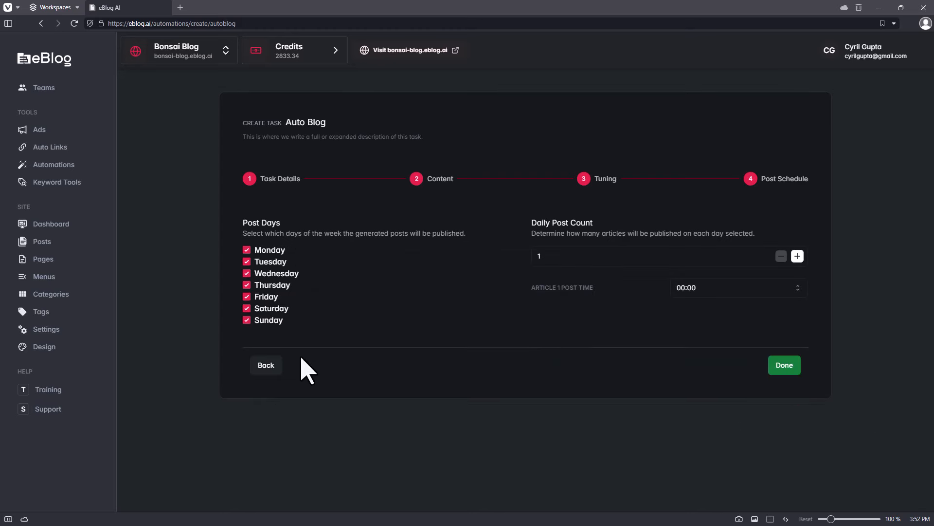
mouse_move(797, 256)
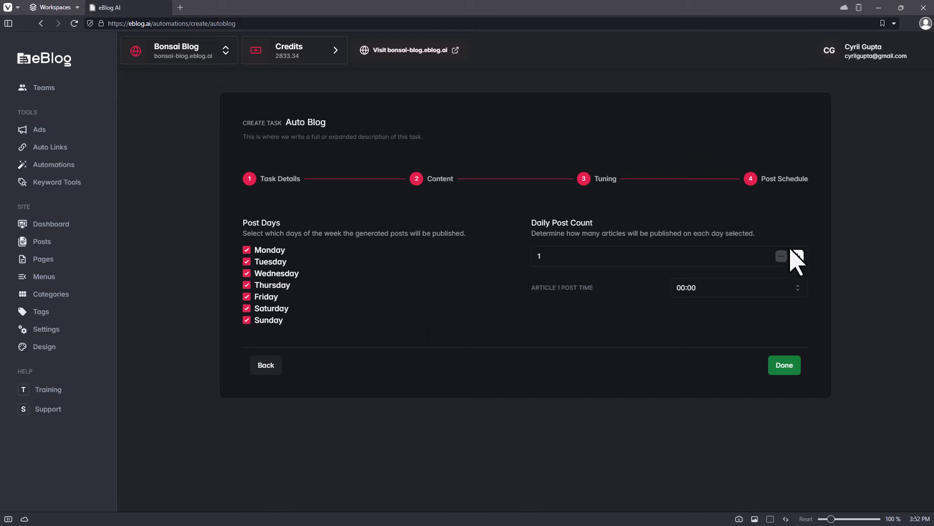
mouse_move(602, 306)
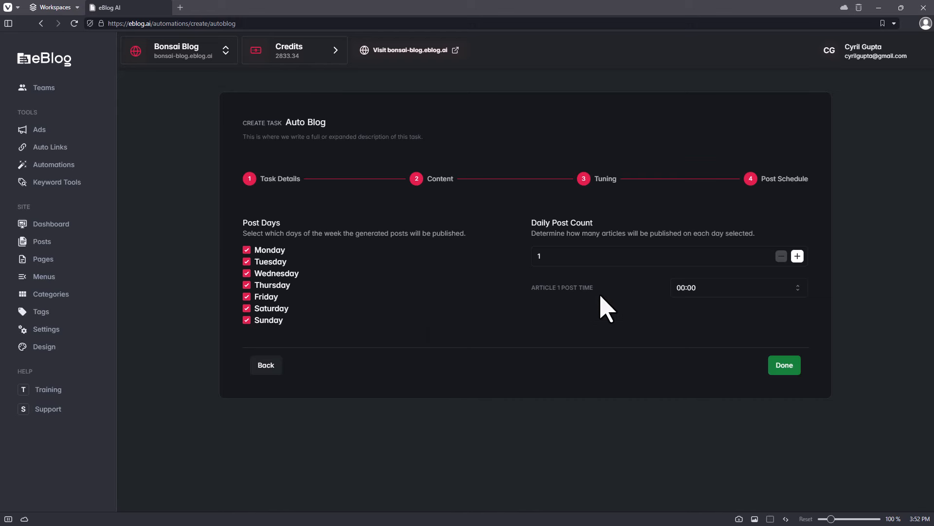
mouse_move(762, 360)
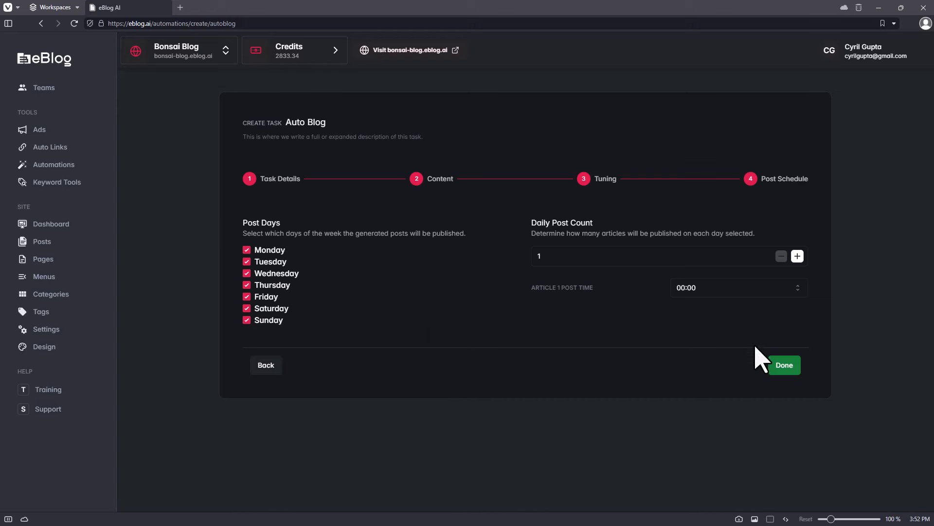
left_click(784, 365)
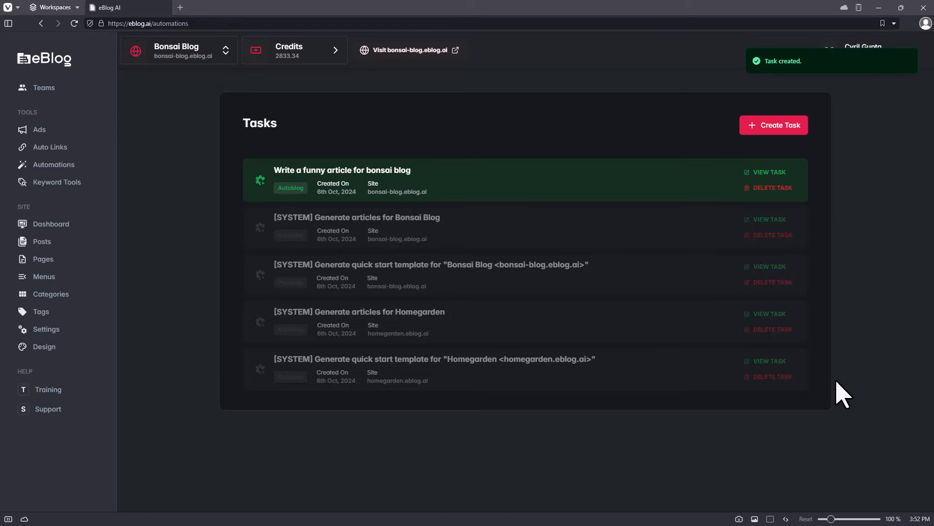
mouse_move(444, 217)
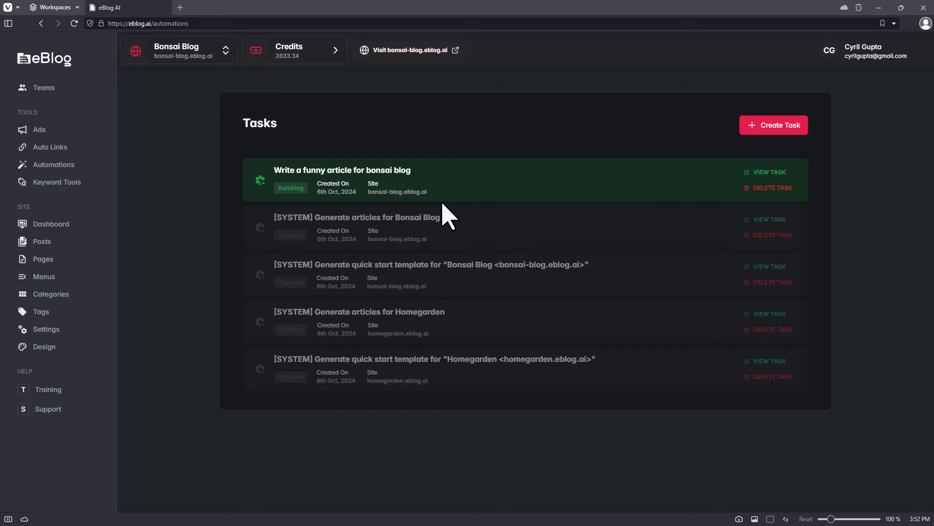
mouse_move(95, 208)
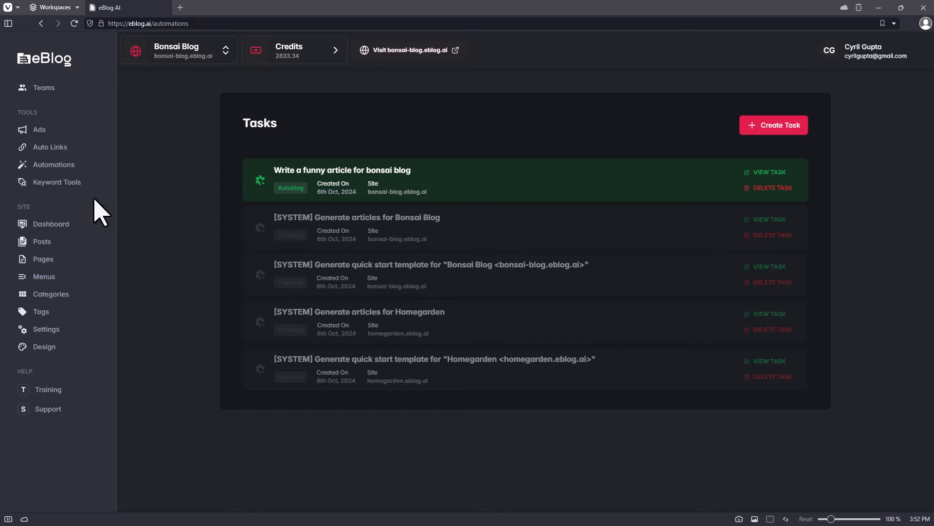
- Search United States keyword data for "growing bonsai plants" in Keyword Tools
left_click(57, 182)
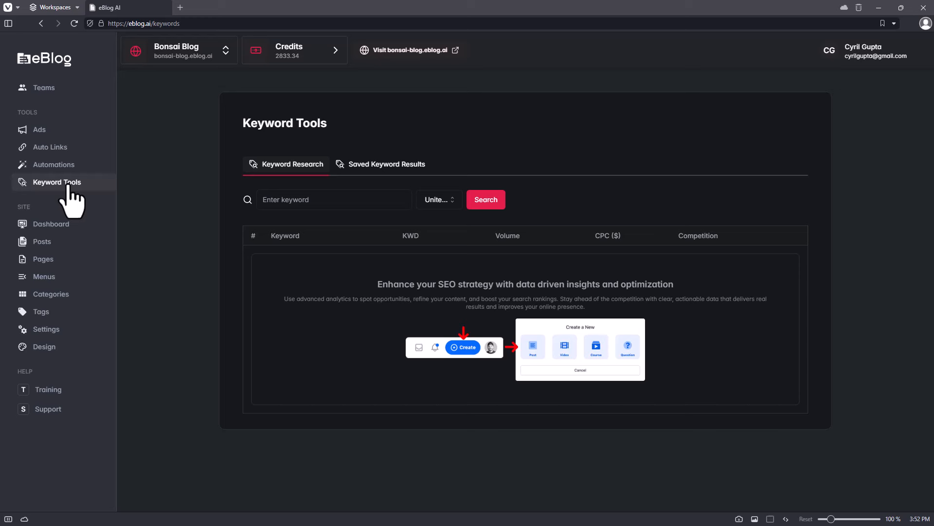
left_click(334, 199)
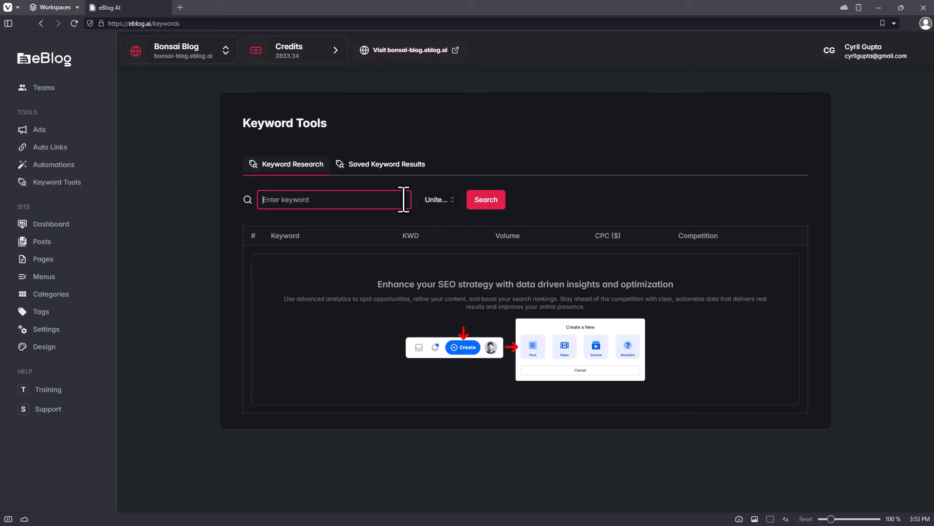
type("growing bonsai plants")
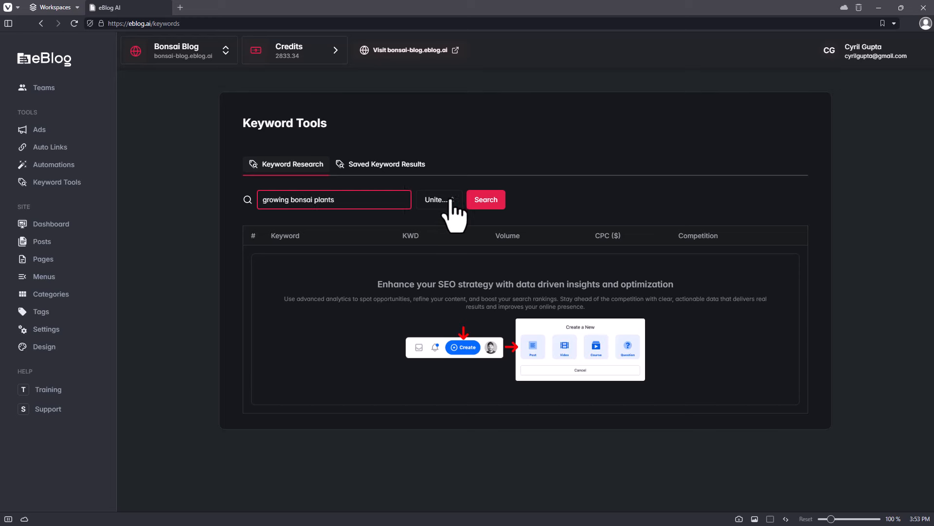
left_click(439, 199)
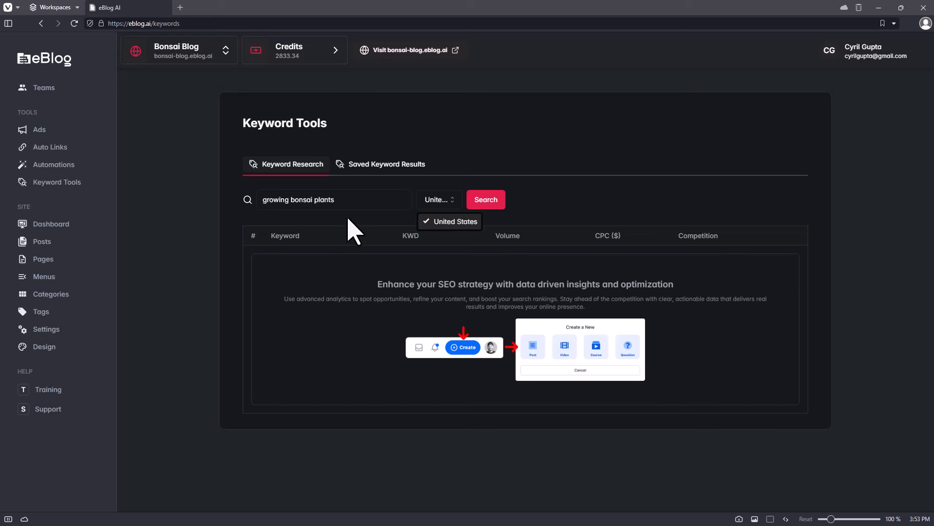
mouse_move(449, 236)
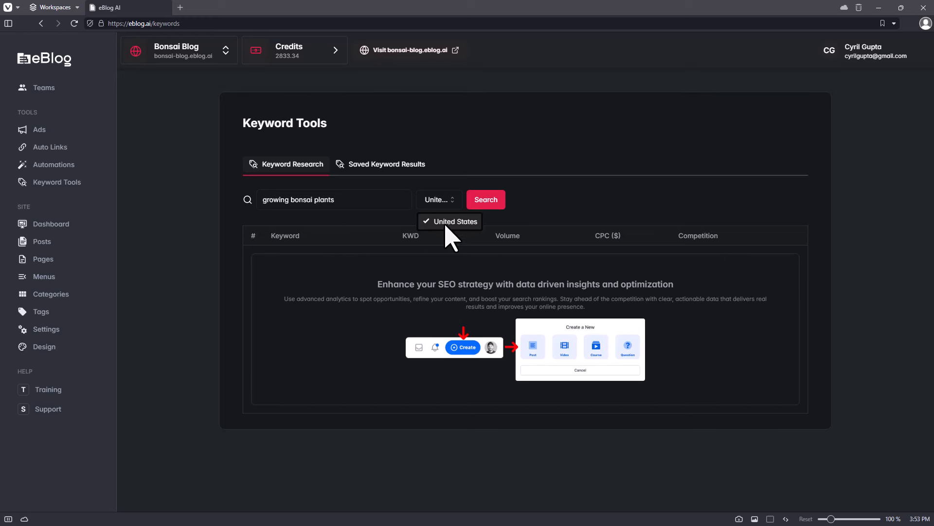
left_click(451, 221)
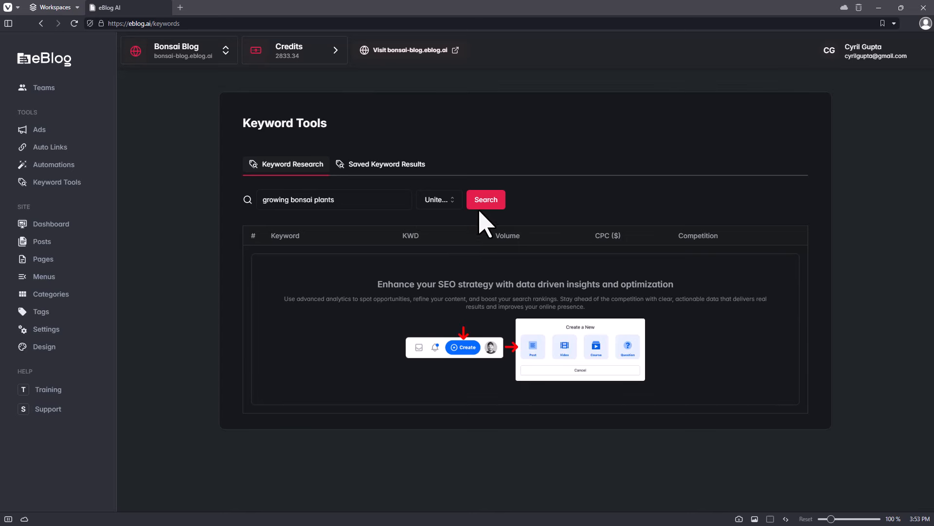
left_click(486, 200)
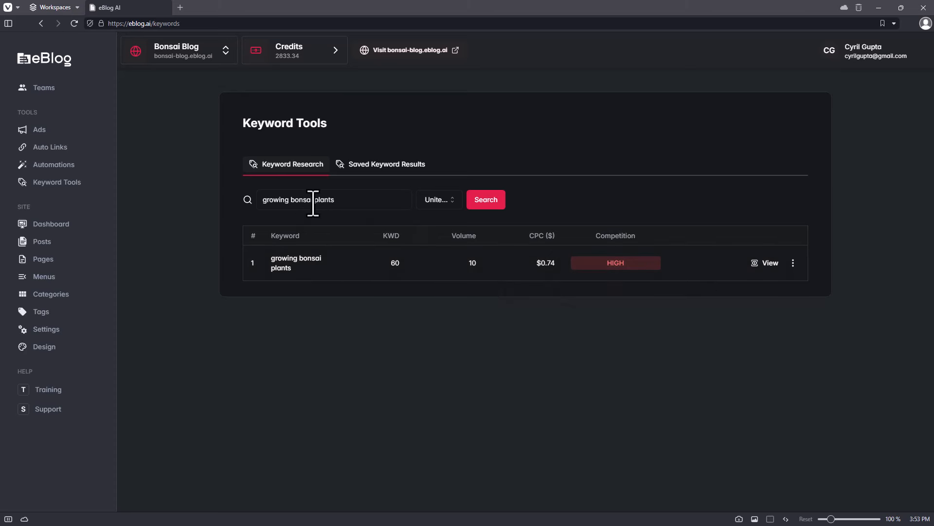
- Remove "growing" and search again for "bonsai plants"
double_click(275, 200)
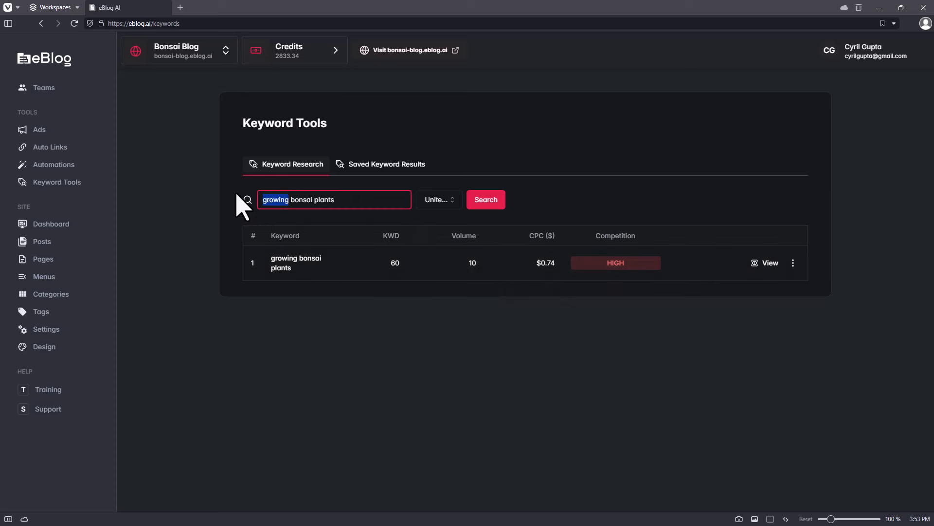
key("Delete")
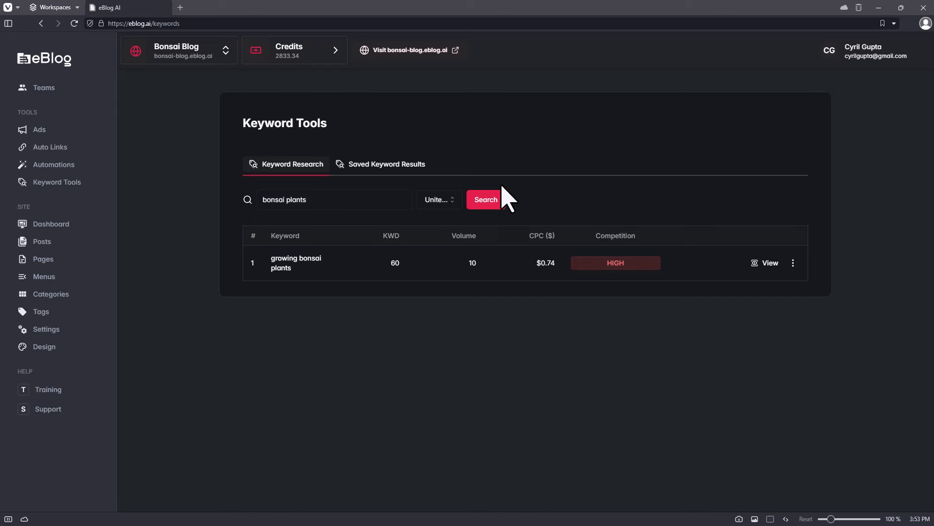
left_click(486, 200)
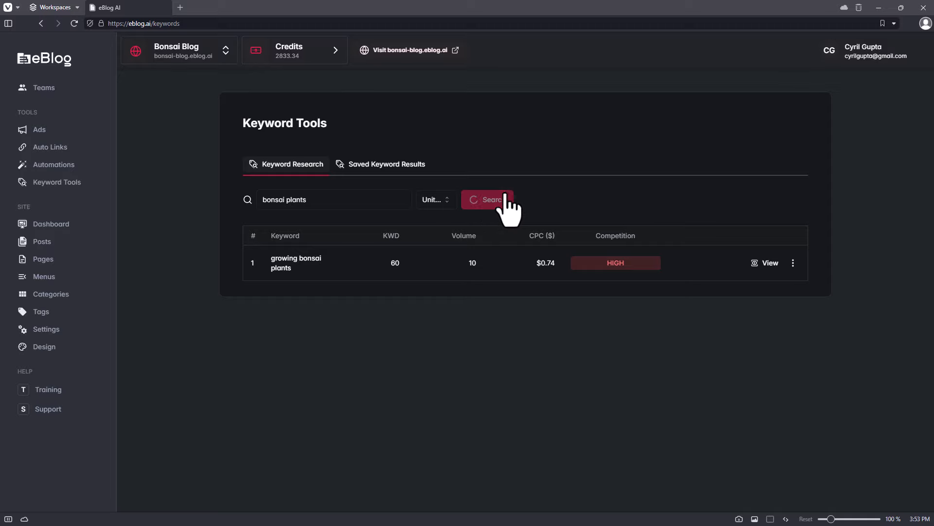
- Bring up the 'bonsai plants near me' report showing 14,800 searches and 0.68 CPC
left_click(487, 199)
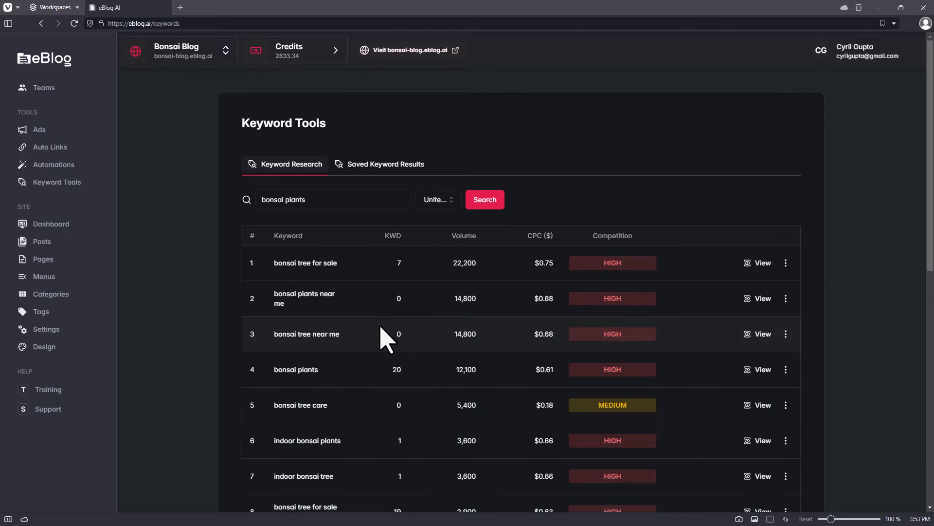
scroll("down", 3)
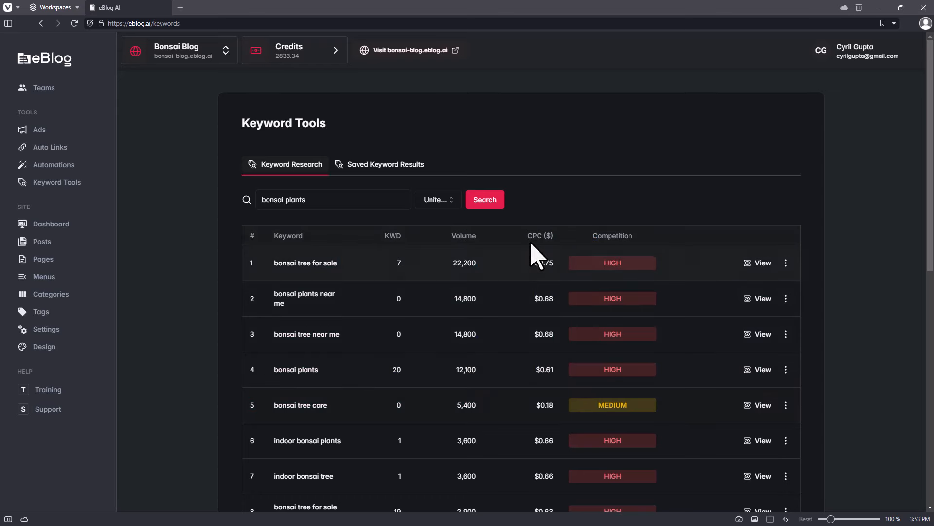
left_click_drag(542, 263, 560, 387)
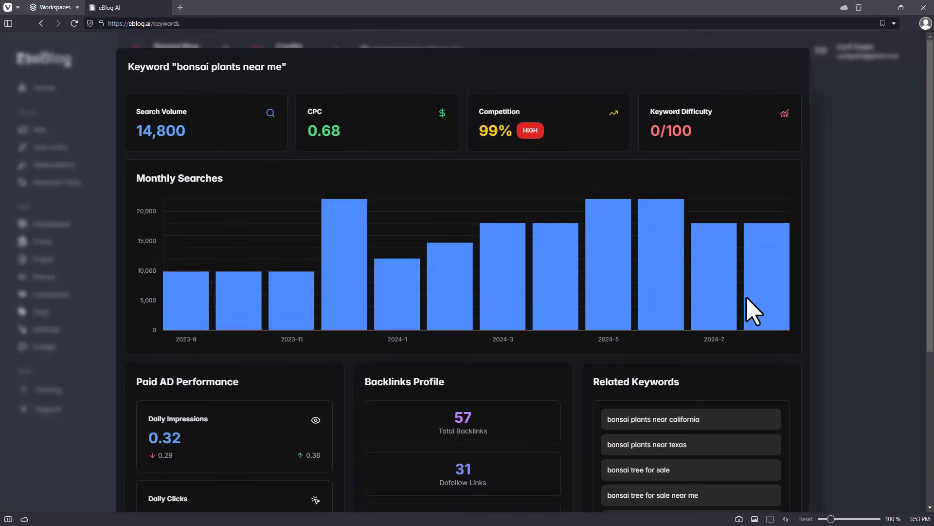
mouse_move(190, 262)
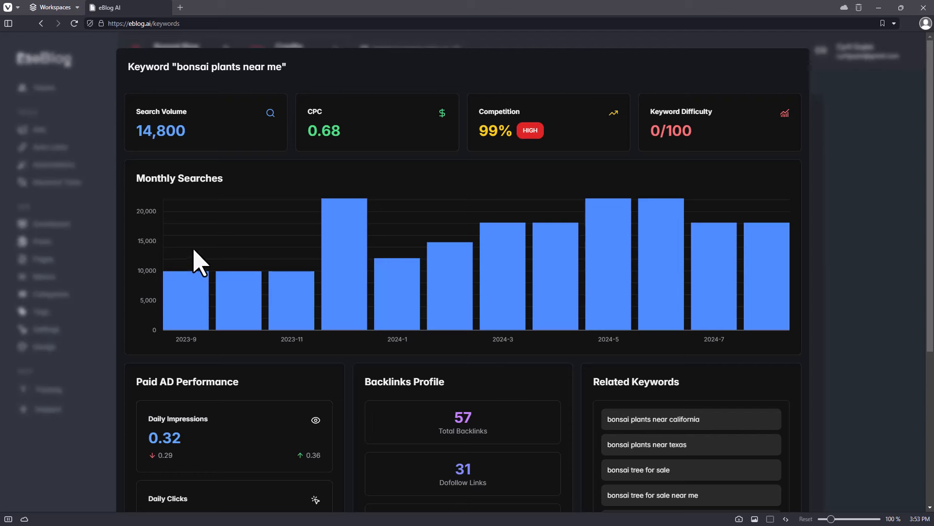
mouse_move(180, 332)
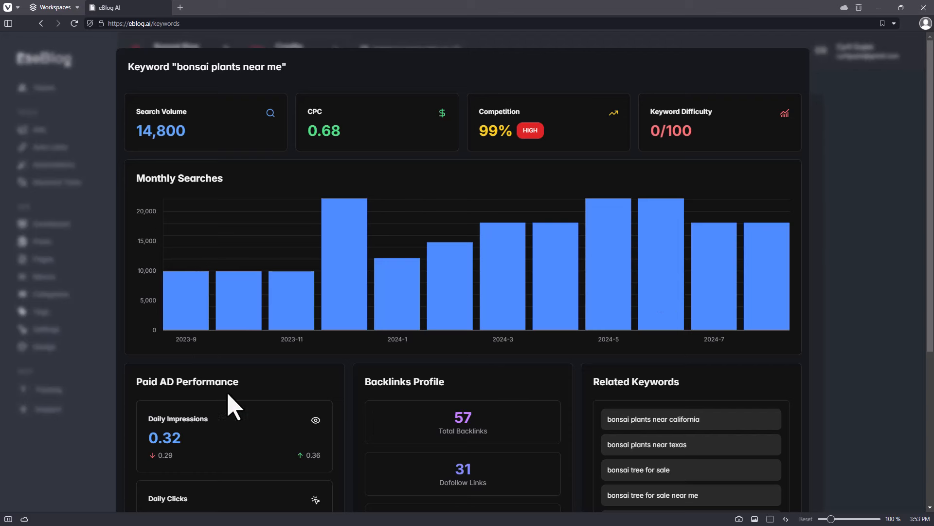
mouse_move(433, 316)
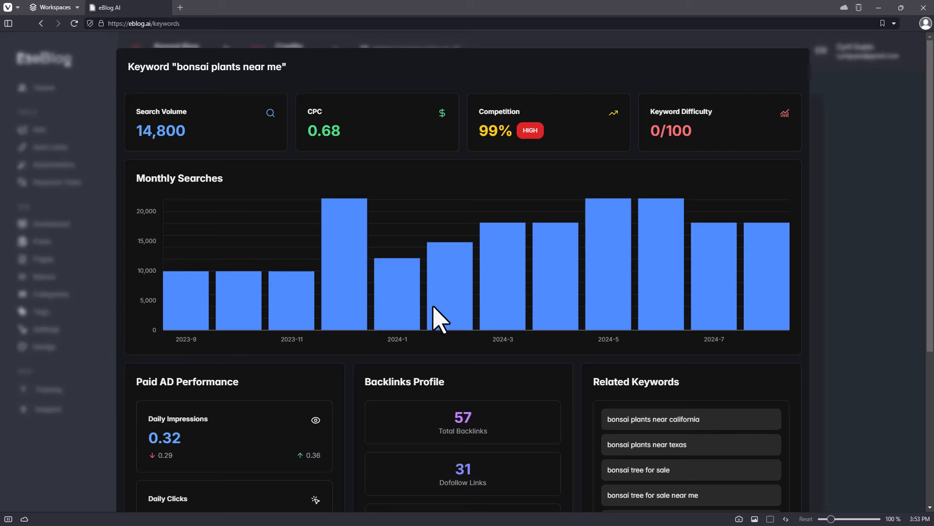
mouse_move(289, 424)
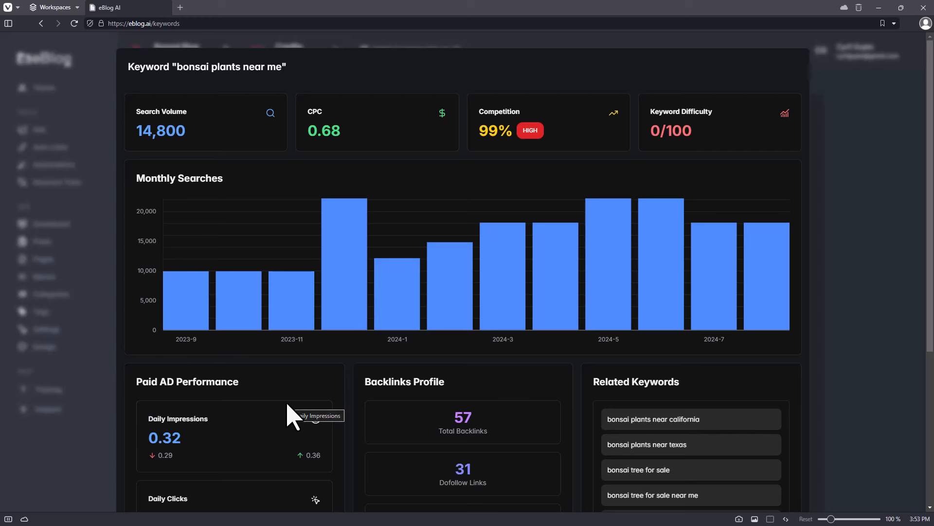
mouse_move(771, 155)
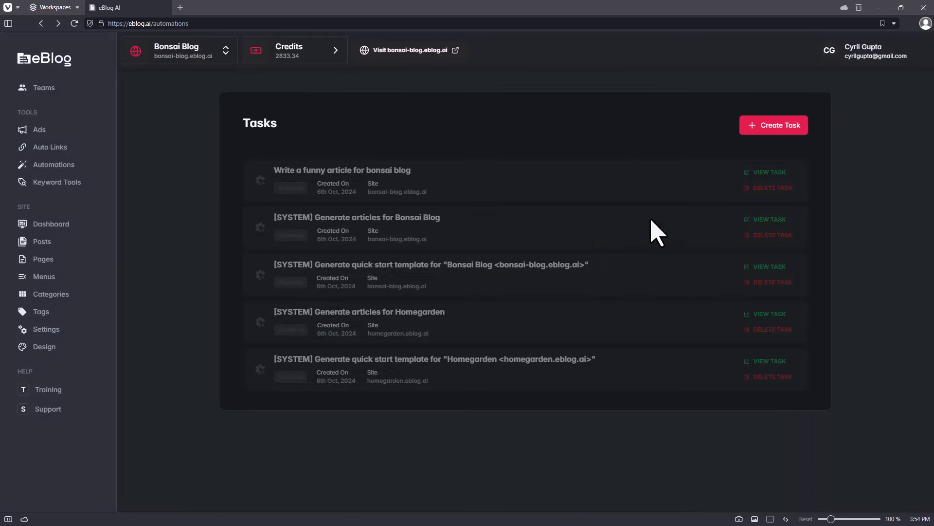
- Go to the Bonsai Blog dashboard and check in the site switcher that Bonsai Blog is active
left_click(51, 224)
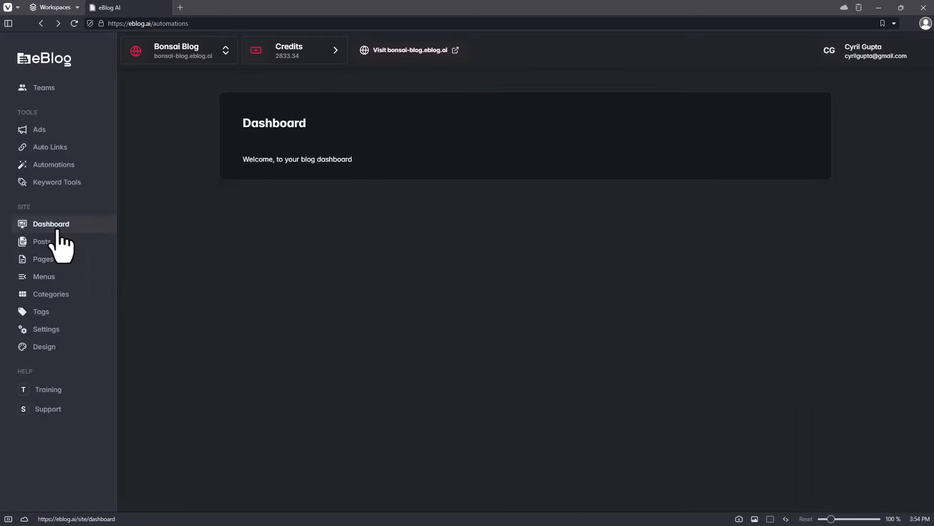
left_click(51, 224)
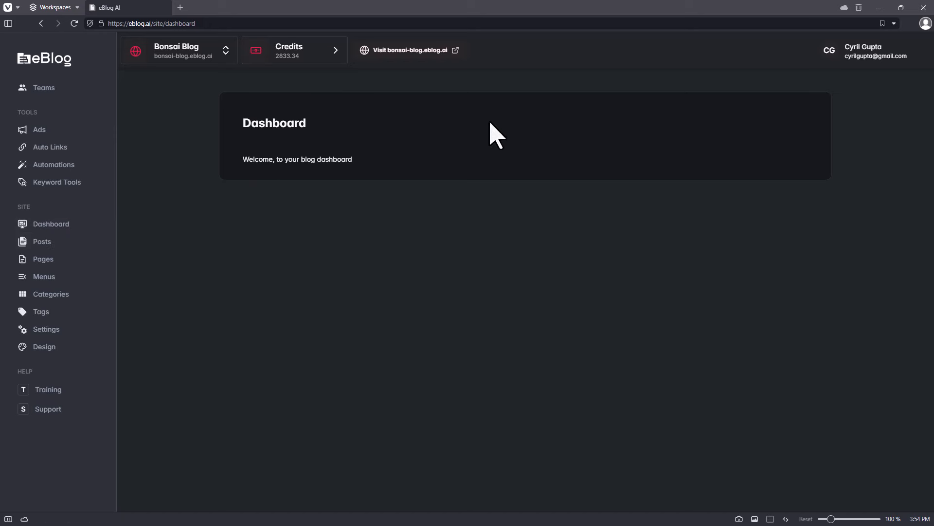
mouse_move(361, 330)
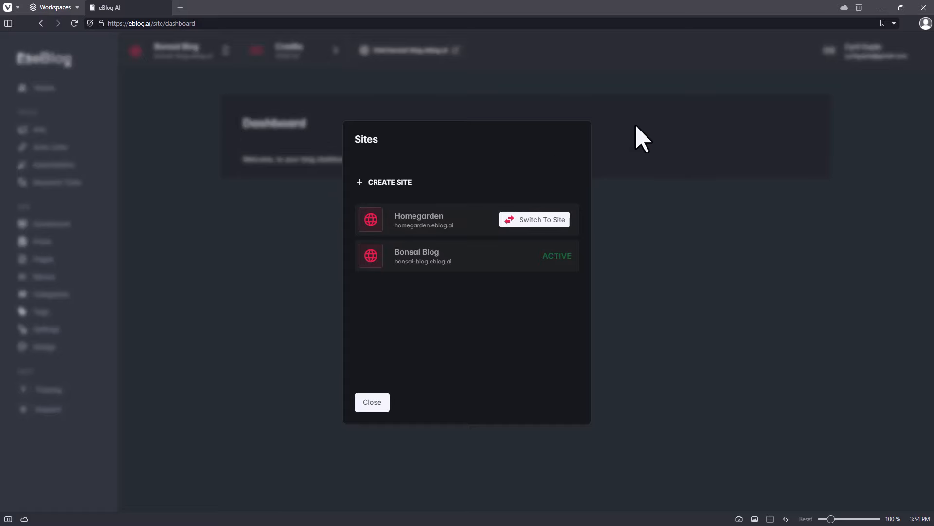
left_click(372, 402)
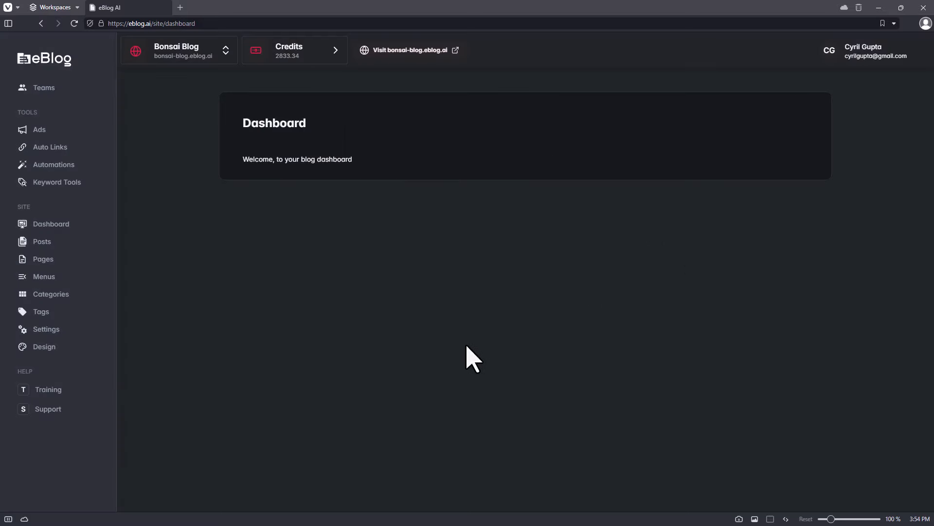
mouse_move(42, 242)
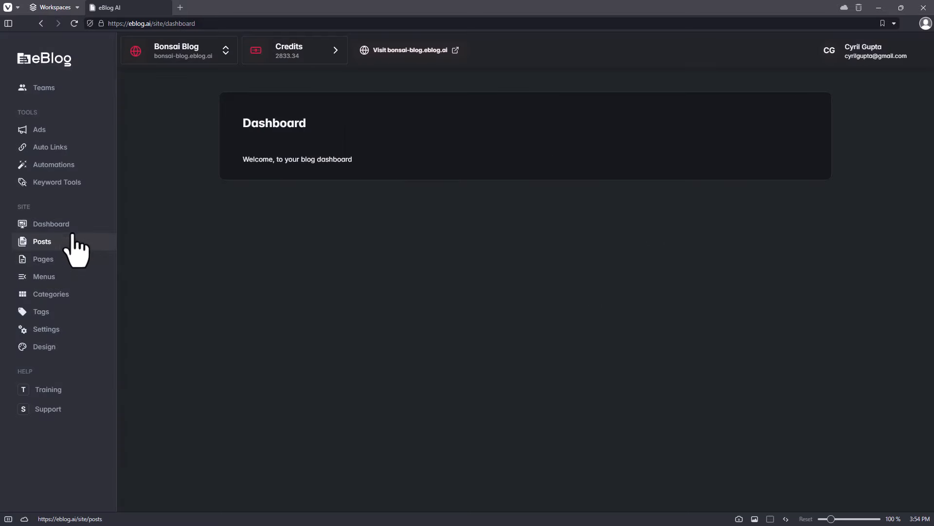
left_click(411, 49)
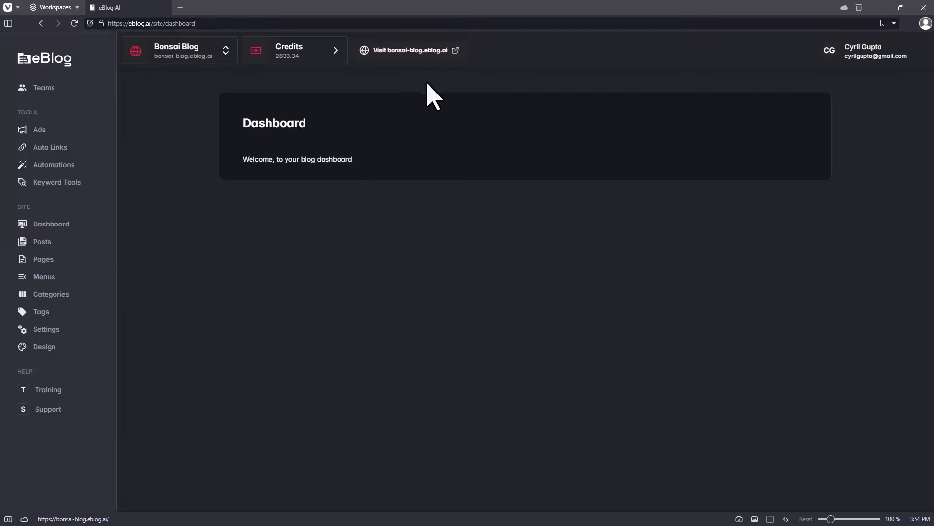
mouse_move(393, 177)
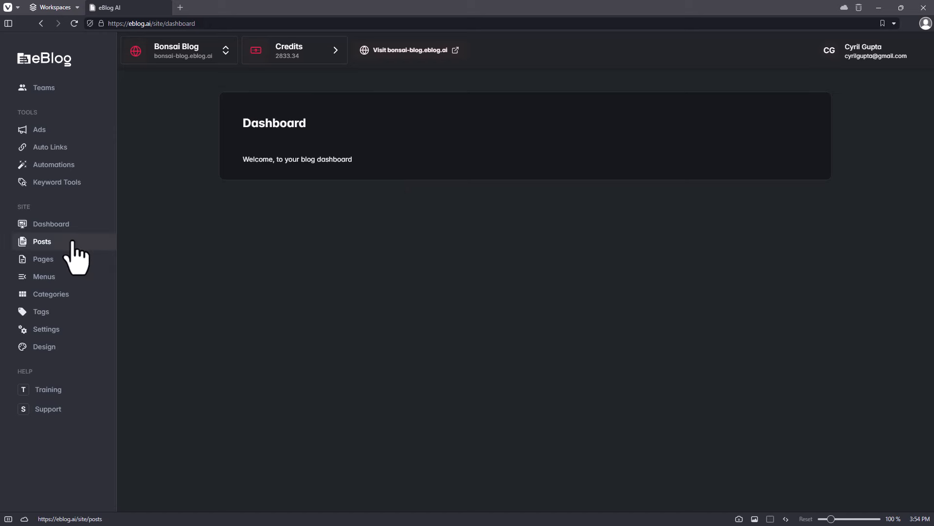
- Review the blog's Posts and Pages lists, then reach Menus with its single Home header link
left_click(42, 241)
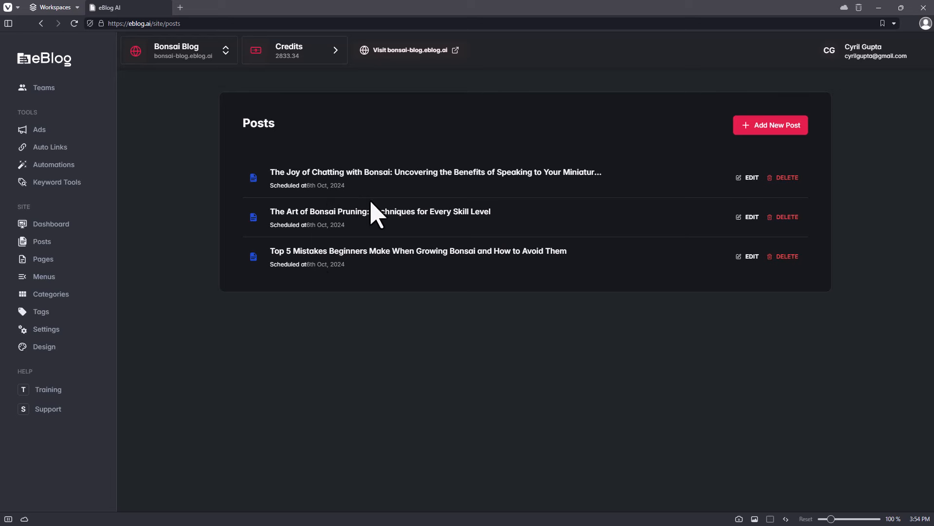
left_click_drag(310, 171, 482, 172)
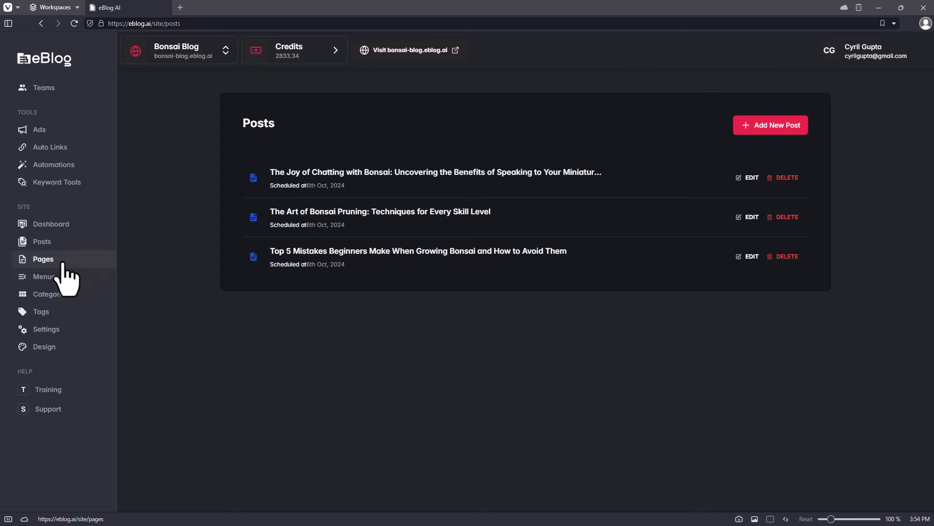
left_click(43, 259)
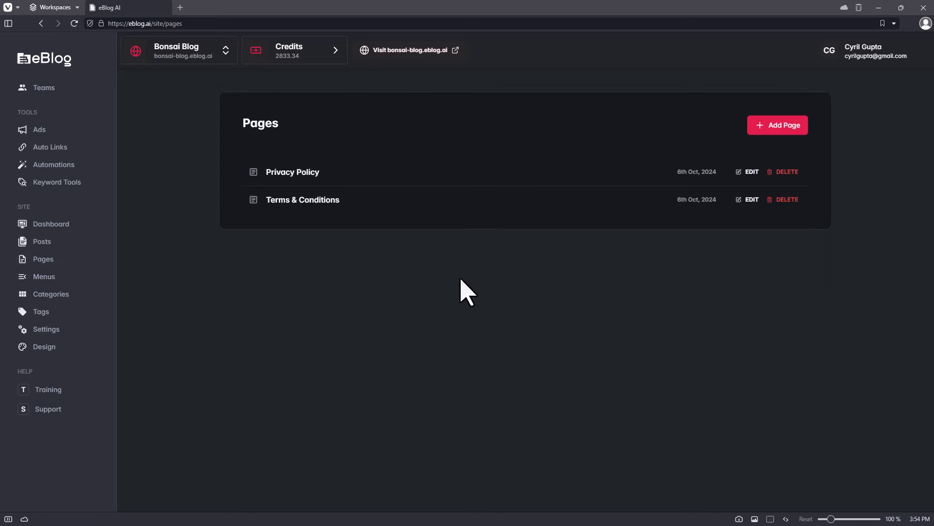
double_click(285, 199)
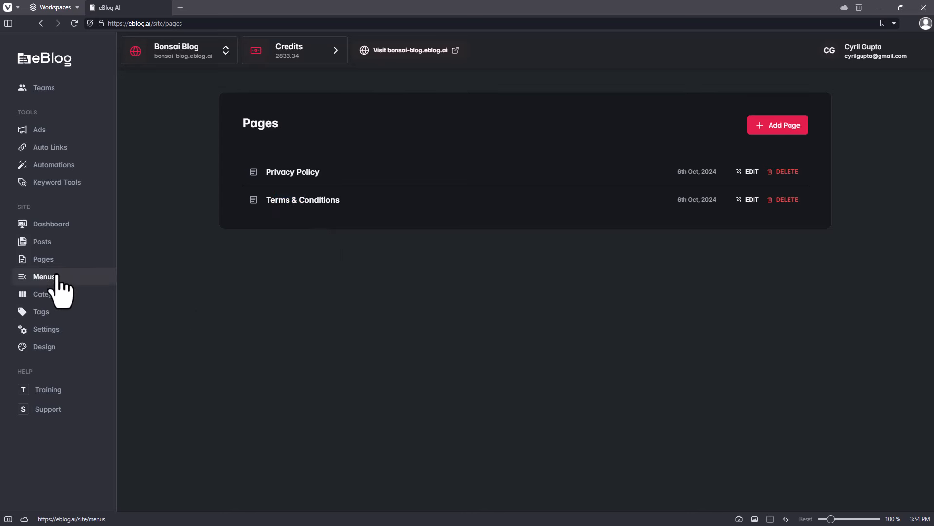
left_click(43, 276)
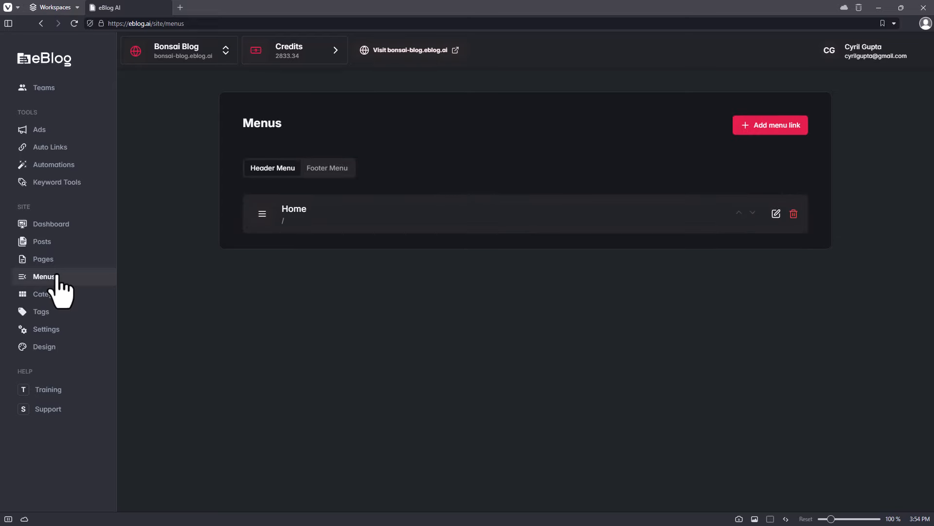
left_click(771, 125)
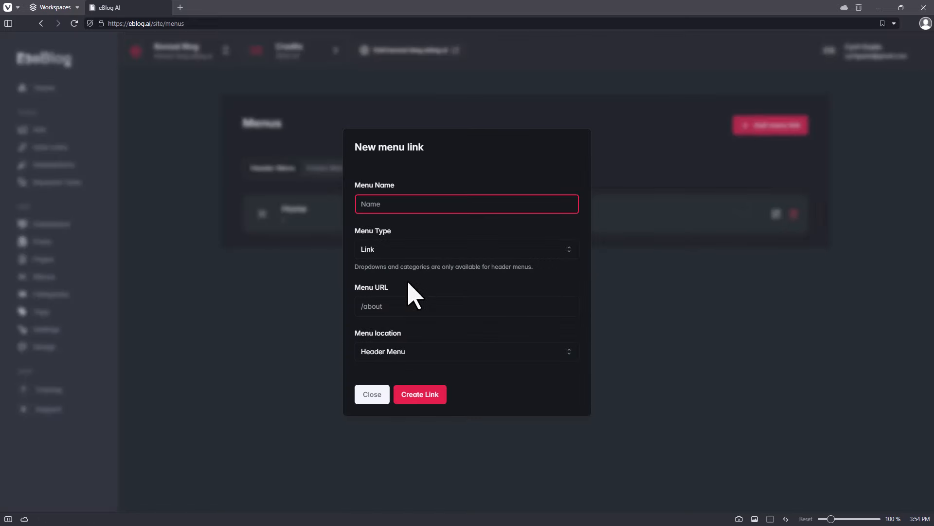
mouse_move(90, 277)
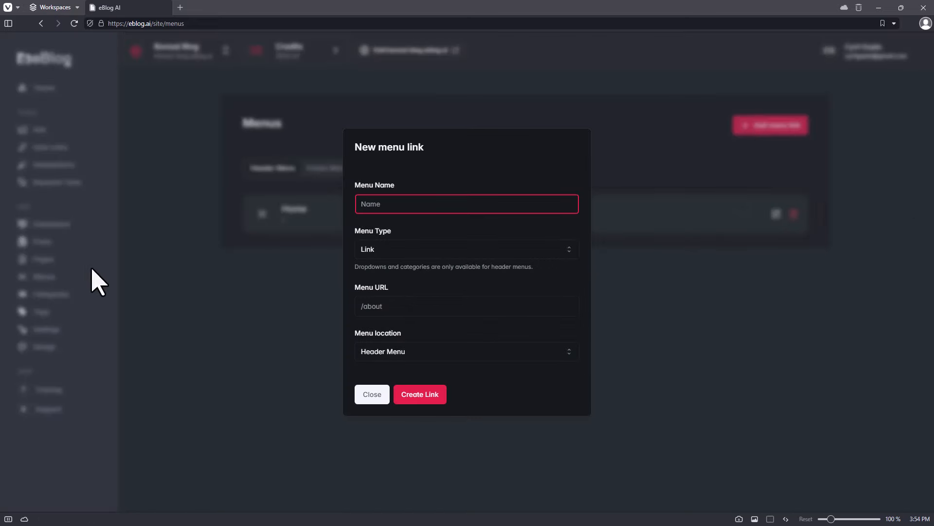
mouse_move(721, 268)
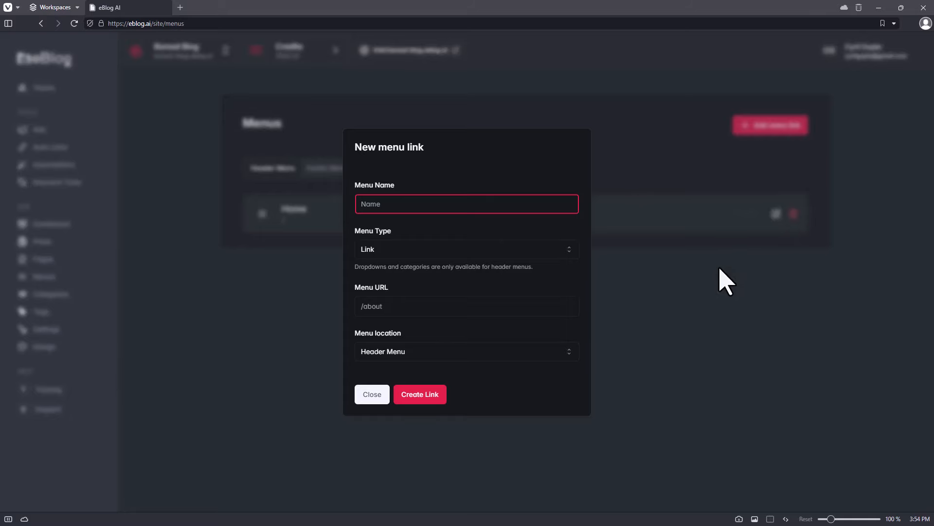
left_click(371, 394)
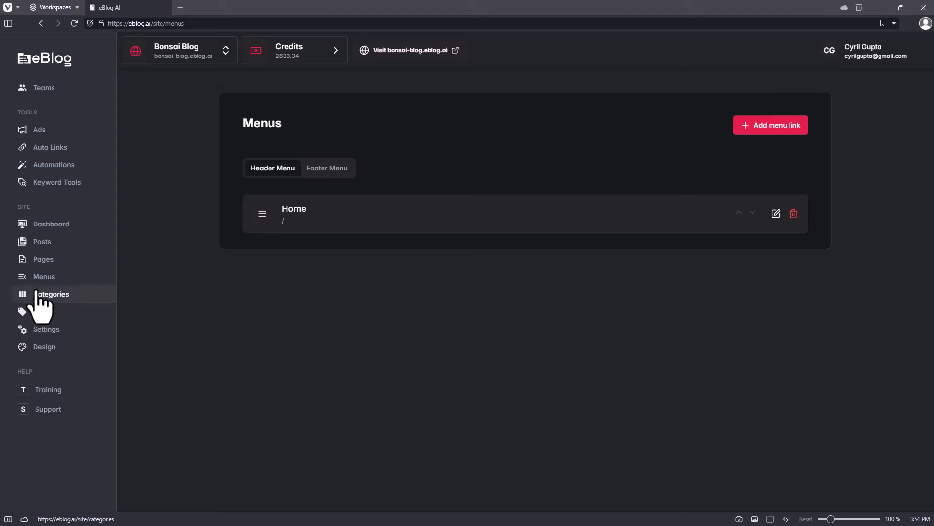
- Review the eight categories, dismiss an unused Add Category form, and go to site settings
left_click(51, 294)
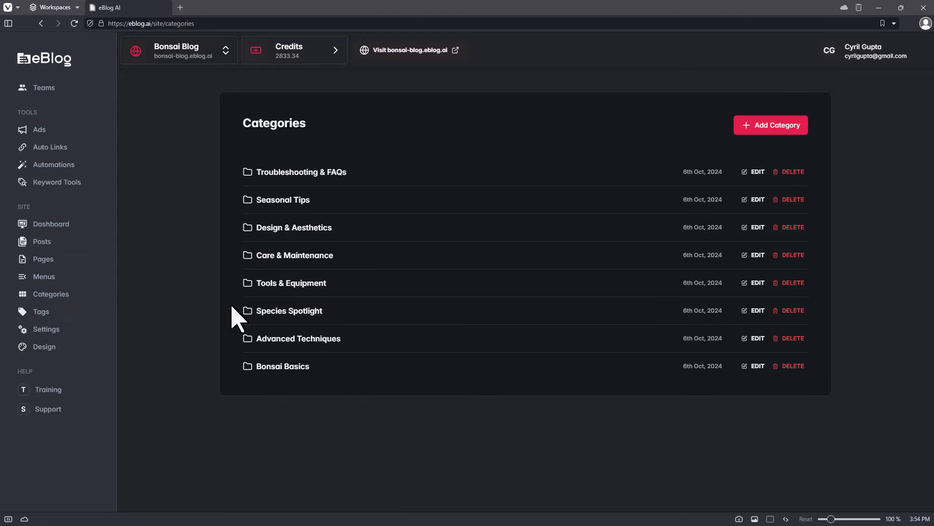
mouse_move(300, 298)
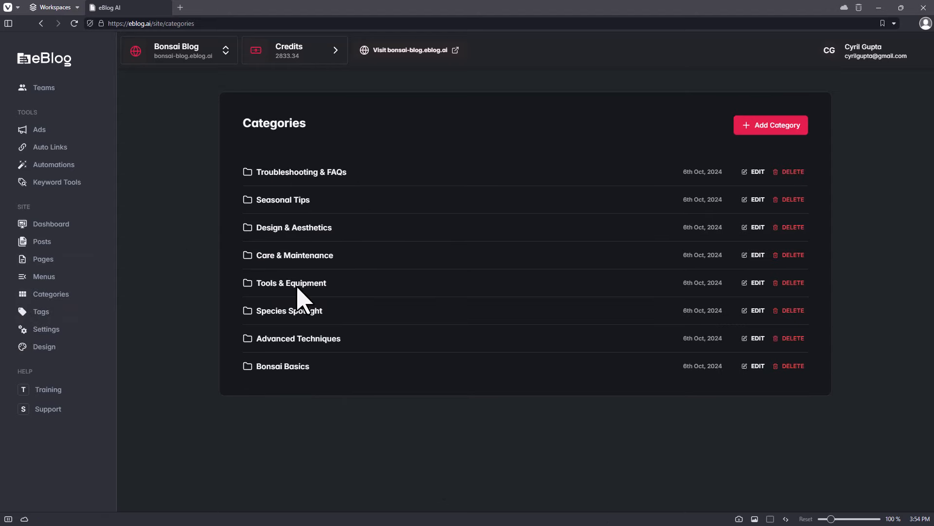
mouse_move(431, 285)
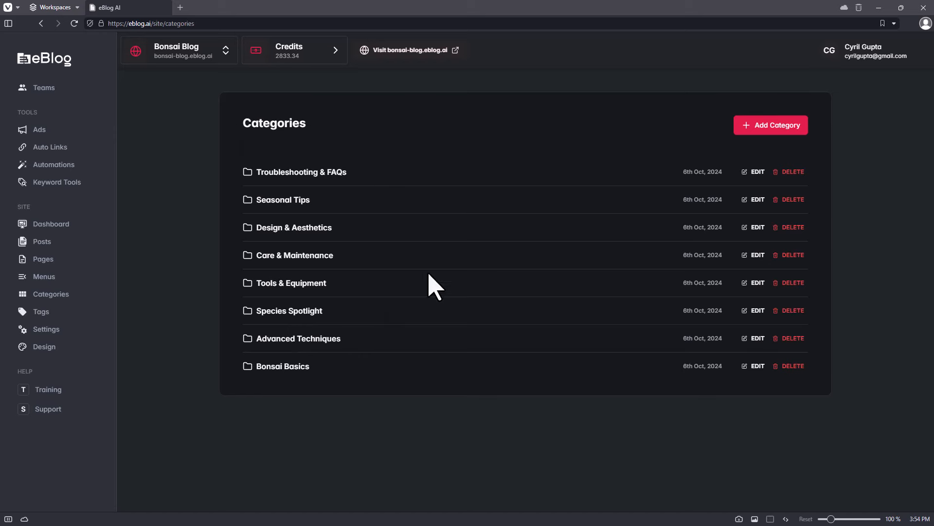
left_click(771, 125)
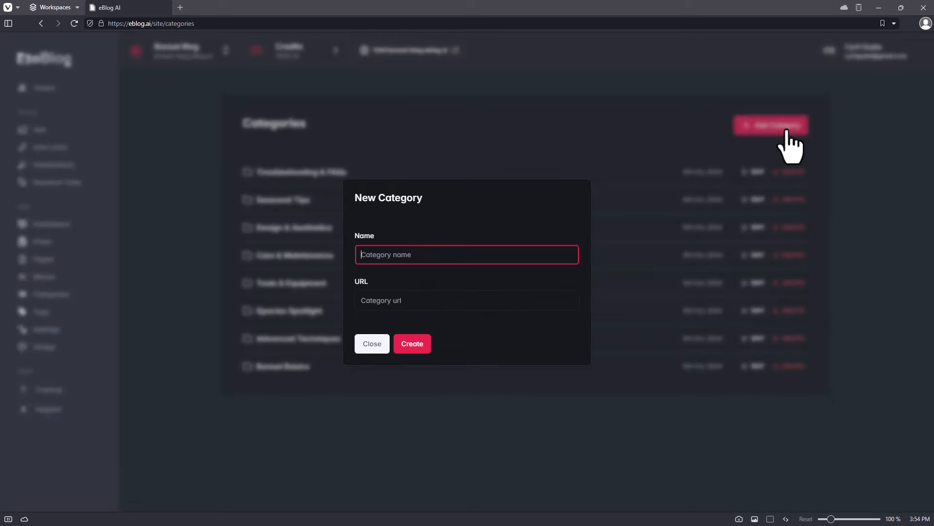
left_click(372, 343)
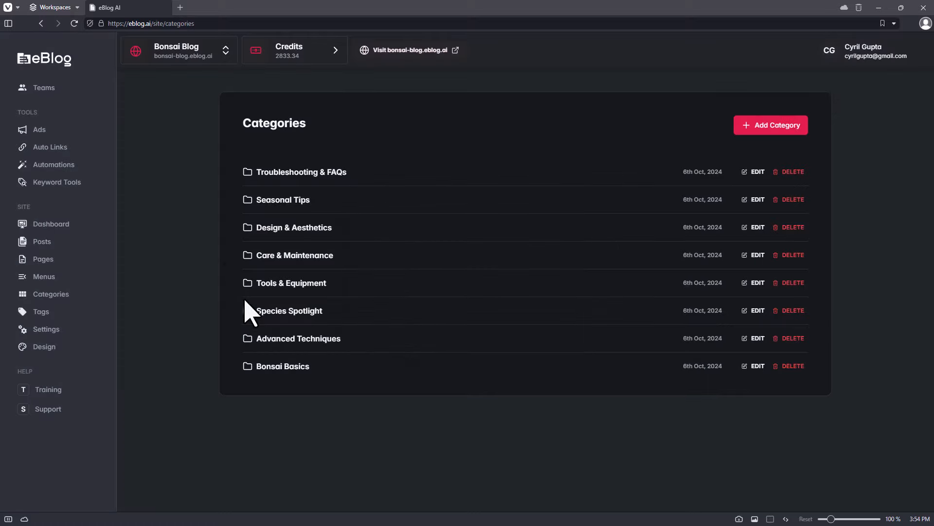
mouse_move(331, 450)
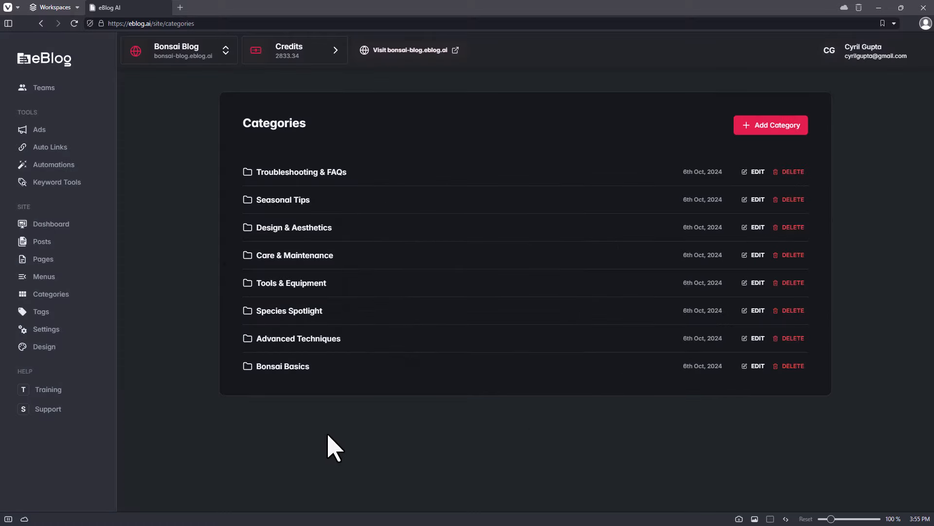
mouse_move(410, 229)
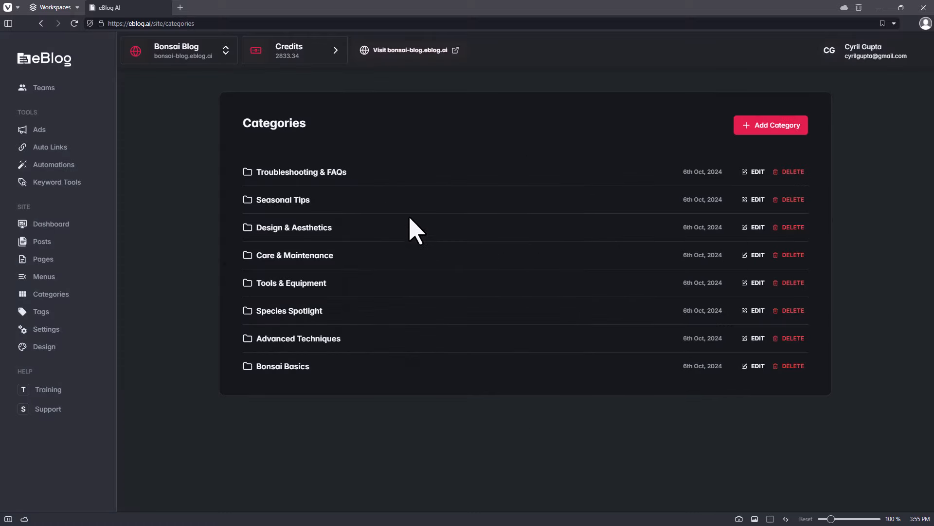
left_click(47, 329)
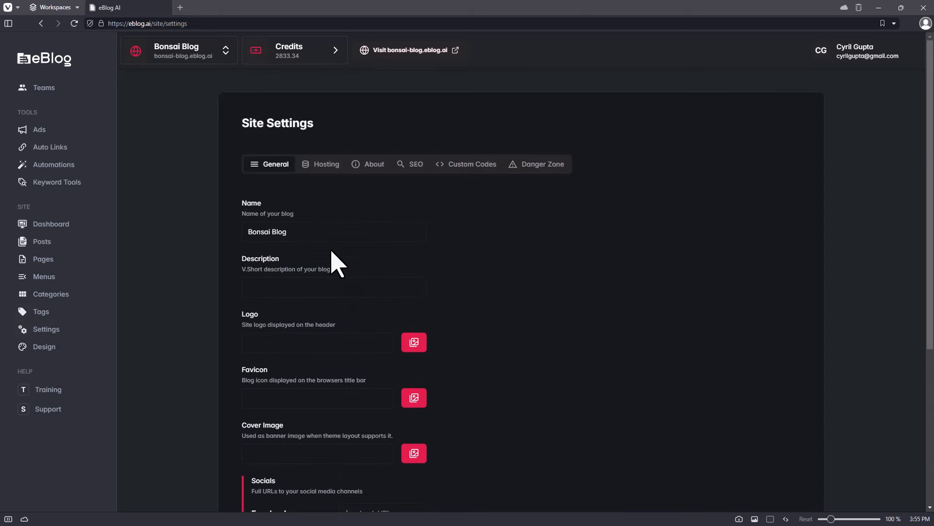
- Upload icon-logo.png from the Teknikforce folder and insert it as the blog's Logo
scroll("down", 3)
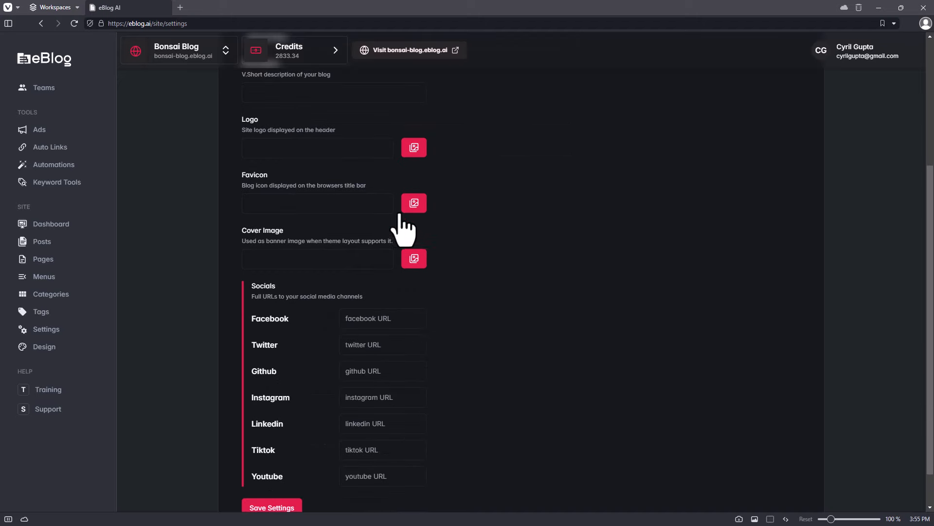
mouse_move(414, 148)
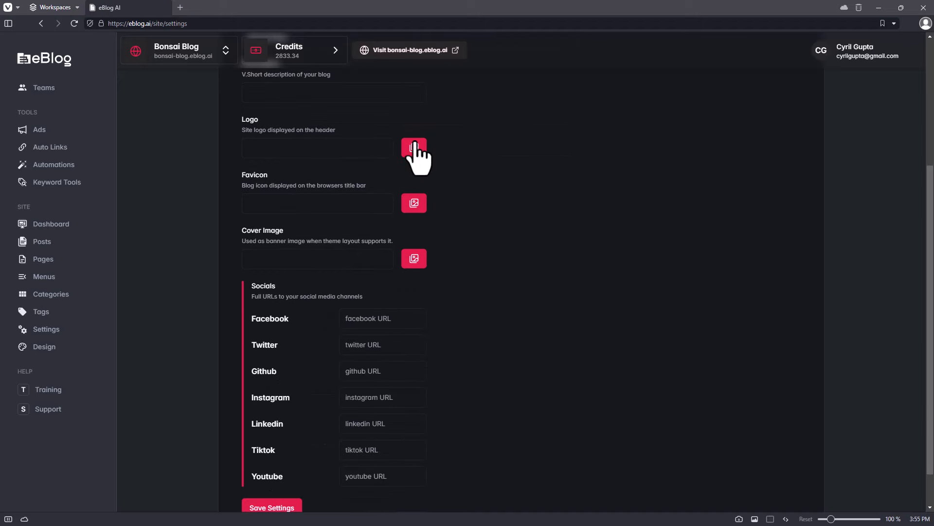
left_click(413, 147)
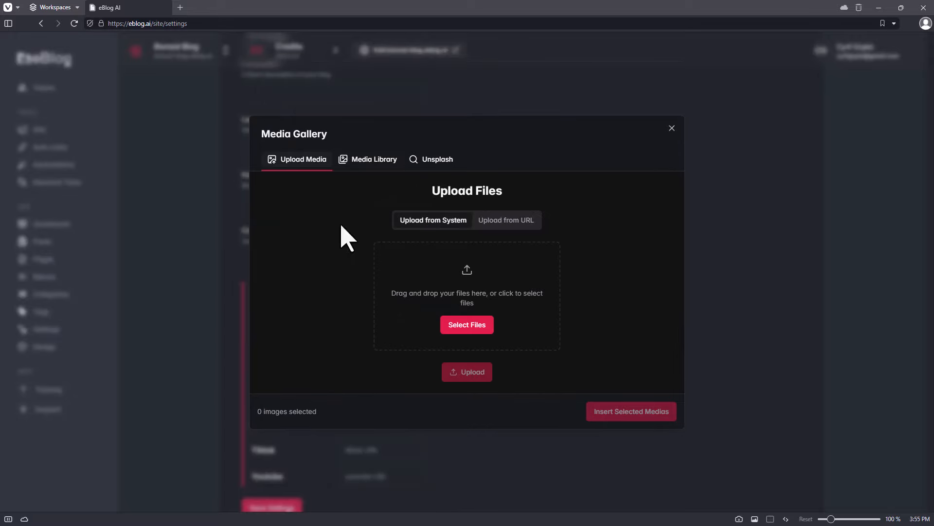
left_click(467, 325)
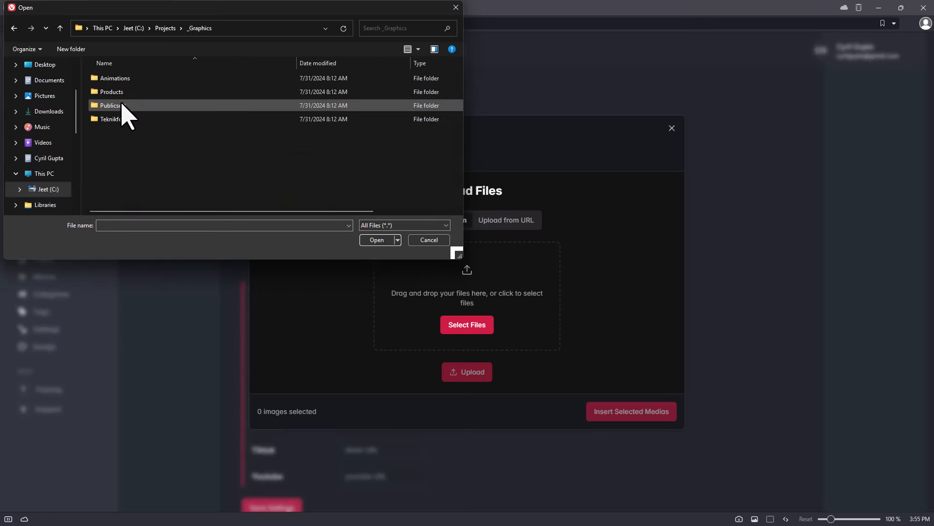
double_click(111, 119)
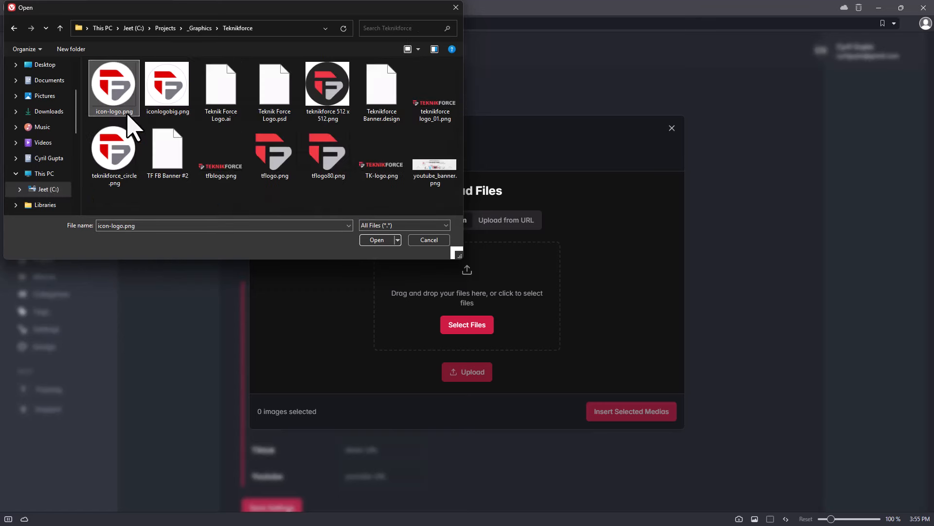
left_click(376, 239)
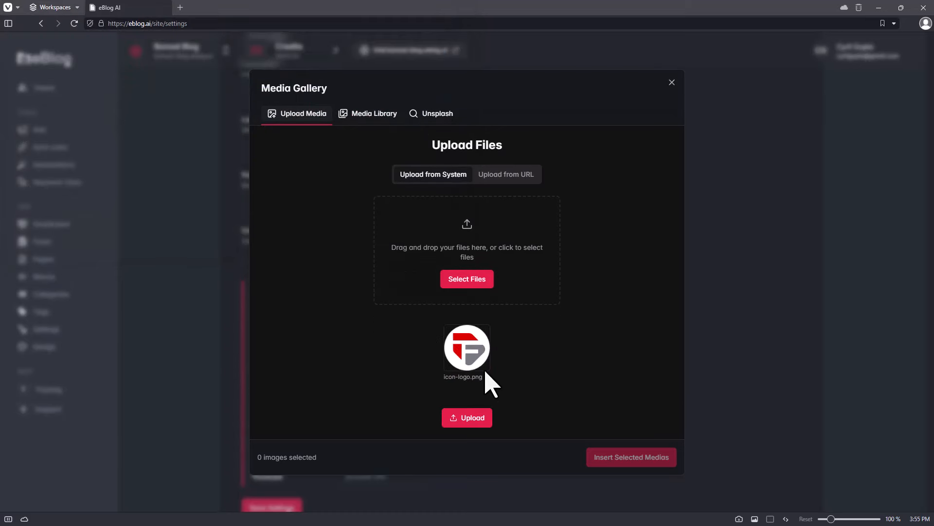
left_click(374, 114)
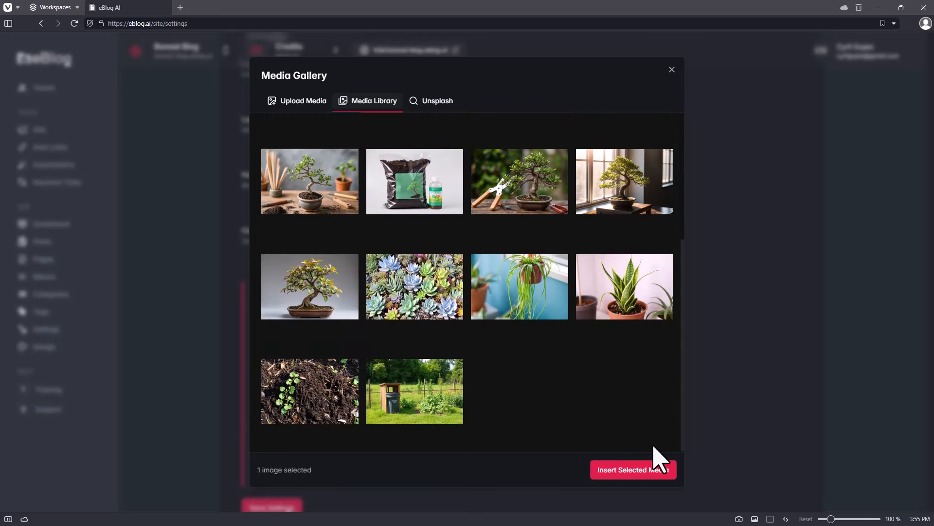
left_click(633, 469)
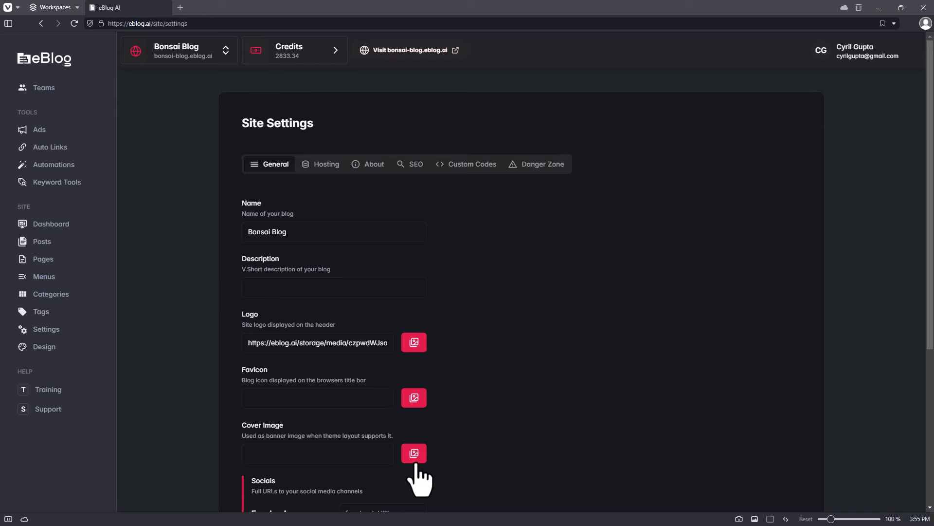
scroll("down", 3)
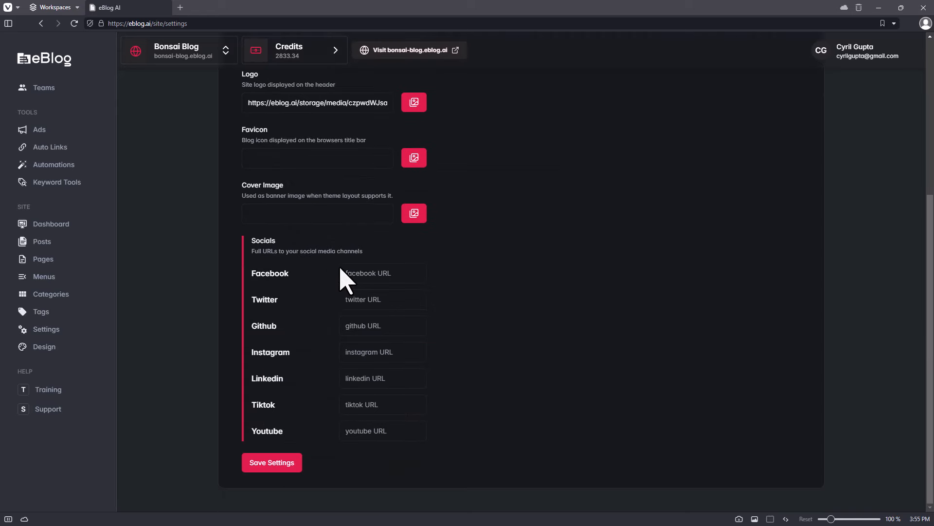
mouse_move(381, 390)
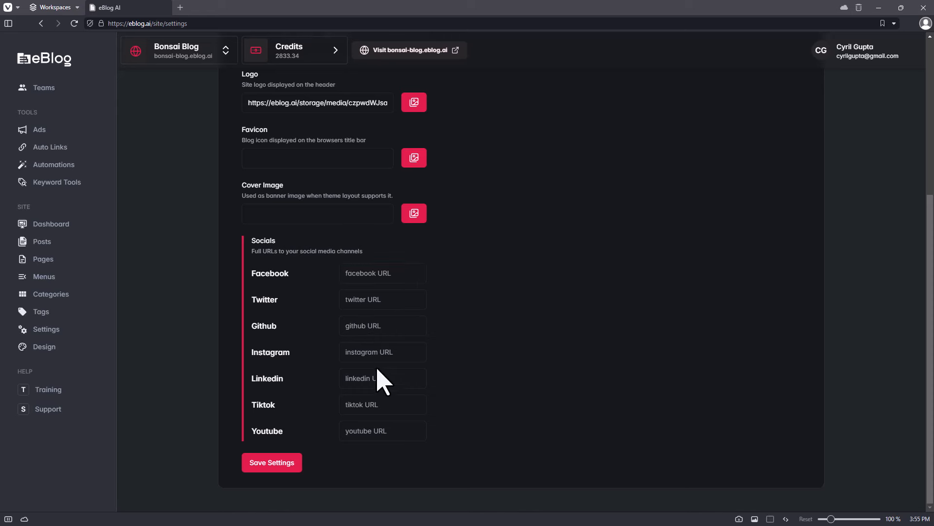
left_click(383, 404)
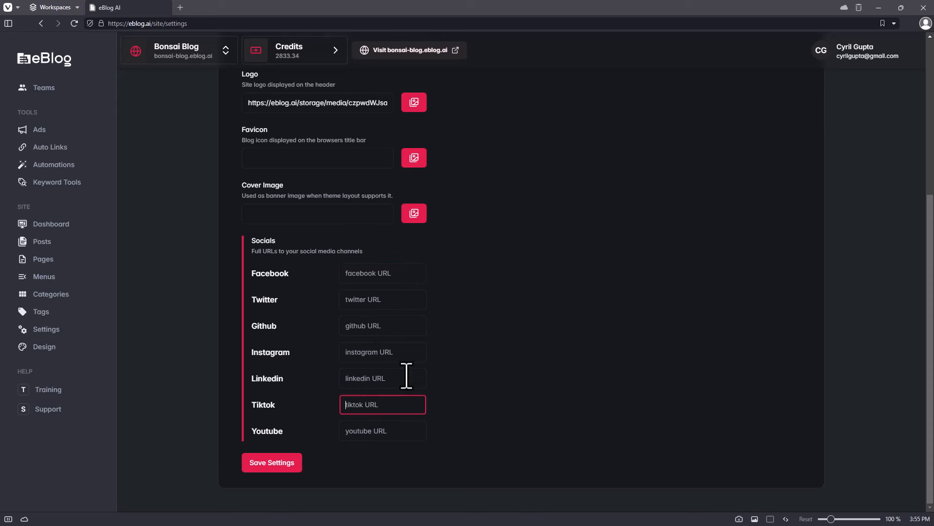
left_click(383, 273)
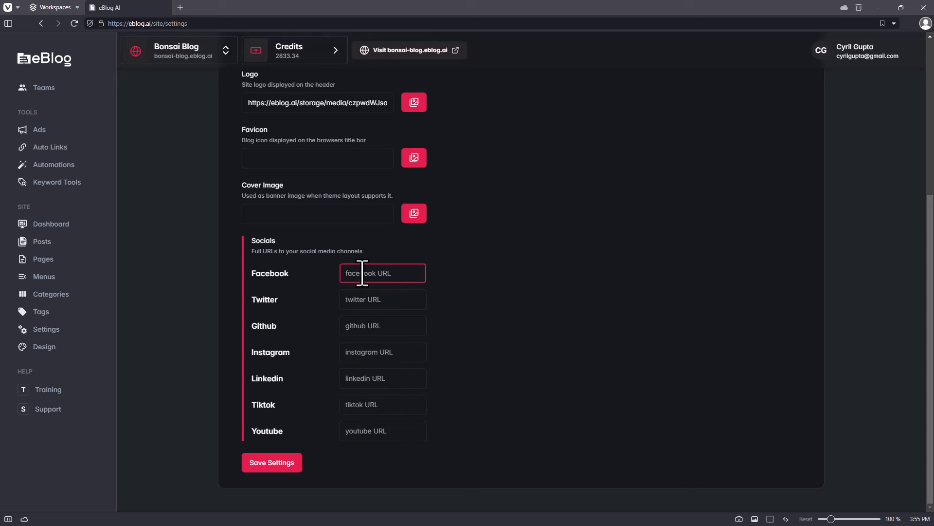
type("https://")
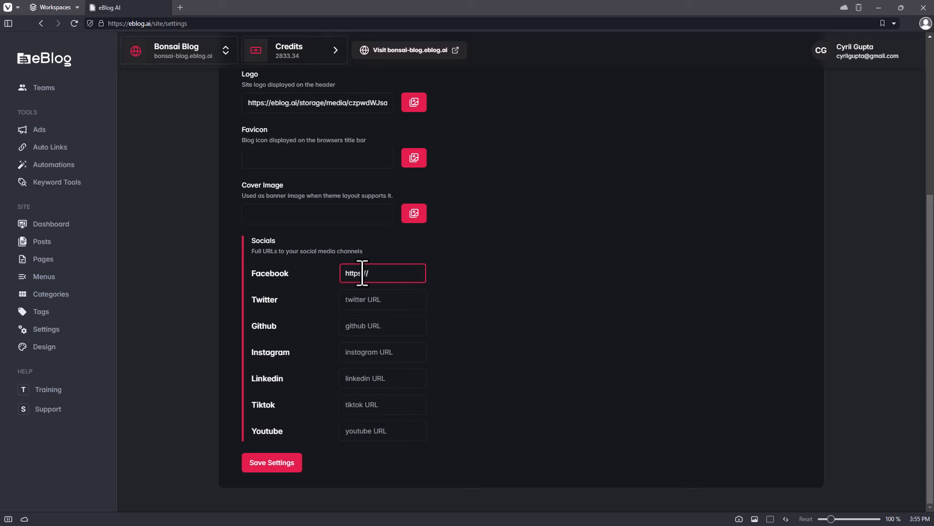
type("facebook.com/tek")
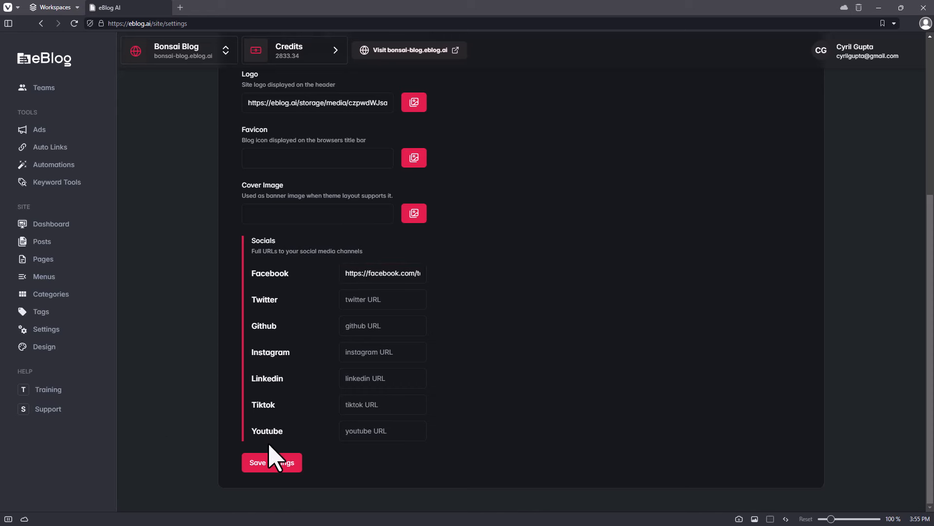
left_click(271, 463)
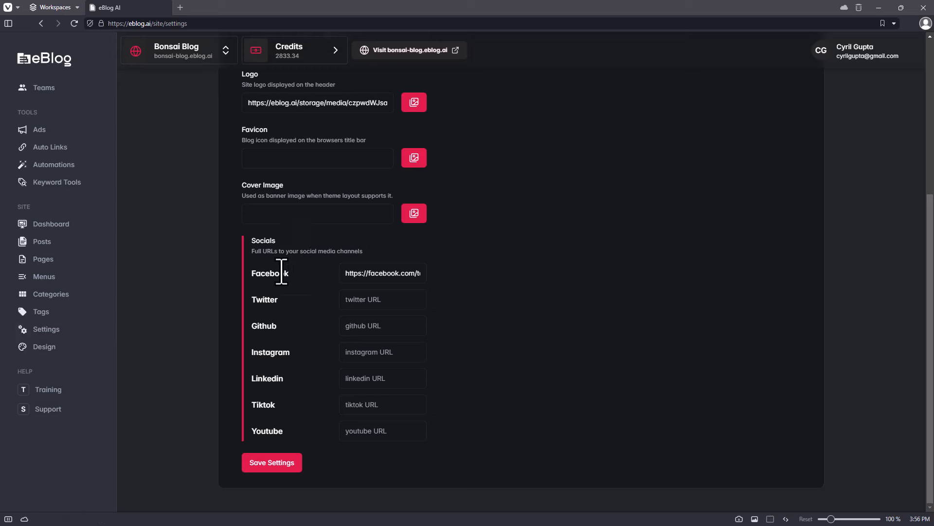
left_click(326, 164)
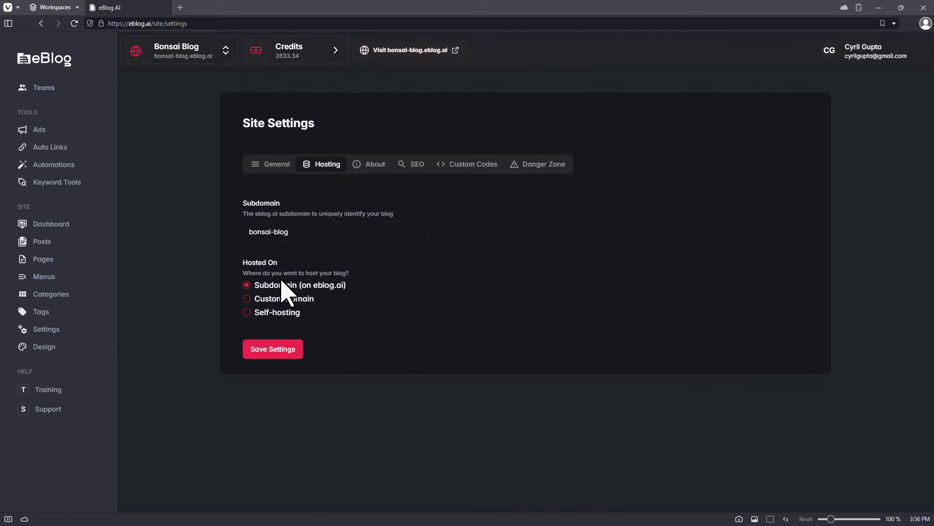
- Look through Custom Domain, About, SEO, Custom Codes and Danger Zone, then go to Design
left_click(246, 298)
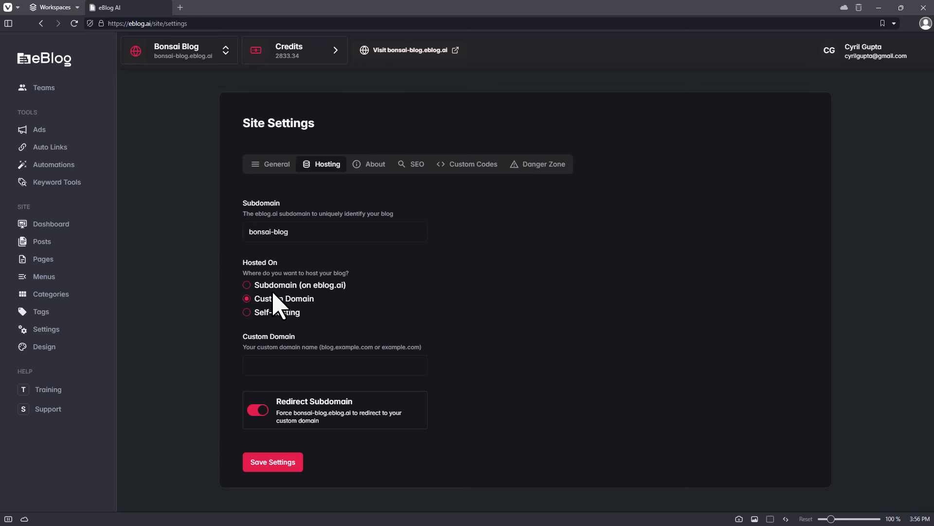
left_click(374, 164)
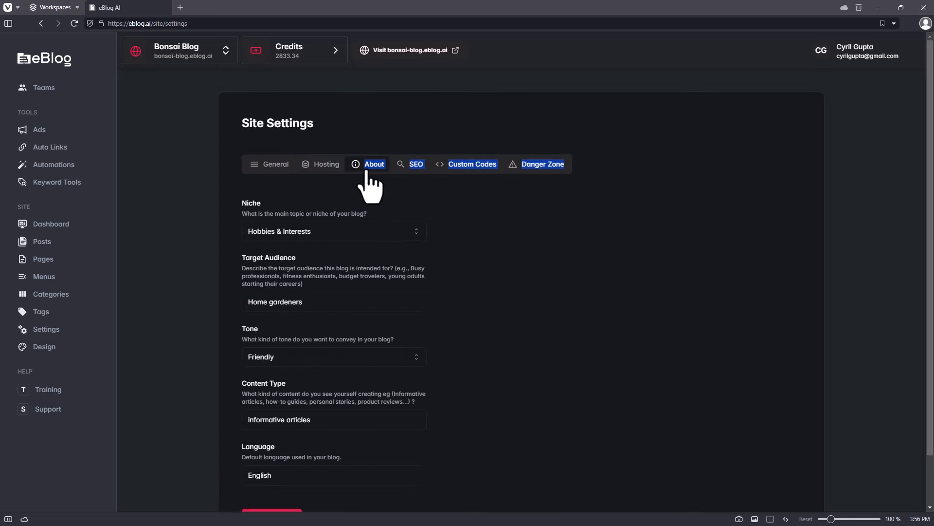
left_click(416, 164)
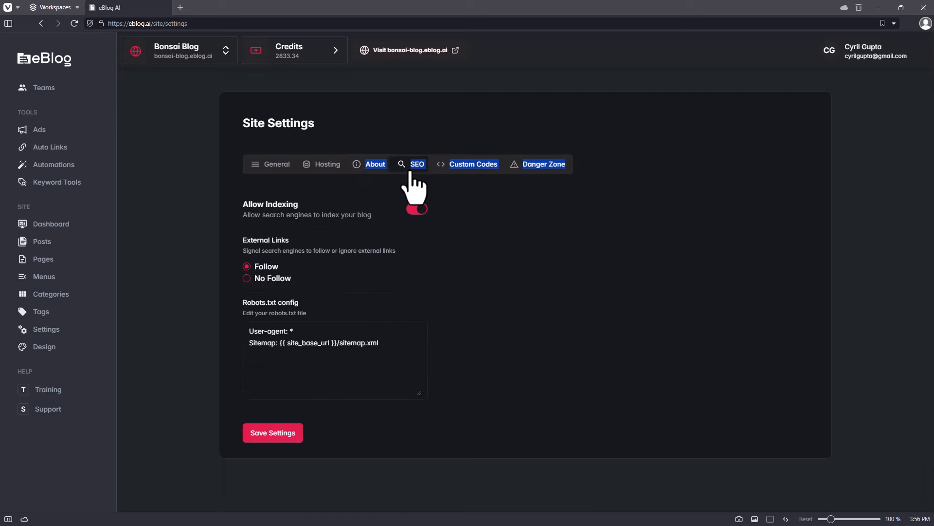
left_click(473, 164)
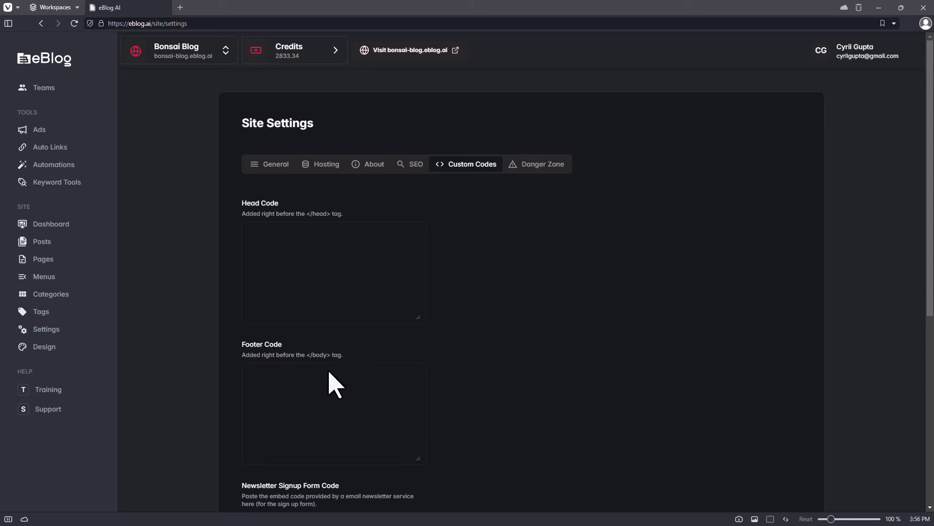
mouse_move(535, 188)
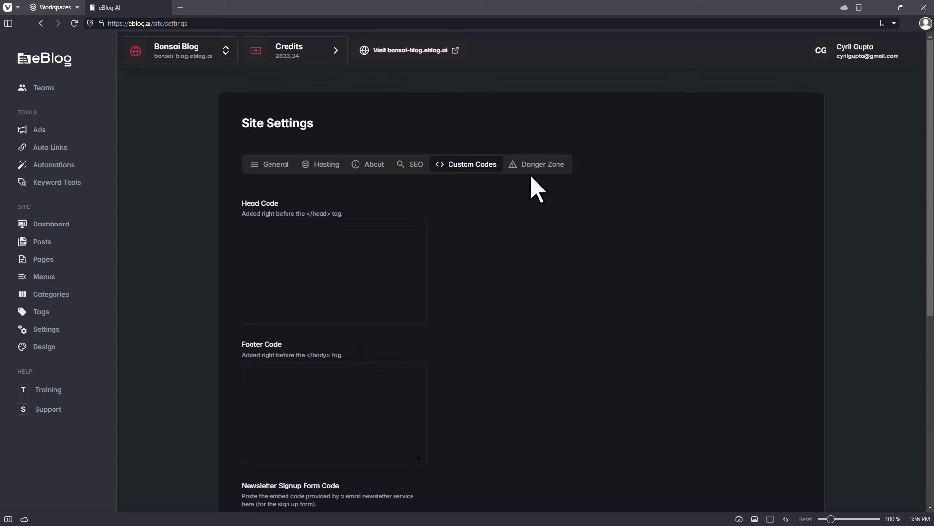
left_click(542, 164)
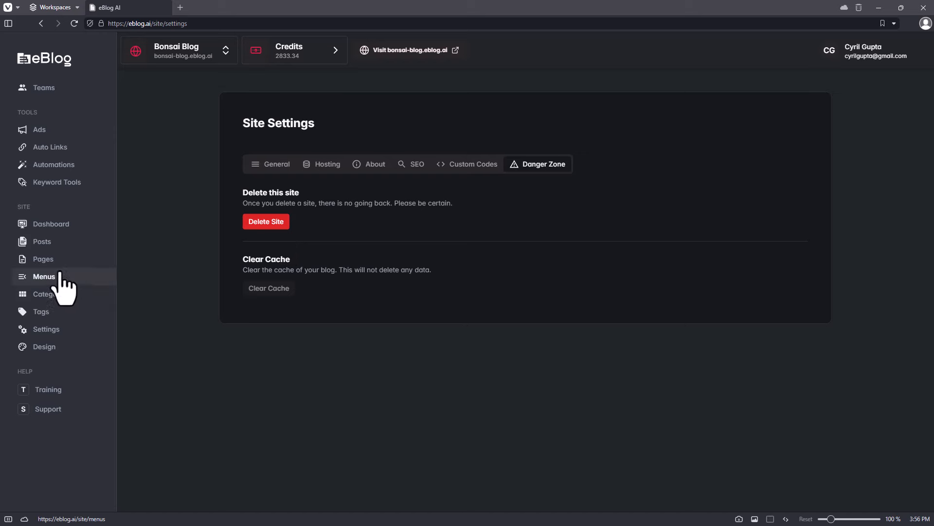
left_click(44, 347)
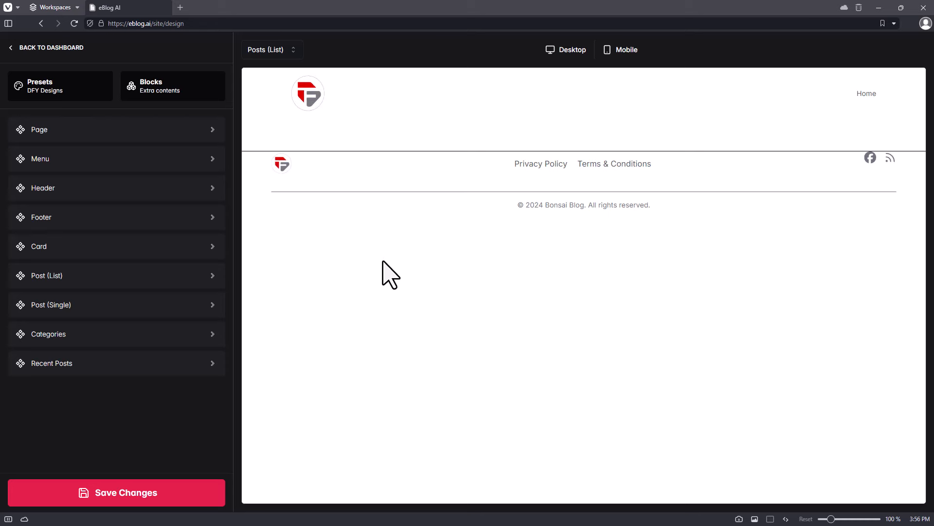
left_click(39, 128)
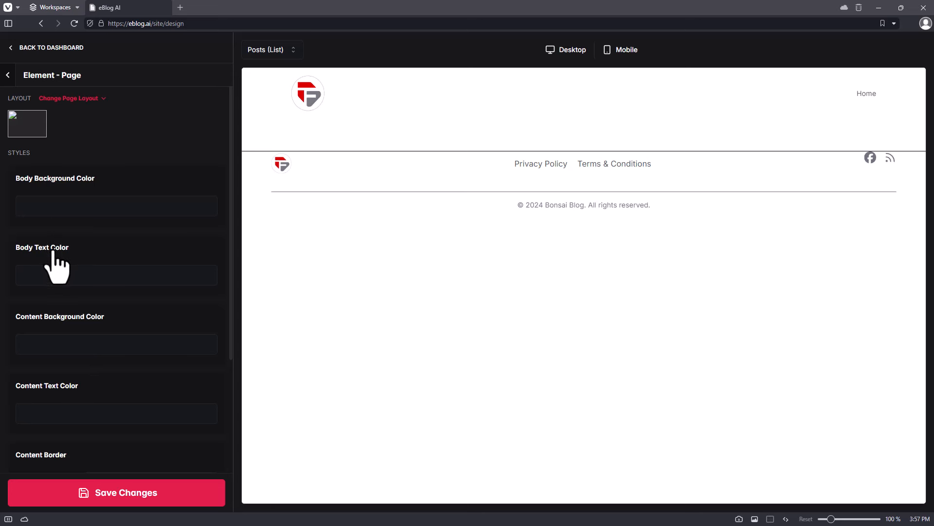
left_click(8, 74)
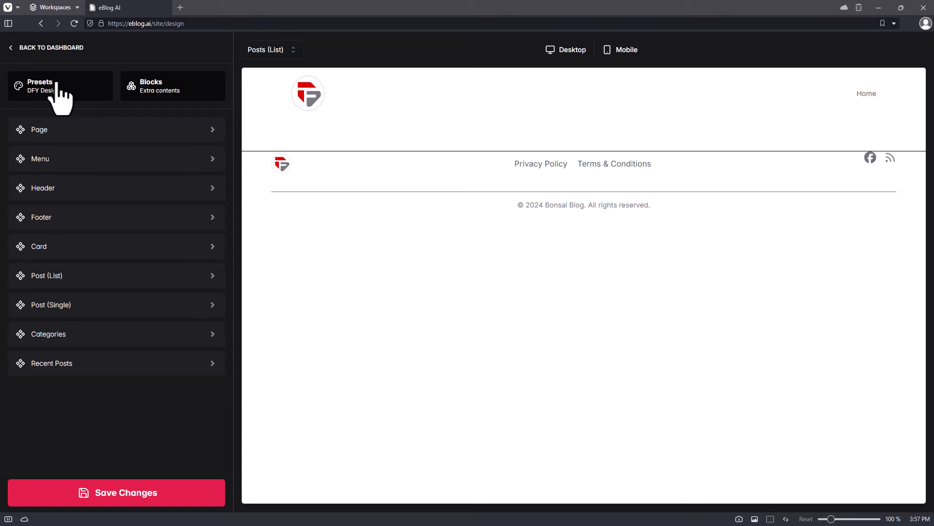
left_click(58, 85)
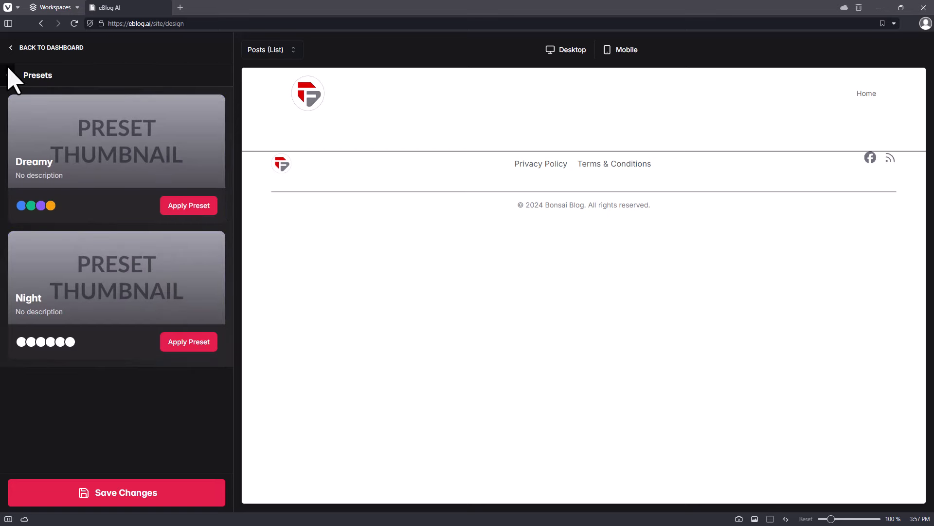
left_click(172, 86)
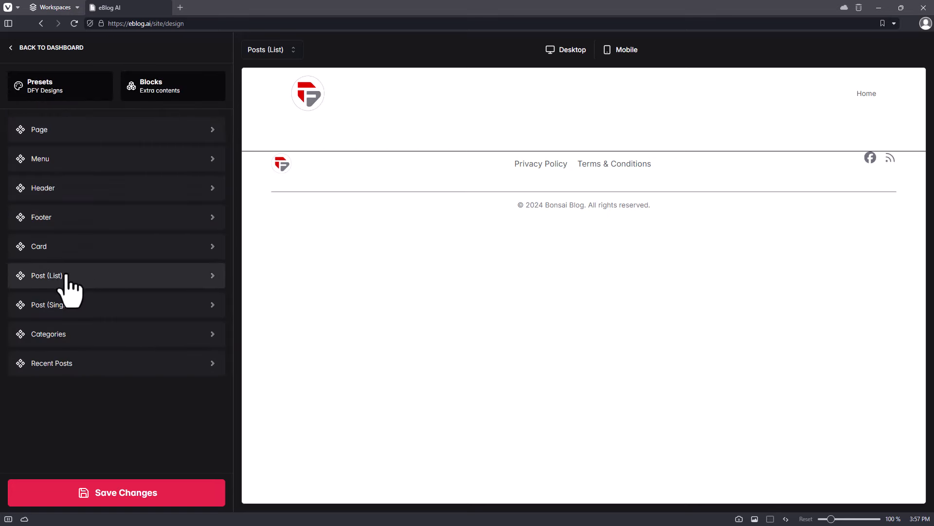
left_click(46, 275)
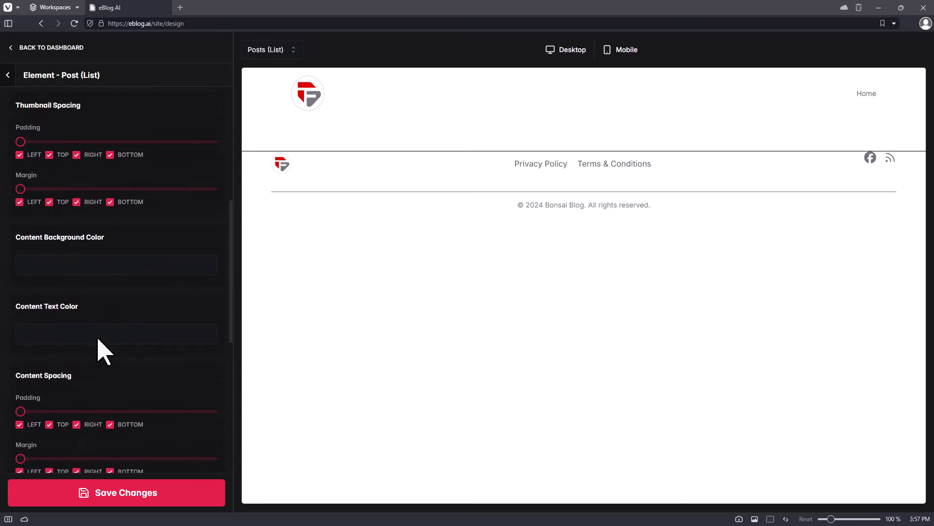
scroll("down", 3)
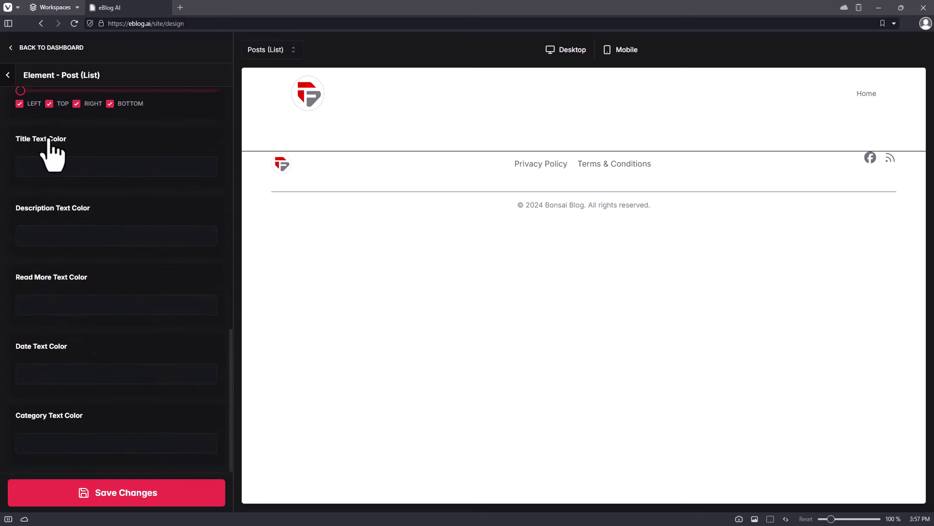
left_click(10, 74)
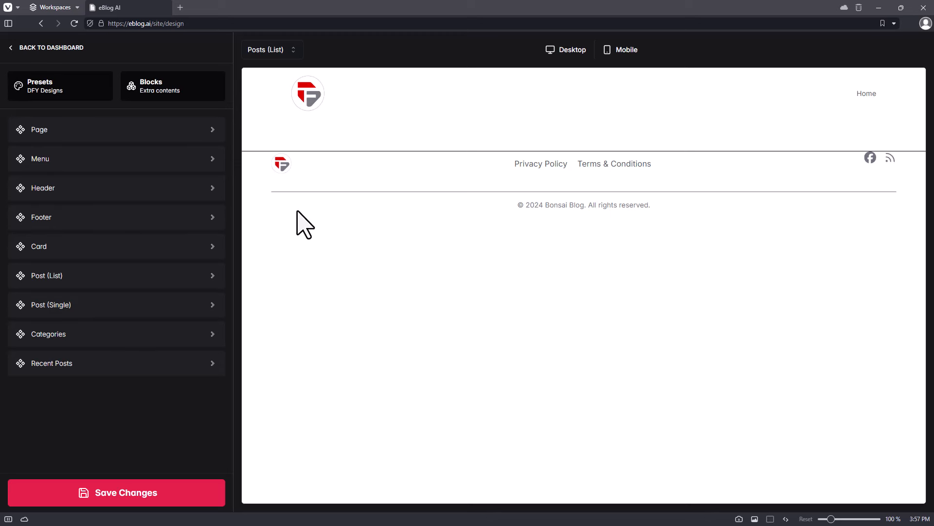
mouse_move(107, 112)
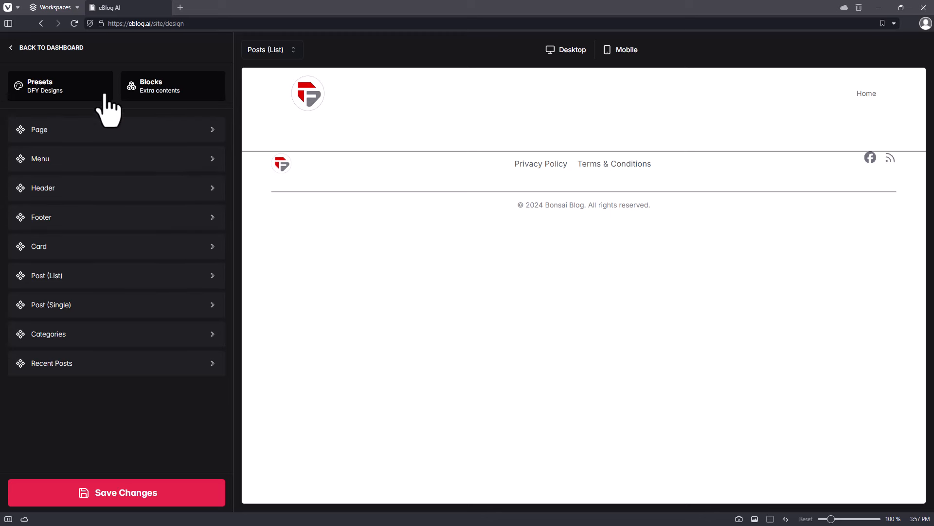
mouse_move(145, 90)
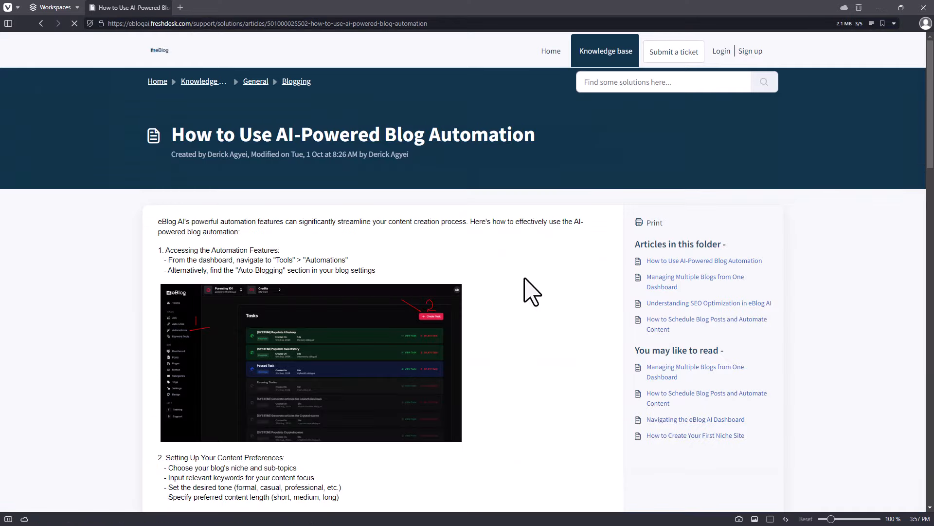
scroll("down", 3)
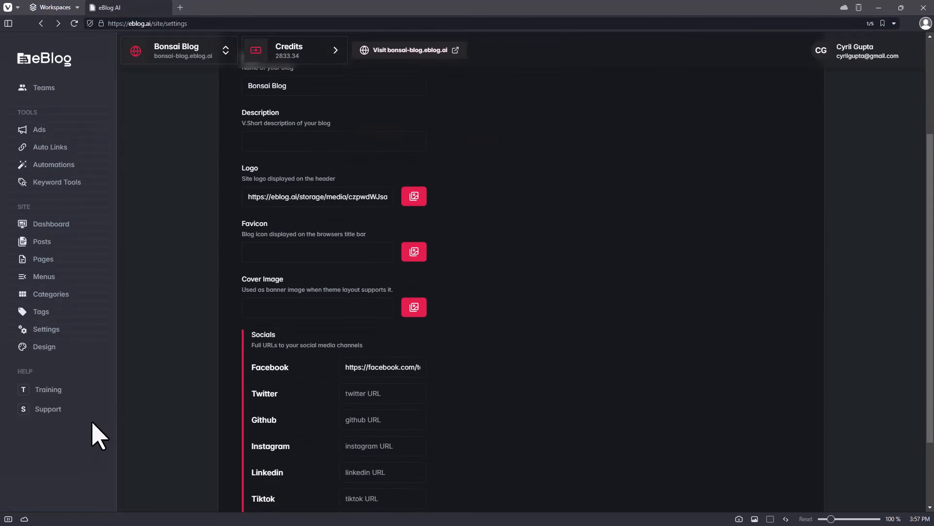
left_click(854, 51)
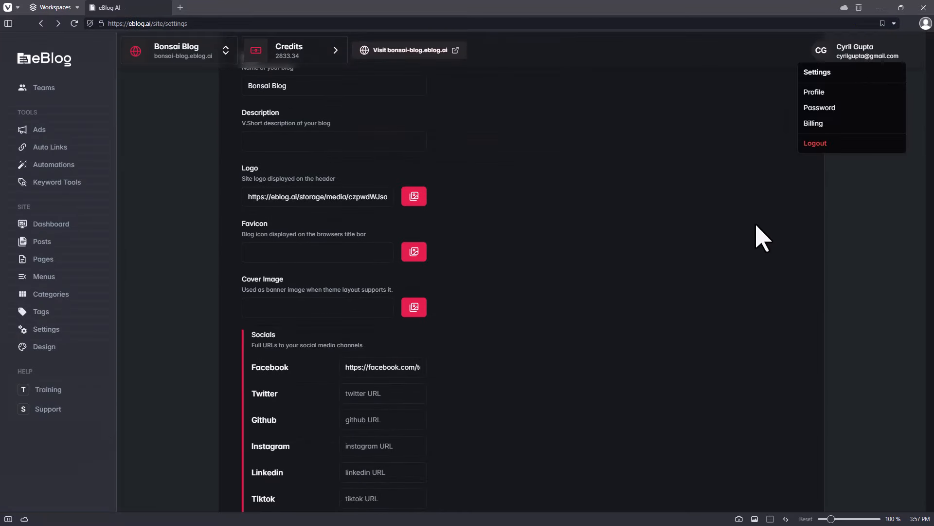
mouse_move(146, 229)
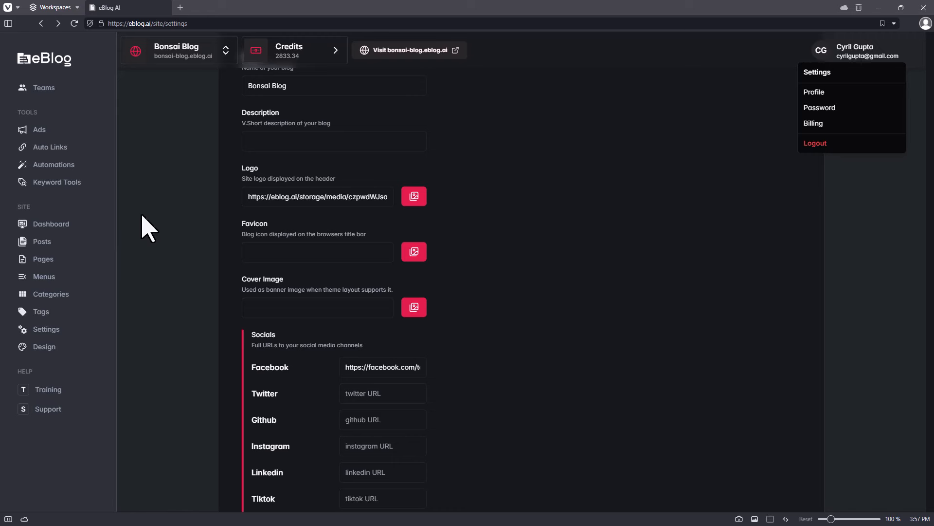
mouse_move(48, 92)
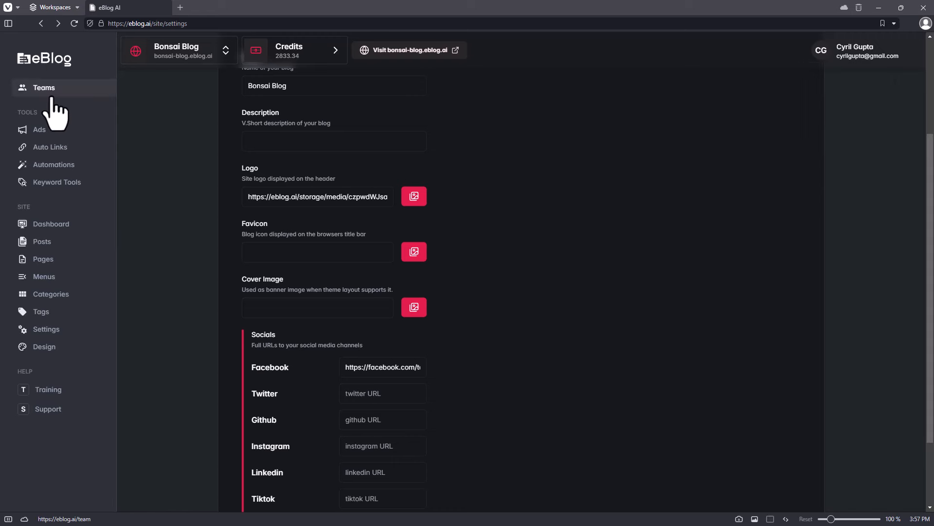
left_click(43, 88)
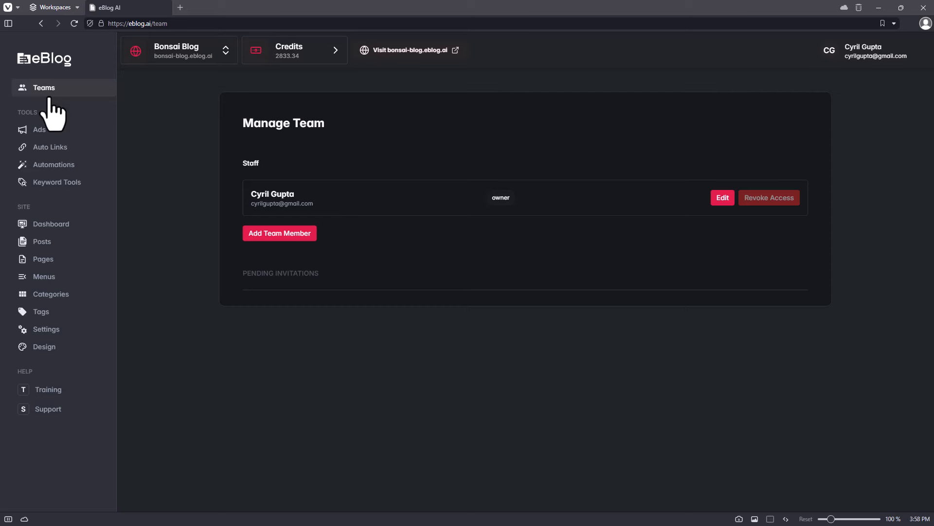
mouse_move(211, 363)
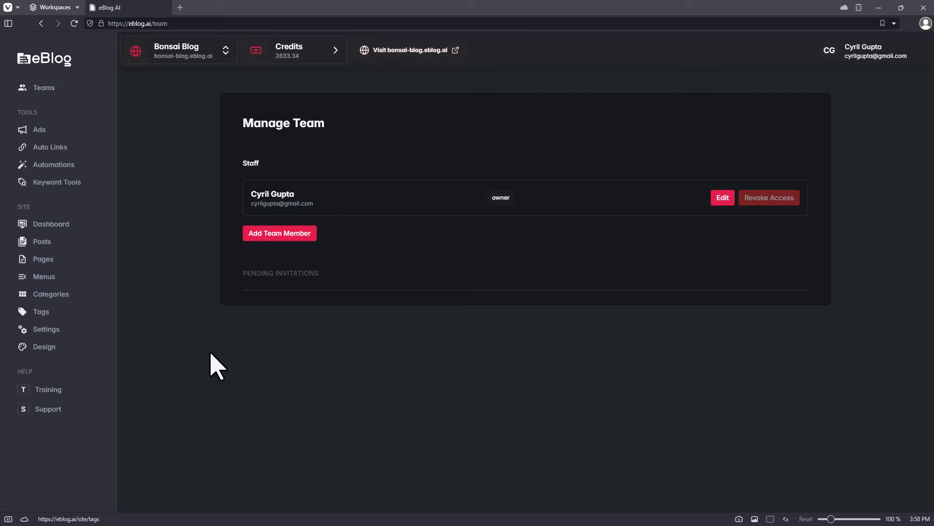
left_click(280, 233)
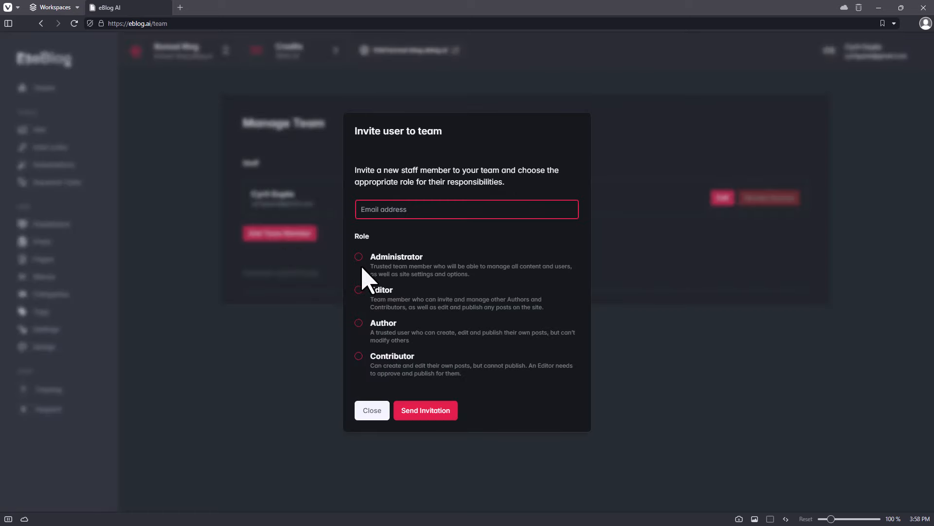
left_click(358, 355)
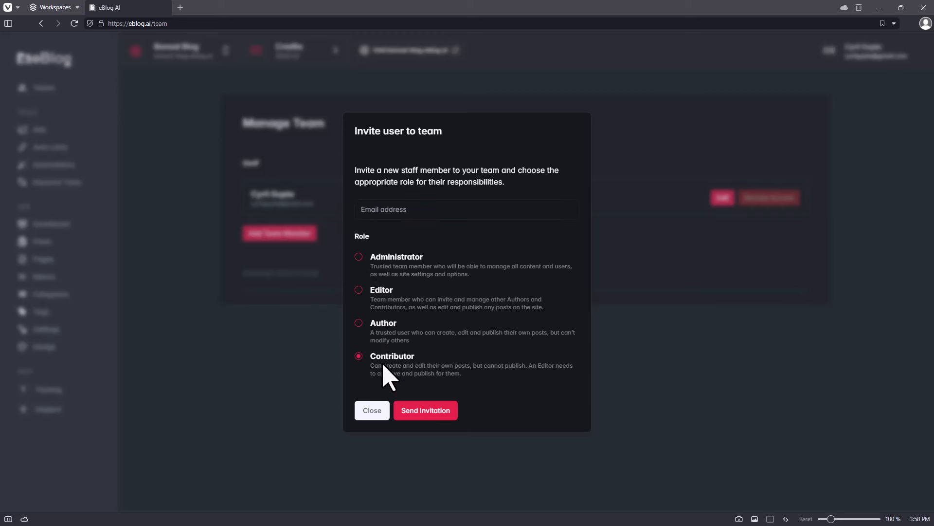
left_click(358, 323)
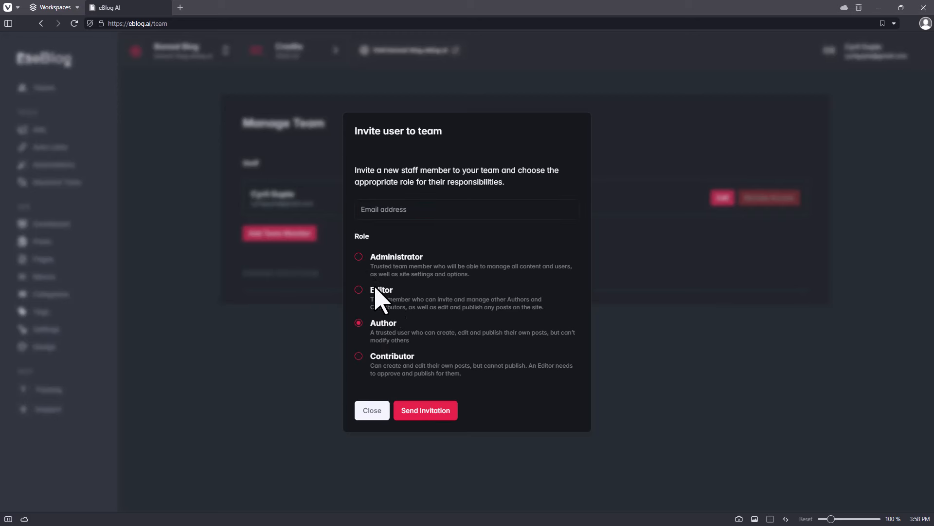
mouse_move(372, 411)
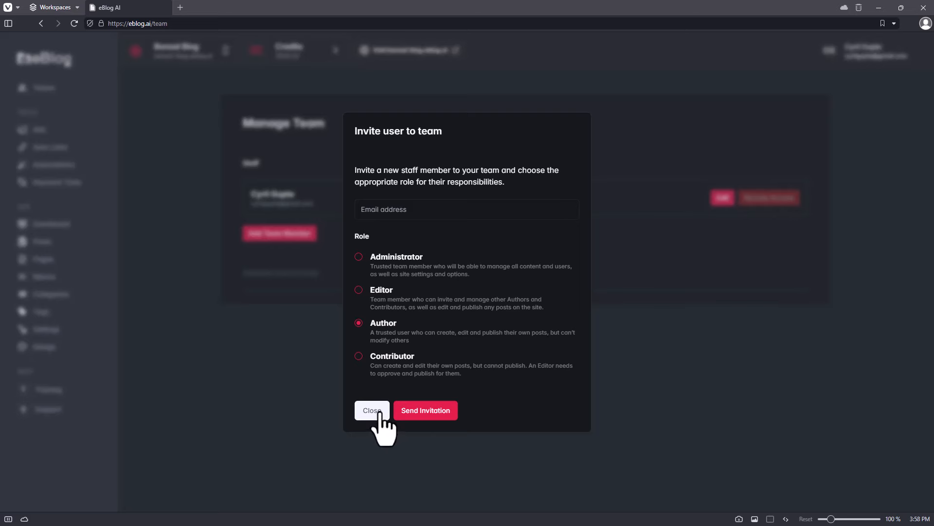
left_click(372, 410)
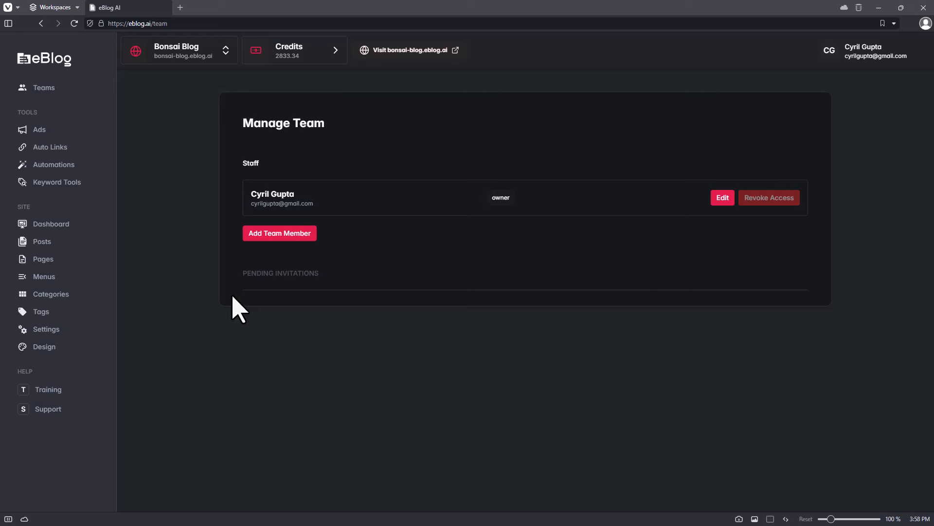
mouse_move(173, 85)
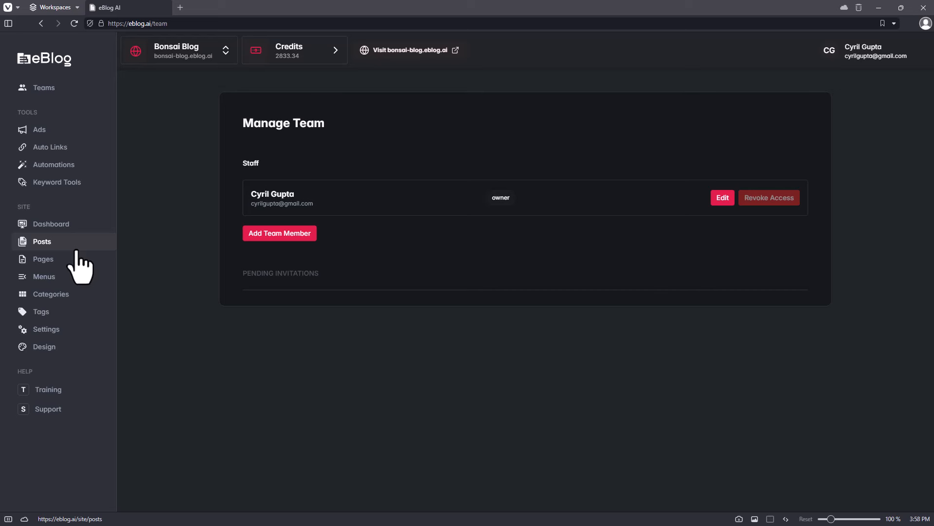
- Show the Bonsai Blog posts list with its three articles scheduled for 6th Oct, 2024
left_click(42, 241)
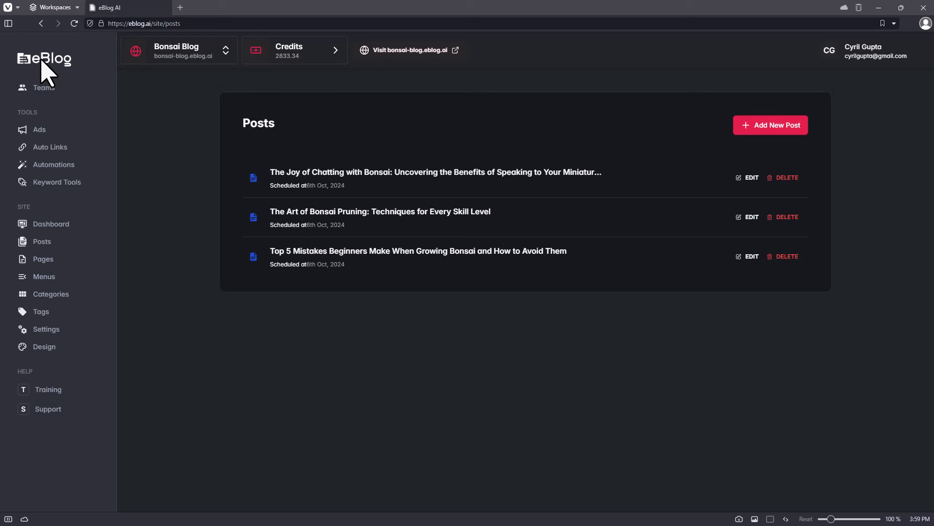
mouse_move(146, 73)
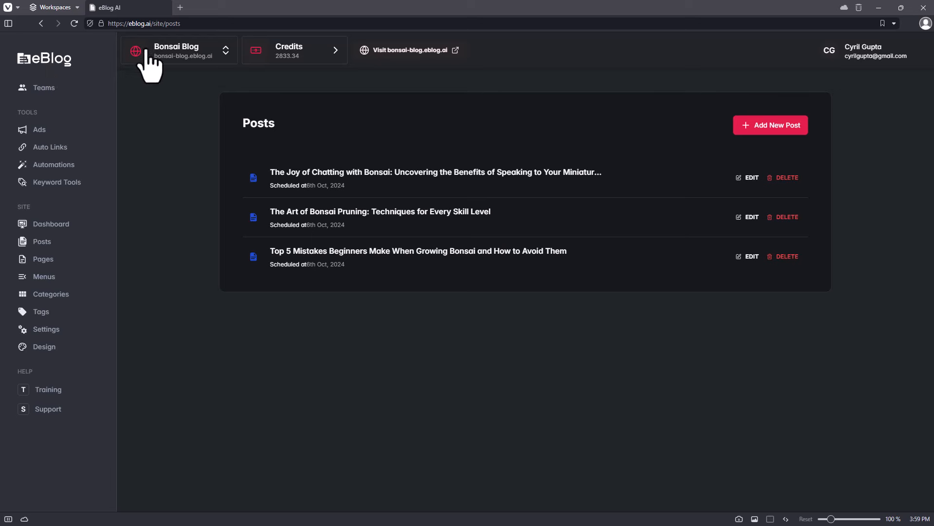
mouse_move(765, 155)
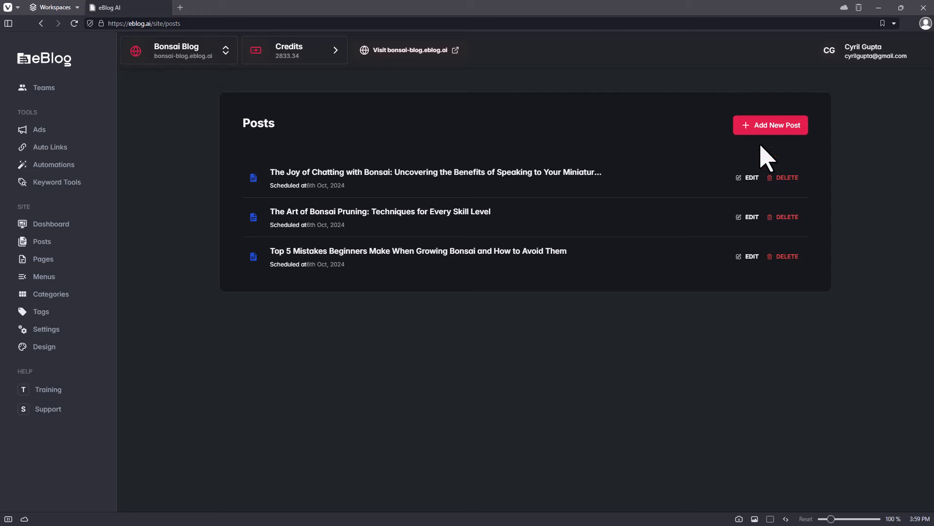
- Add a new post and bring the (Untitled) draft up in the editor from the posts list
left_click(770, 125)
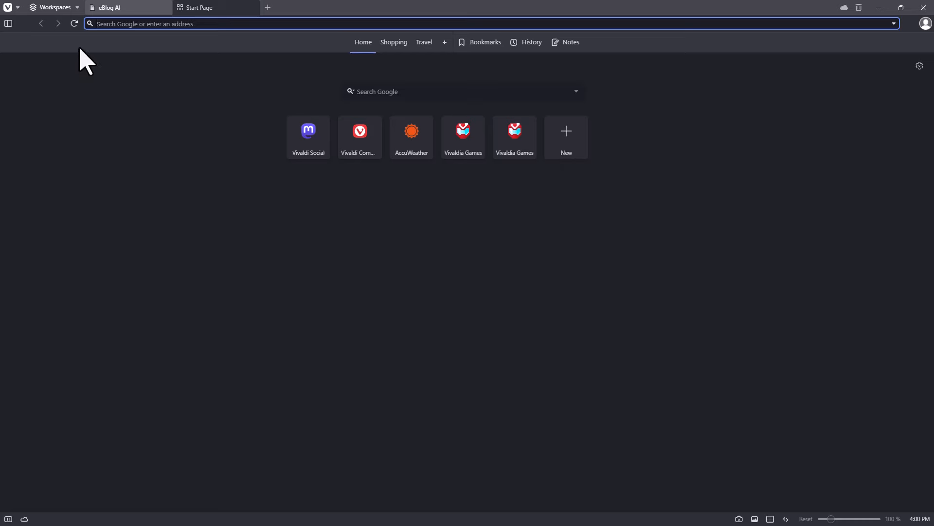
left_click(111, 8)
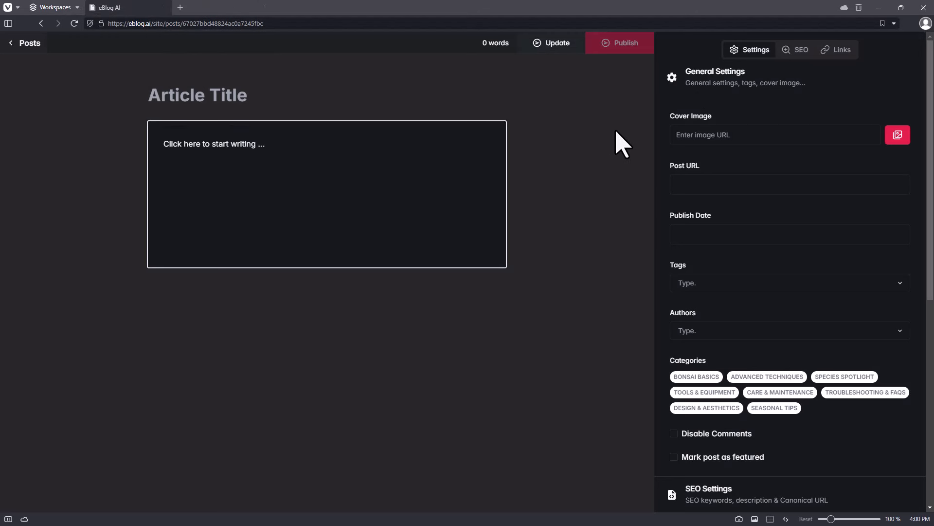
left_click(23, 43)
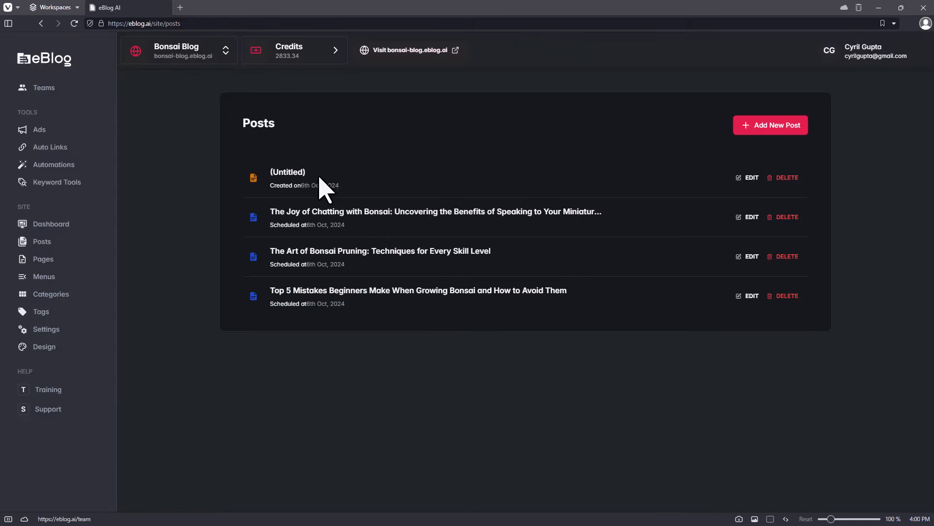
left_click(287, 172)
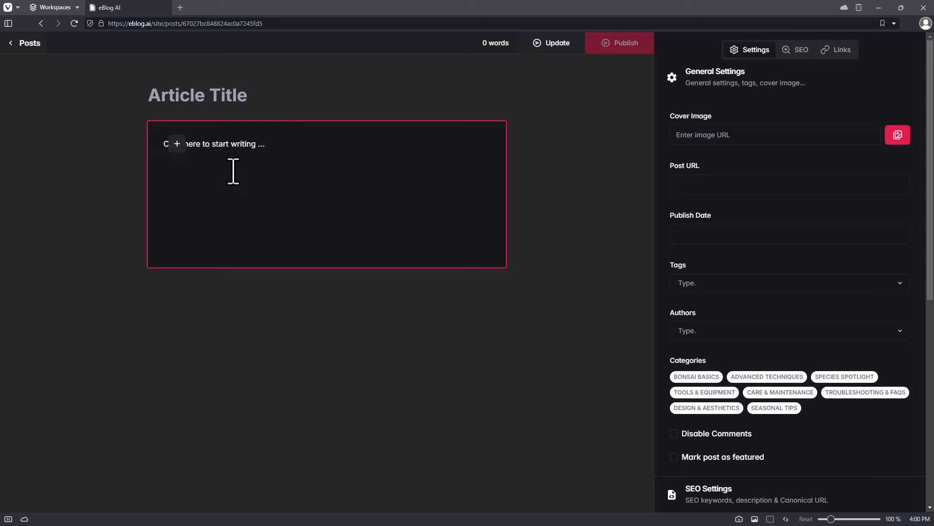
- Write "What to do when your Bonai doesn't grow wider?" as the post body's first line
type("How")
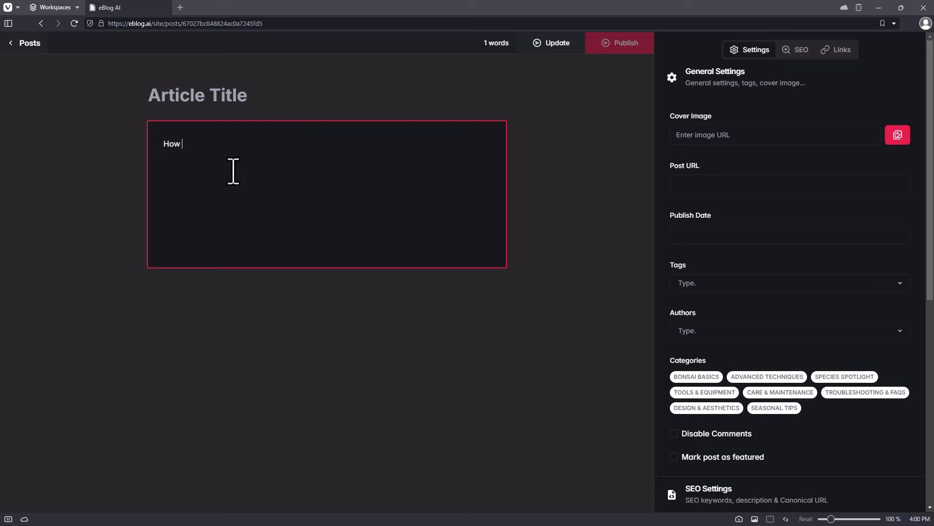
type("What do")
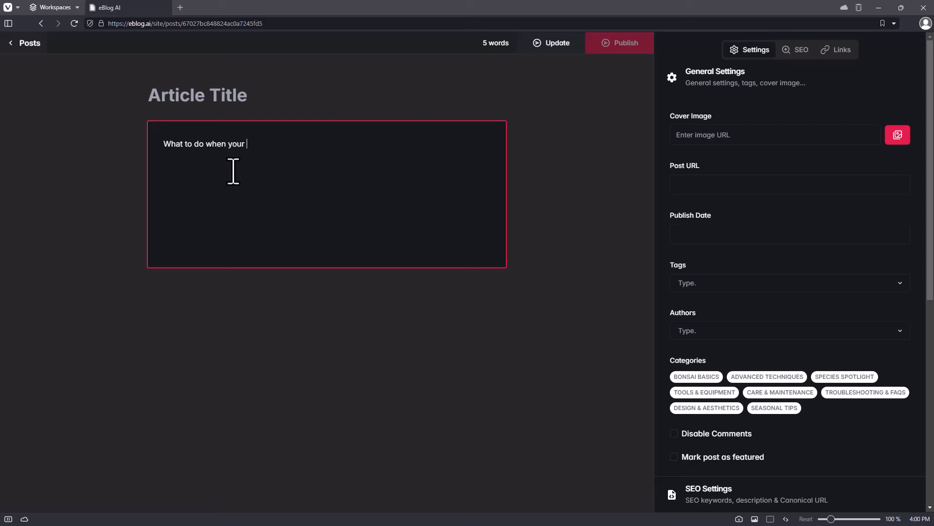
type("Bona")
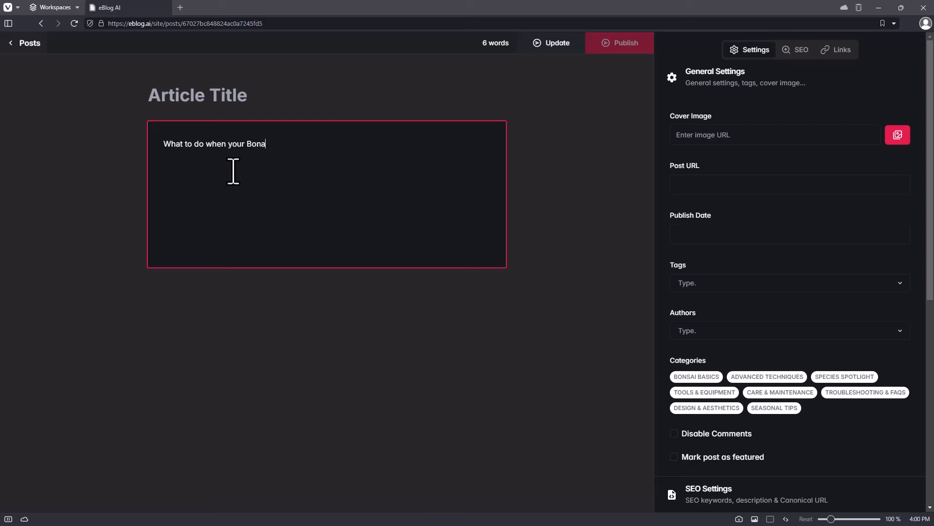
type("i doesn't")
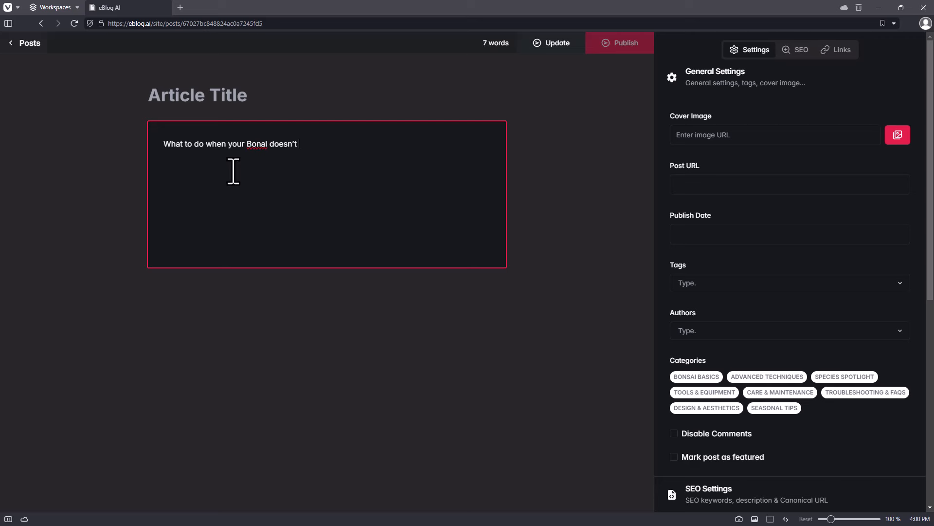
type("grow wider?")
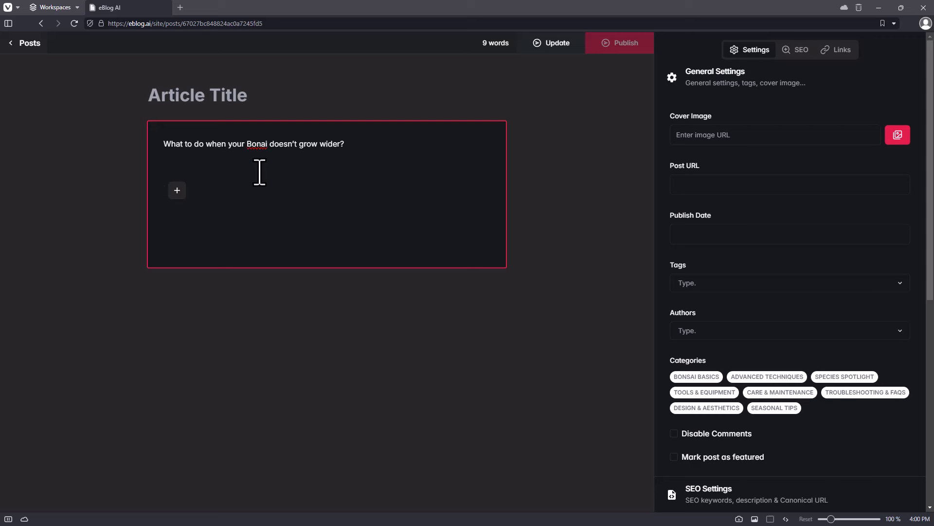
mouse_move(359, 243)
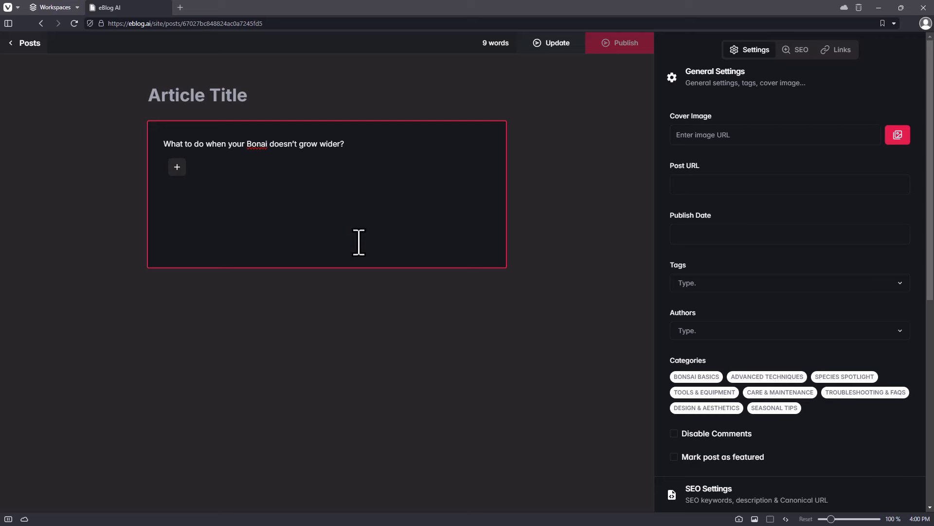
mouse_move(192, 185)
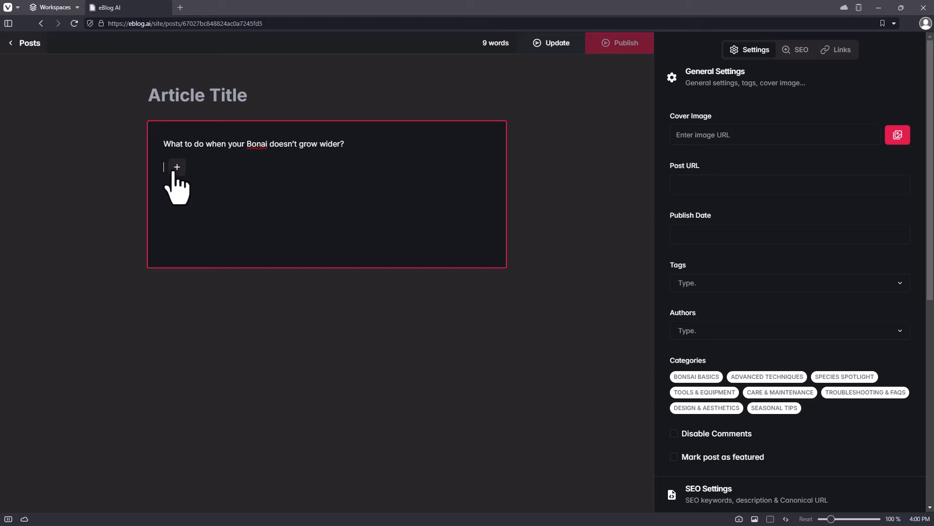
- Insert an AI generation block prompted "What to do when your Bonsai doesn't grow wider"
left_click(177, 166)
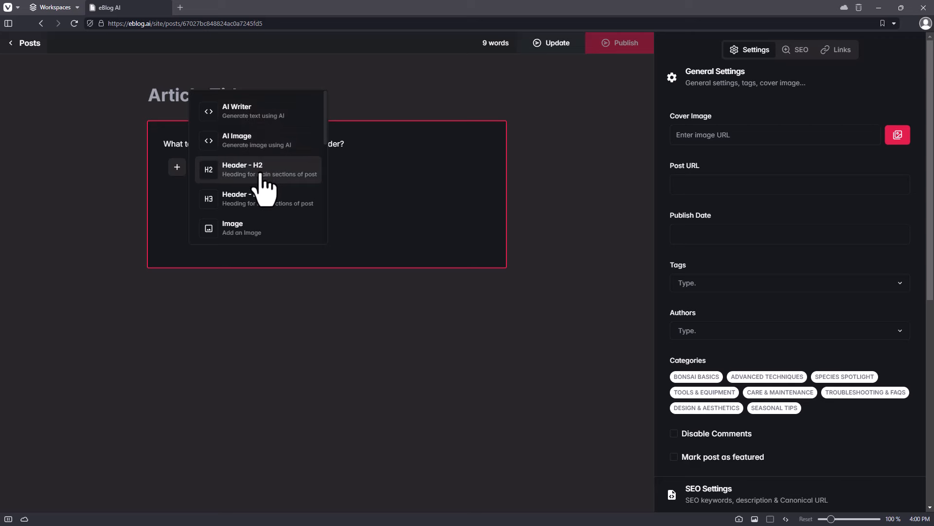
mouse_move(280, 240)
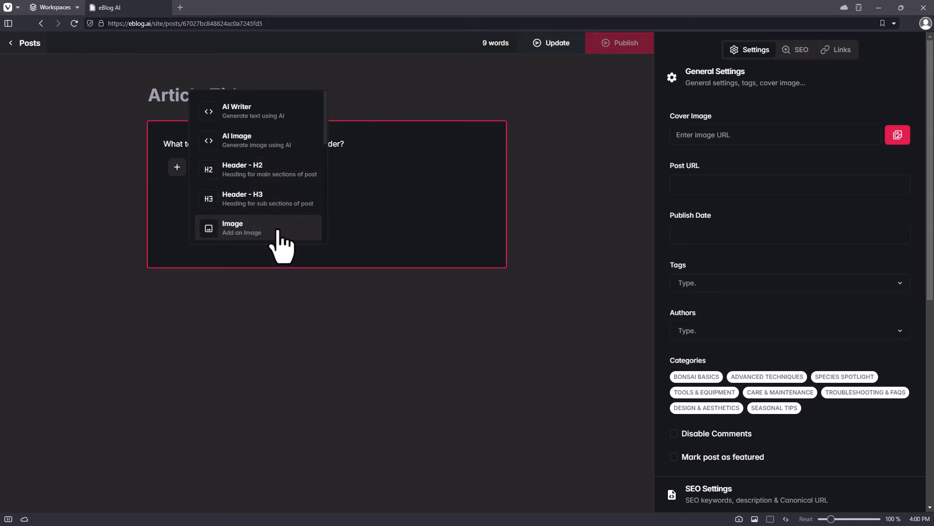
mouse_move(270, 146)
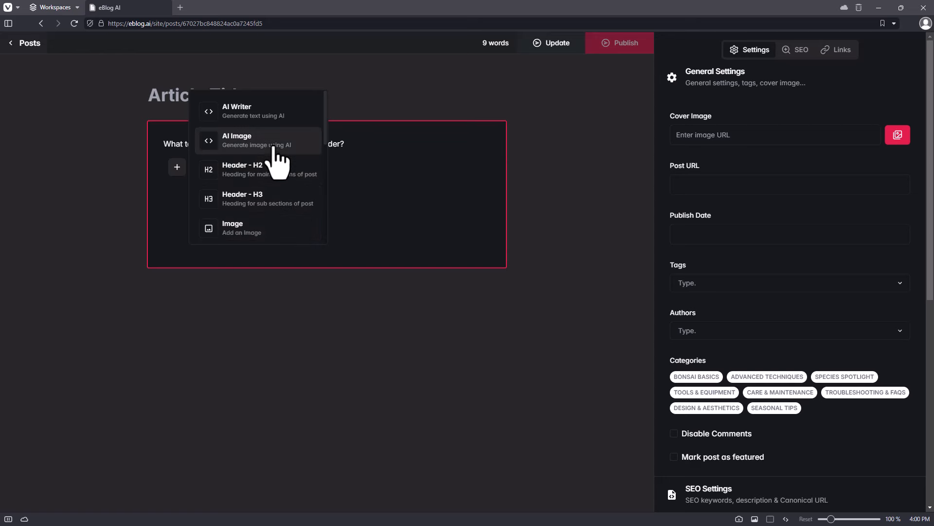
left_click(253, 111)
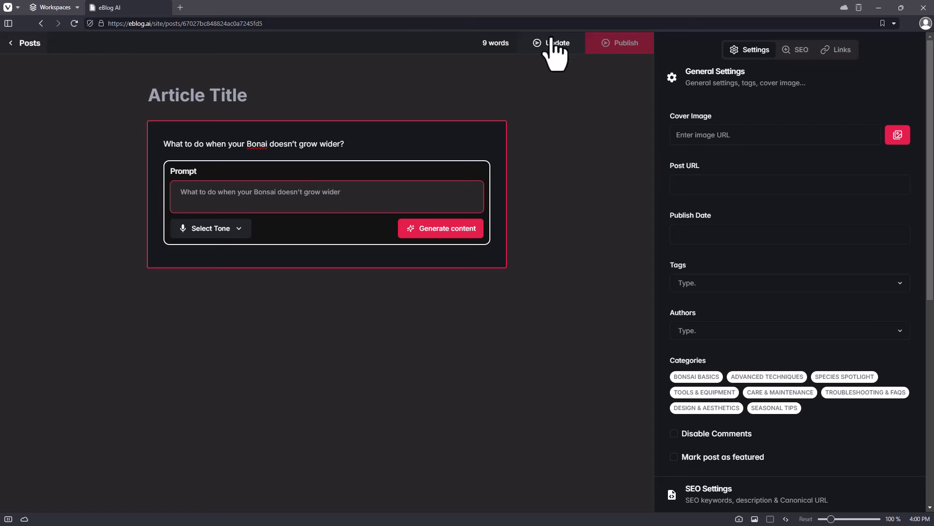
- Generate a family-friendly eight-step article body on helping a bonsai grow wider
left_click(210, 228)
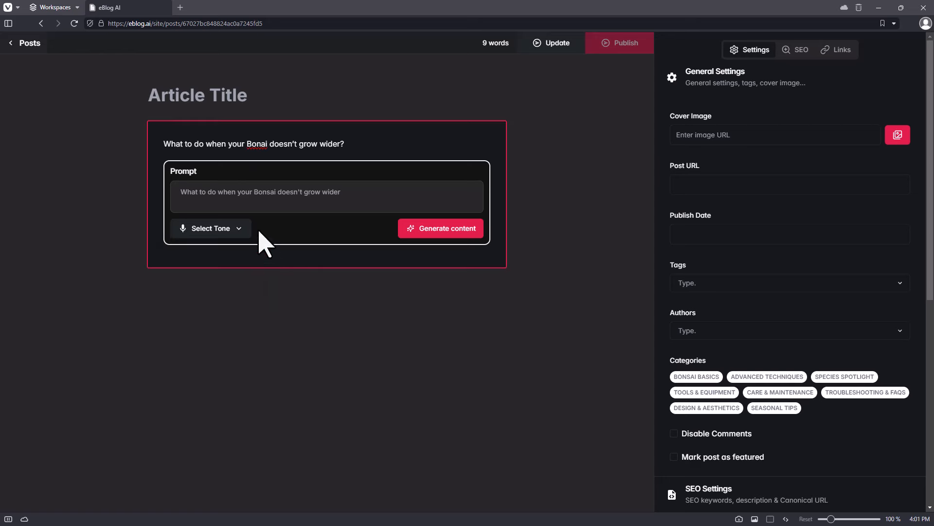
left_click(211, 228)
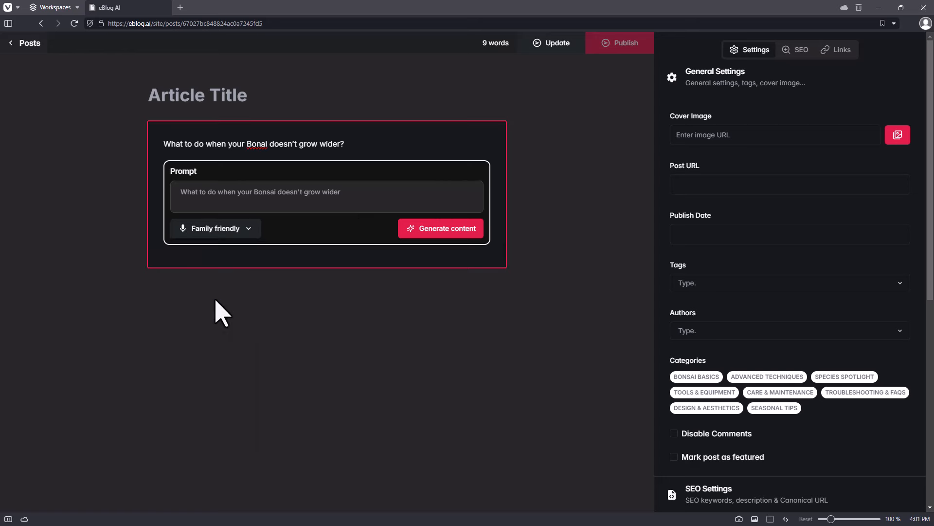
left_click(441, 229)
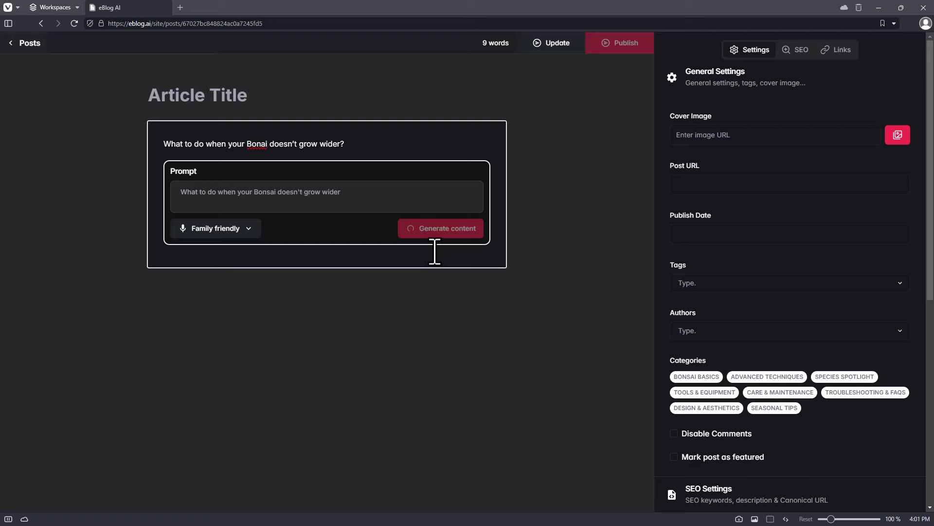
left_click(441, 228)
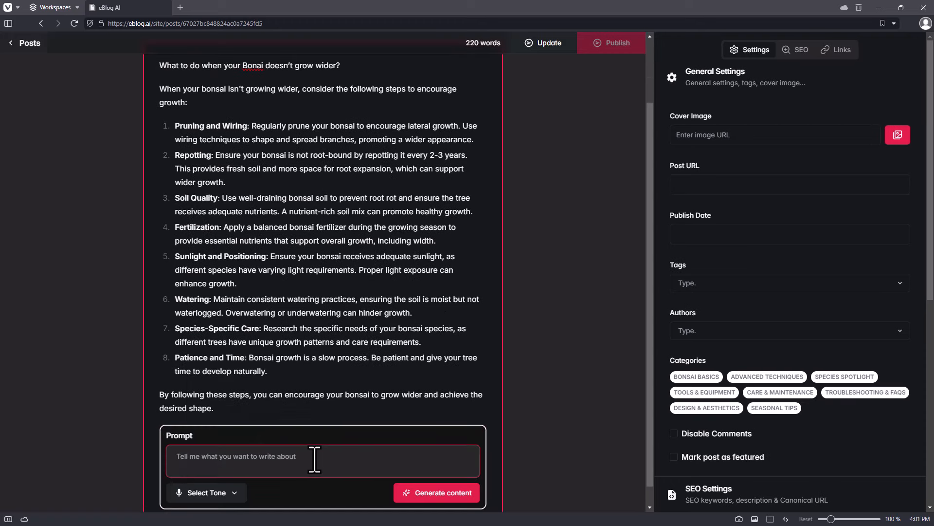
- Generate a paragraph answering what plant food bonsai's like, bringing the post to 313 words
type("What plant food do bon")
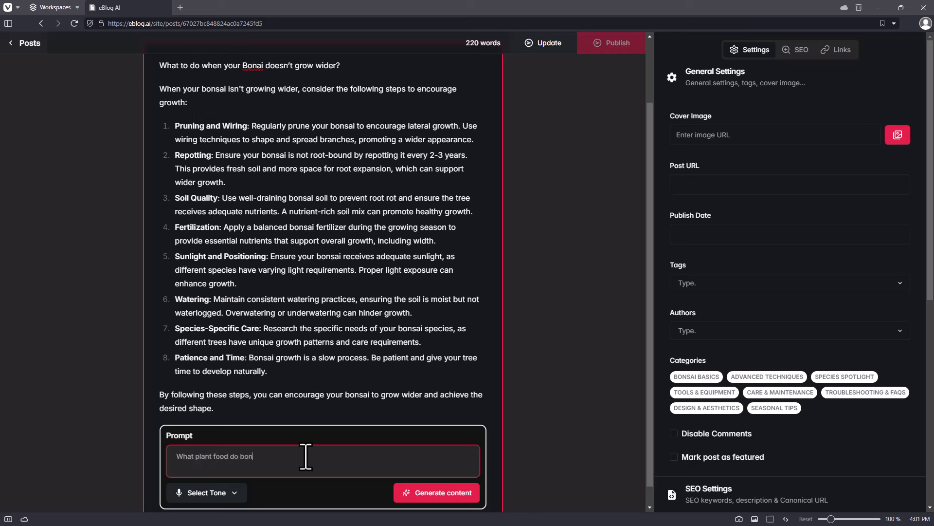
type("sai's like a")
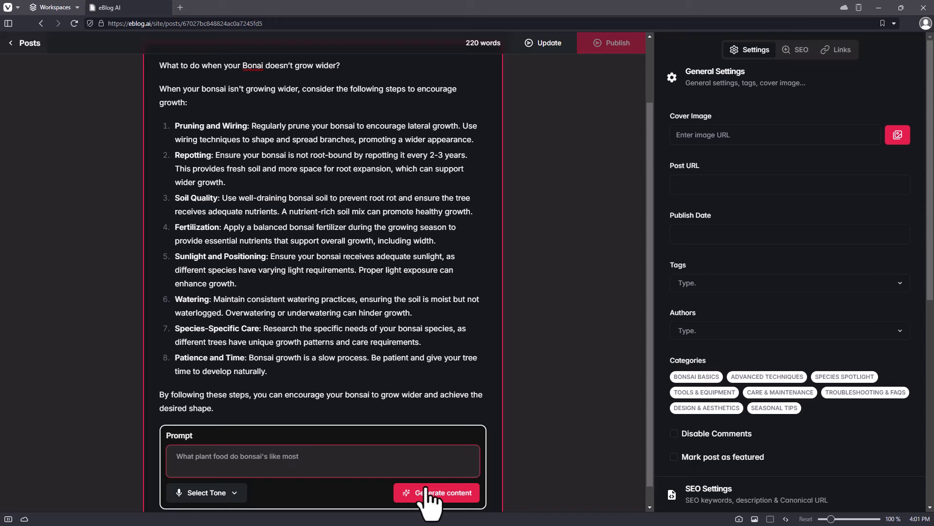
left_click(437, 493)
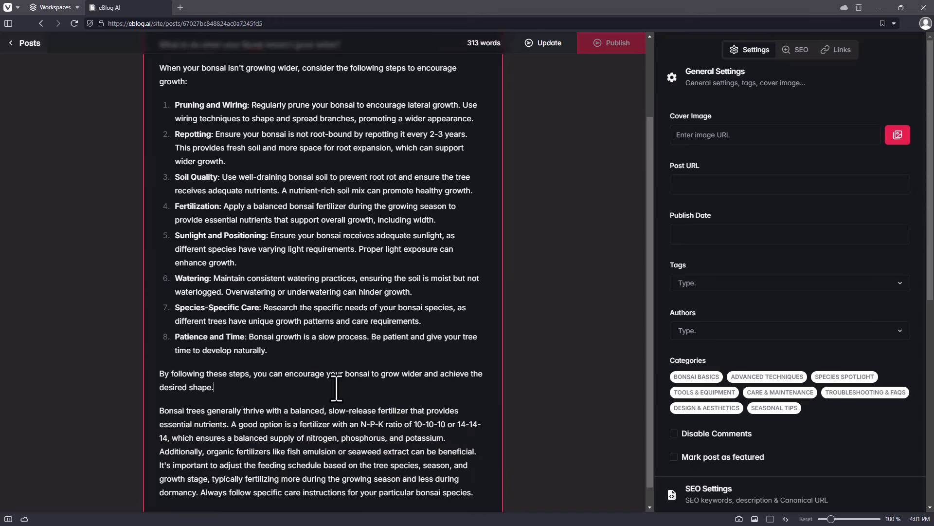
scroll("down", 3)
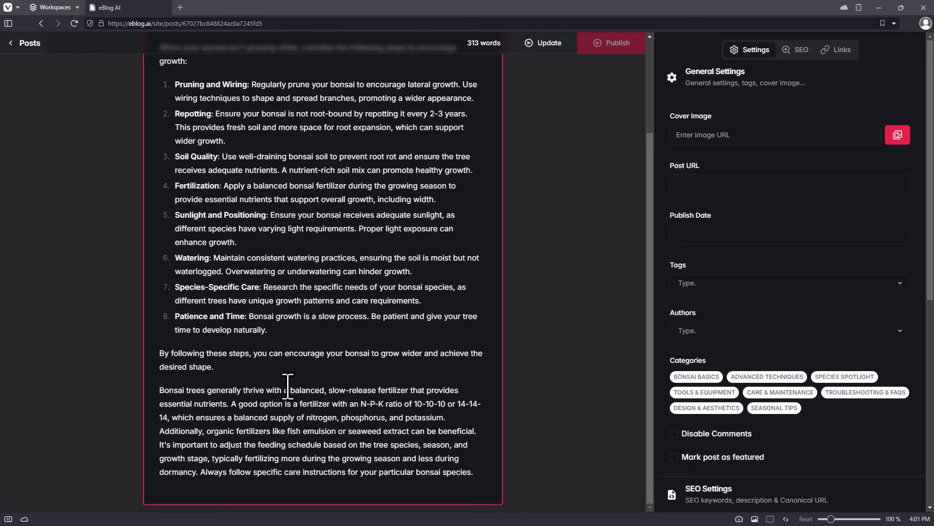
left_click(173, 390)
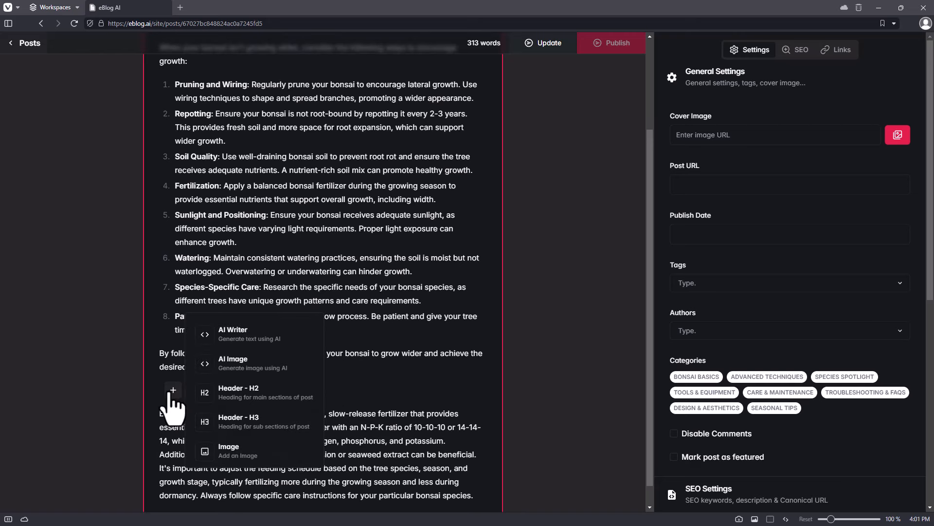
- Add an AI Image block and generate a concerned man looking at his sad bonsai plant
left_click(233, 363)
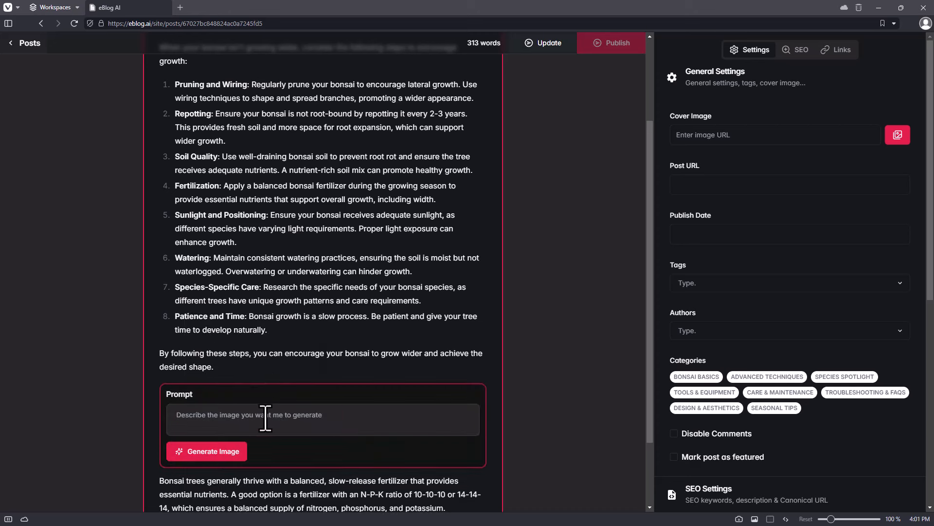
type("a concerned man looking at his sad b")
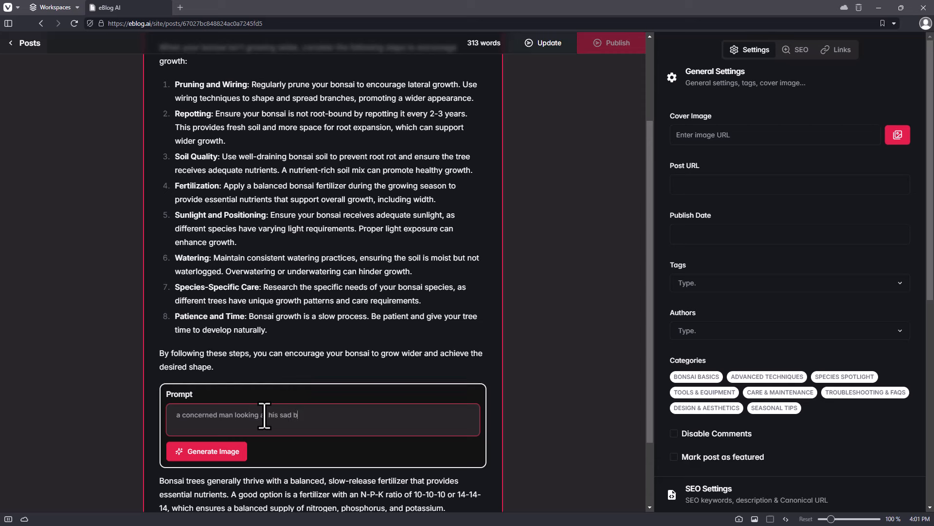
type("onsai plant")
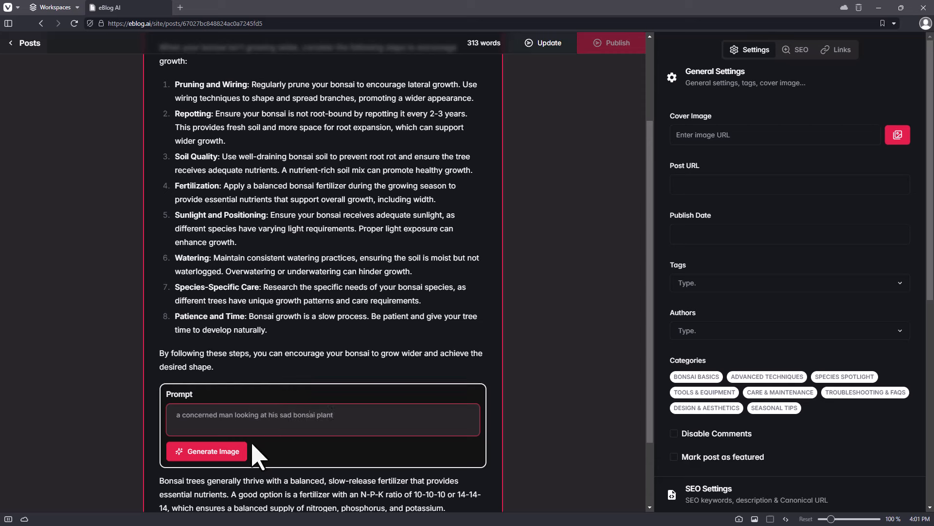
left_click(206, 451)
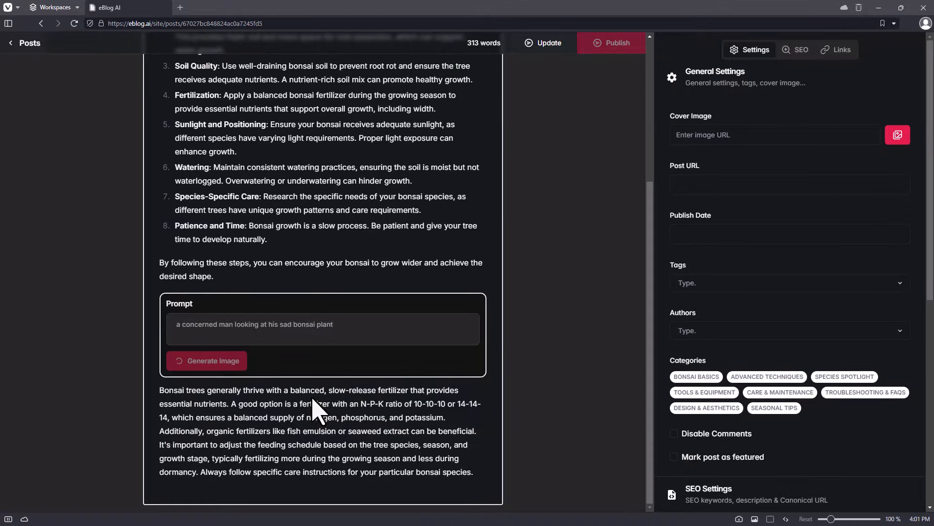
left_click(207, 360)
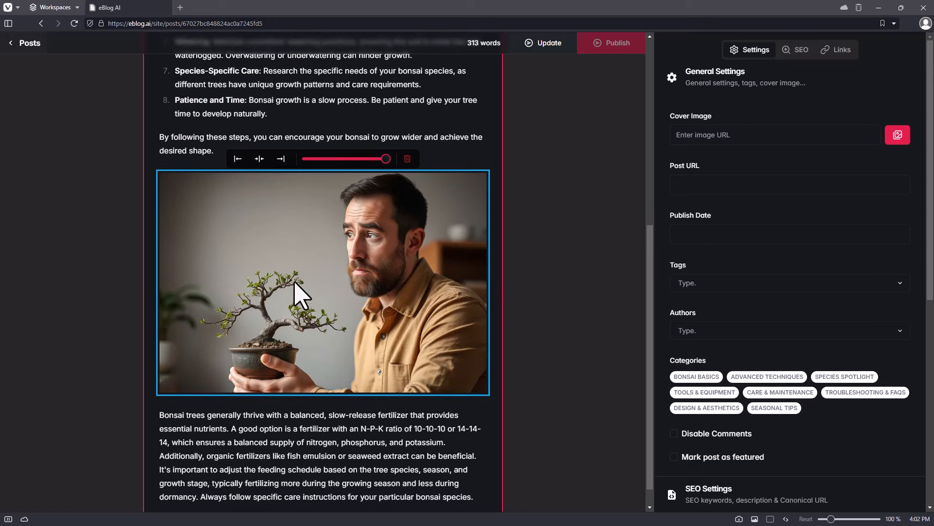
- Scroll through the post to review the rendered worried-man-with-bonsai image in place
scroll("down", 3)
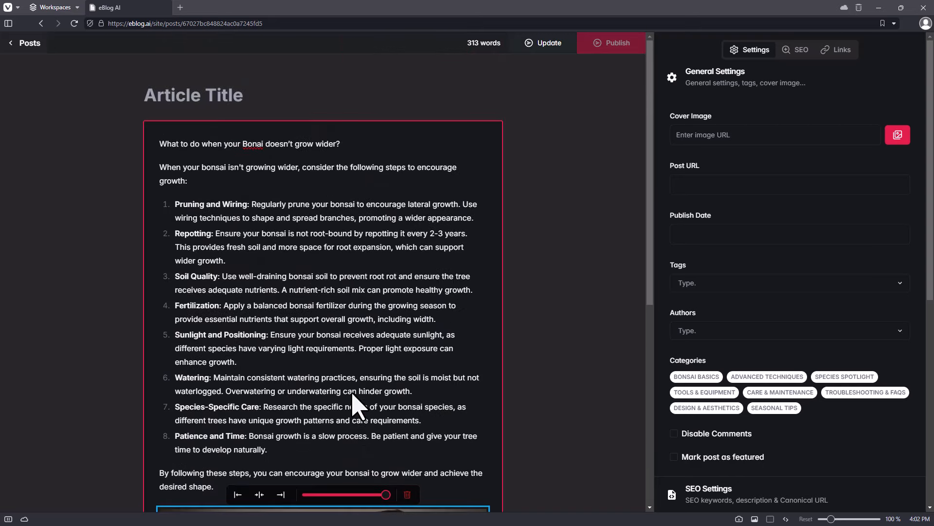
scroll("down", 3)
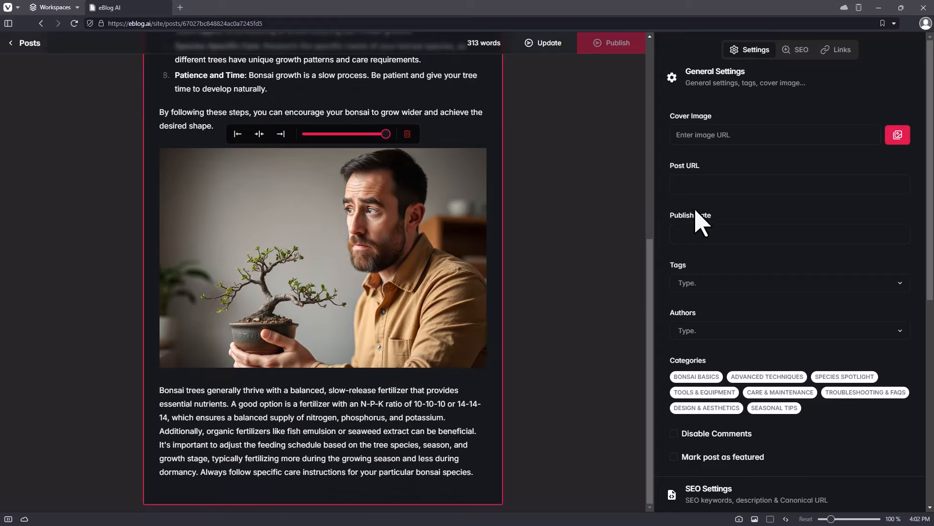
- Enter bonsaibloger as the post URL in General Settings
left_click(775, 135)
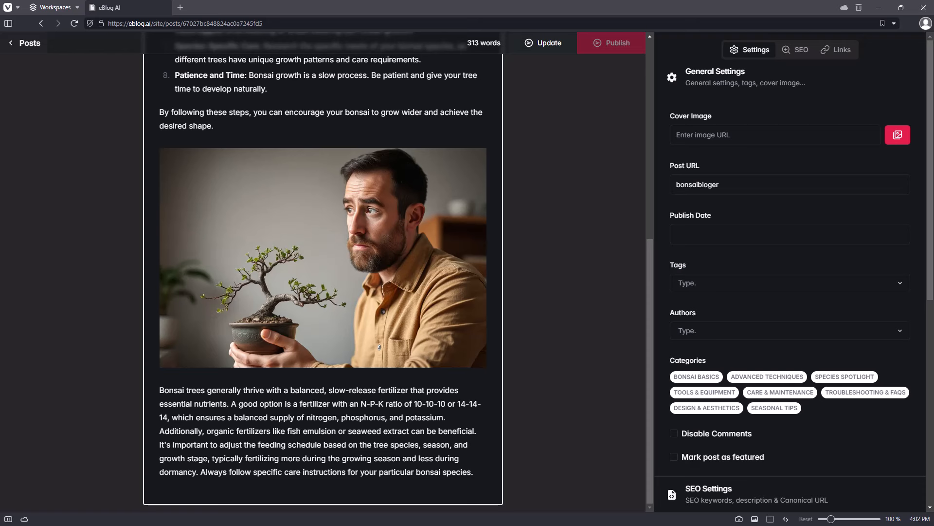
mouse_move(919, 296)
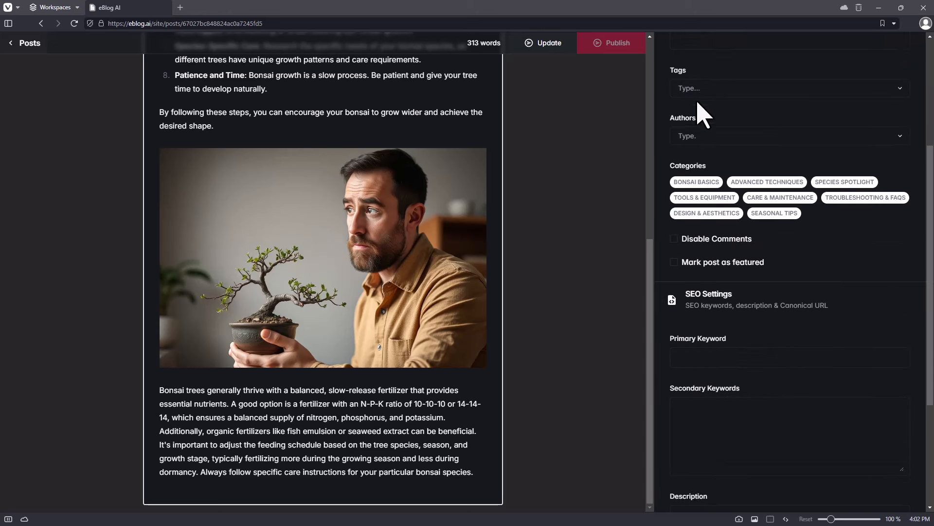
left_click(790, 135)
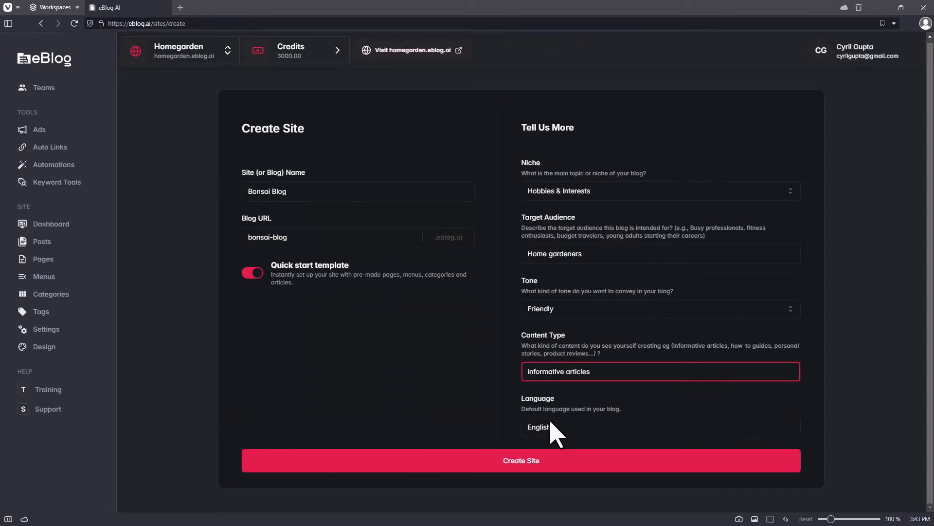
- Confirm English as the Bonsai Blog language and create the site
left_click(566, 427)
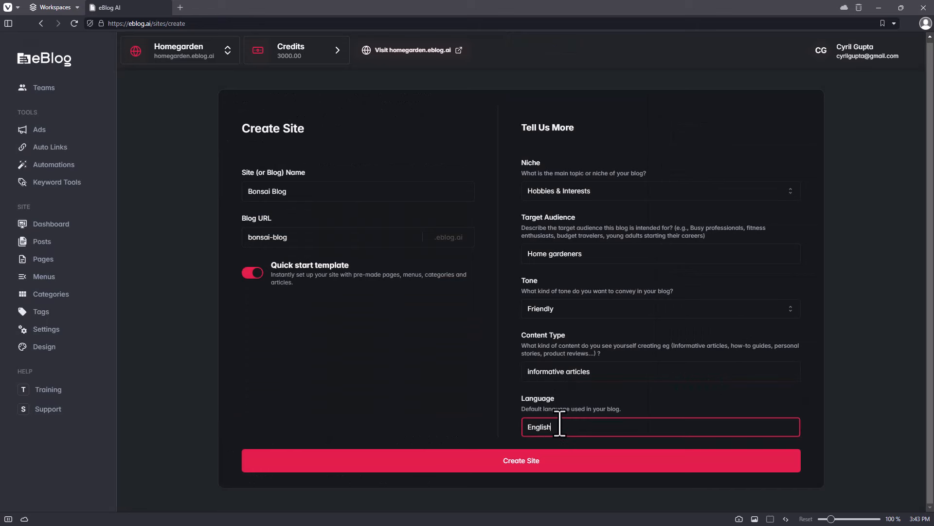
mouse_move(510, 445)
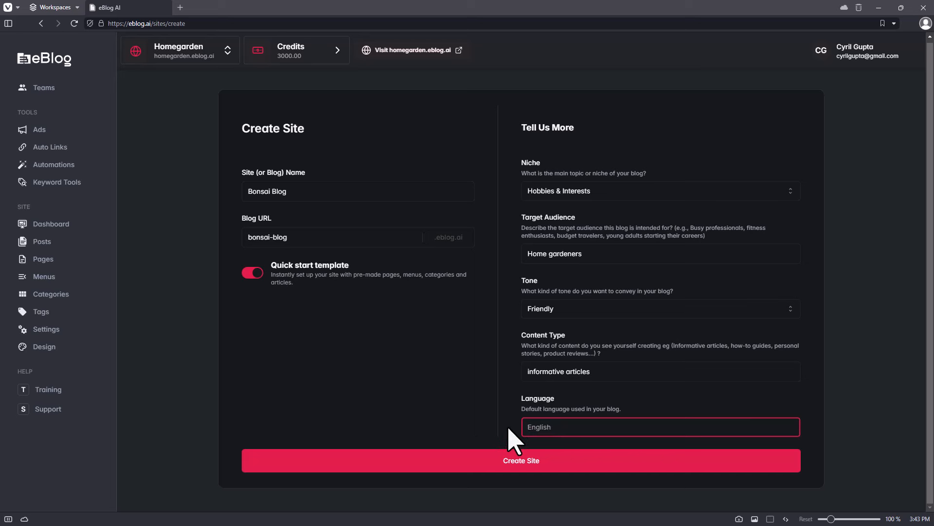
type("Hindi")
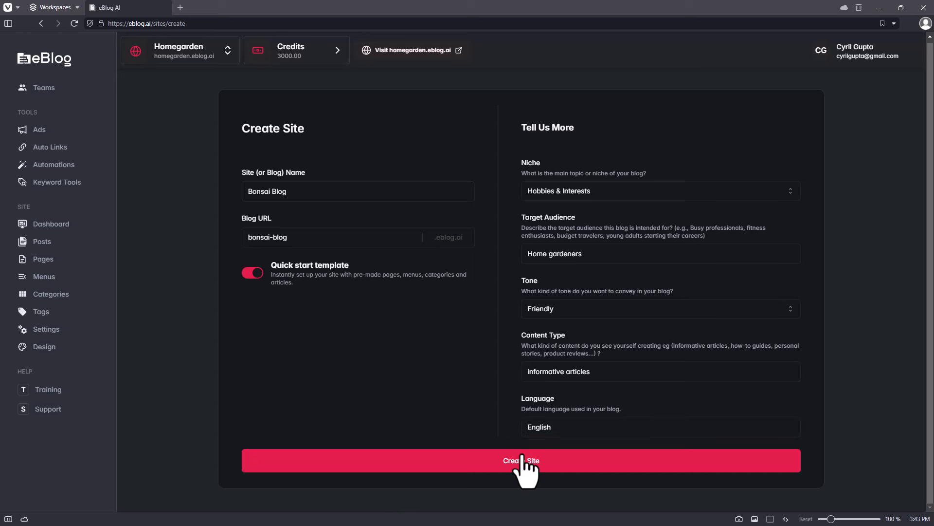
left_click(521, 460)
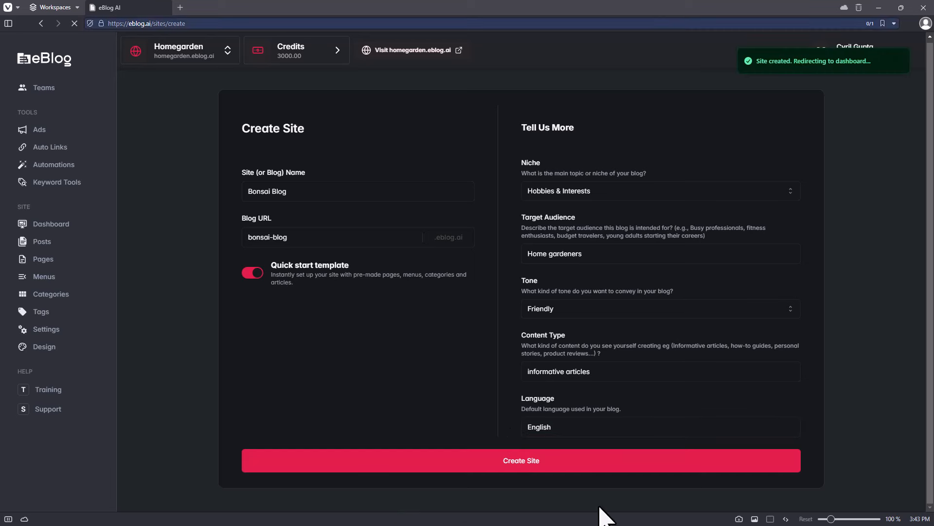
left_click(521, 460)
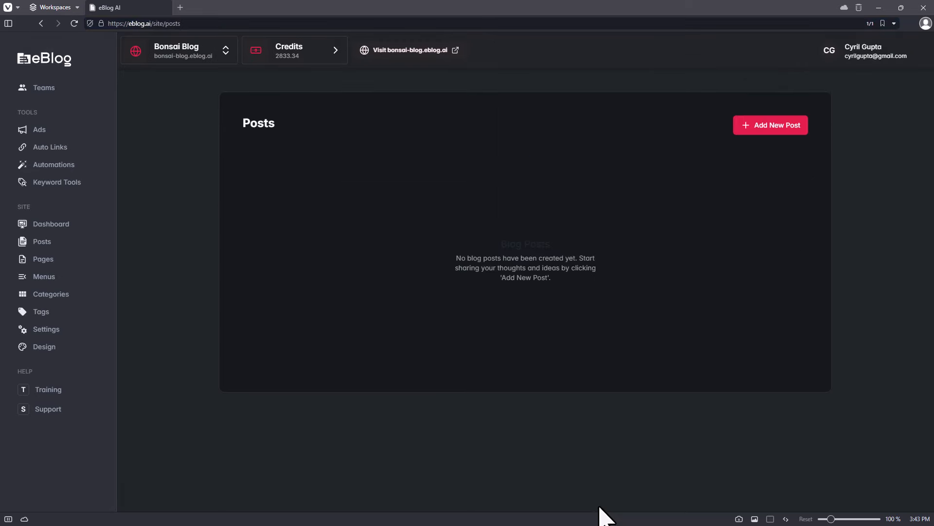
mouse_move(433, 52)
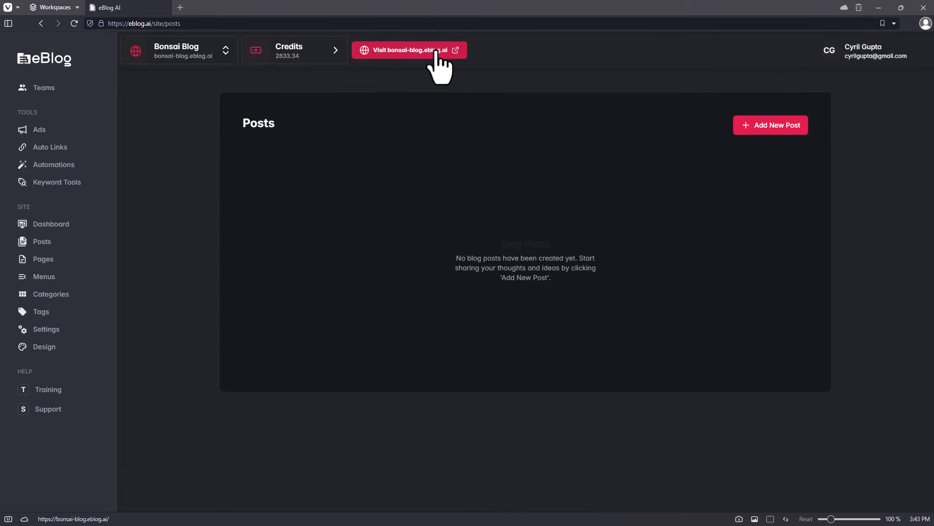
- Visit the live Bonsai Blog site at bonsai-blog.eblog.ai
left_click(410, 51)
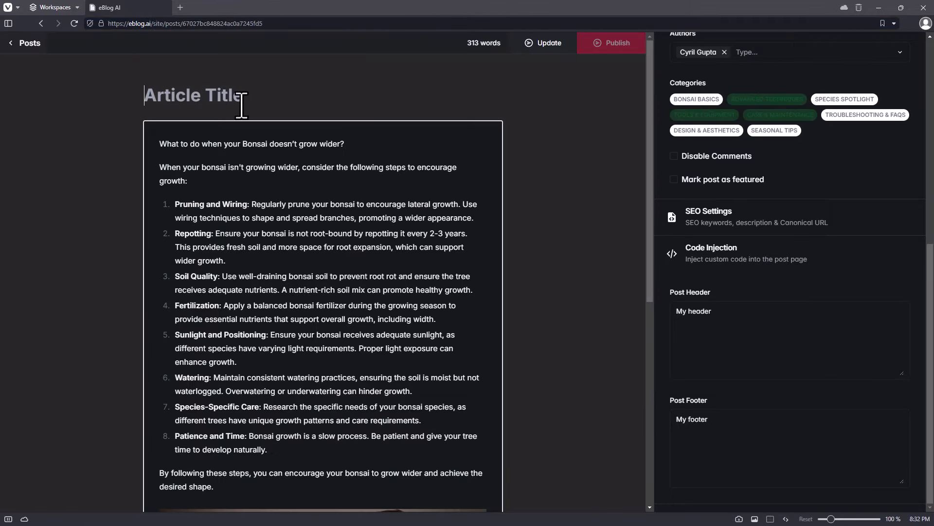
- Publish "What to do when your Bonsai doesn't grow wider?" immediately with Publish Now
scroll("down", 3)
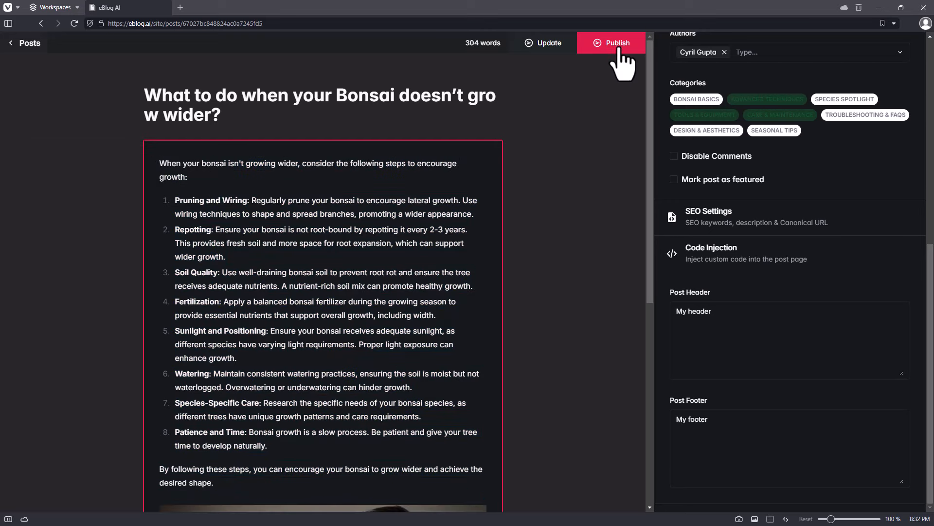
left_click(612, 43)
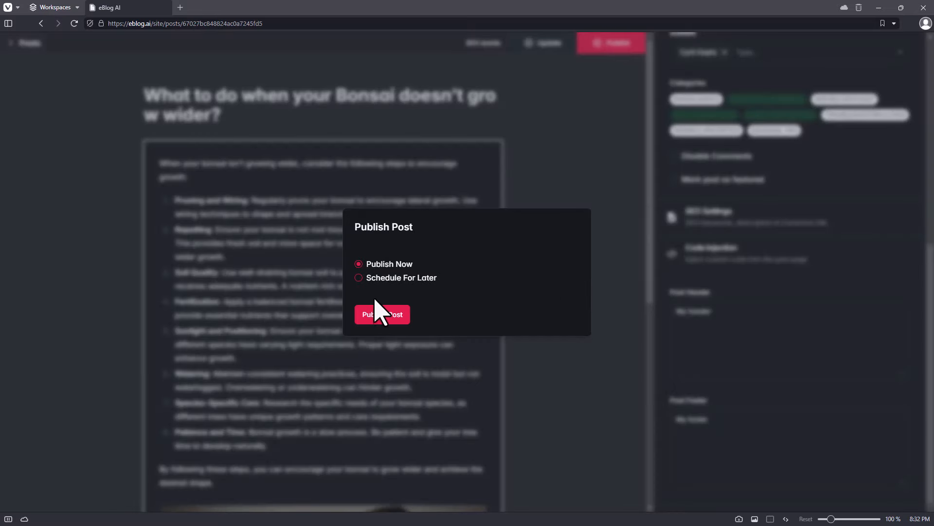
mouse_move(383, 322)
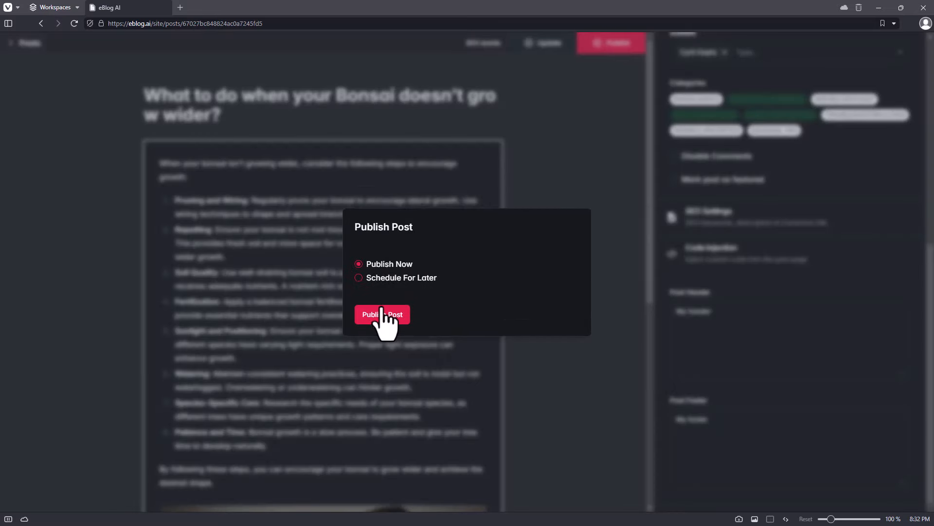
left_click(383, 315)
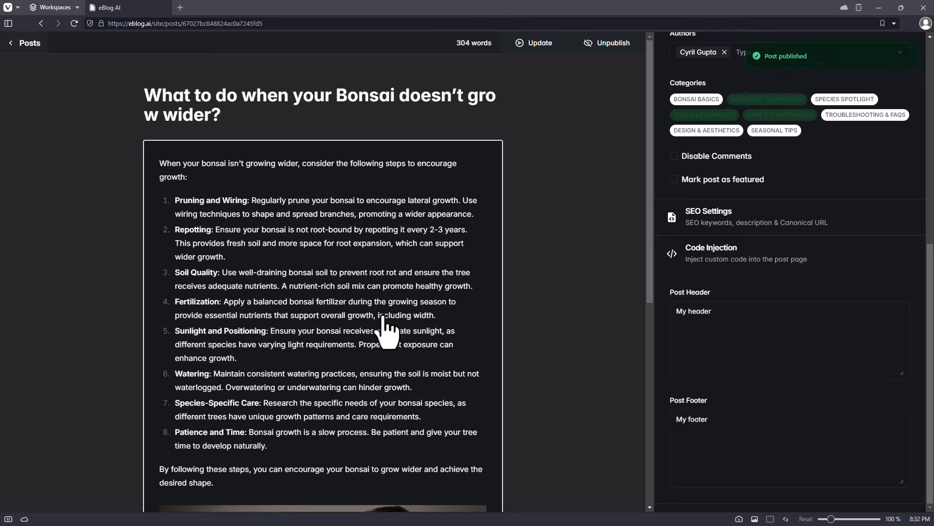
mouse_move(44, 49)
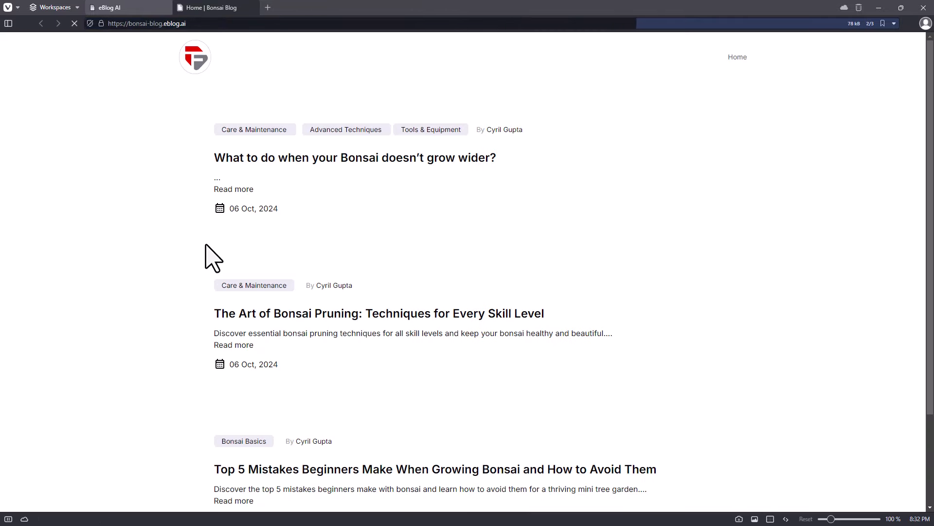
- Scroll the live Bonsai Blog home page to see the three listed bonsai posts
scroll("down", 3)
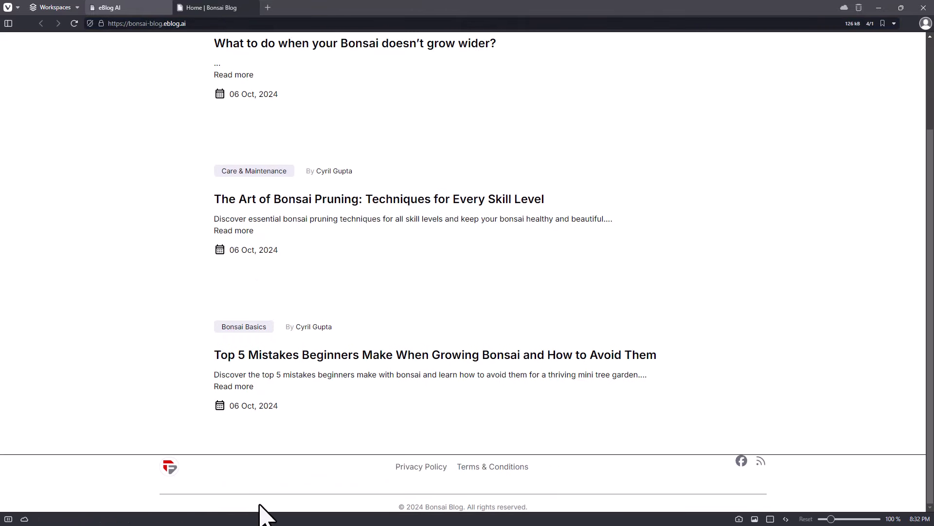
scroll("up", 3)
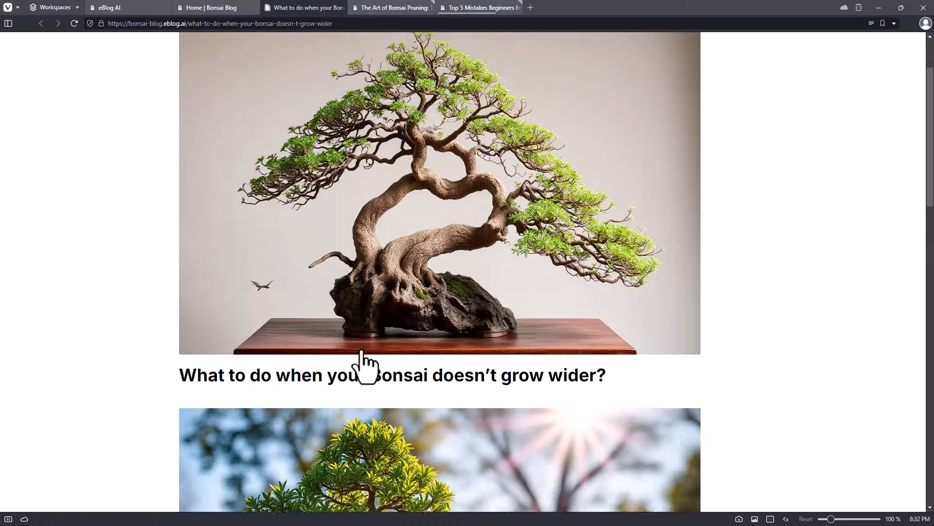
- Read through the Art of Bonsai Pruning and Top 5 Mistakes posts on the live blog
left_click(392, 8)
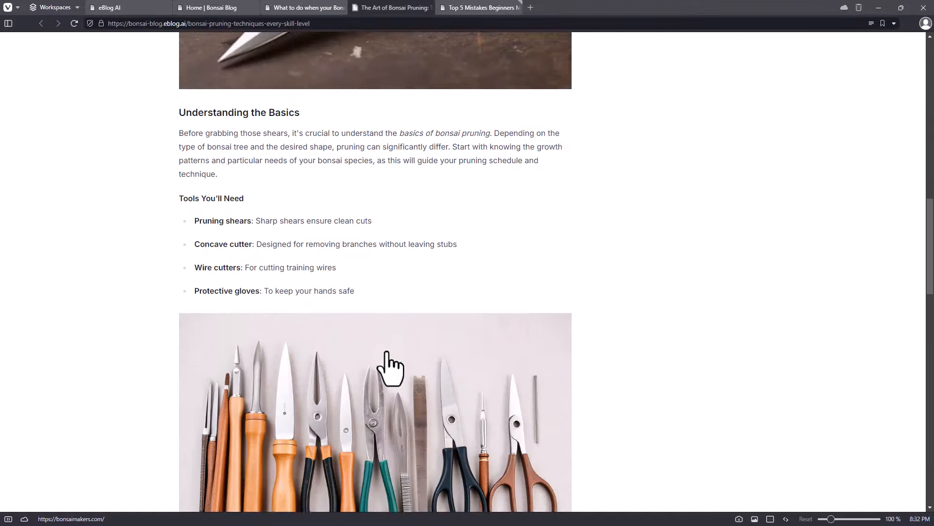
scroll("up", 3)
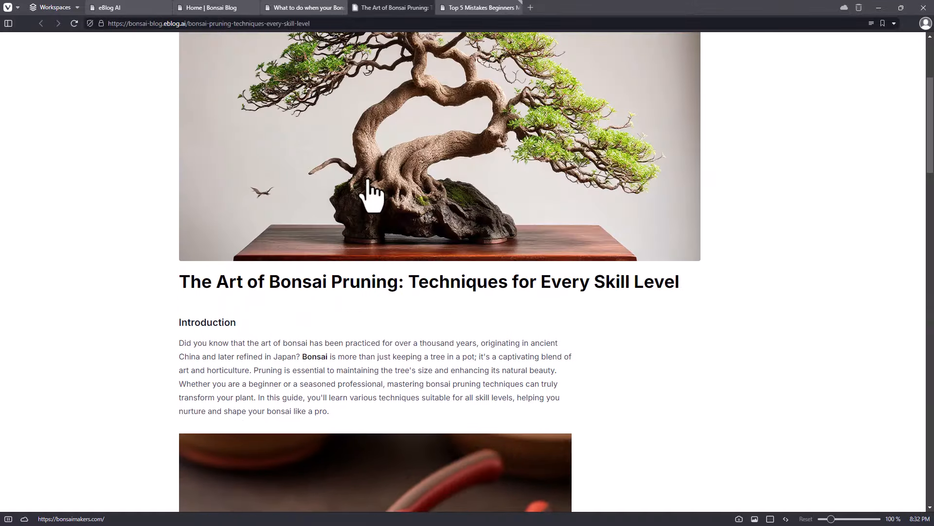
left_click(483, 7)
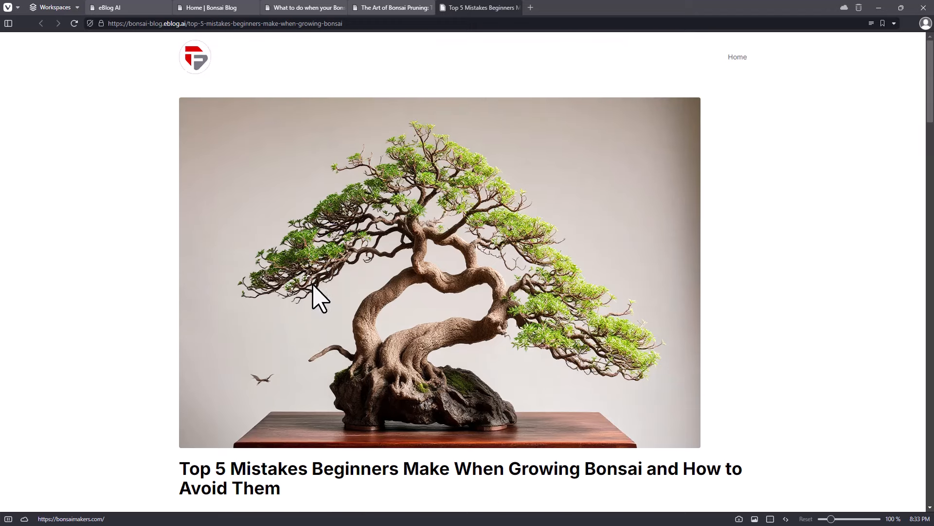
scroll("down", 3)
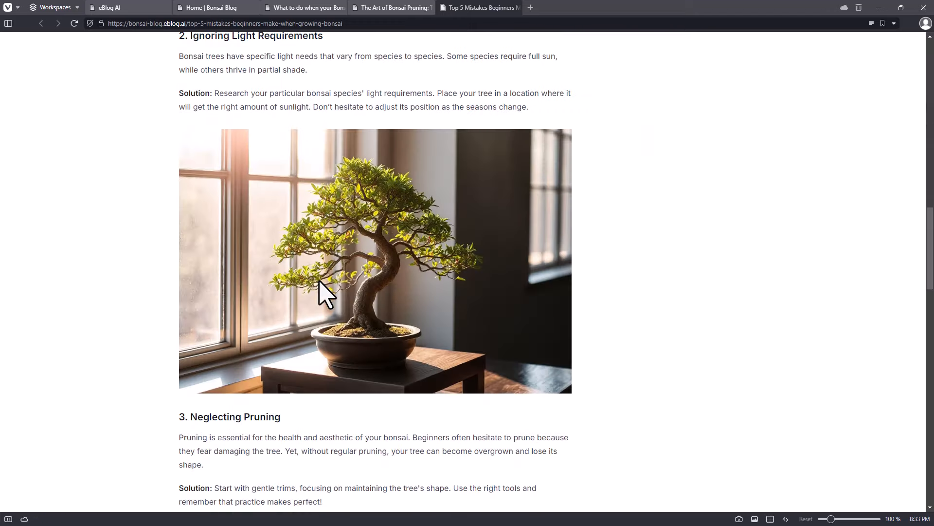
scroll("down", 3)
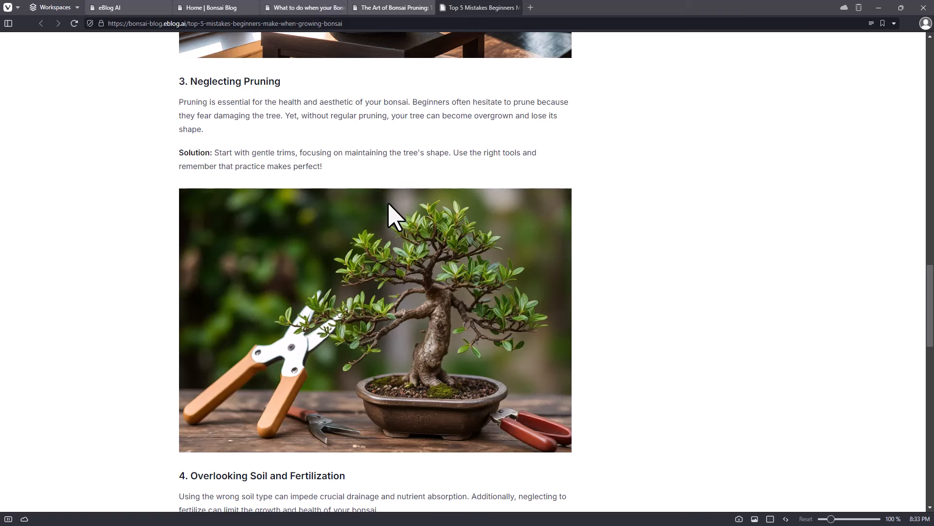
scroll("down", 3)
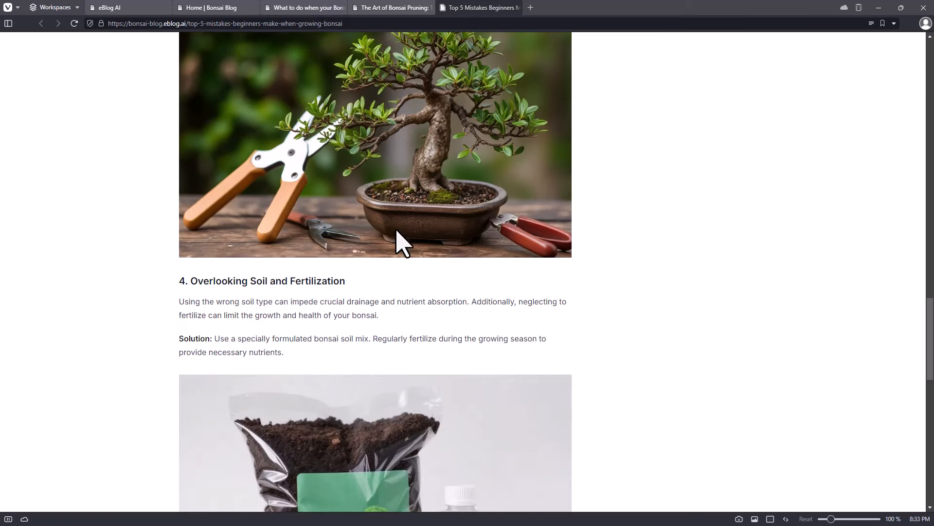
scroll("down", 3)
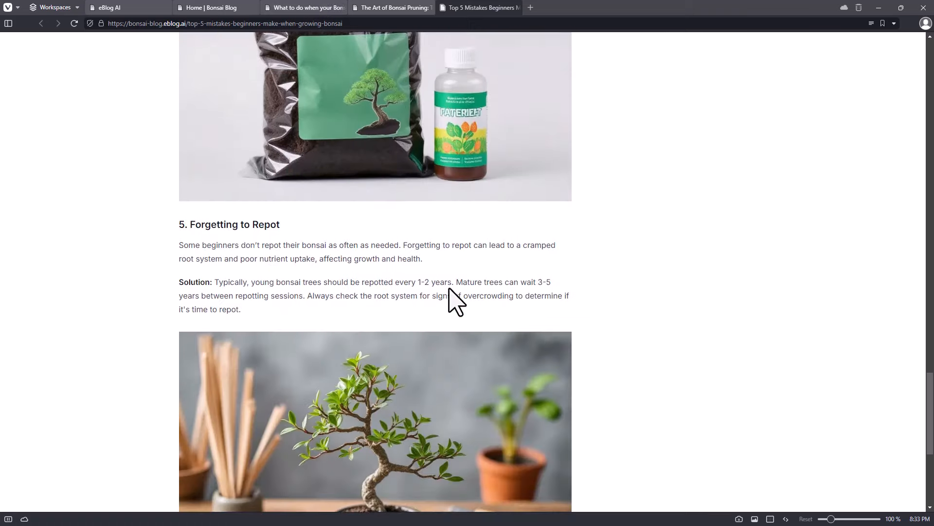
scroll("down", 3)
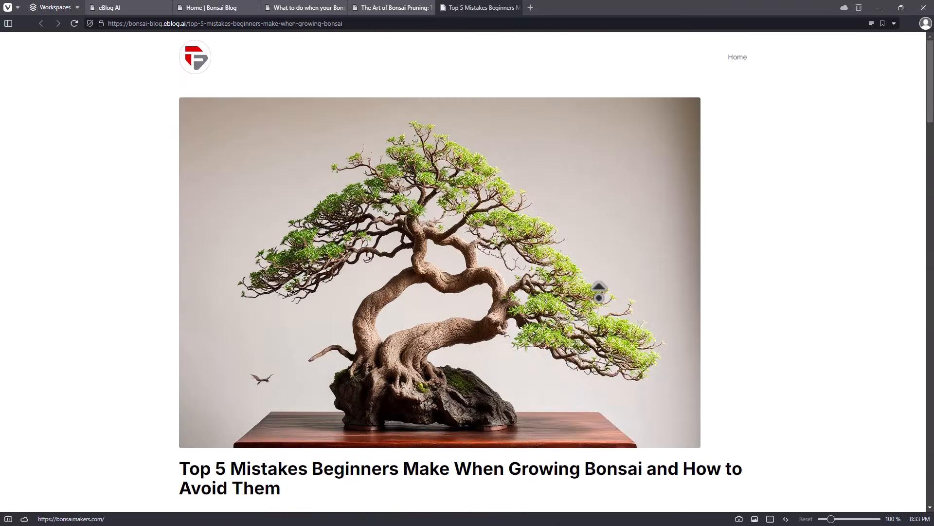
mouse_move(556, 87)
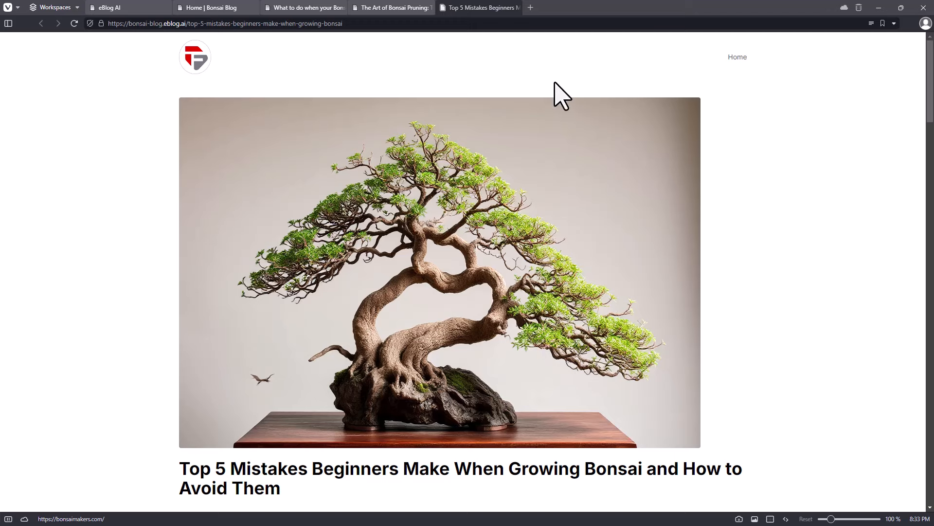
scroll("down", 3)
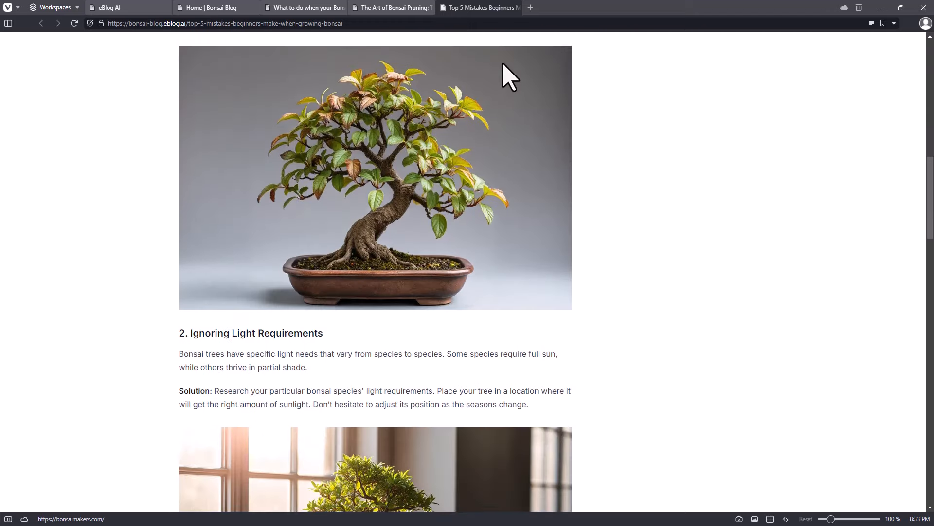
- Revisit the not-growing-wider post and blog home, then return to the eBlog AI posts list
left_click(309, 8)
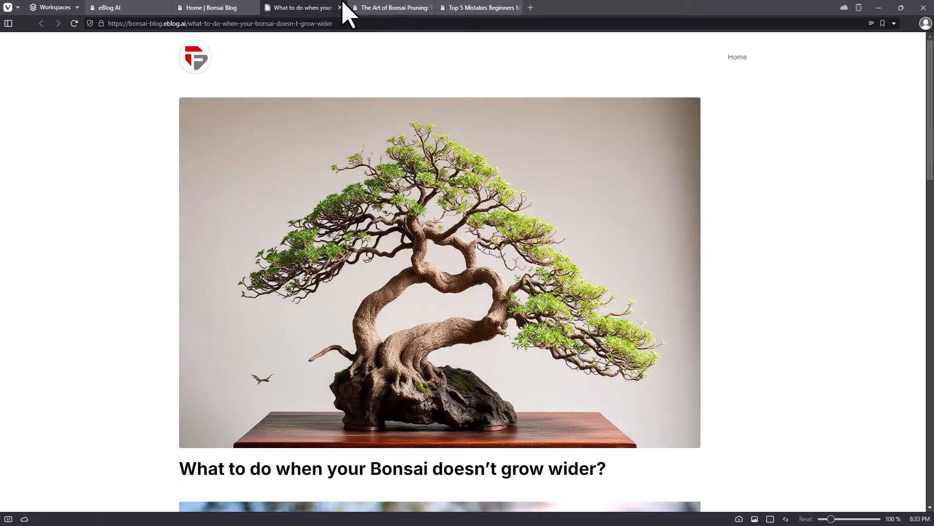
mouse_move(474, 379)
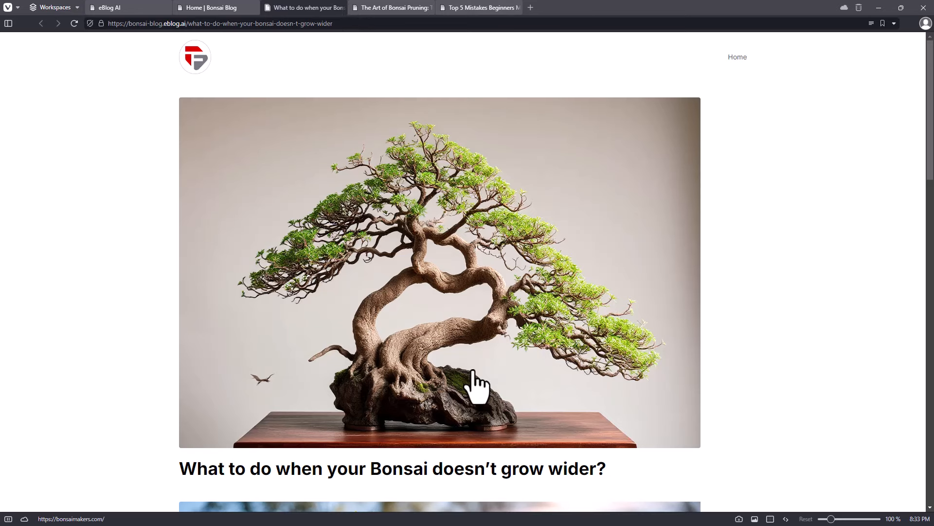
left_click(216, 7)
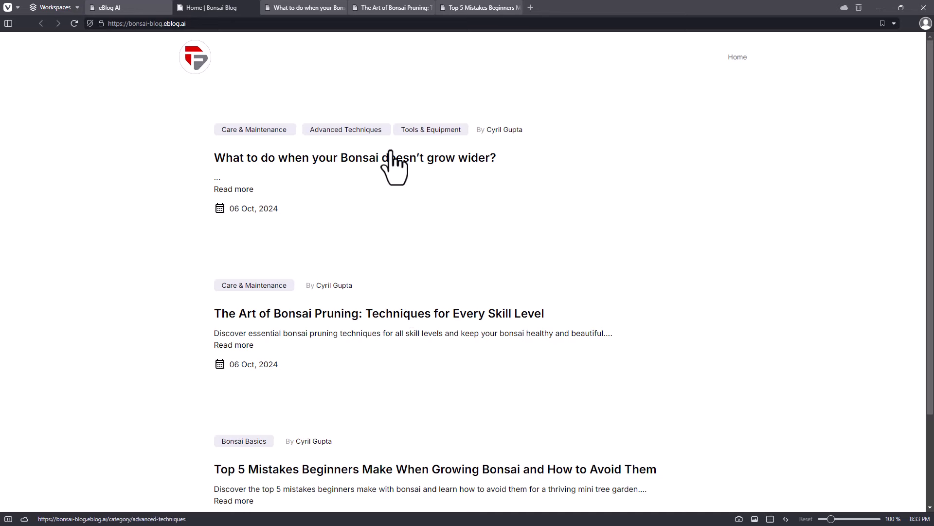
left_click(112, 7)
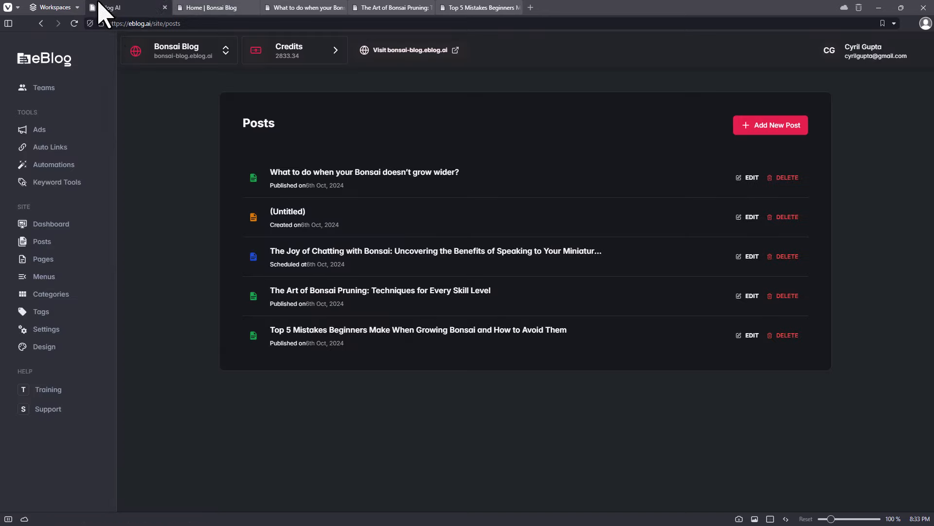
left_click(211, 7)
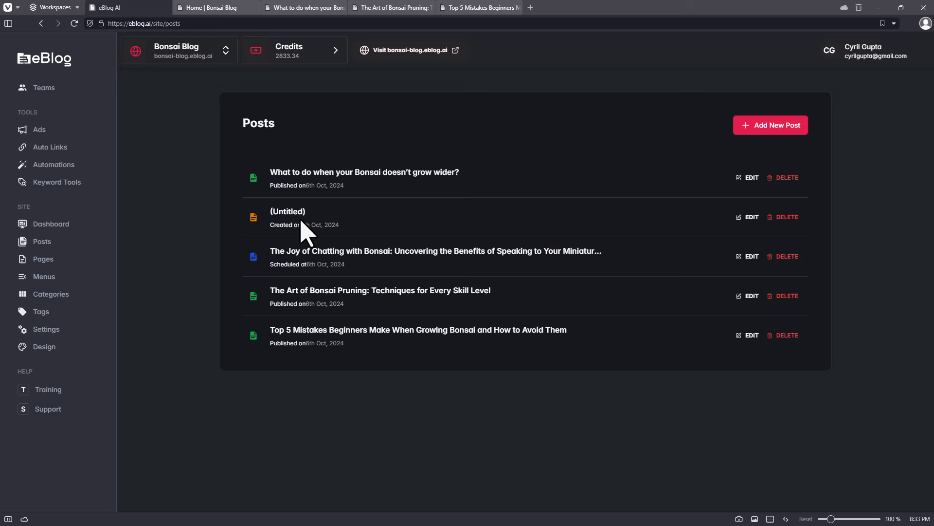
mouse_move(594, 340)
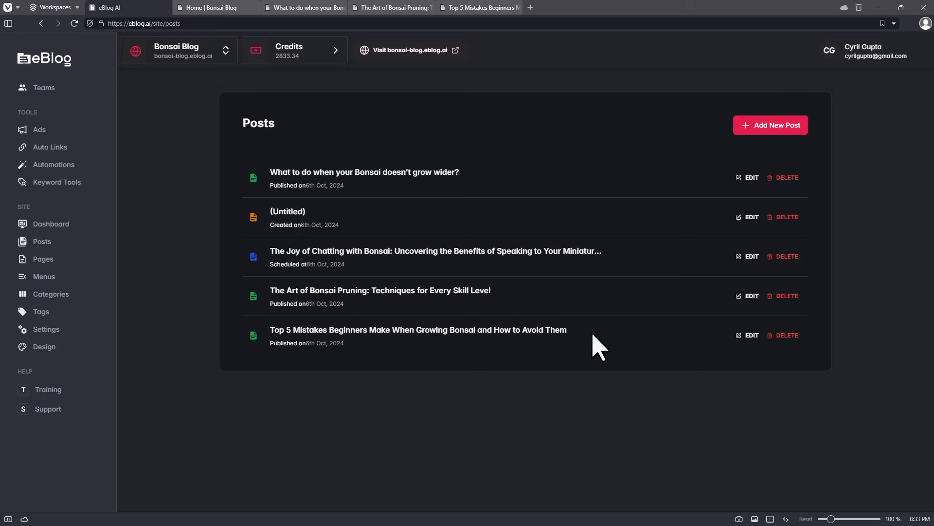
mouse_move(552, 365)
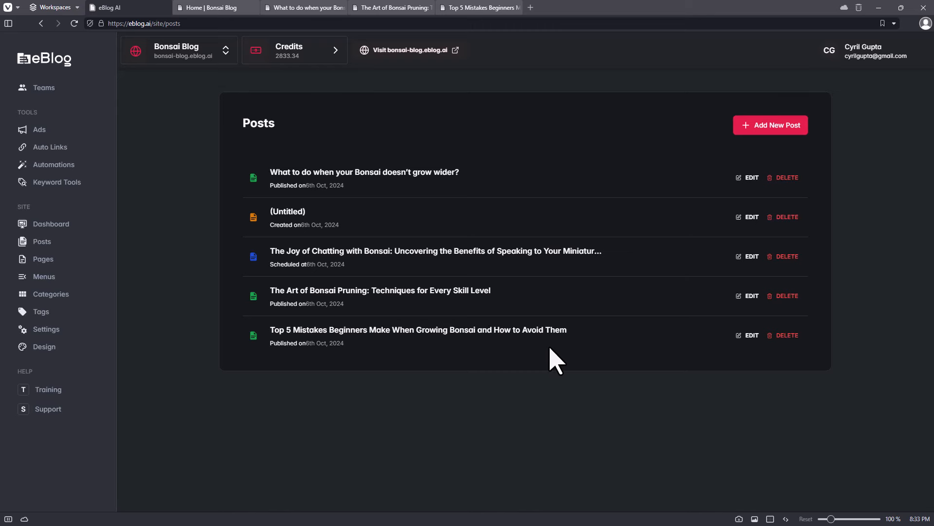
mouse_move(380, 348)
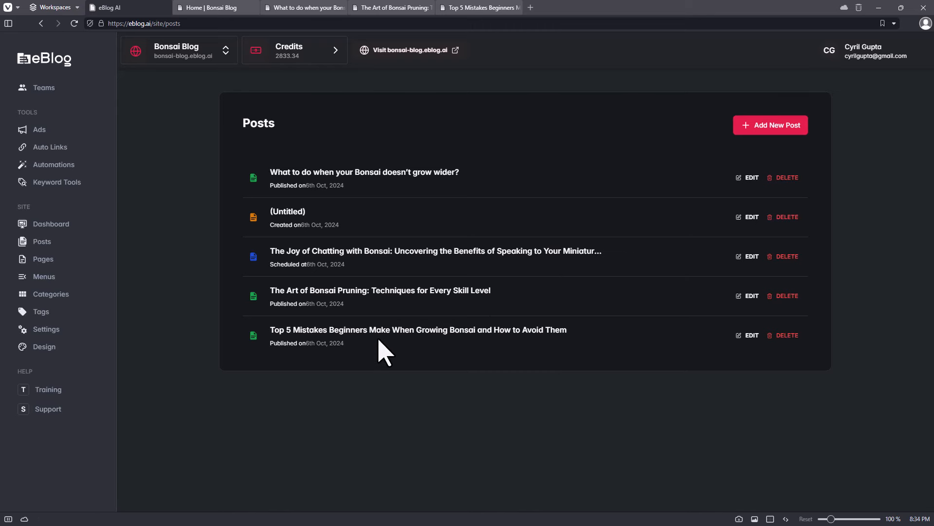
mouse_move(509, 283)
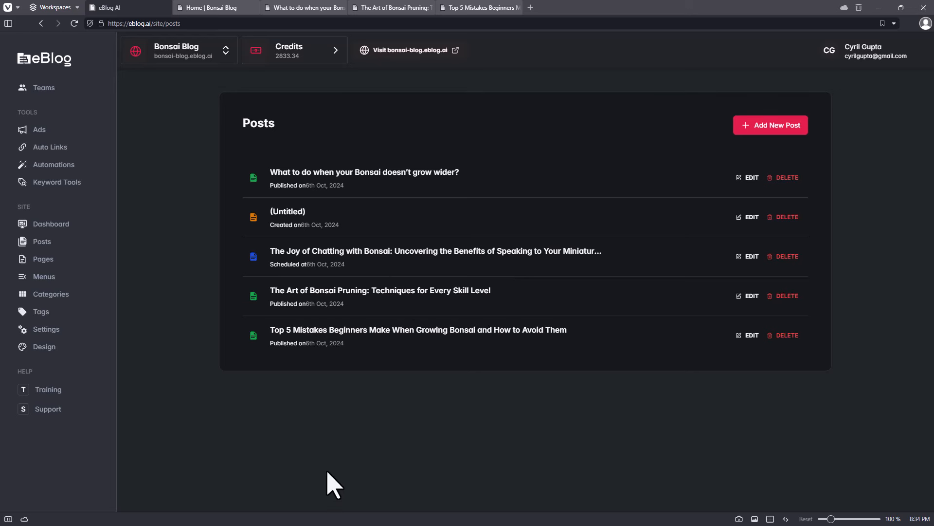
mouse_move(336, 461)
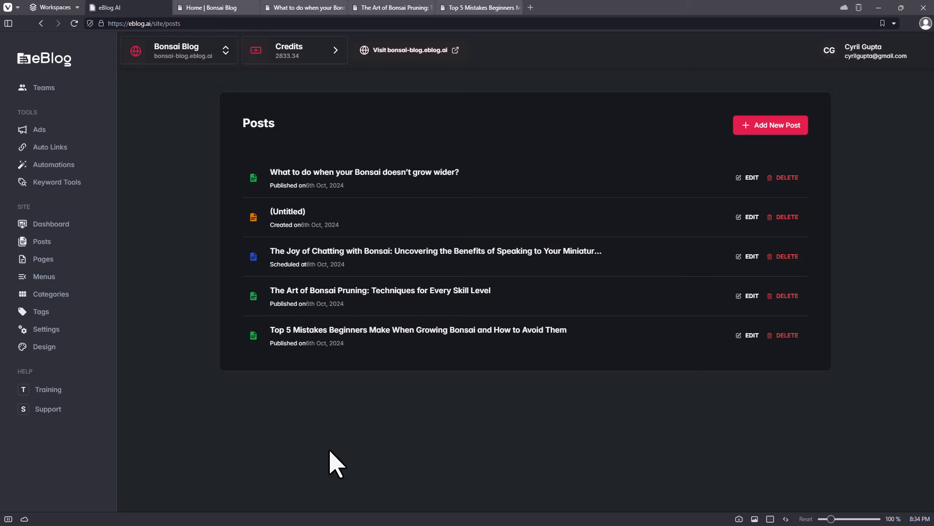
mouse_move(342, 448)
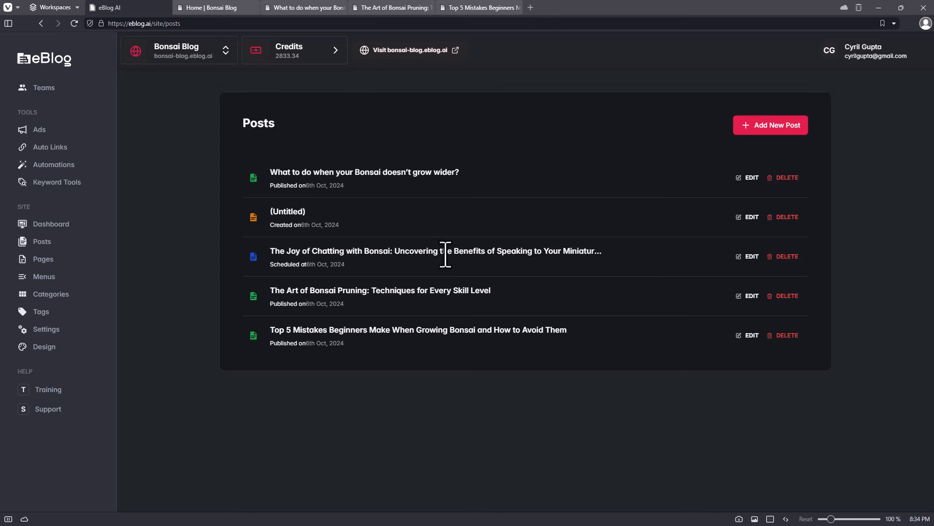
mouse_move(438, 257)
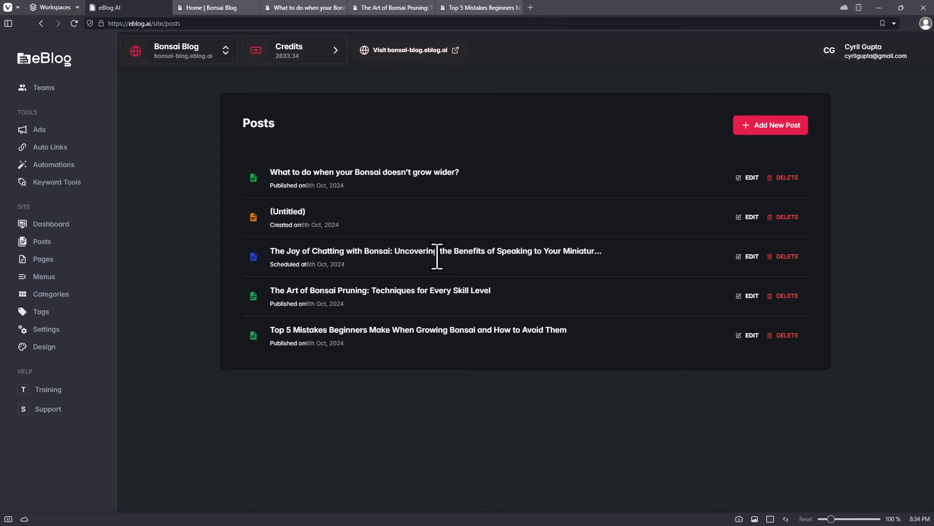